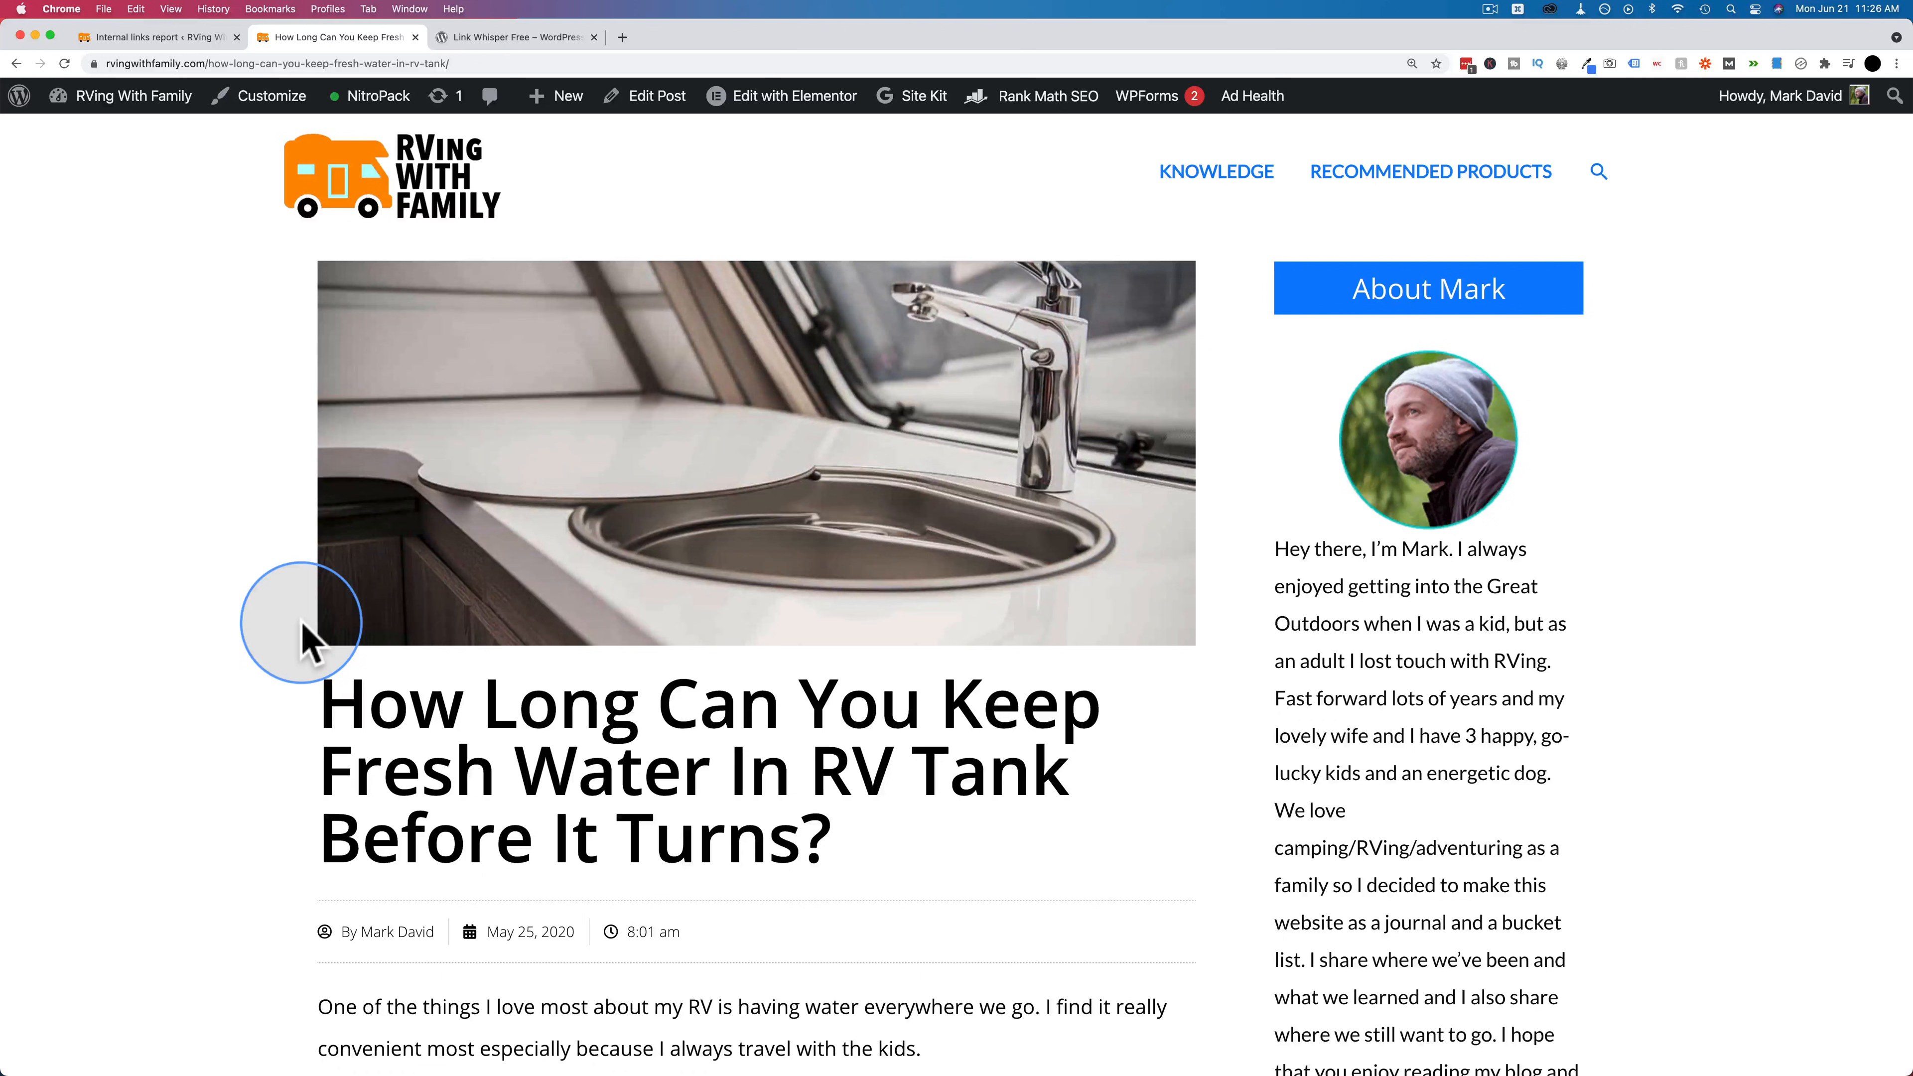
# - Scroll through the RV water heater guide to review its links to the solar panel and campground electricity posts
pyautogui.scroll(-3)
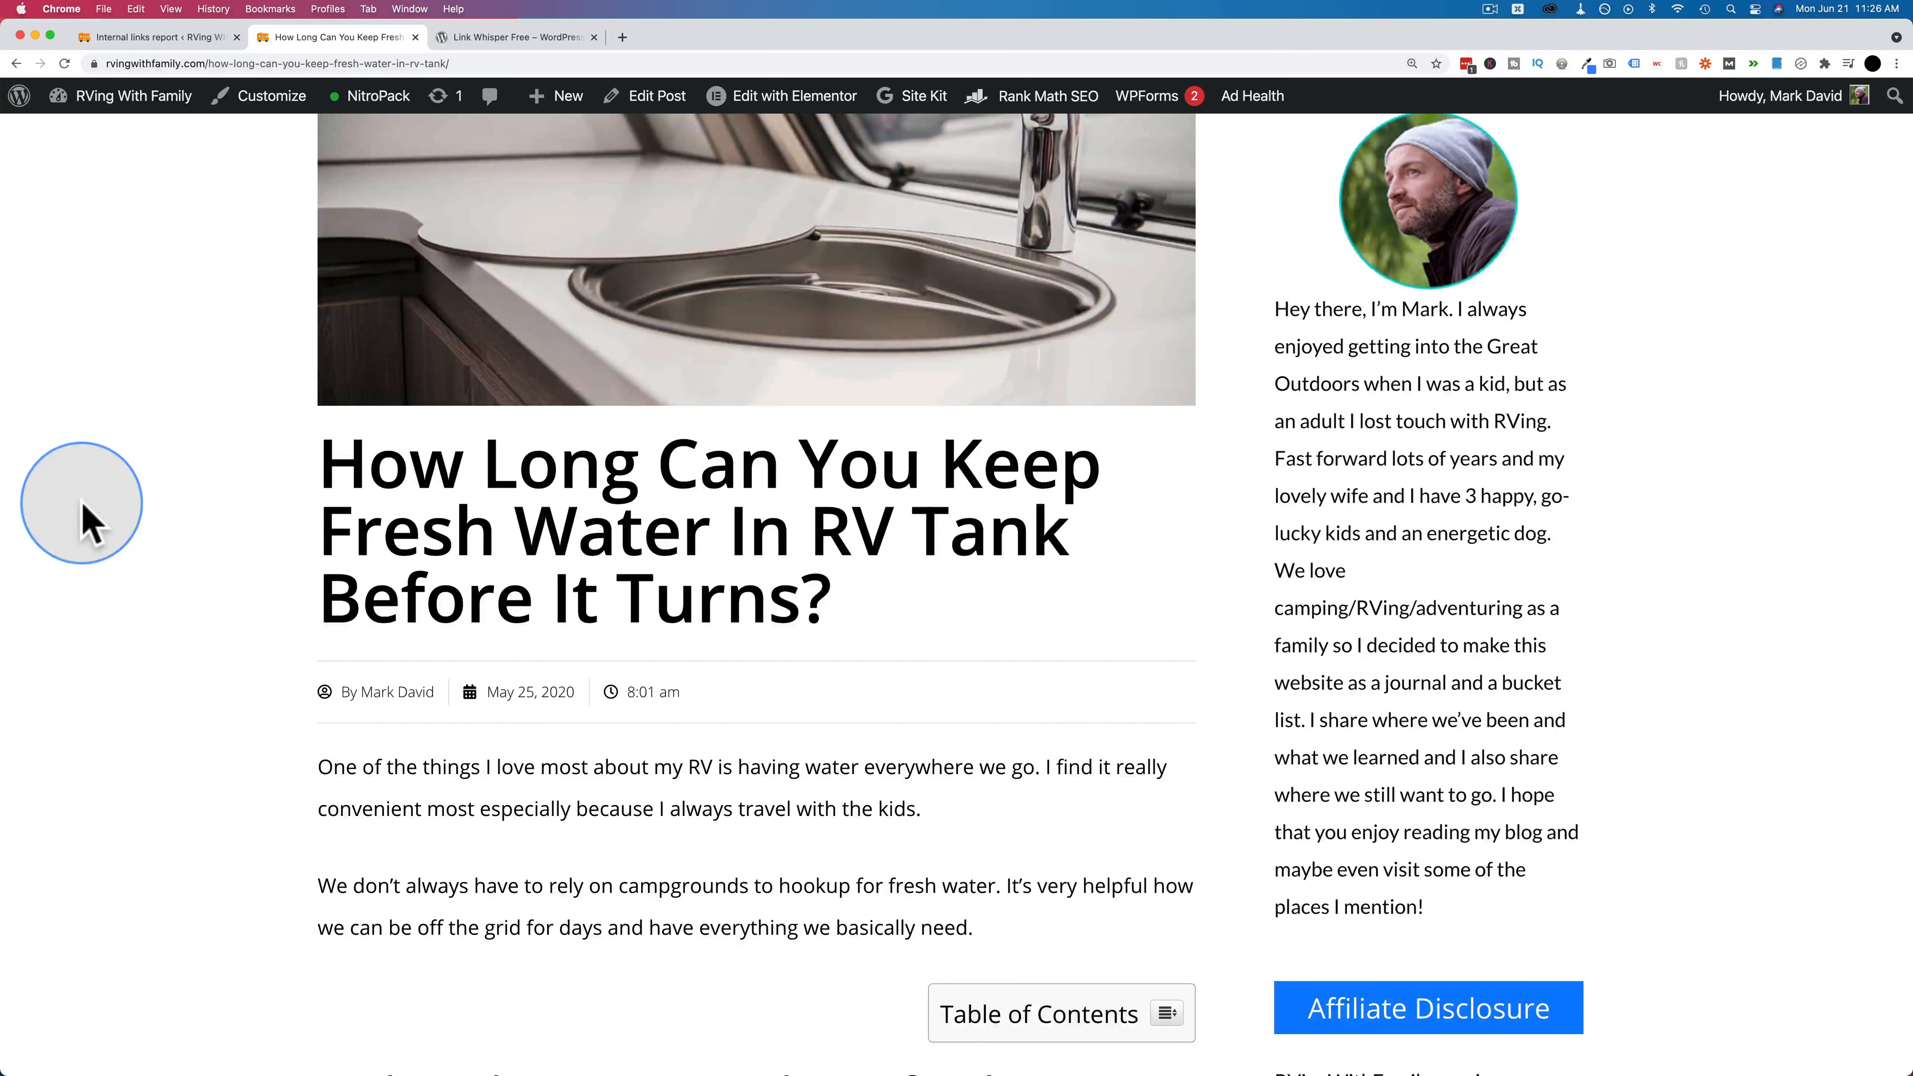
pyautogui.scroll(3)
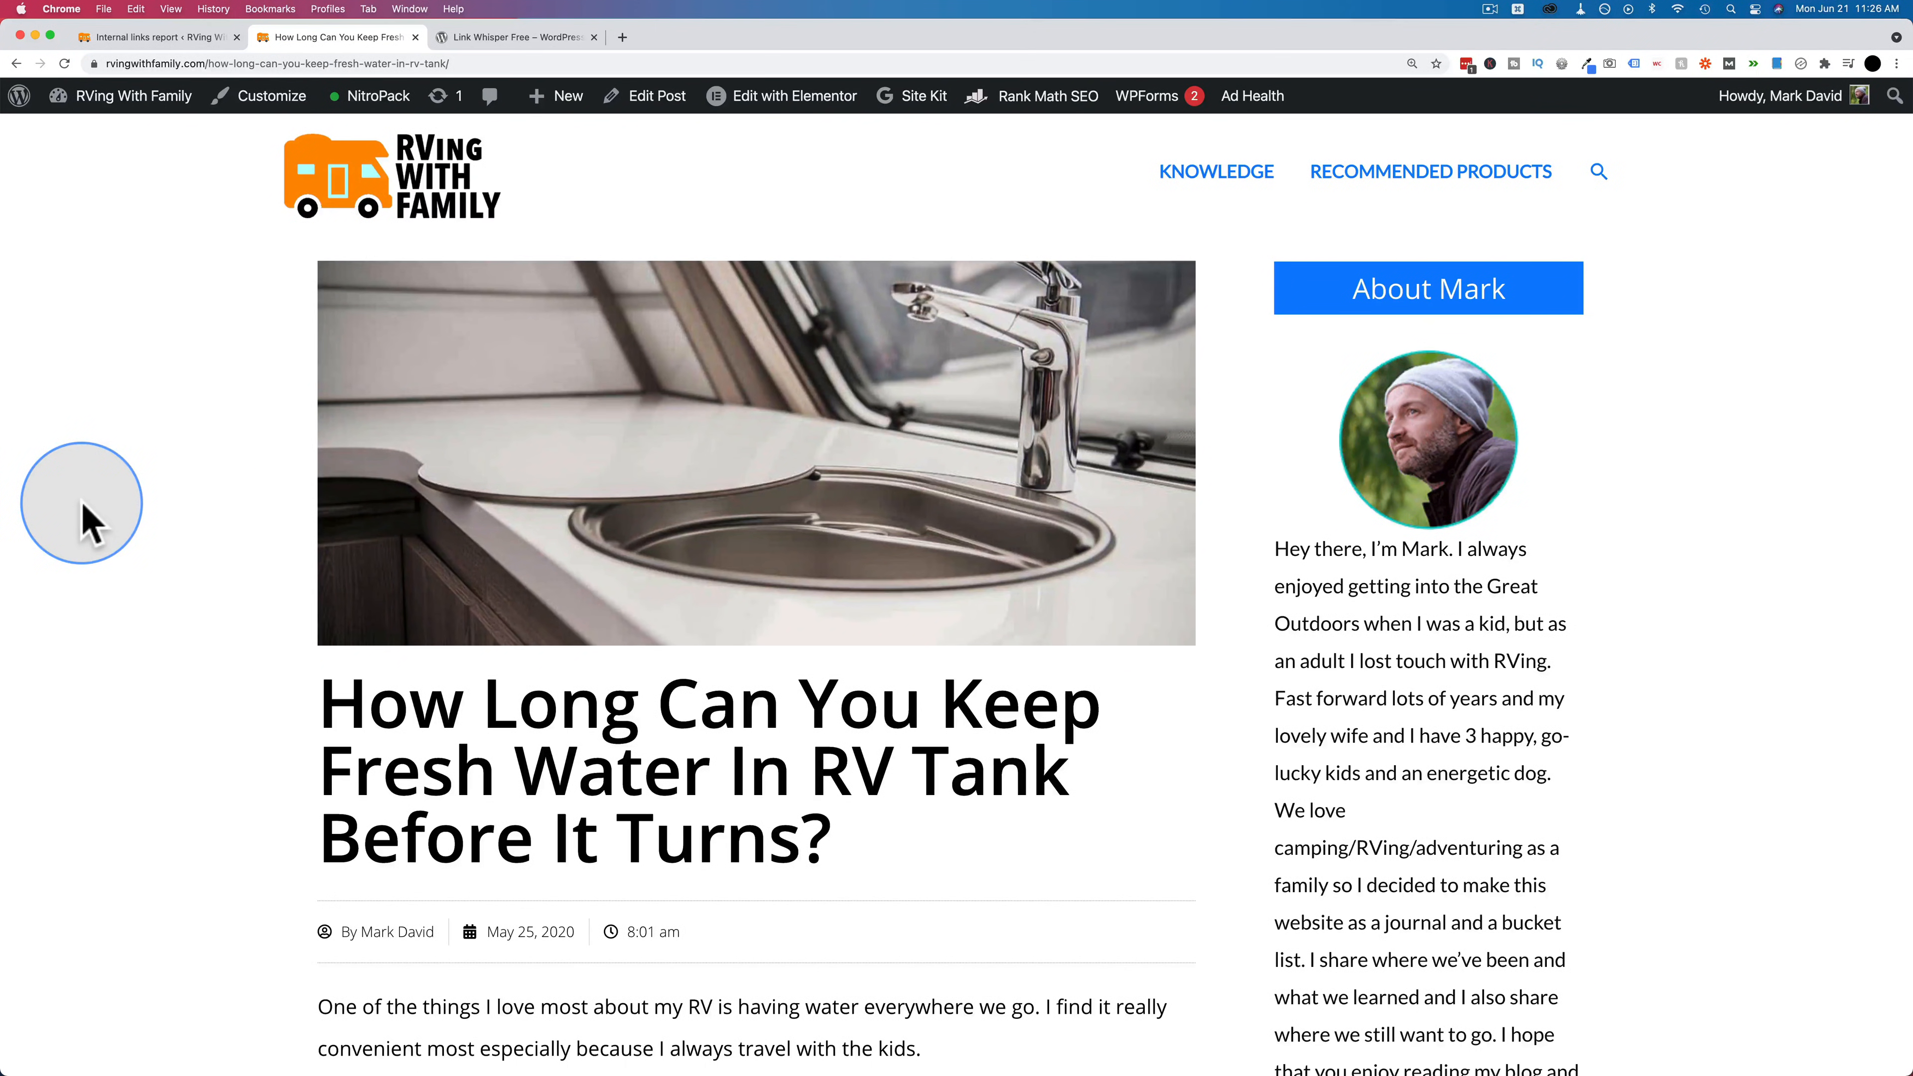
pyautogui.scroll(-3)
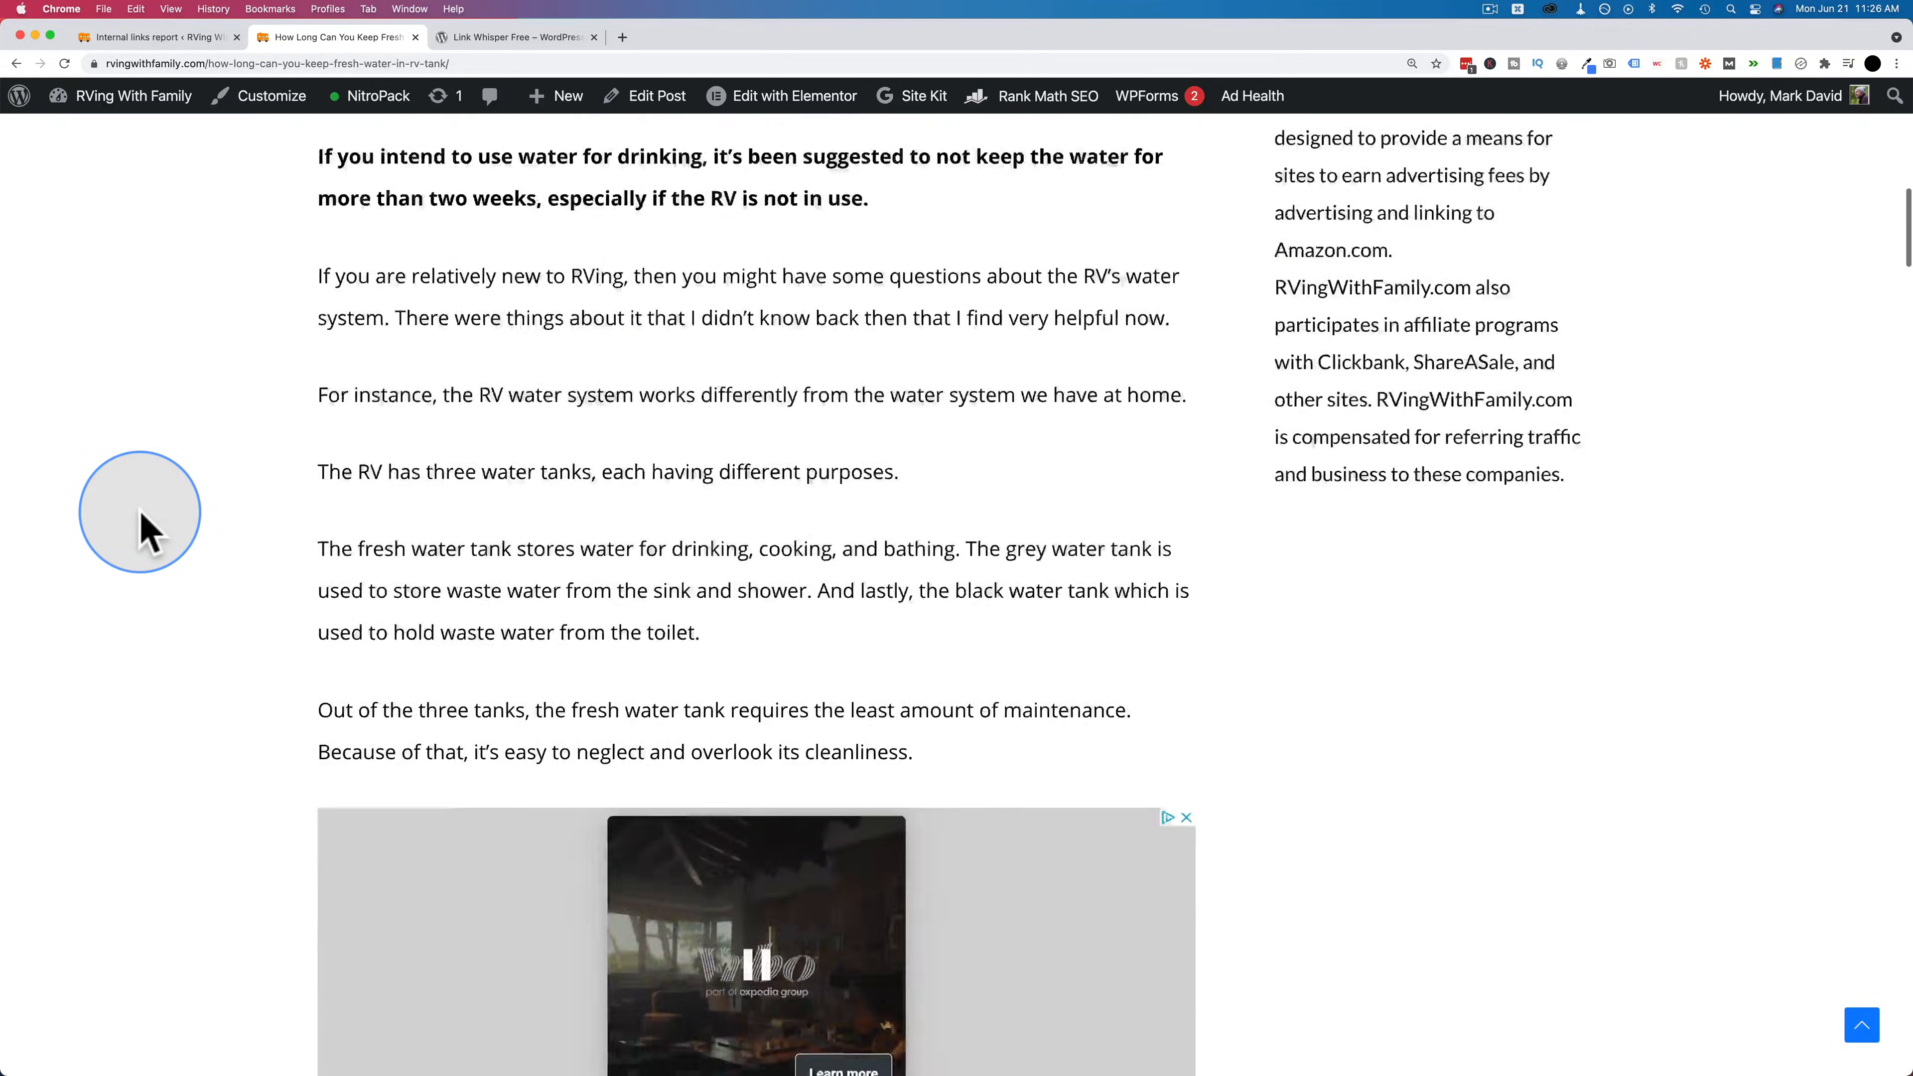
pyautogui.scroll(-3)
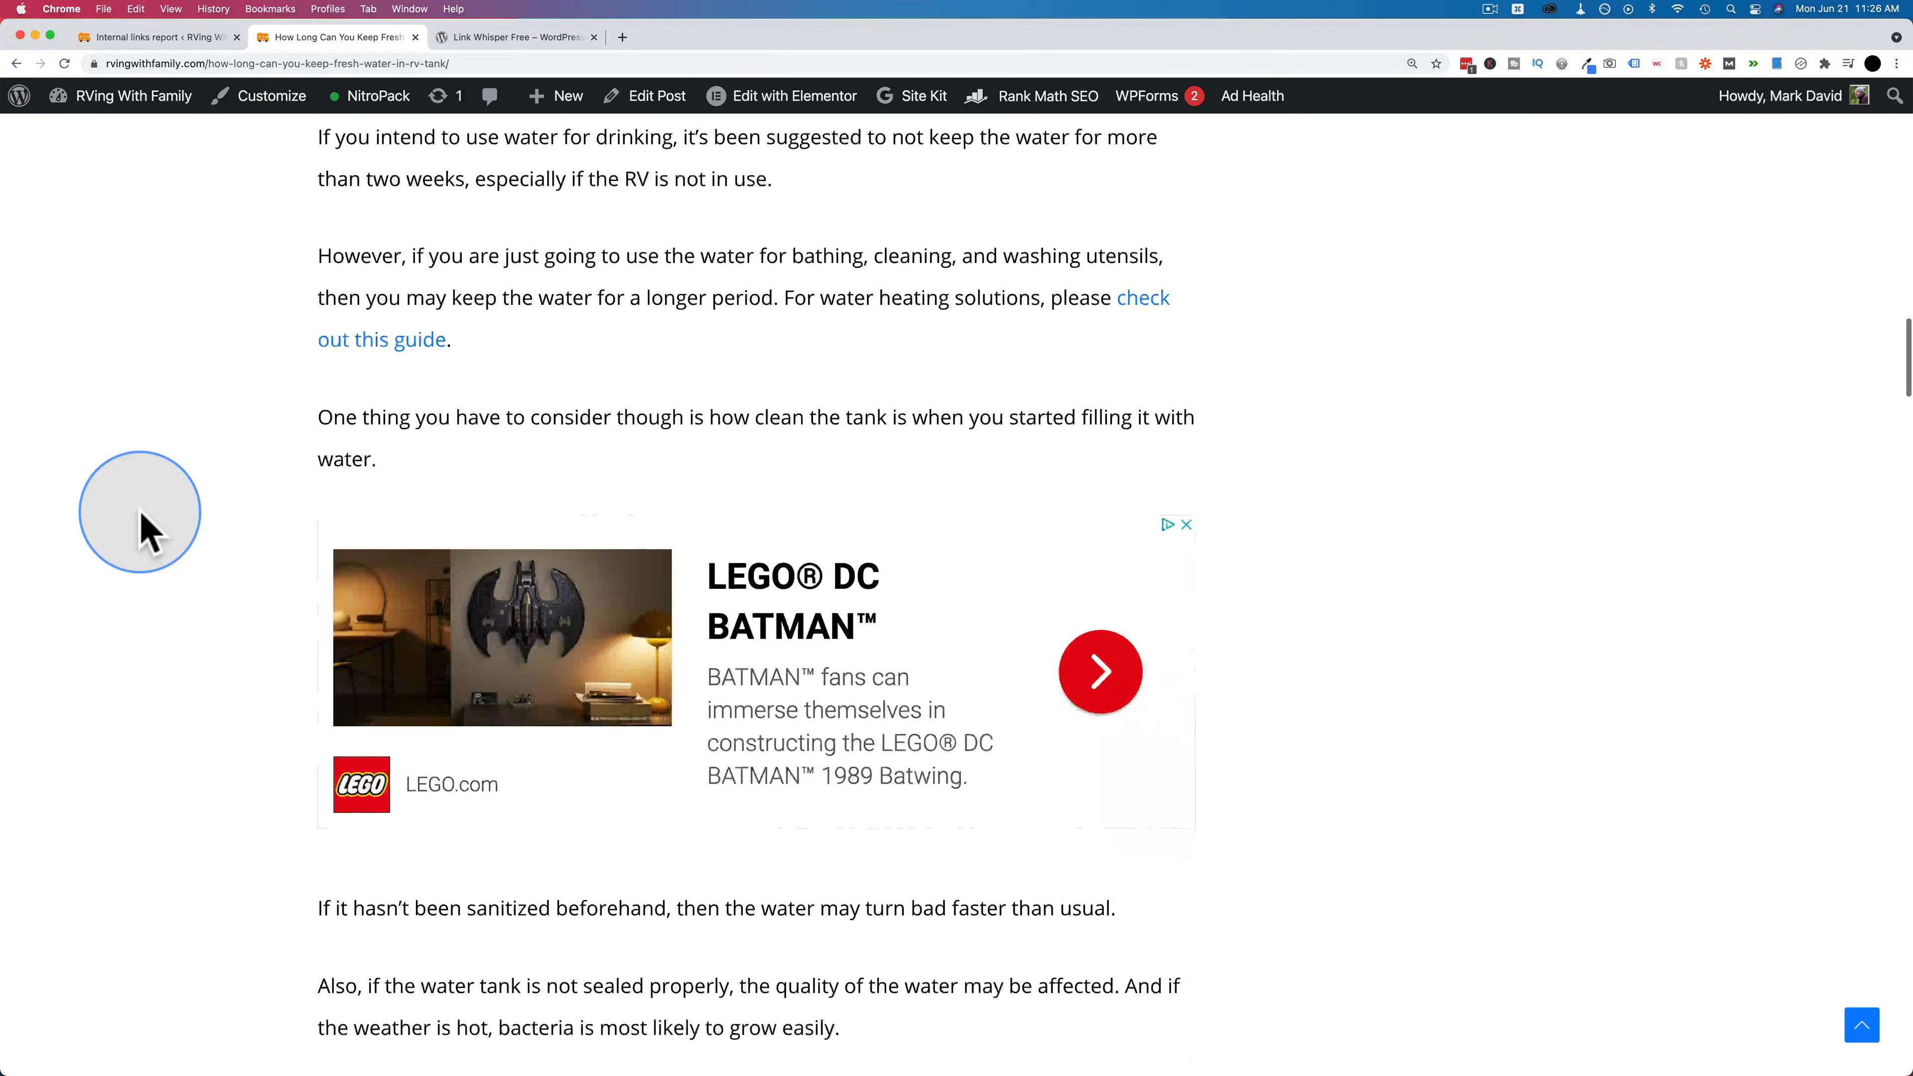
pyautogui.scroll(3)
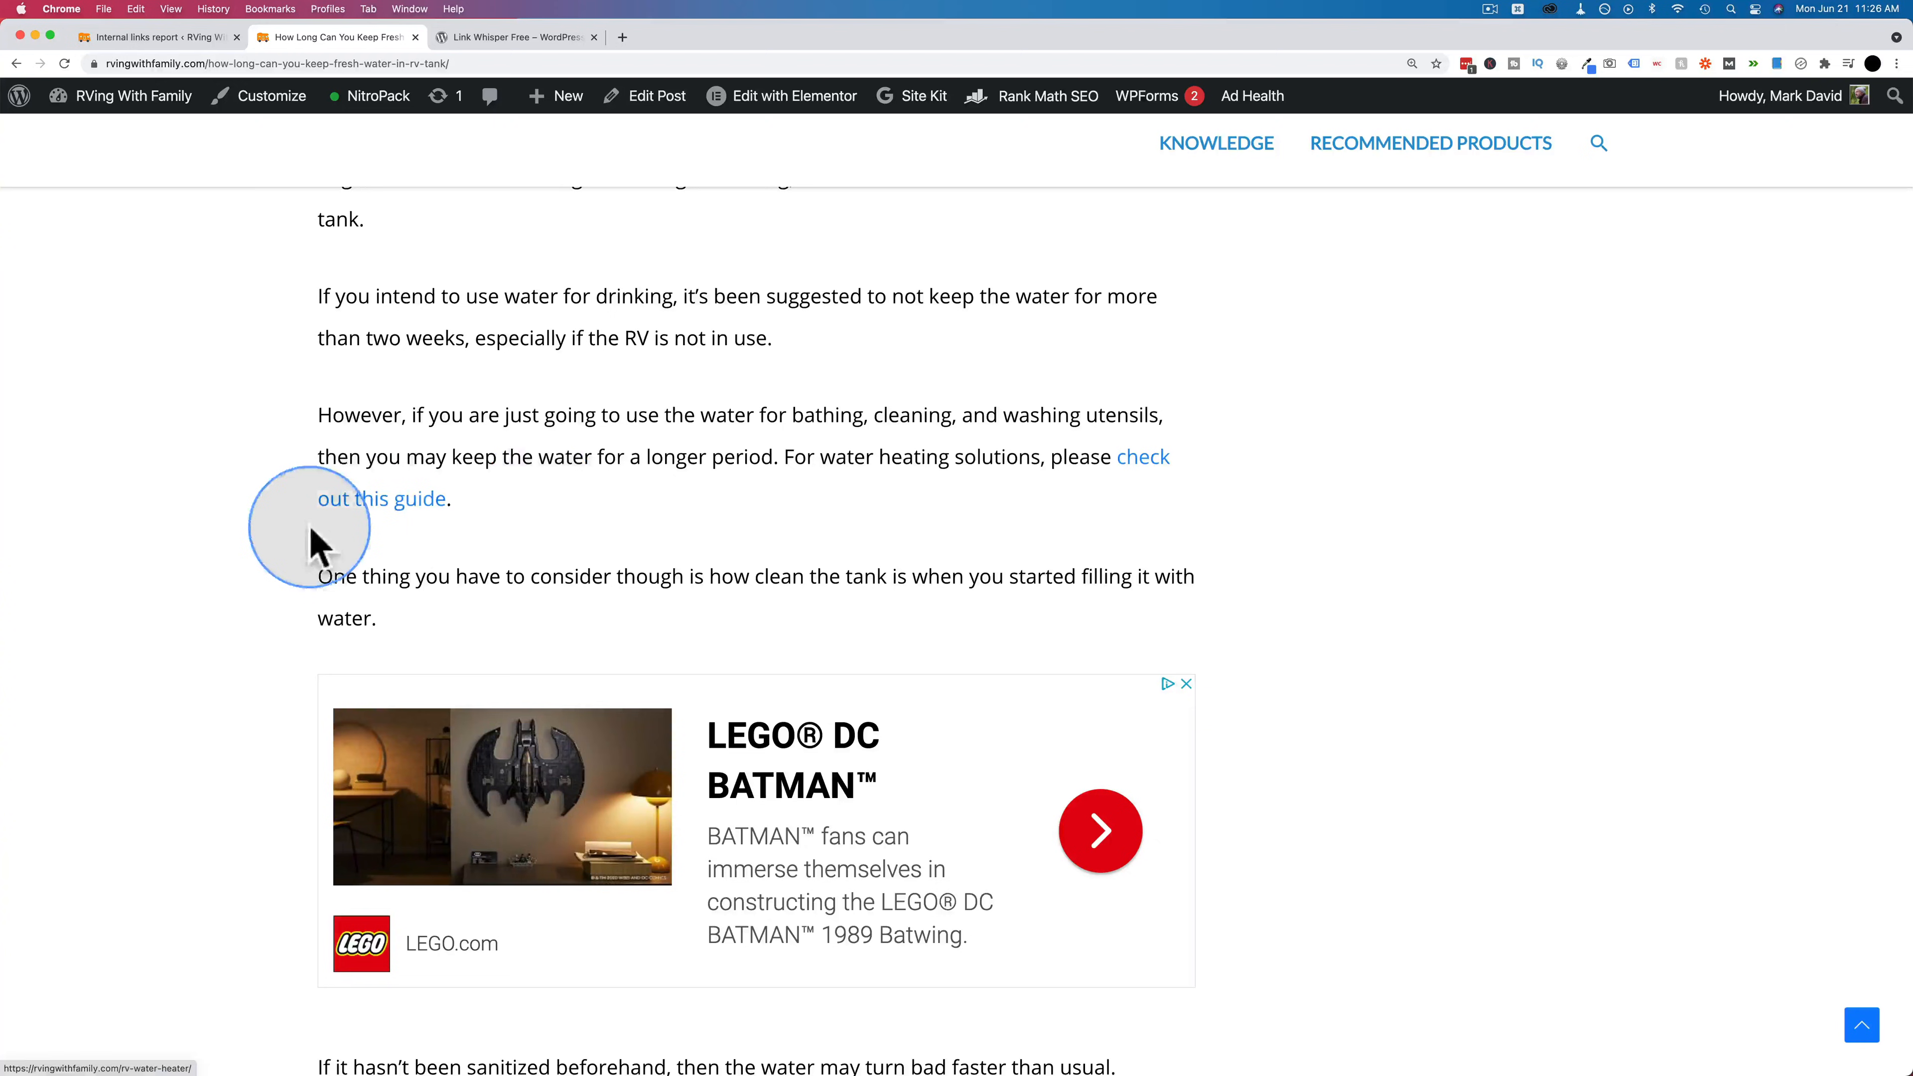
pyautogui.moveTo(397, 512)
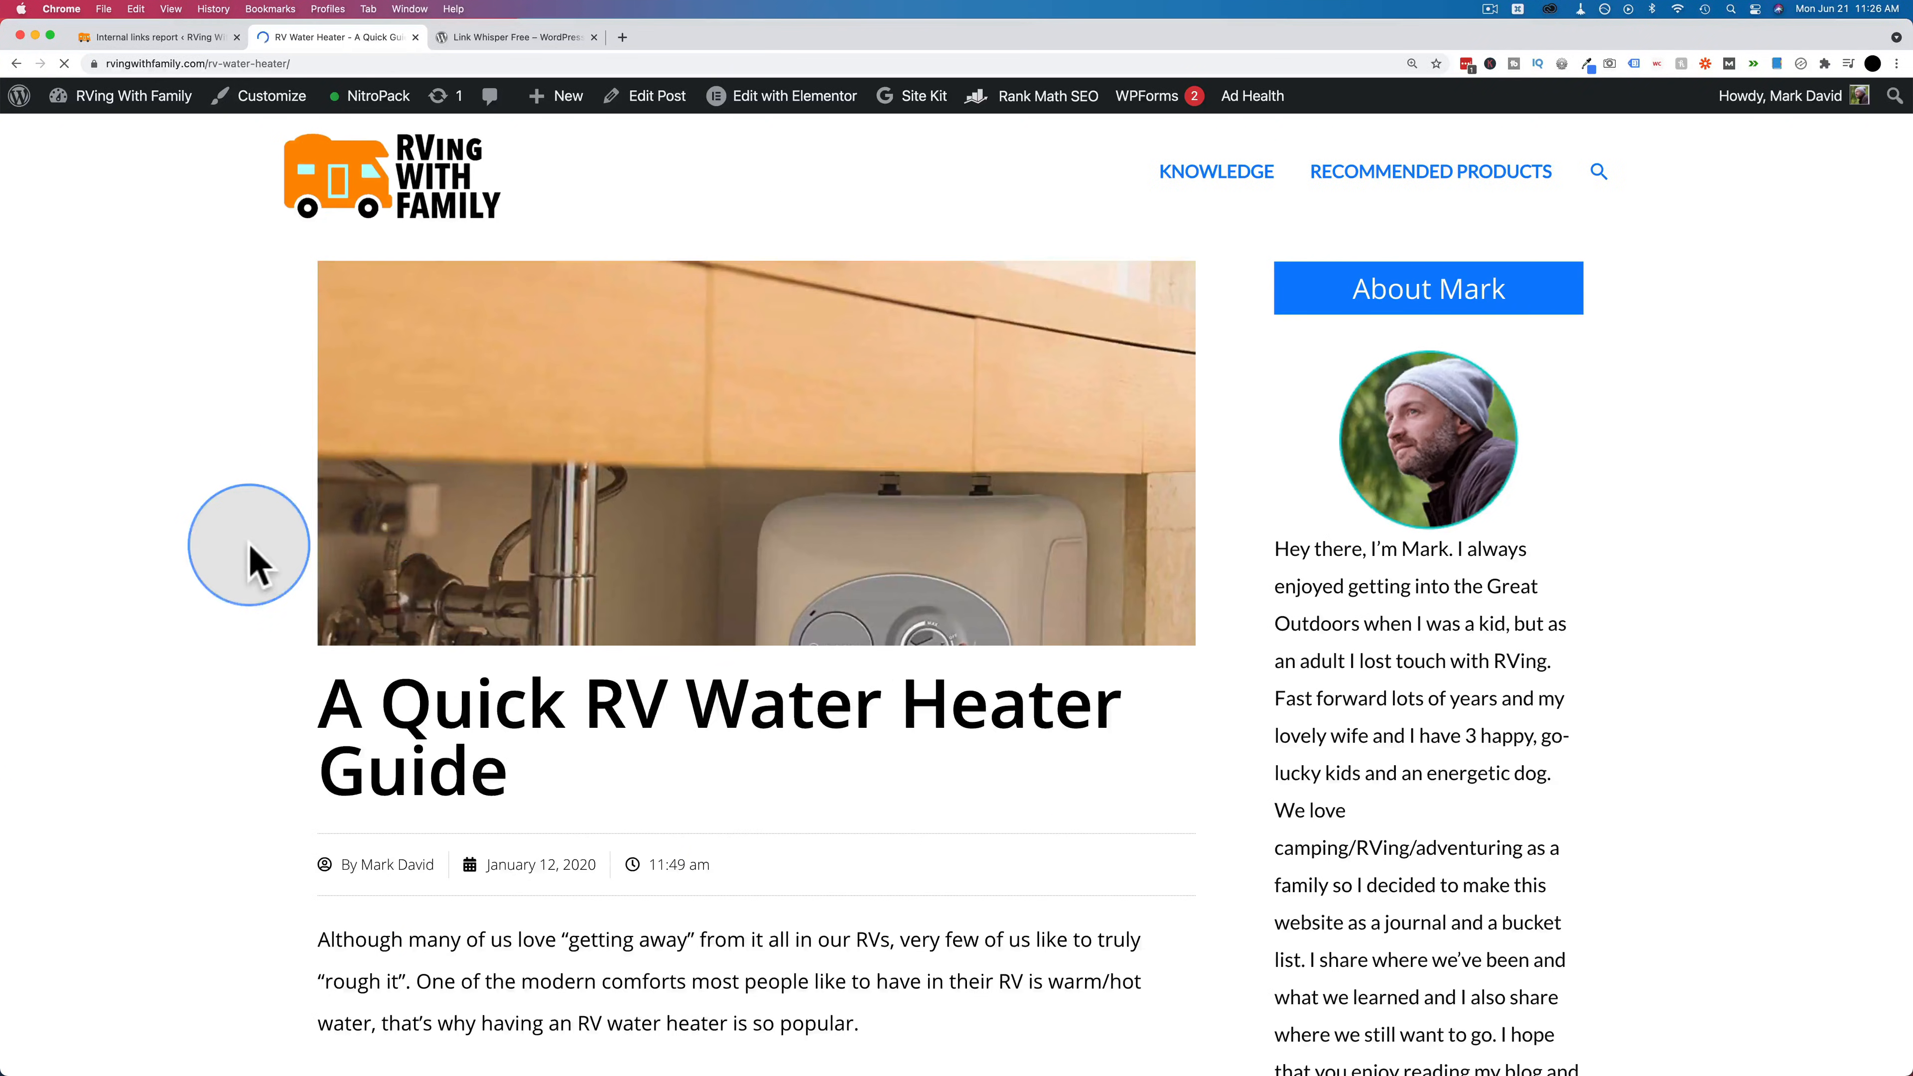
pyautogui.scroll(-3)
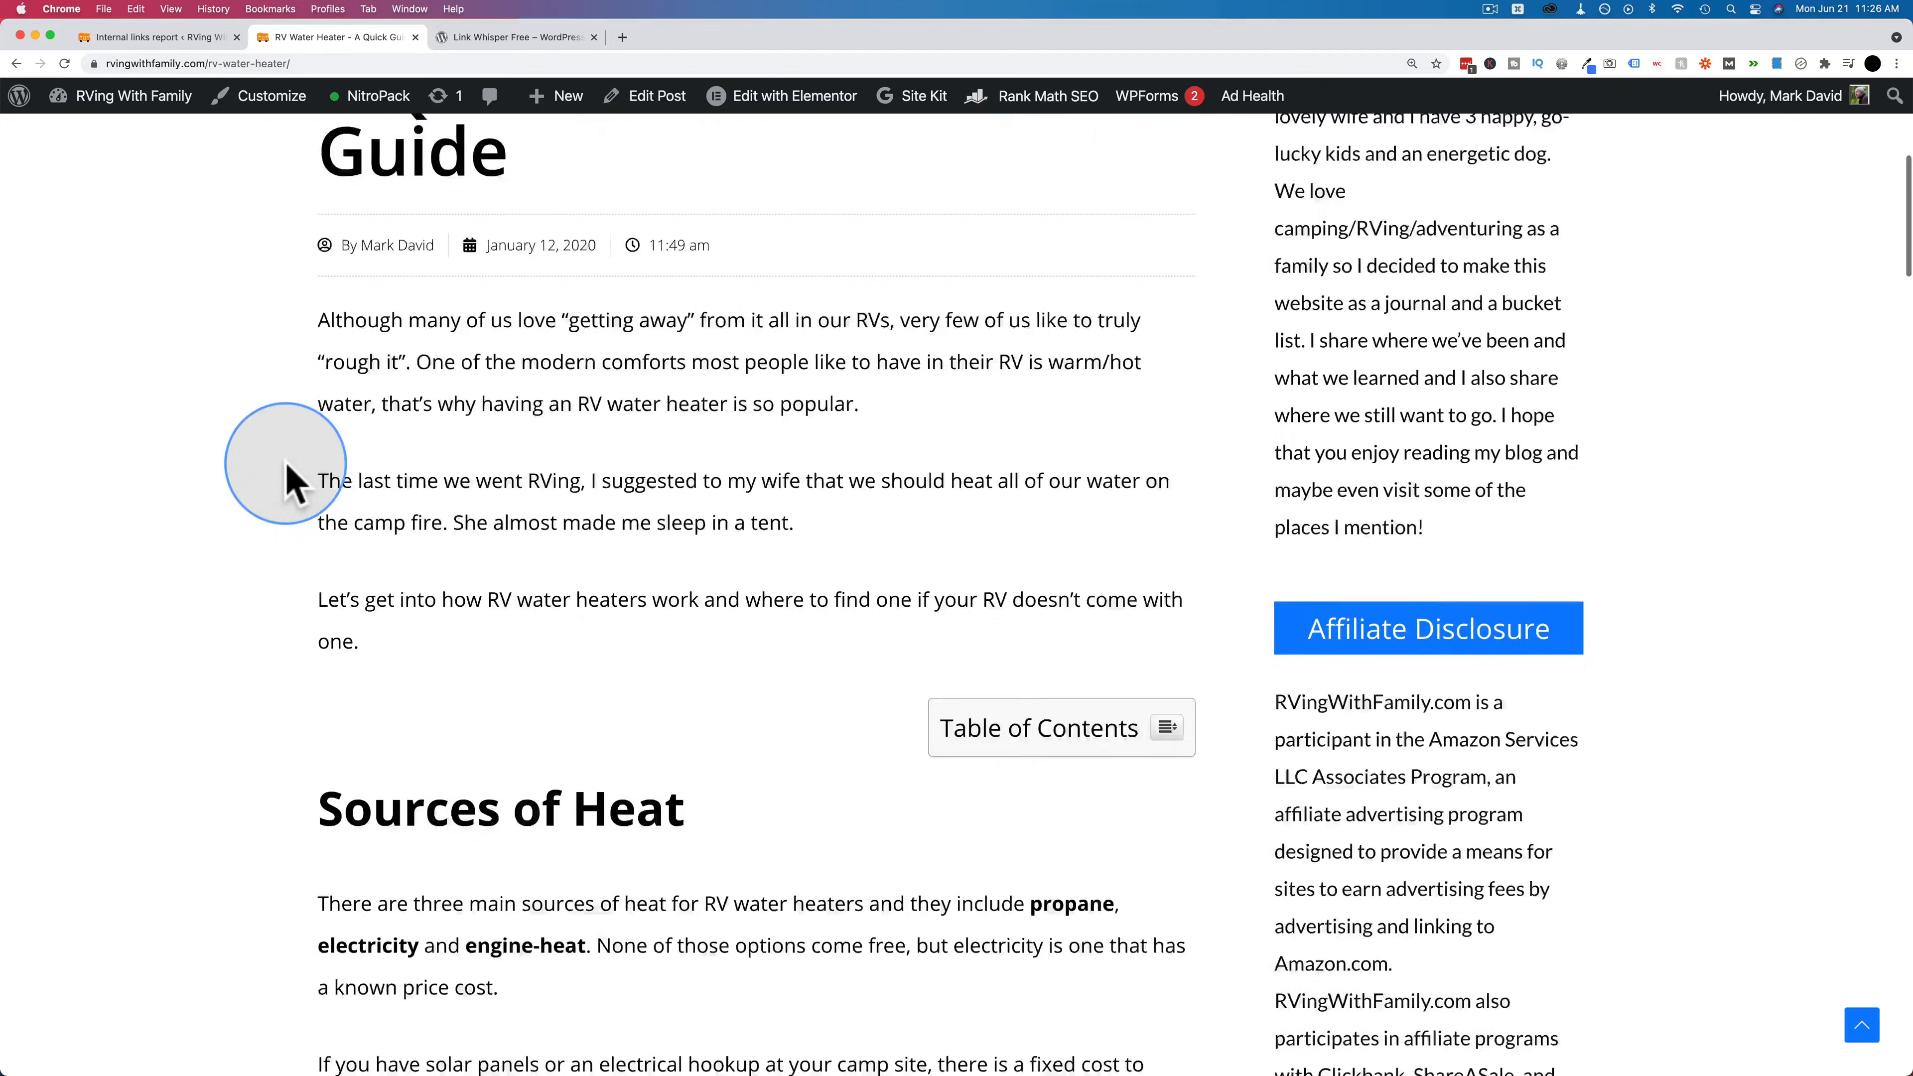
pyautogui.scroll(-3)
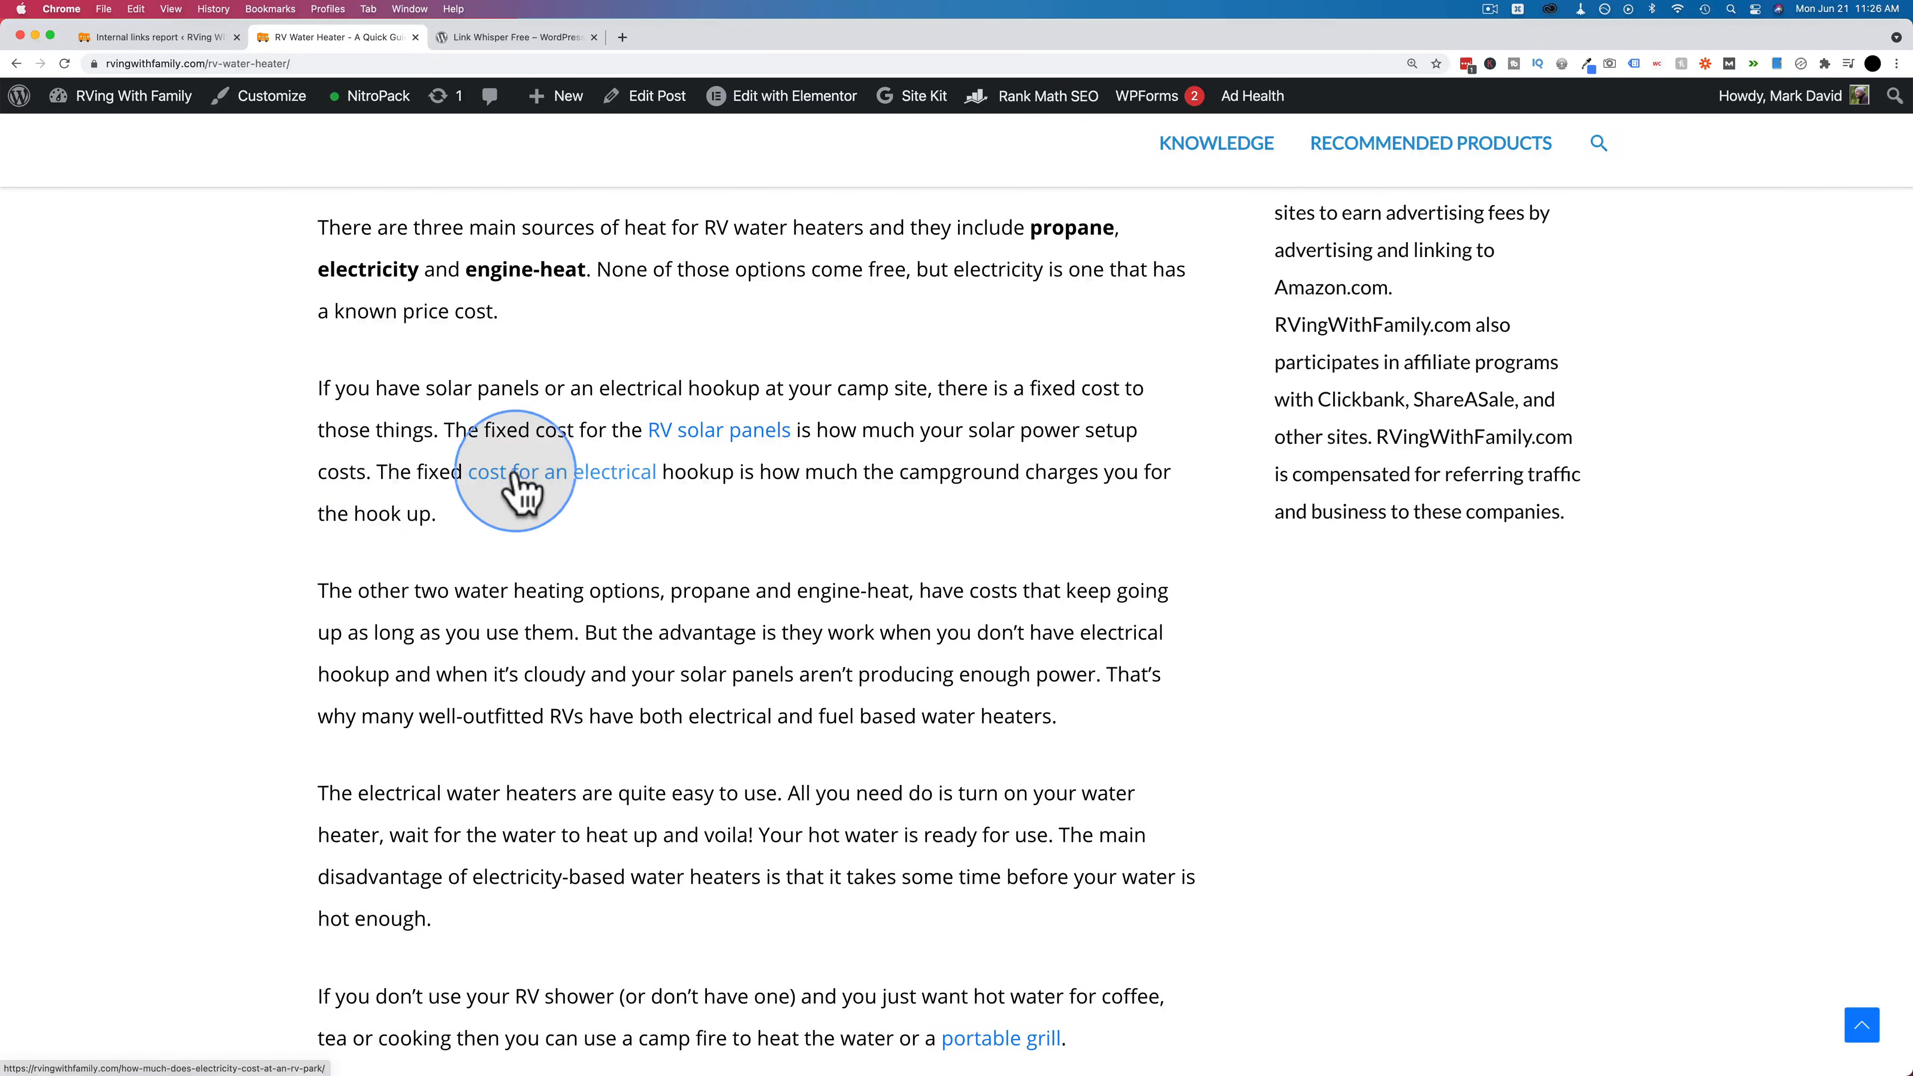
pyautogui.scroll(-3)
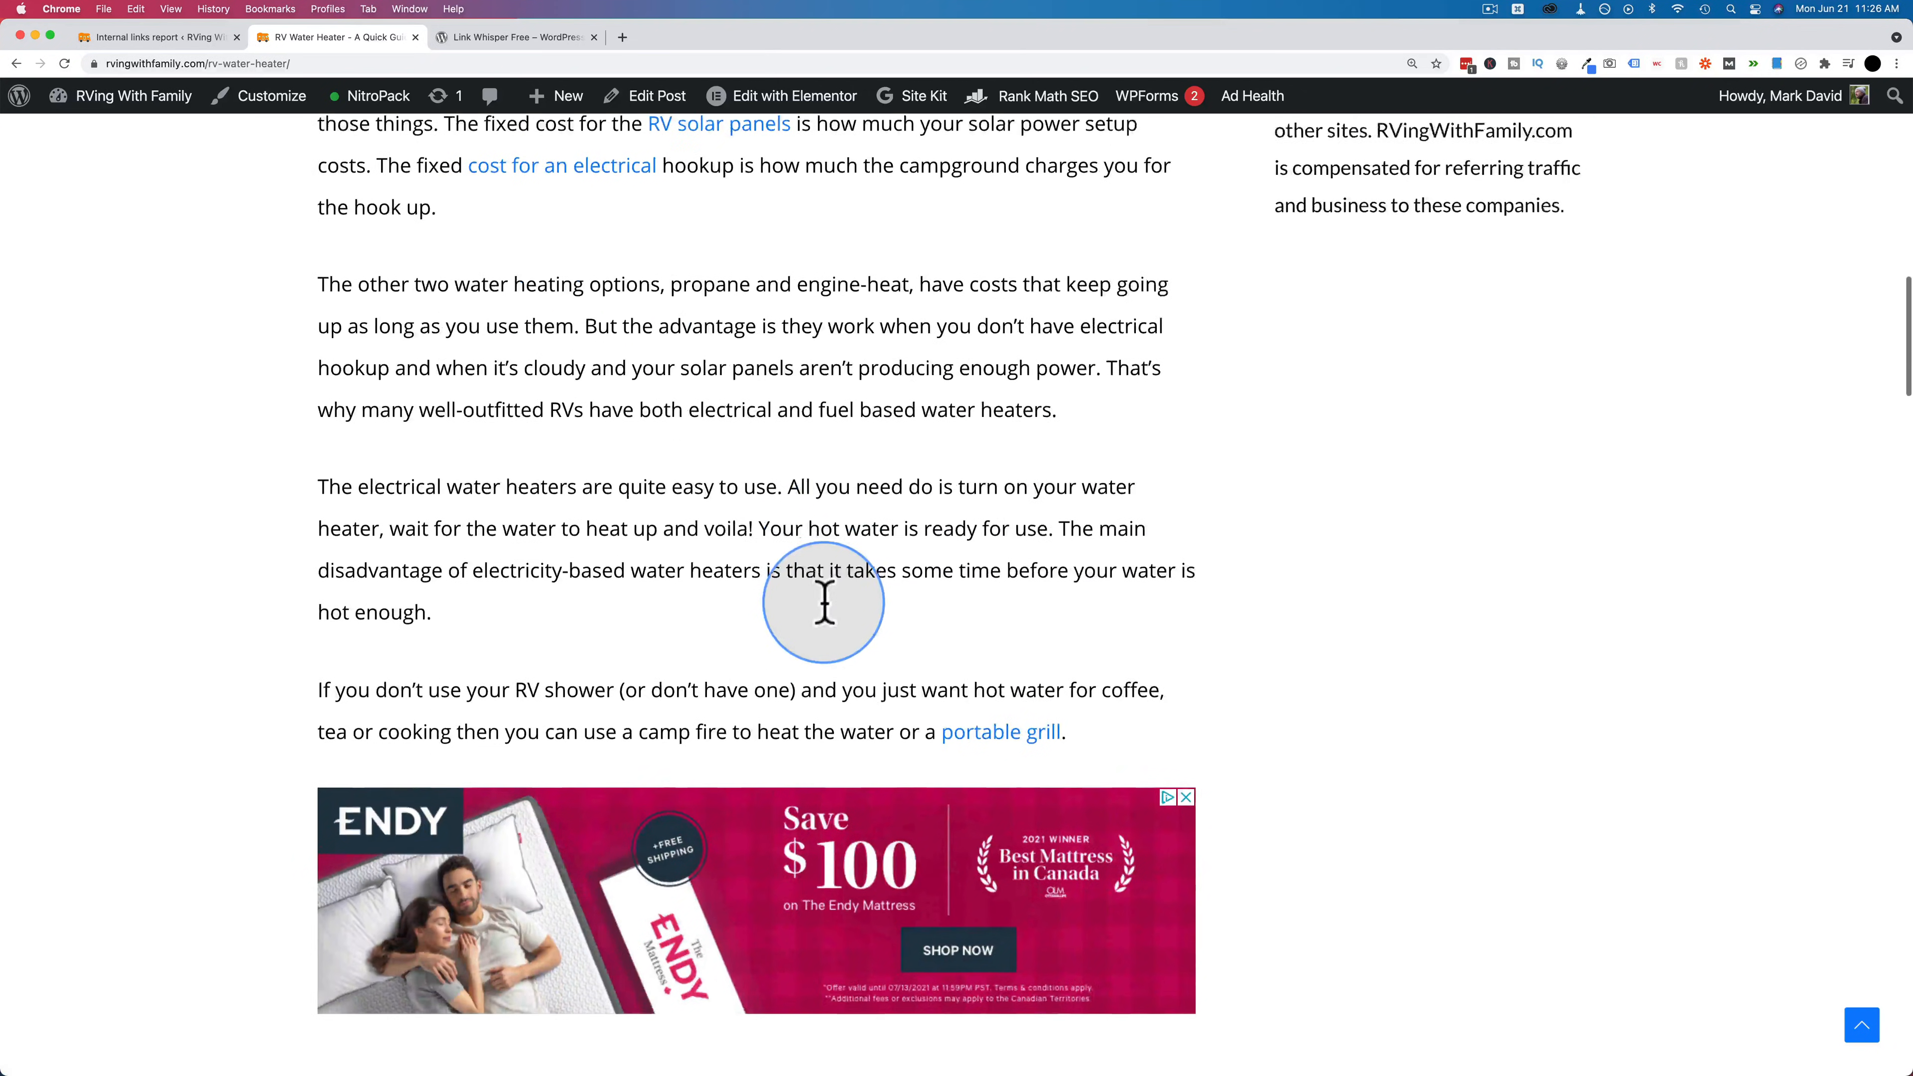
pyautogui.scroll(-3)
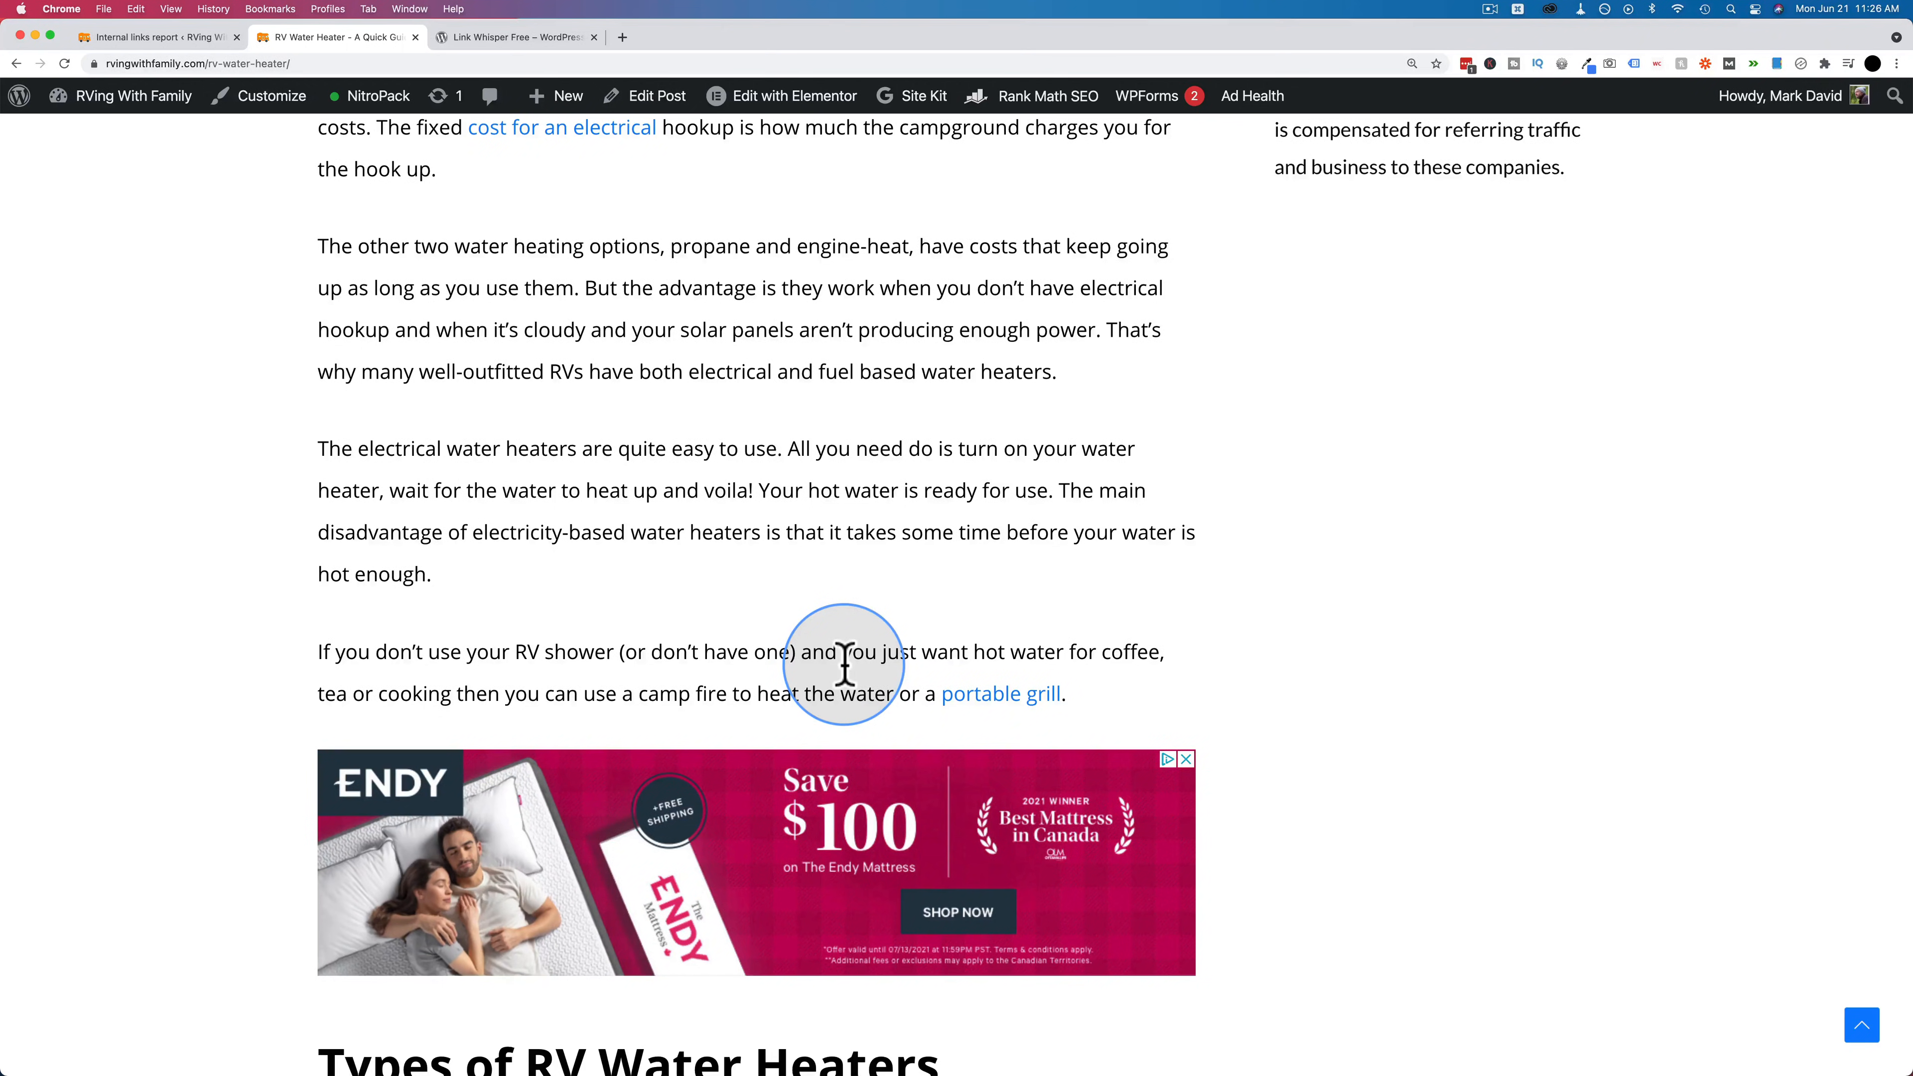
pyautogui.scroll(3)
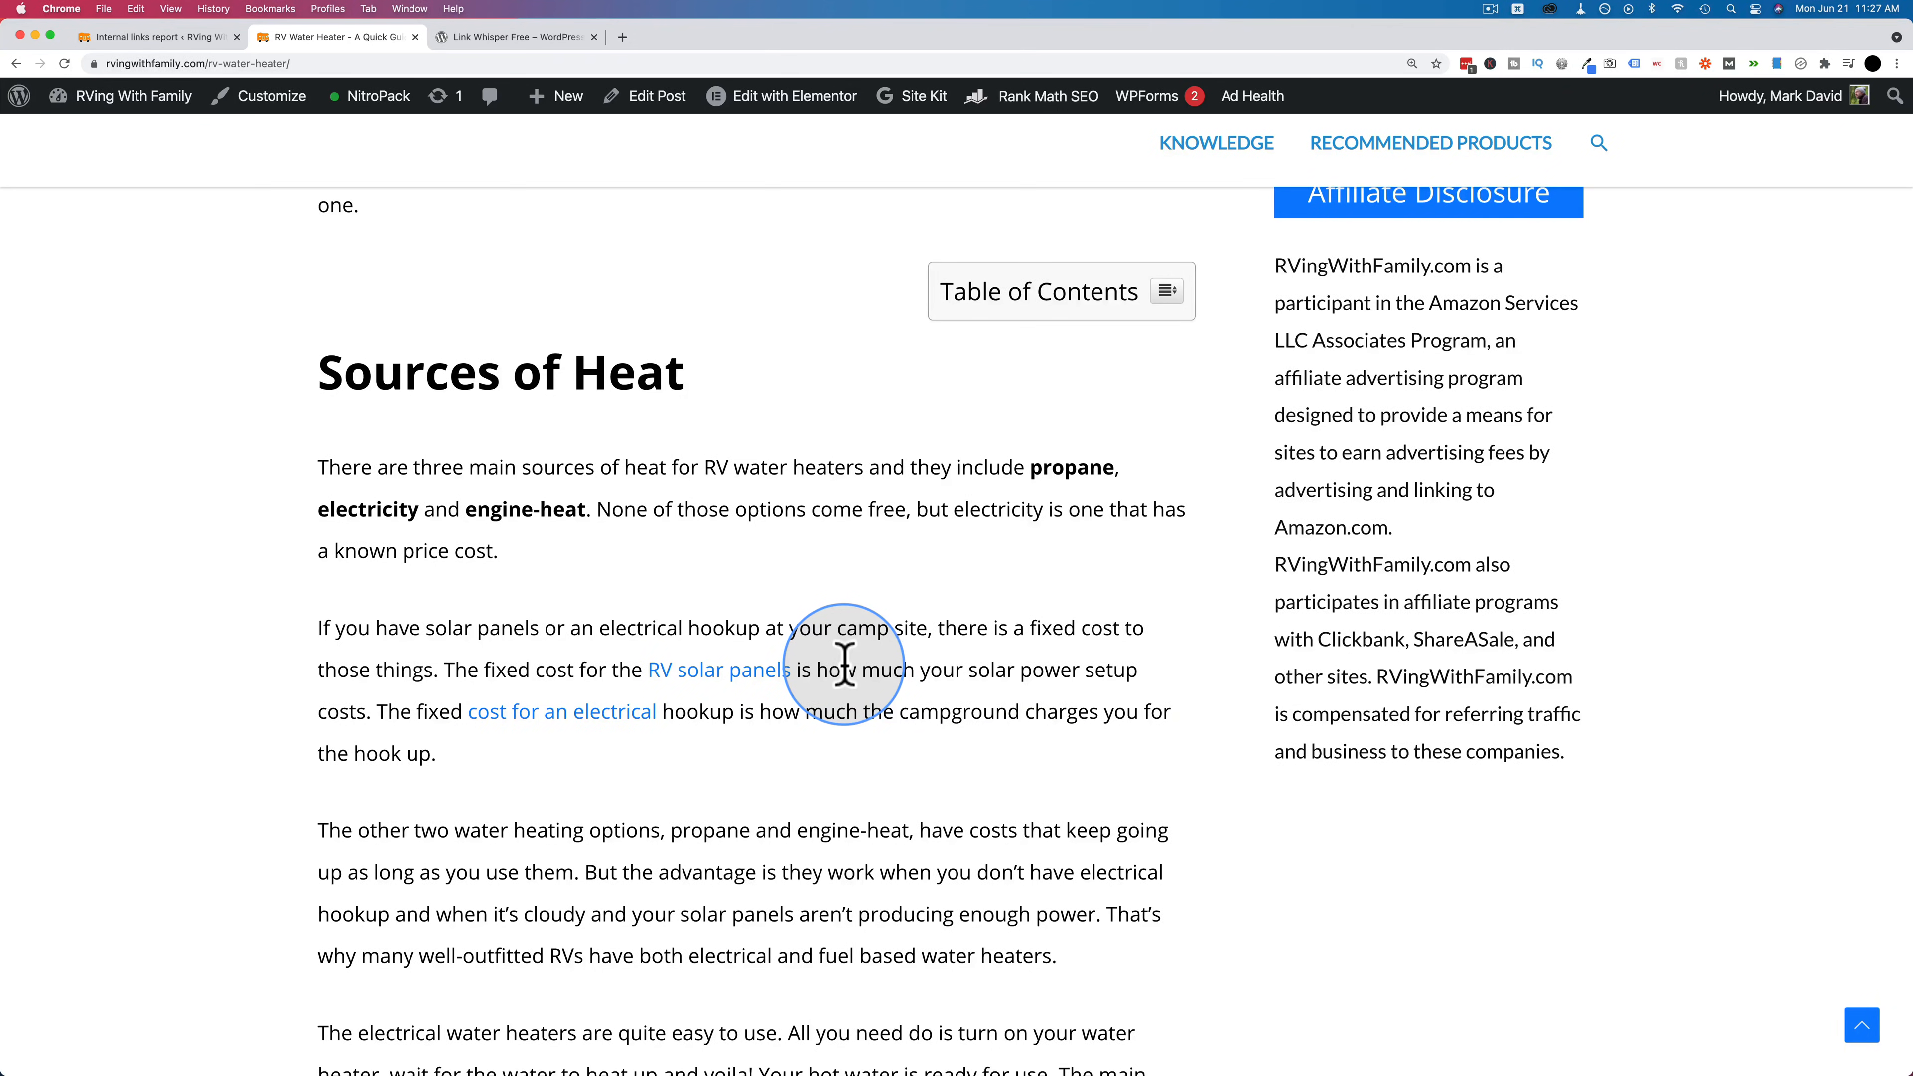
pyautogui.moveTo(626, 668)
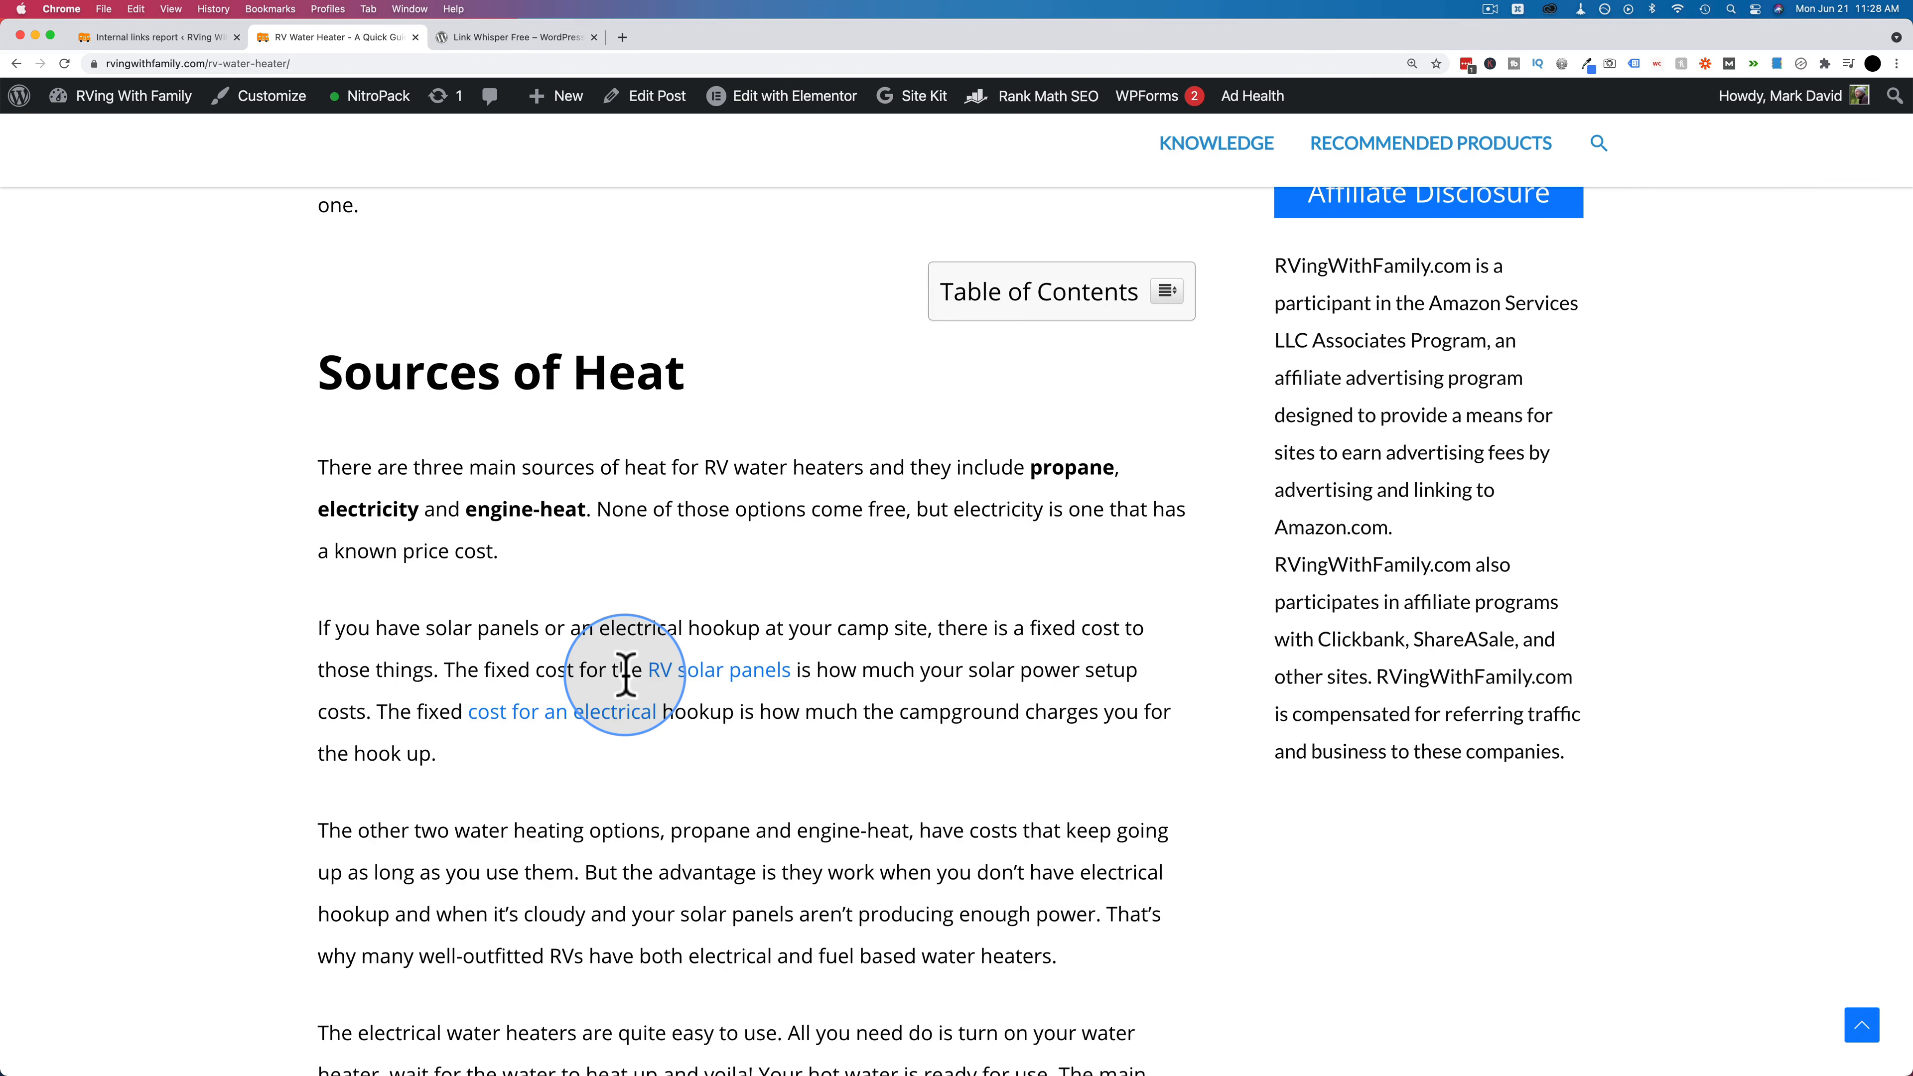
pyautogui.moveTo(517, 51)
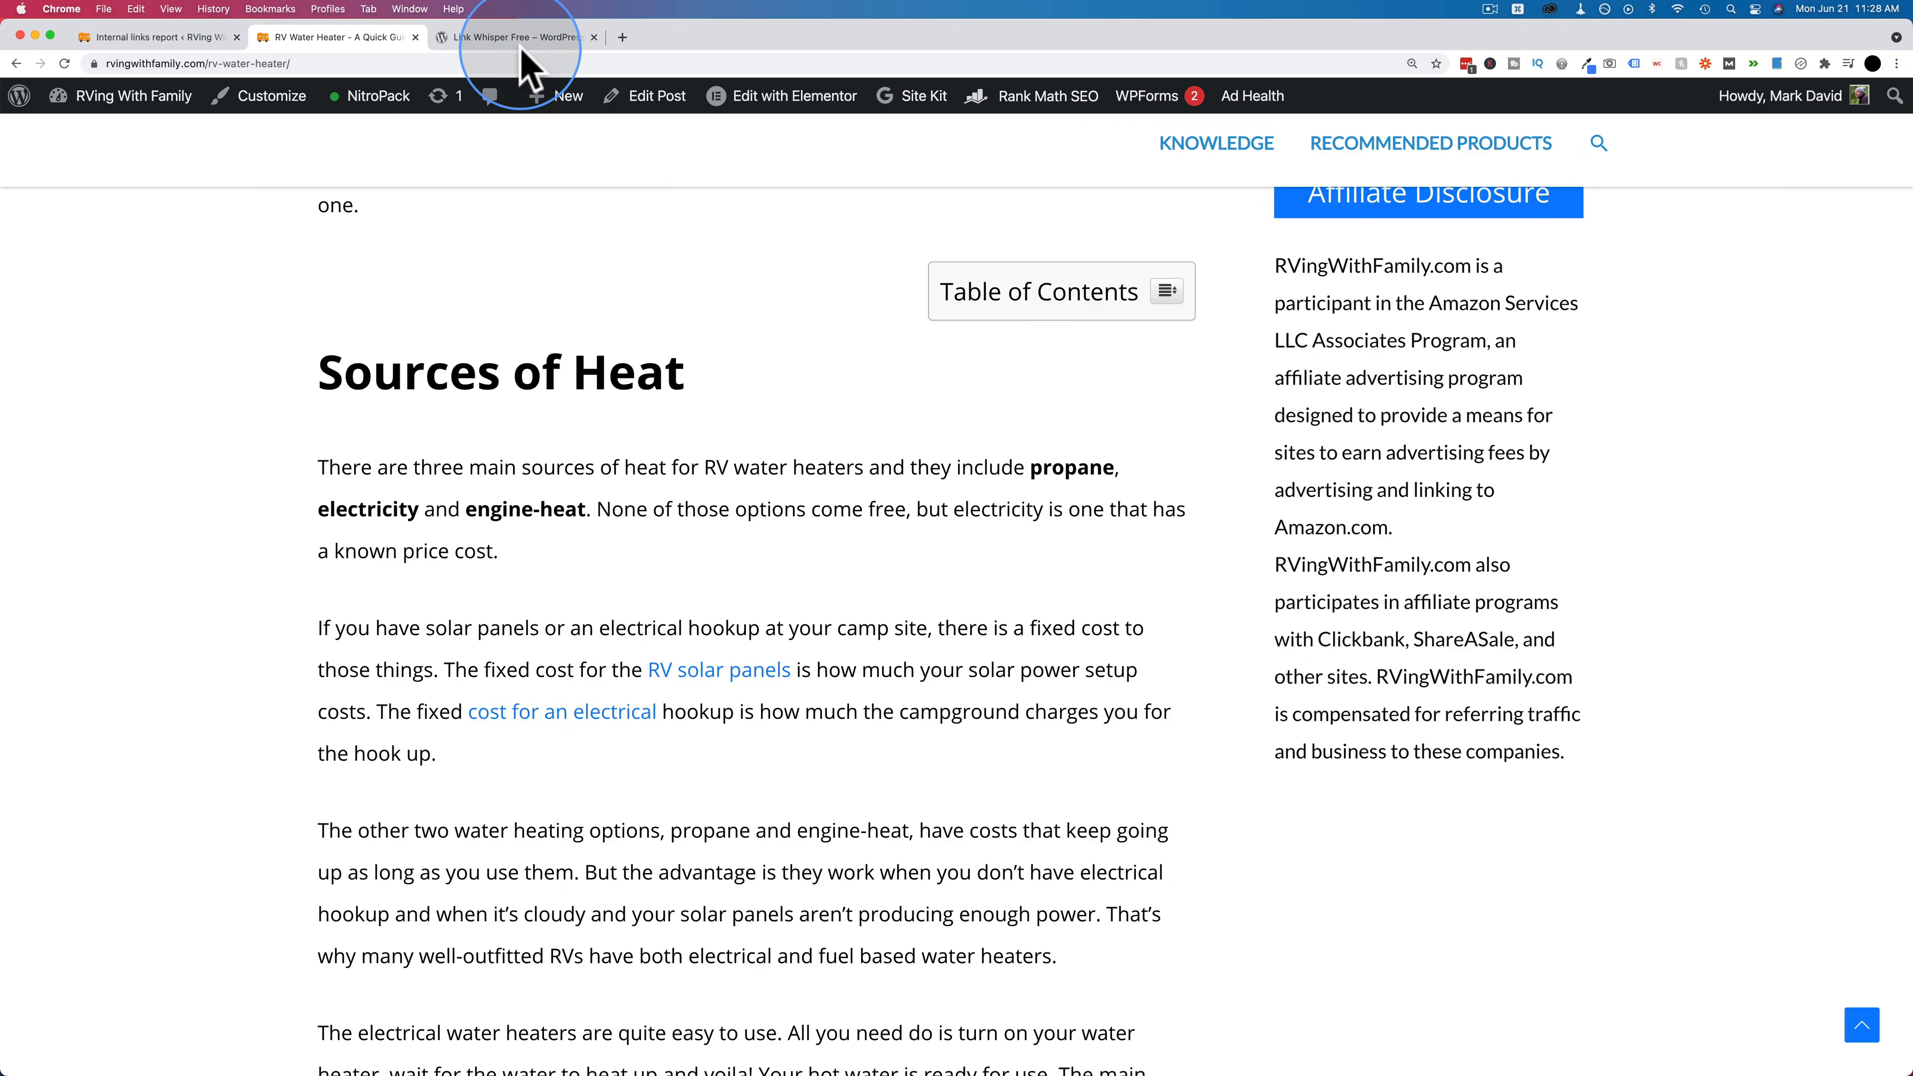
pyautogui.click(512, 37)
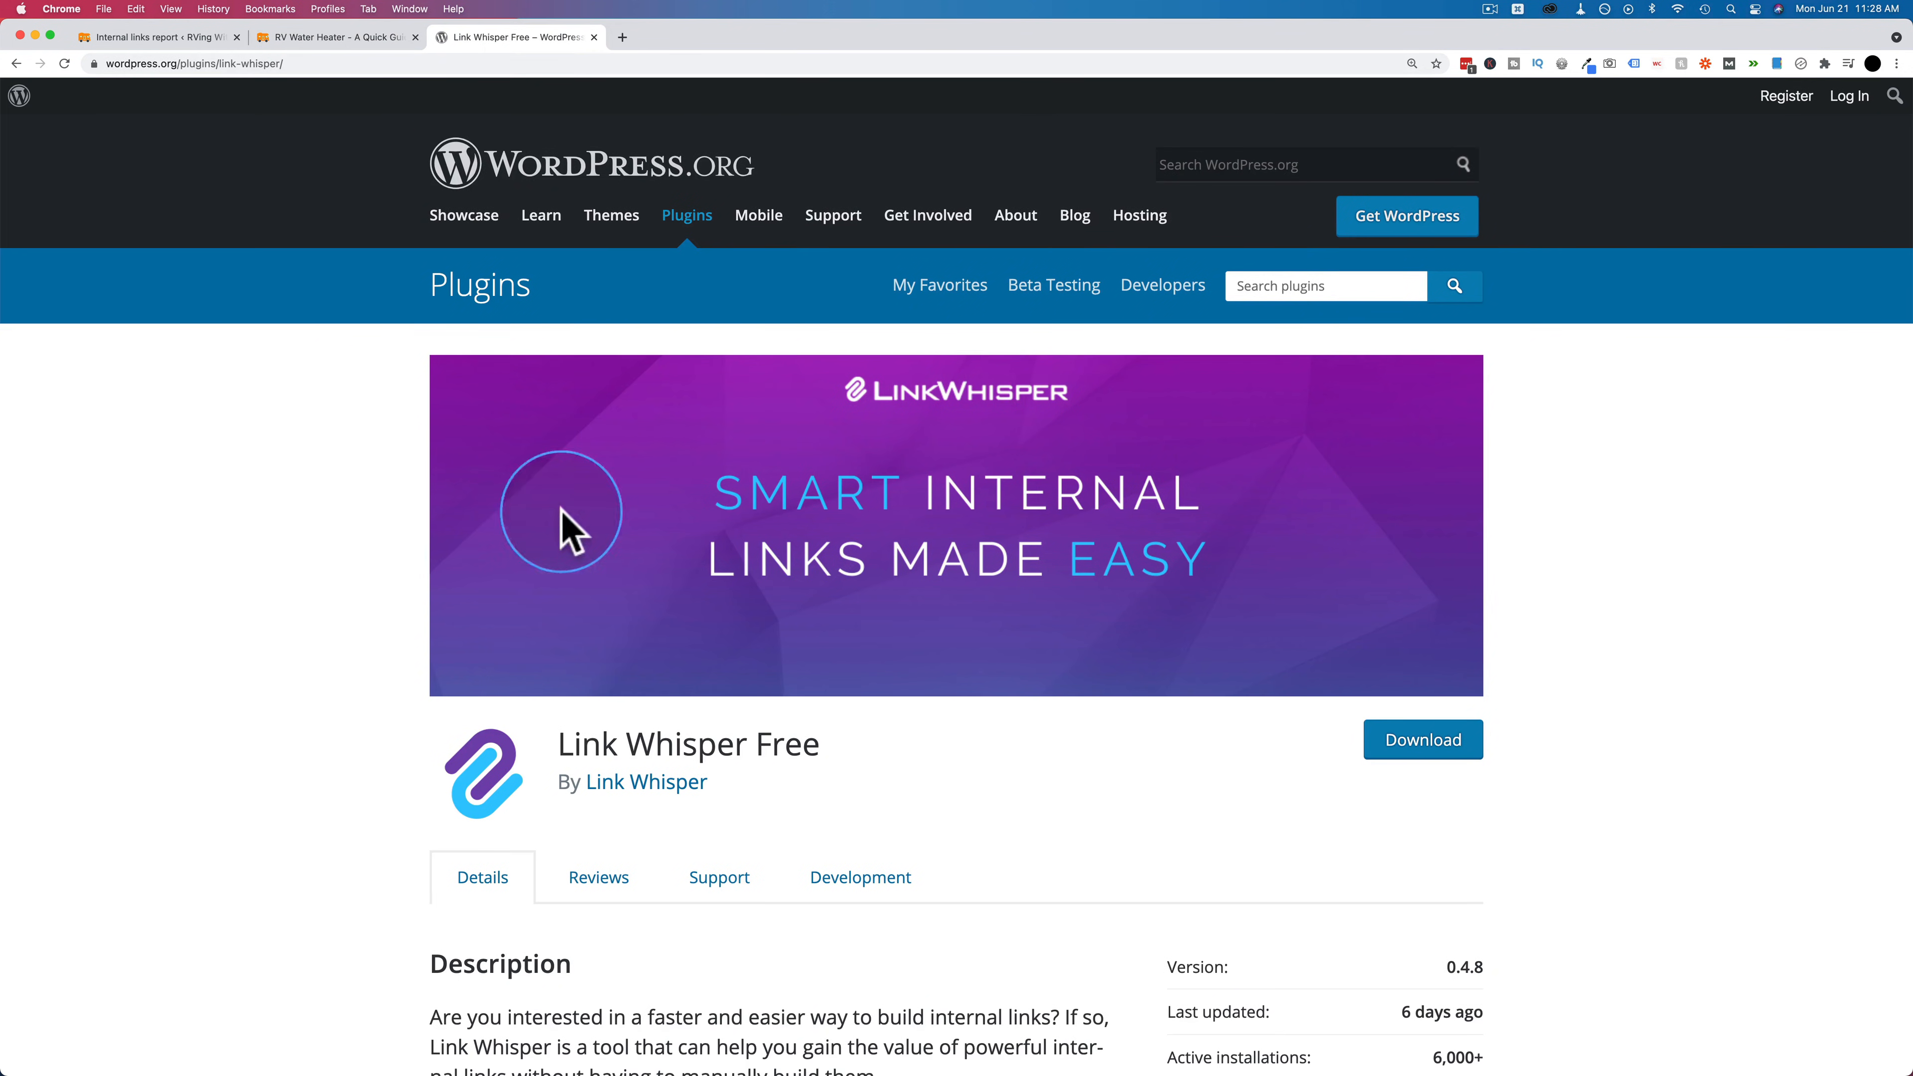
pyautogui.scroll(-3)
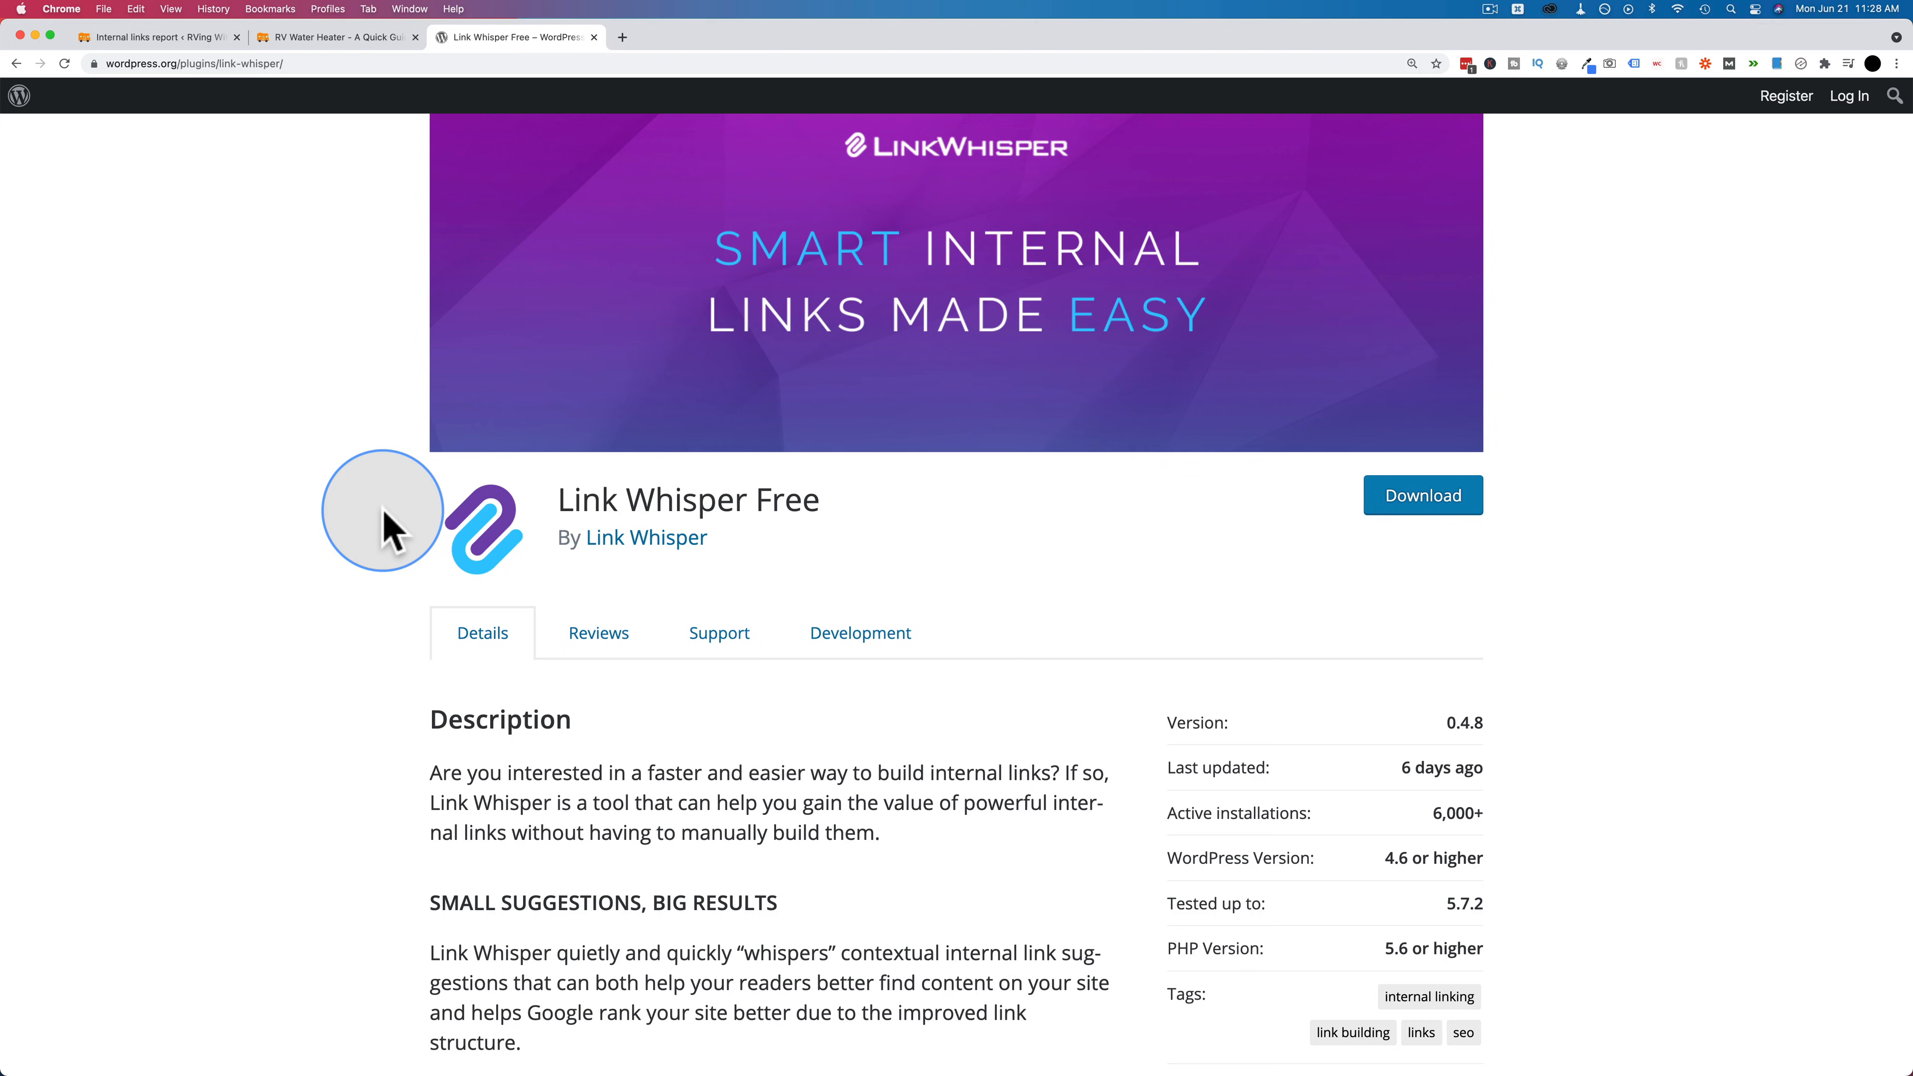
pyautogui.scroll(-3)
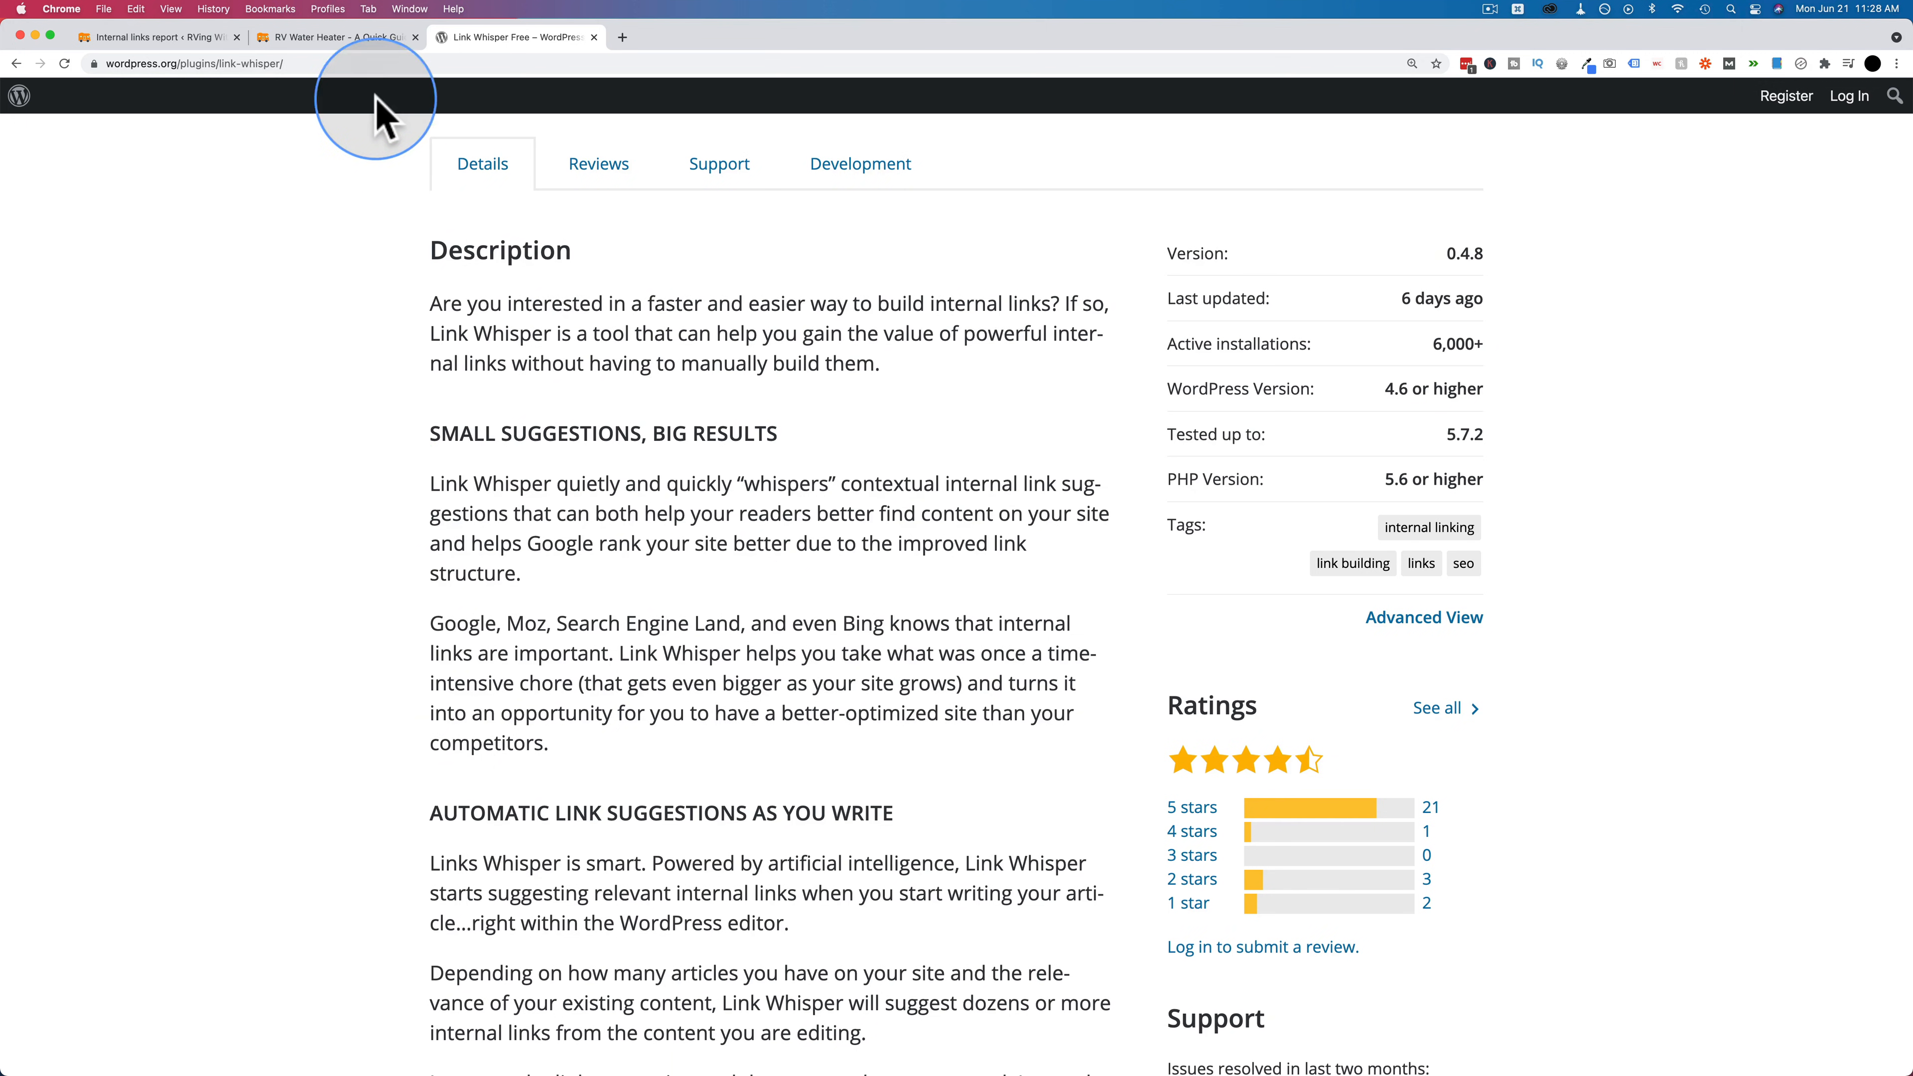
pyautogui.click(337, 37)
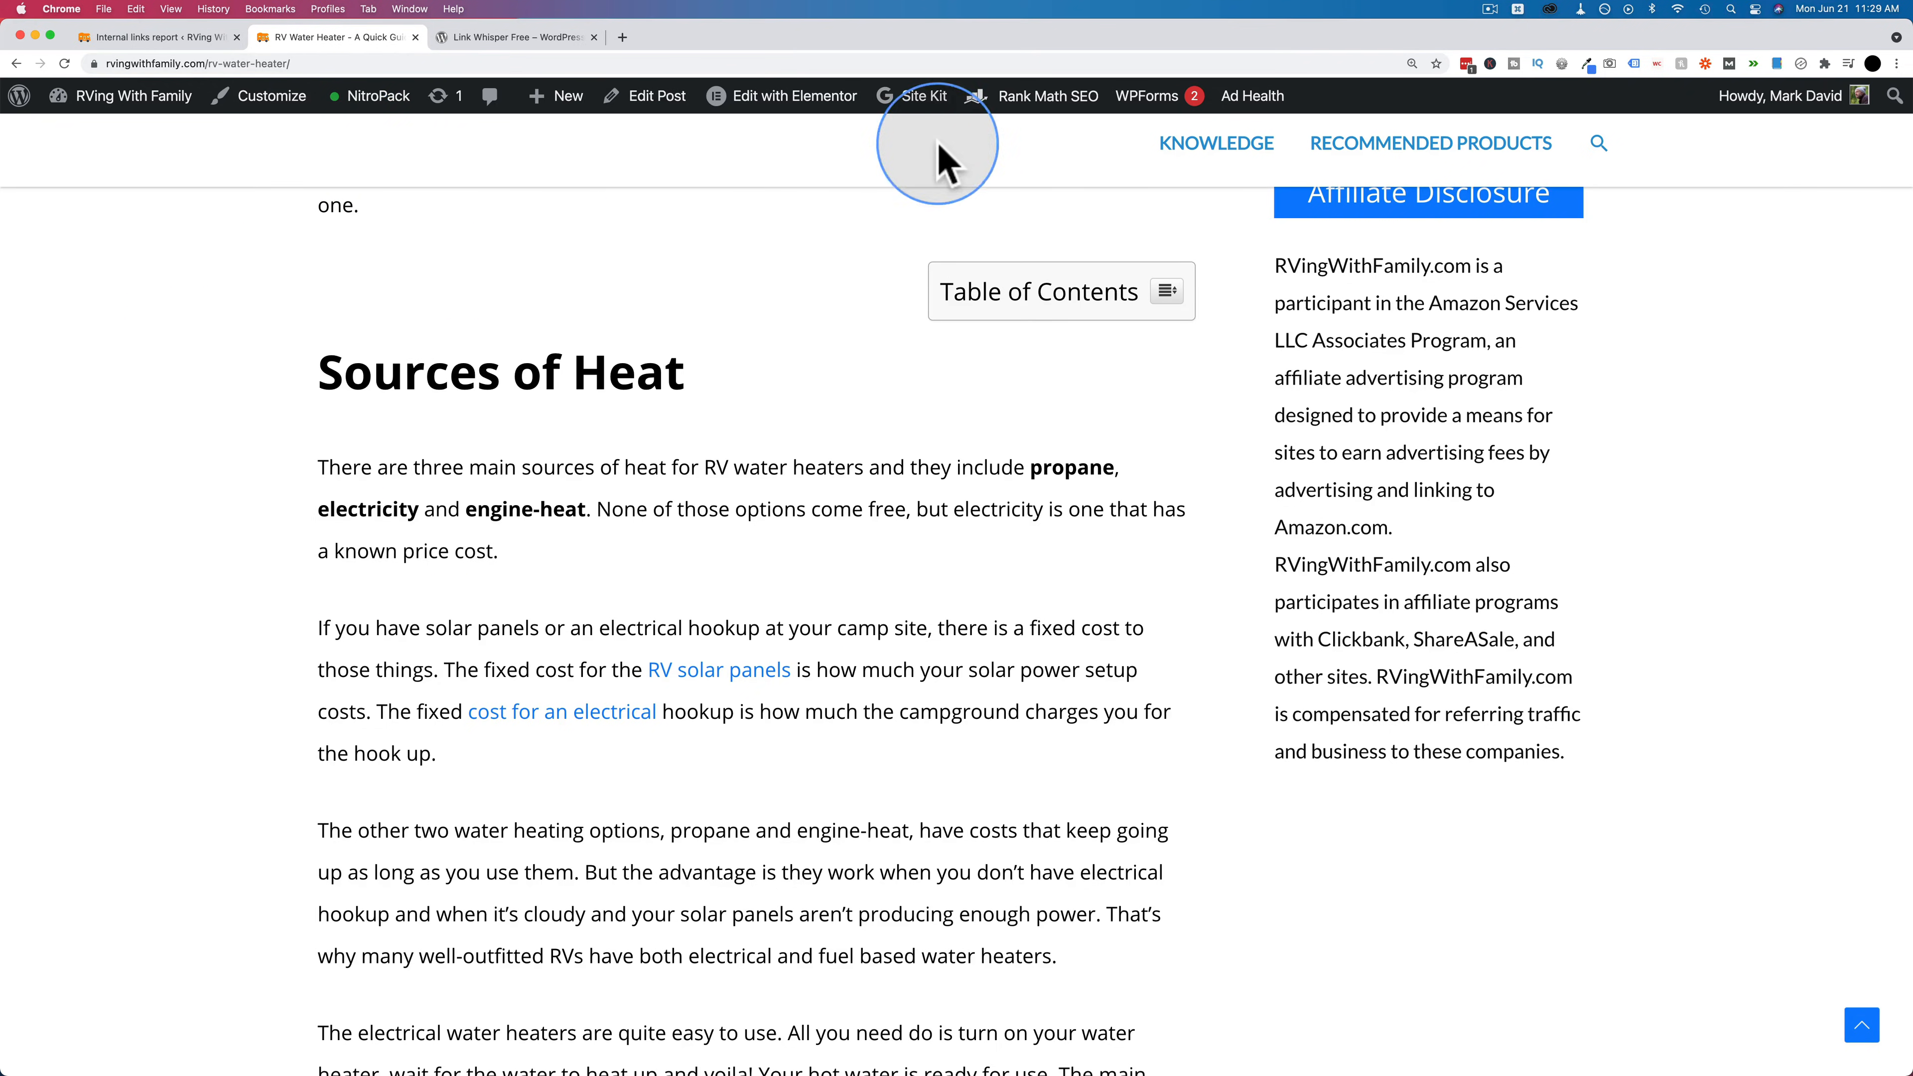
pyautogui.moveTo(656, 95)
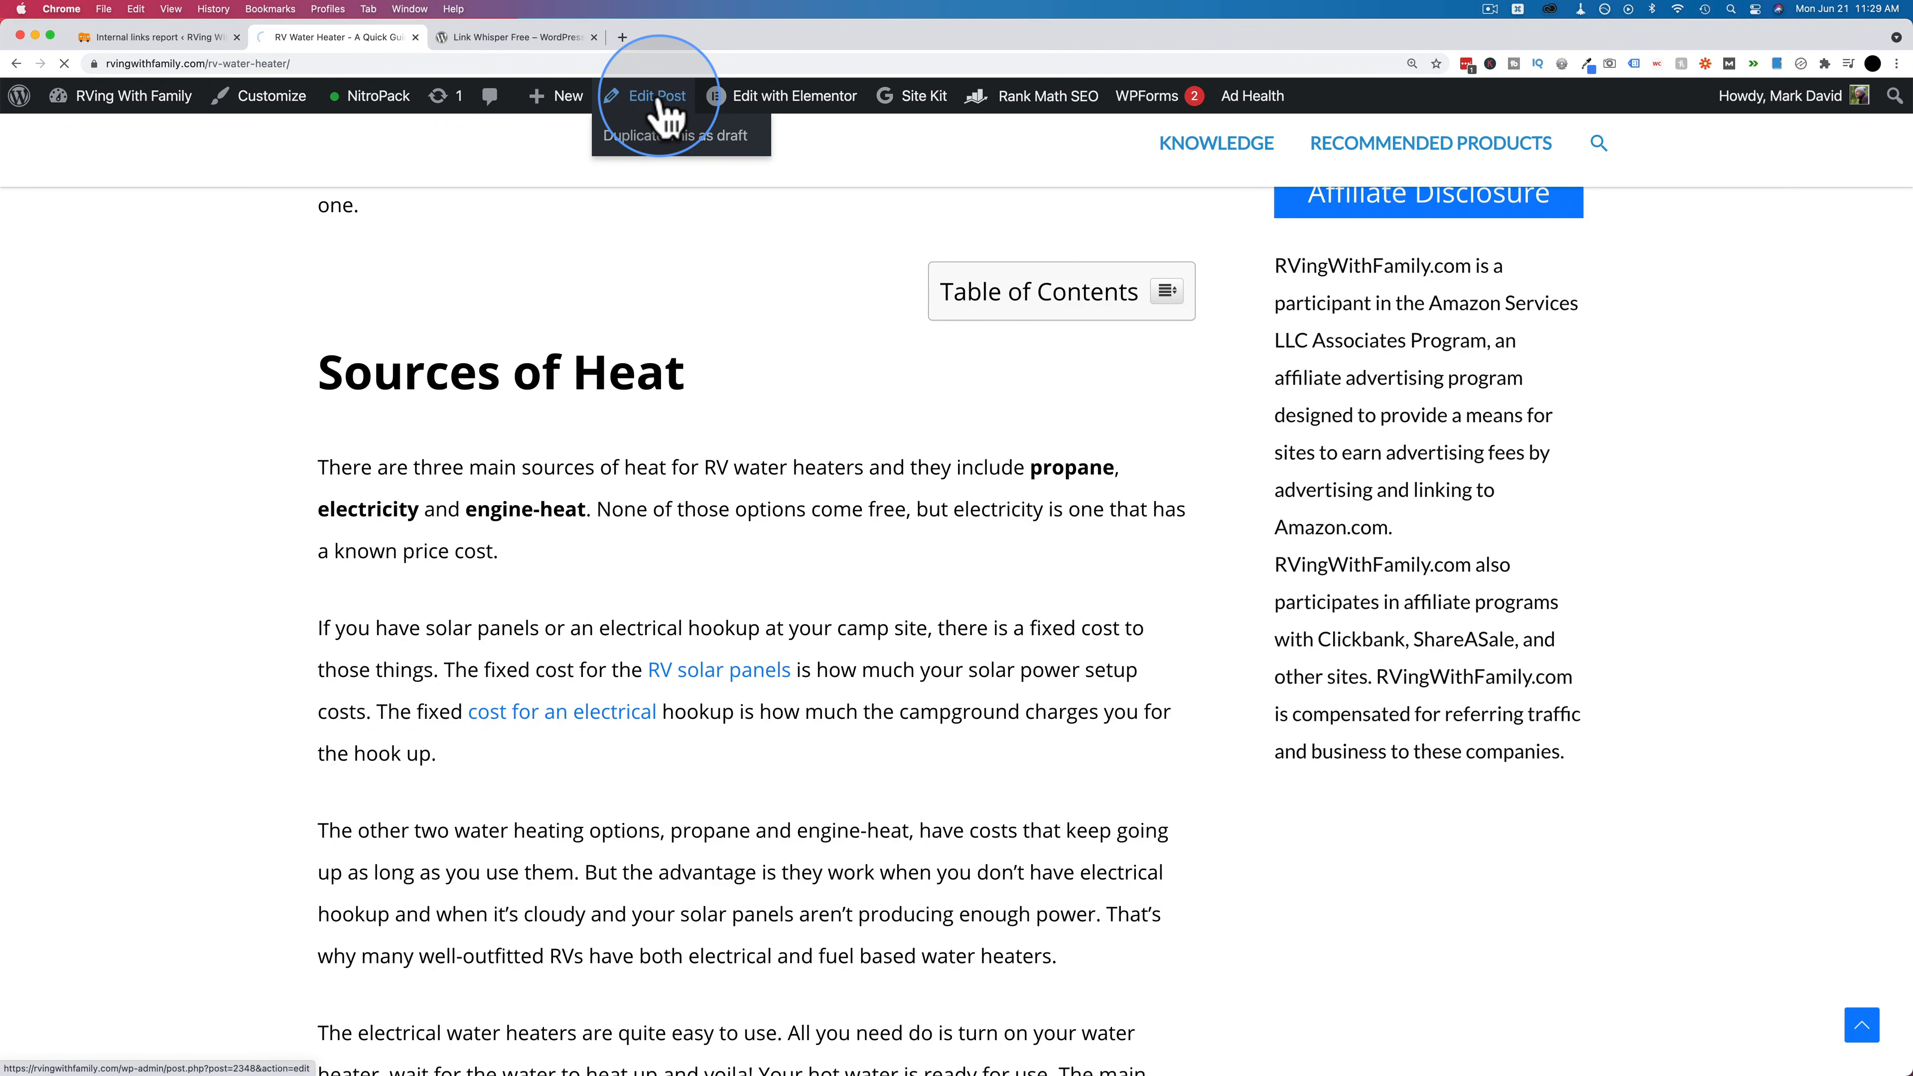
# - Edit the RV water heater post via the admin toolbar, revealing Link Whisper's suggested links
pyautogui.click(655, 96)
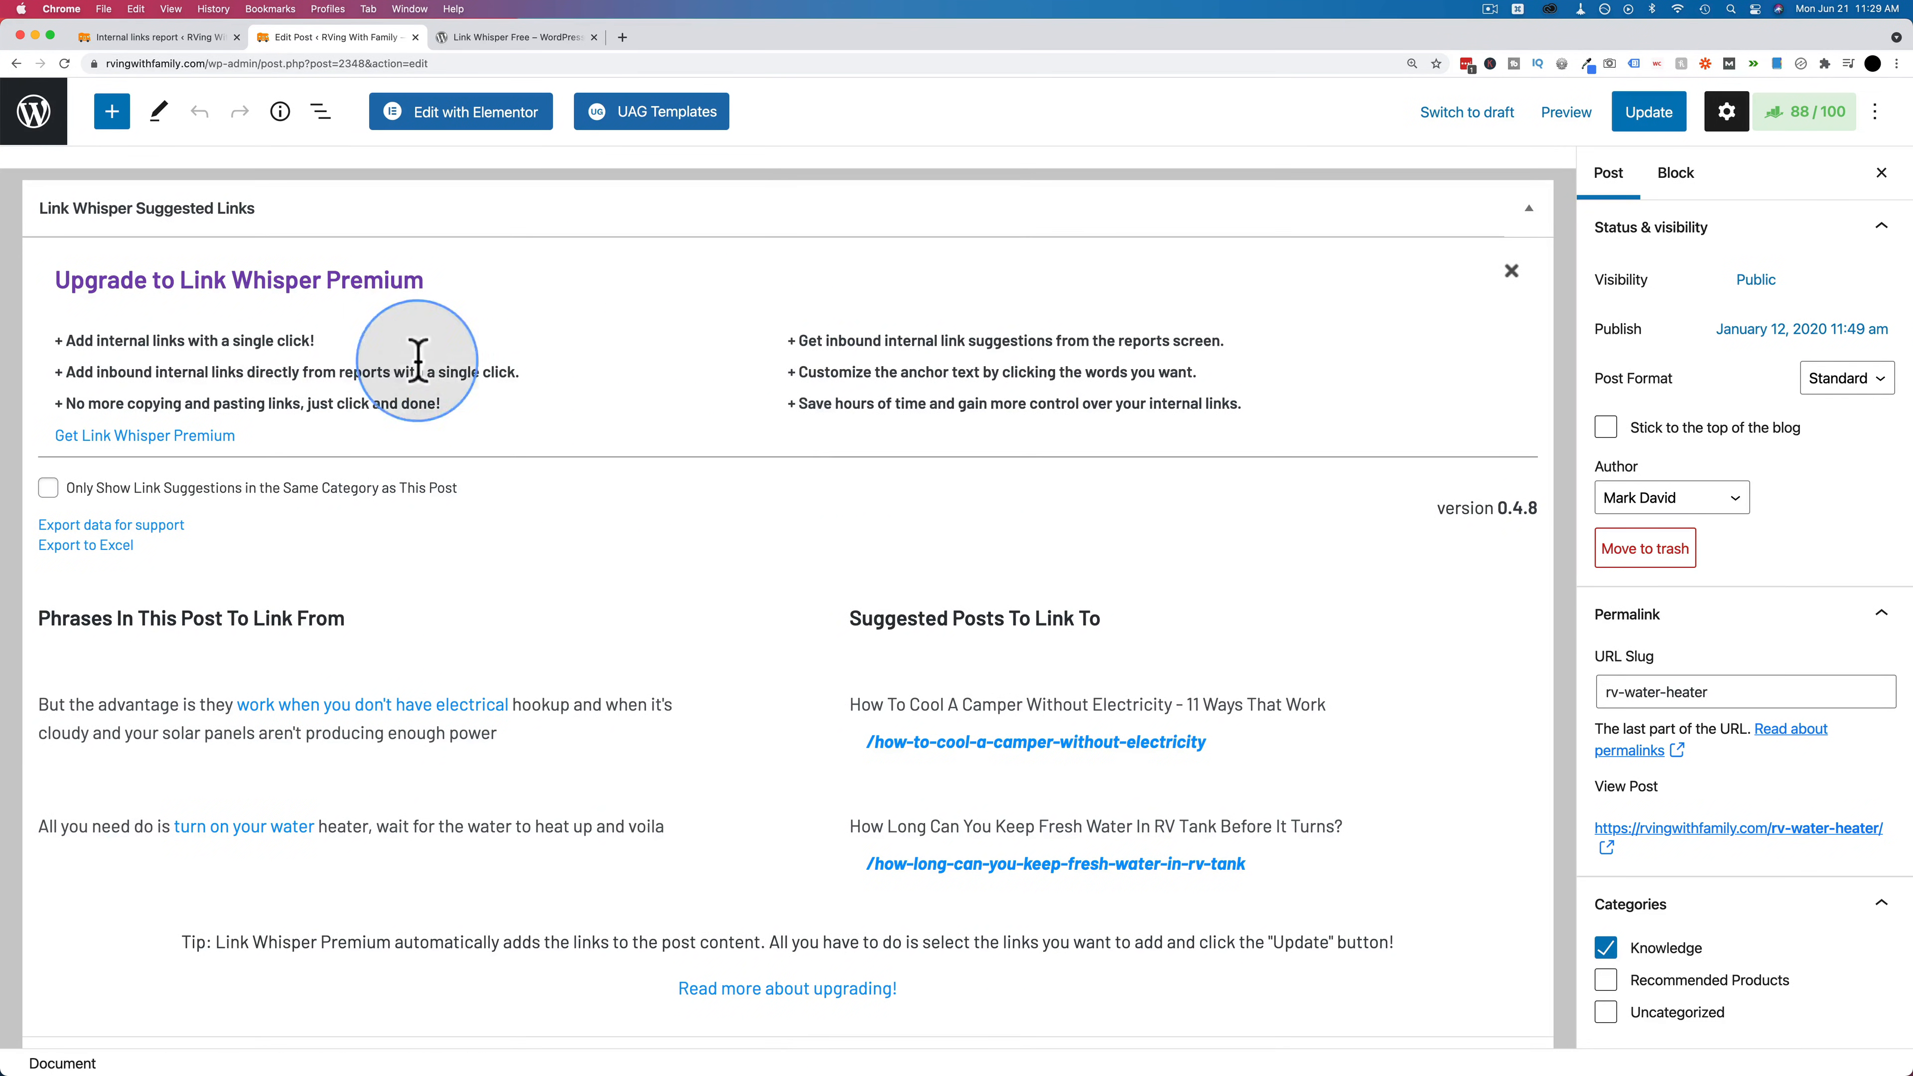
pyautogui.scroll(-3)
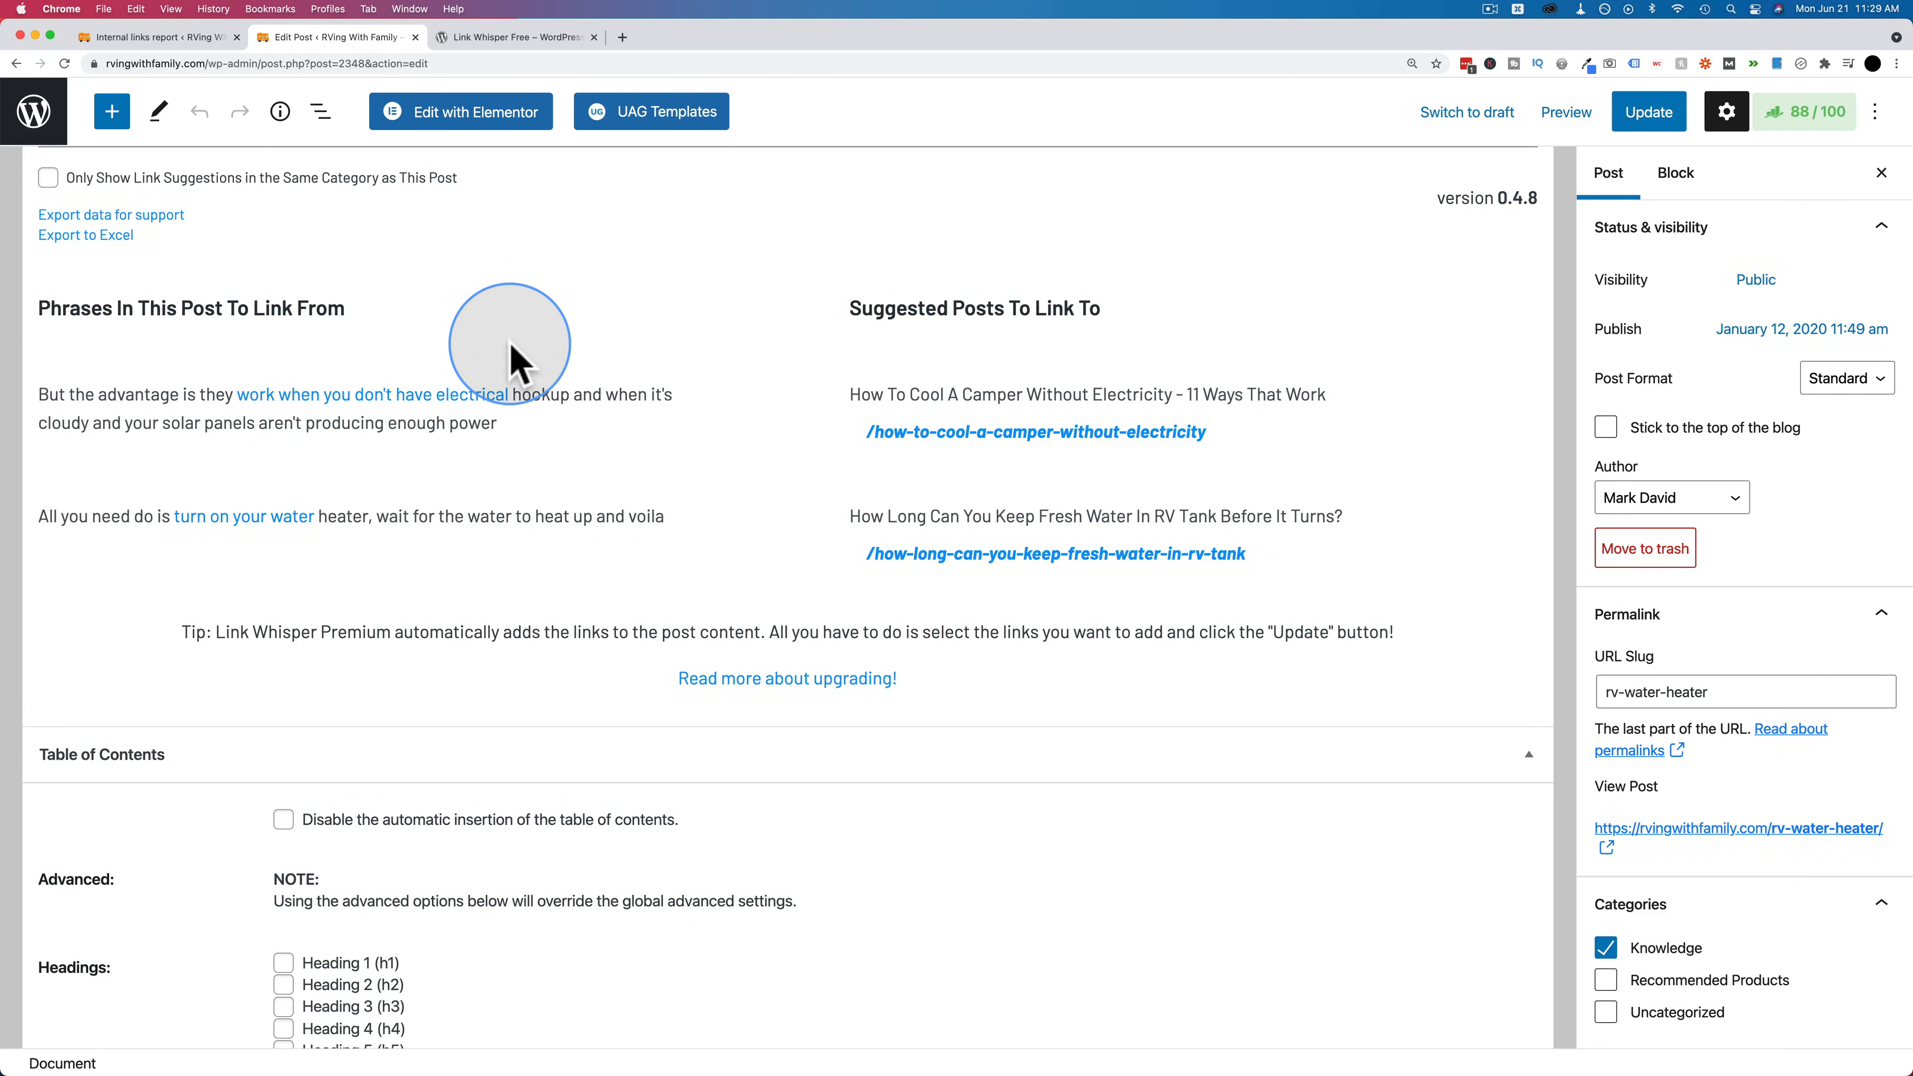
pyautogui.moveTo(265, 440)
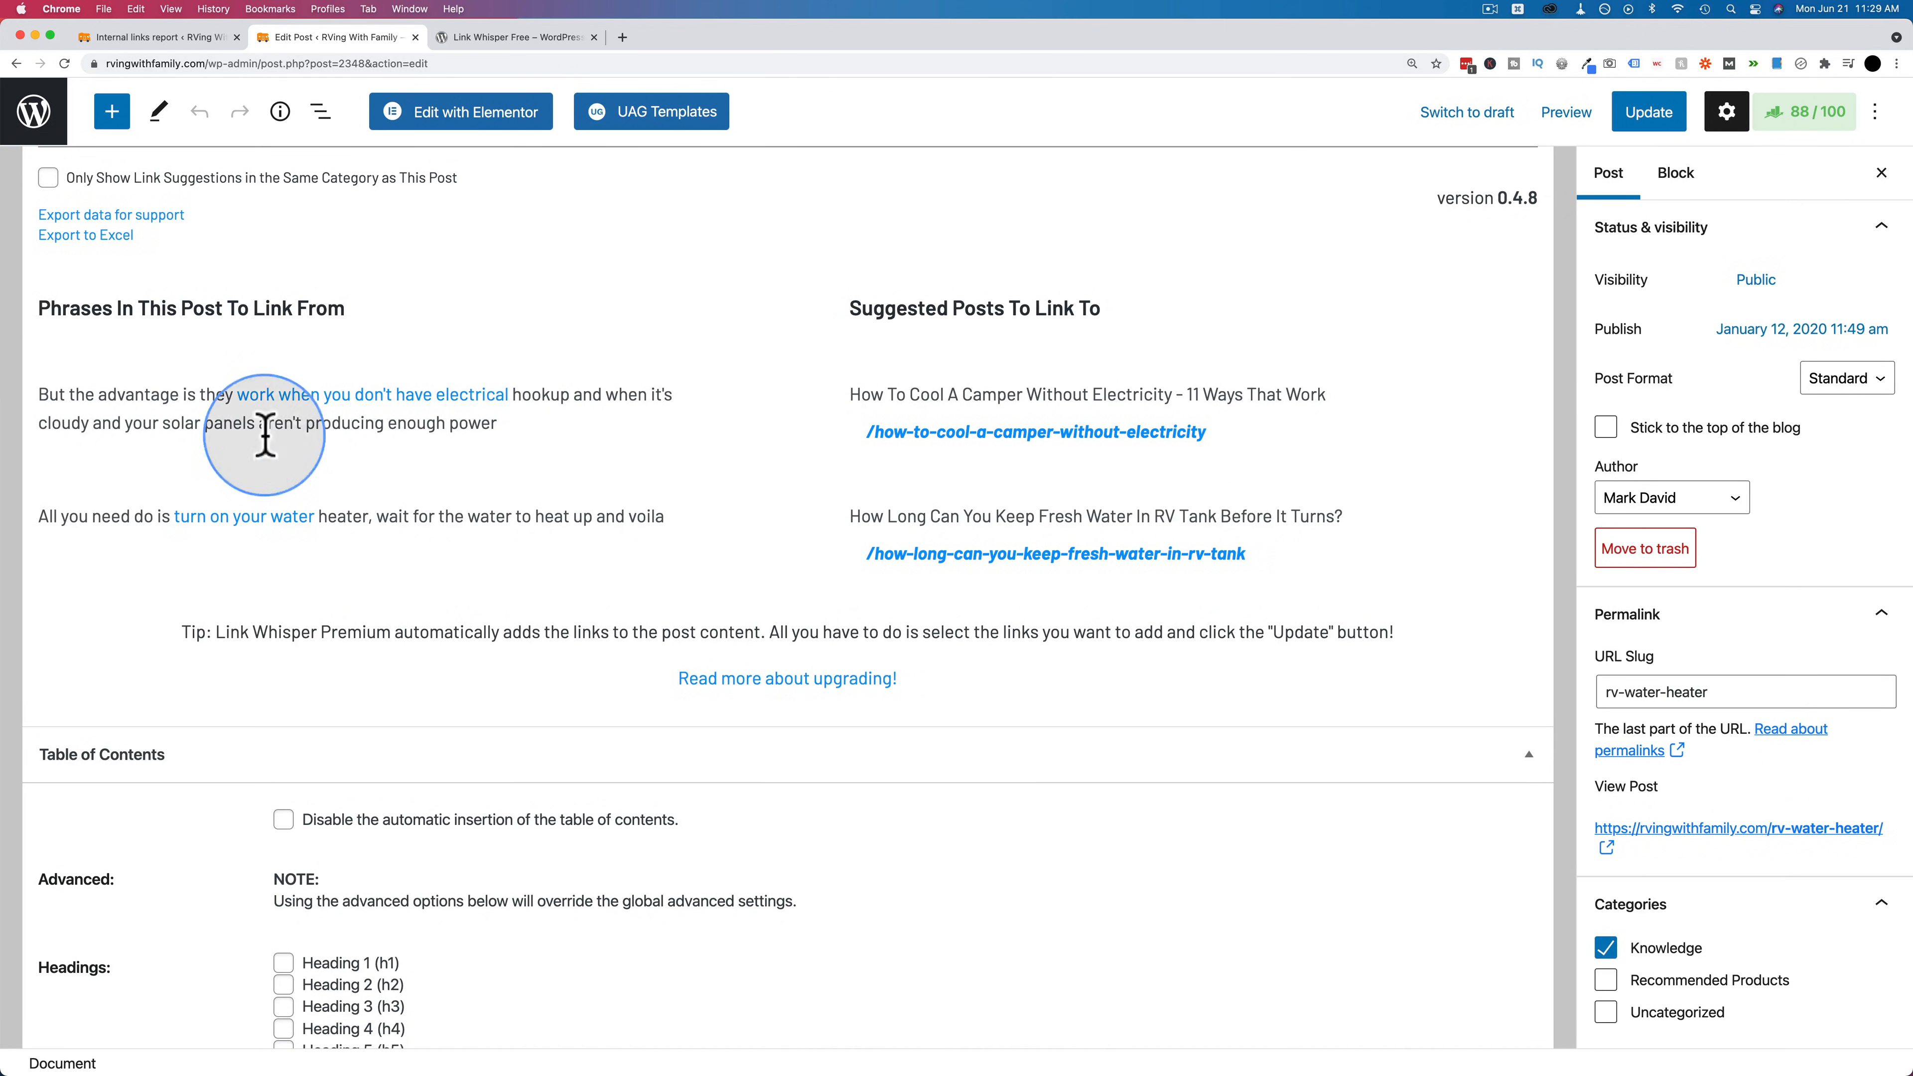
pyautogui.moveTo(188, 428)
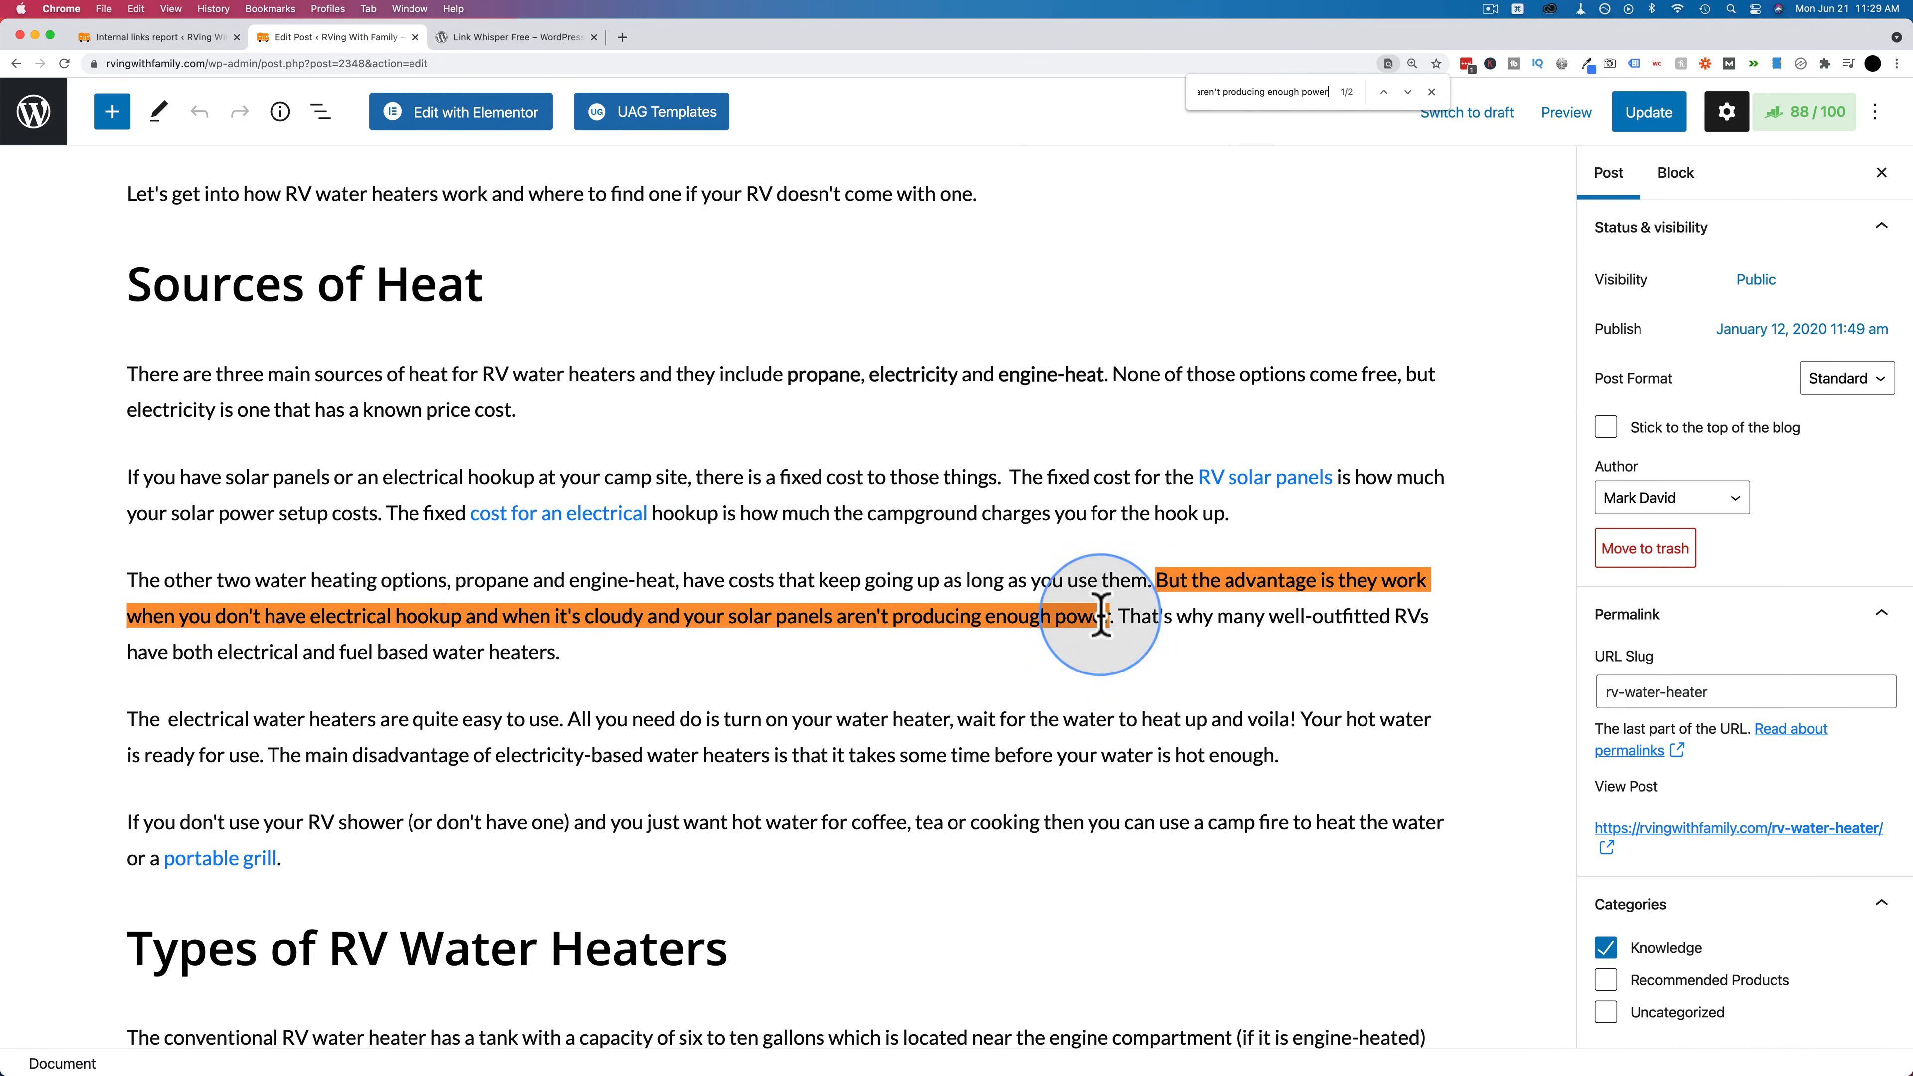
pyautogui.click(1162, 590)
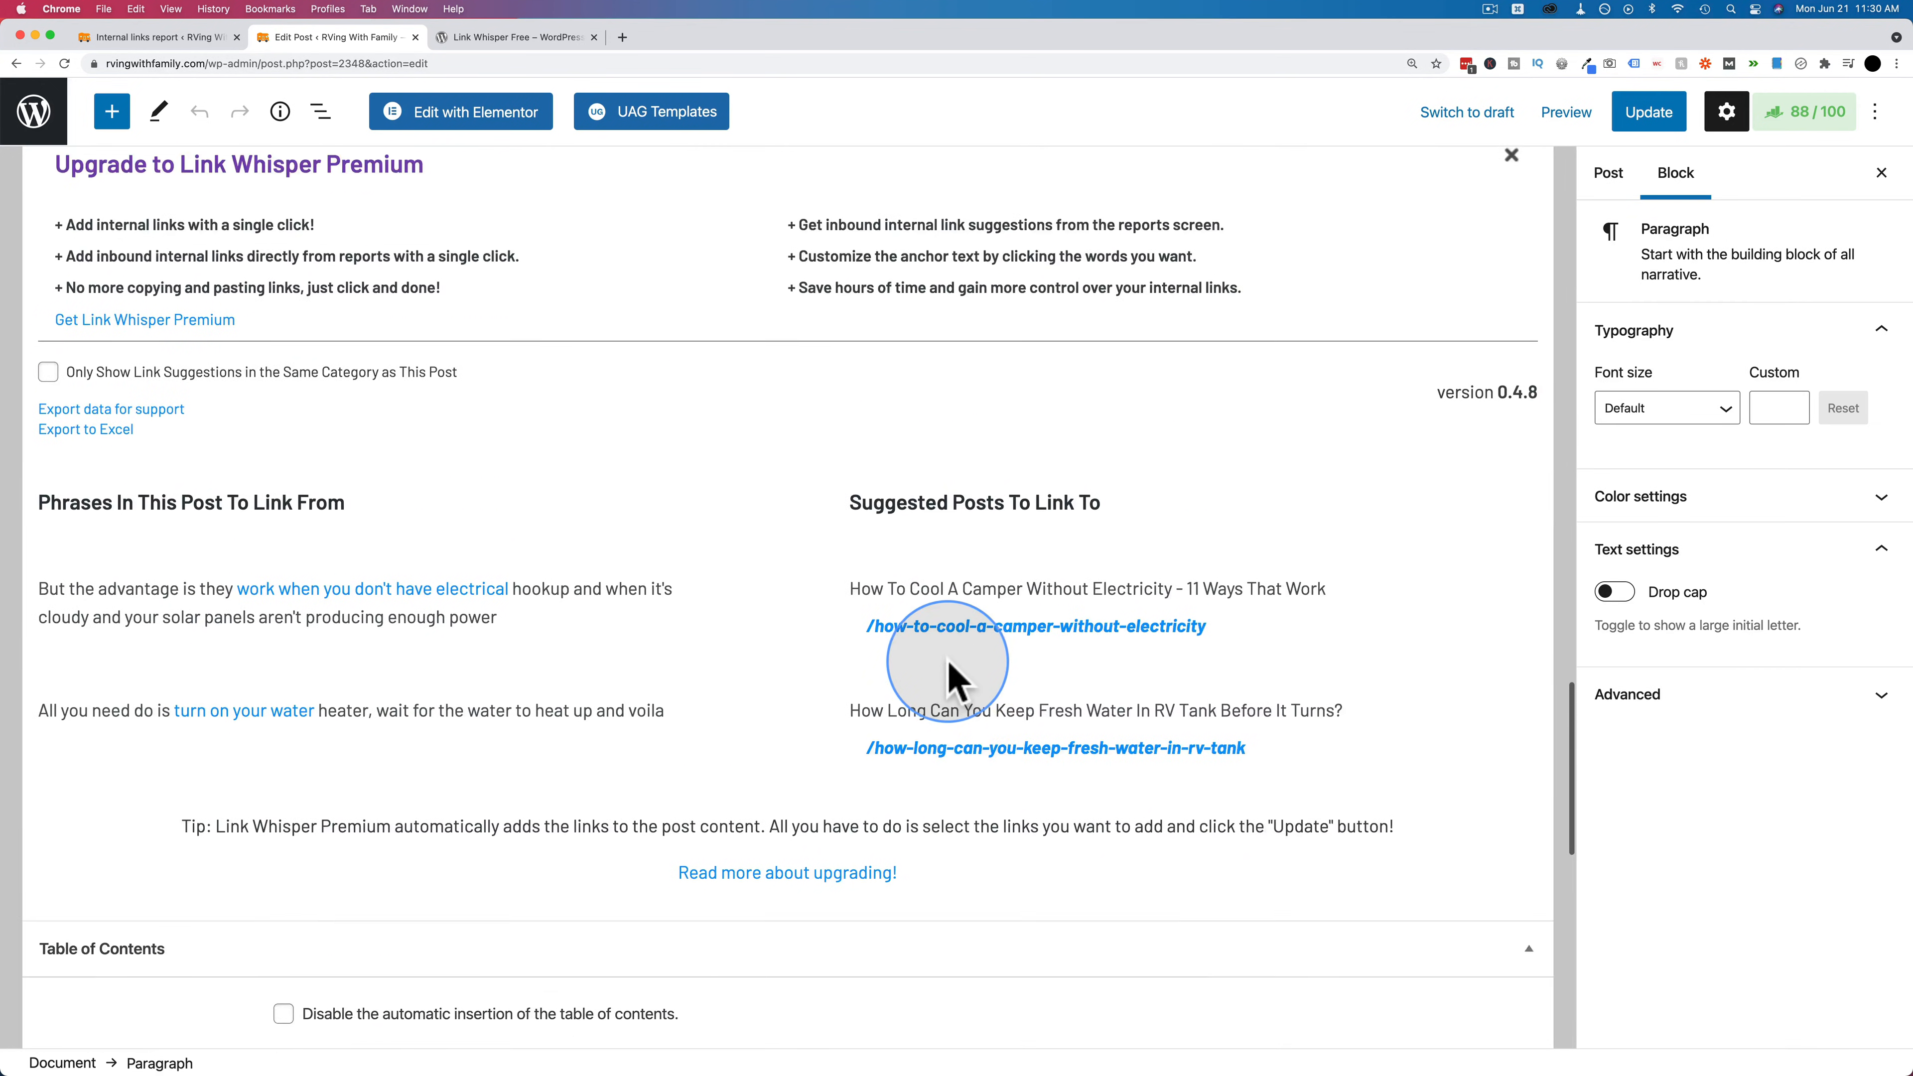
pyautogui.scroll(-3)
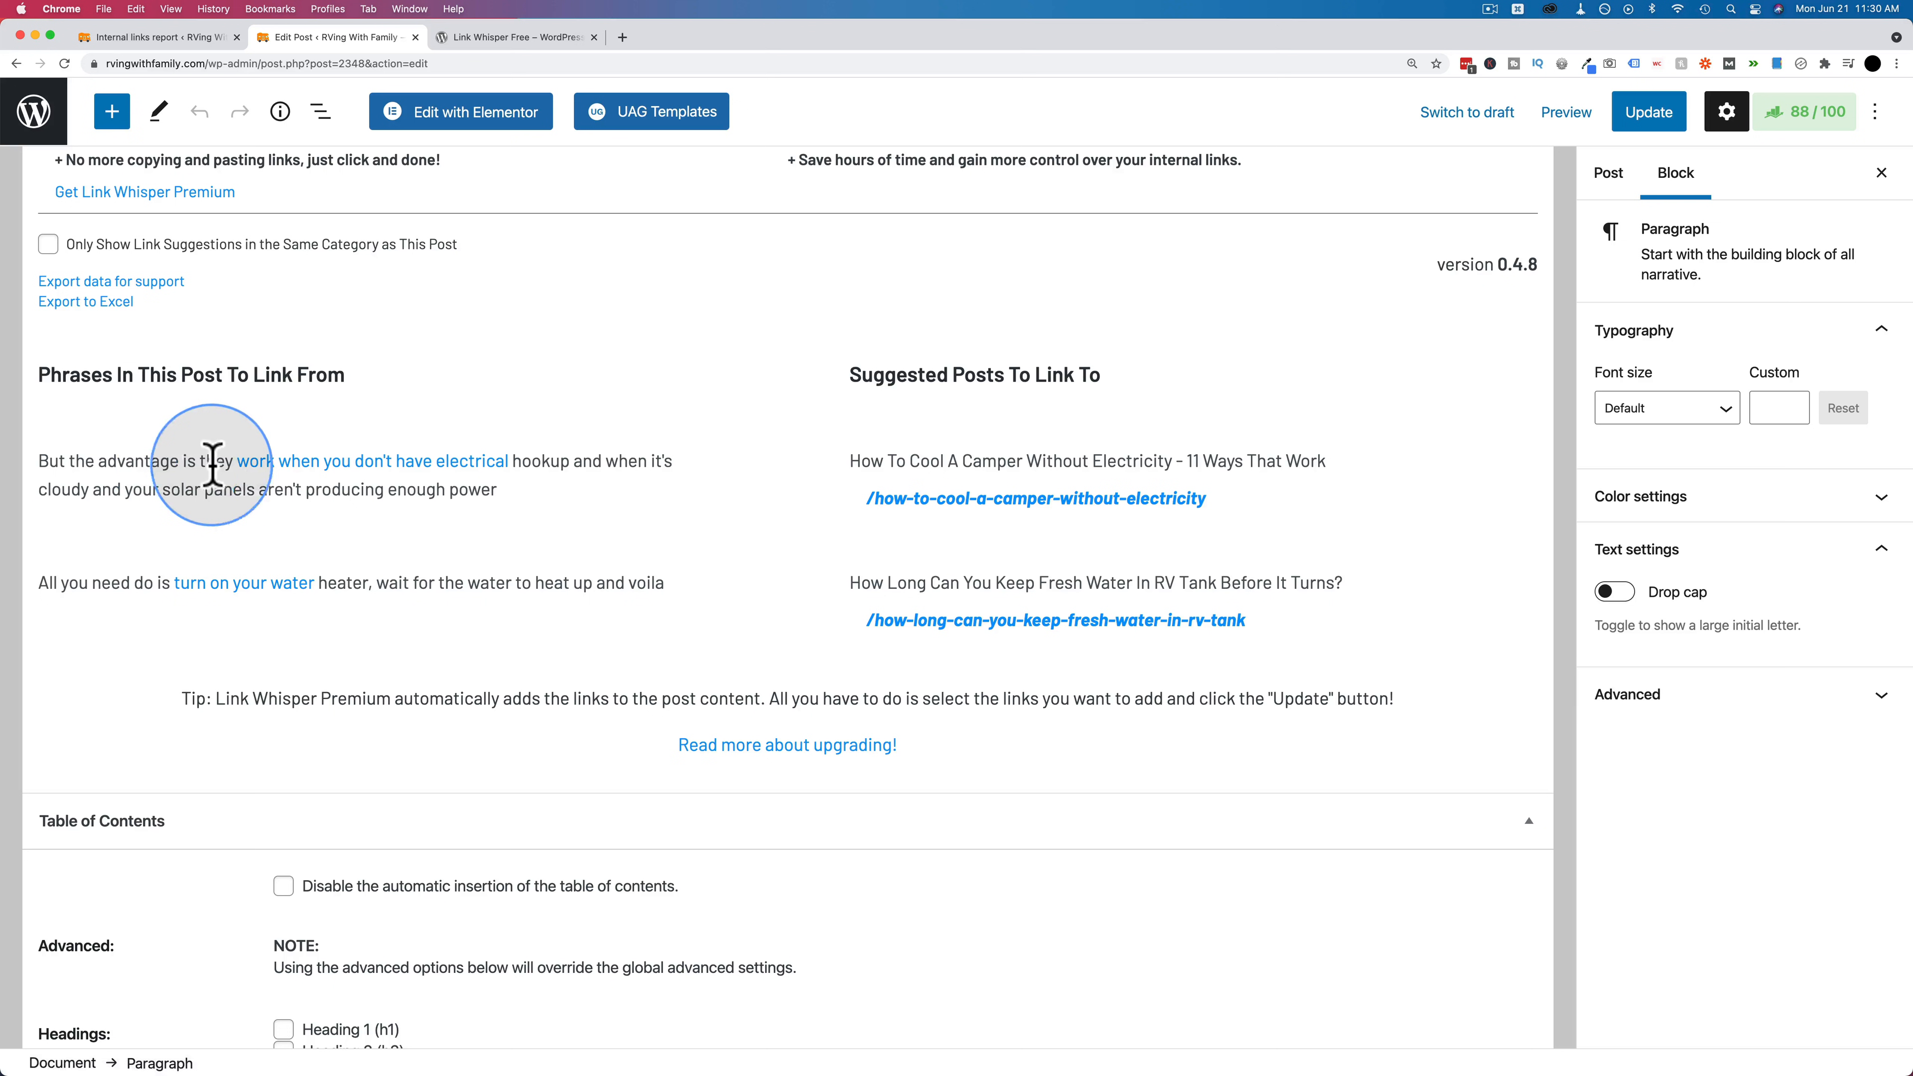
pyautogui.moveTo(573, 473)
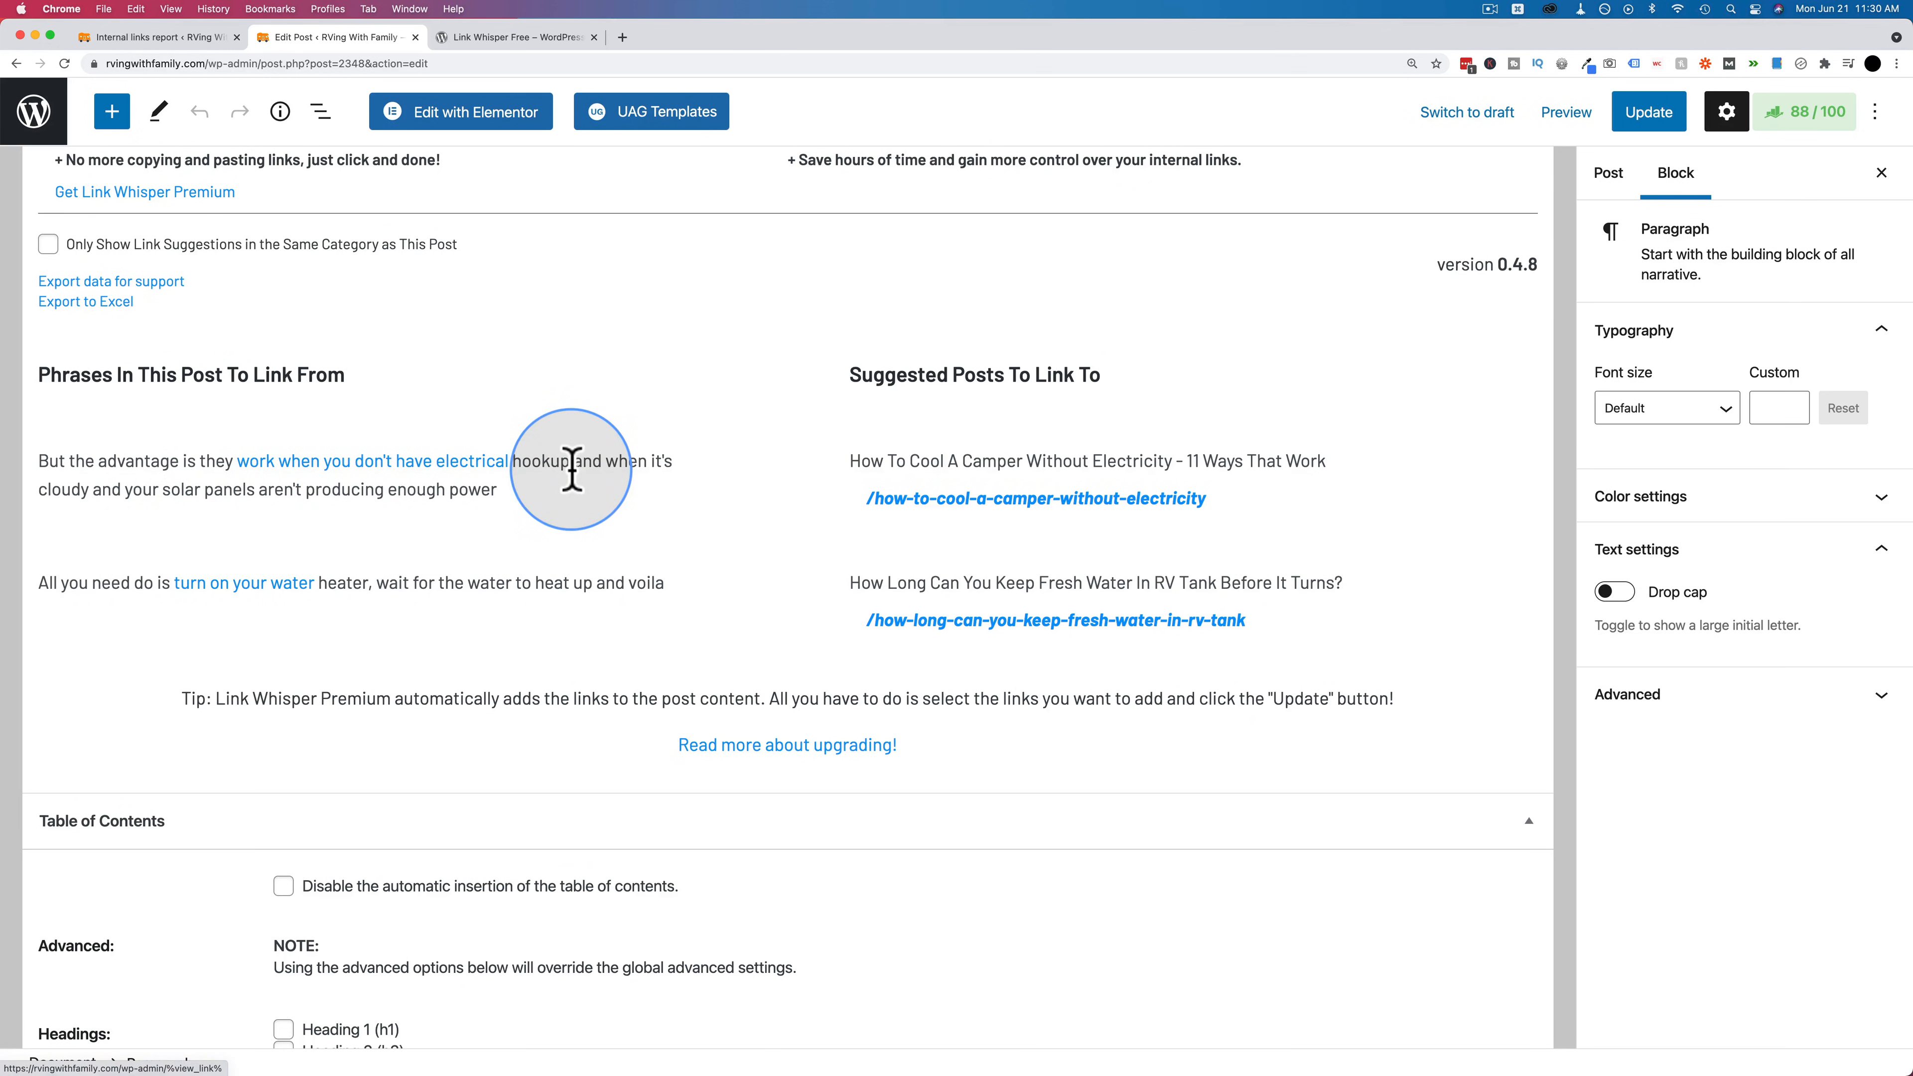
pyautogui.moveTo(941, 461)
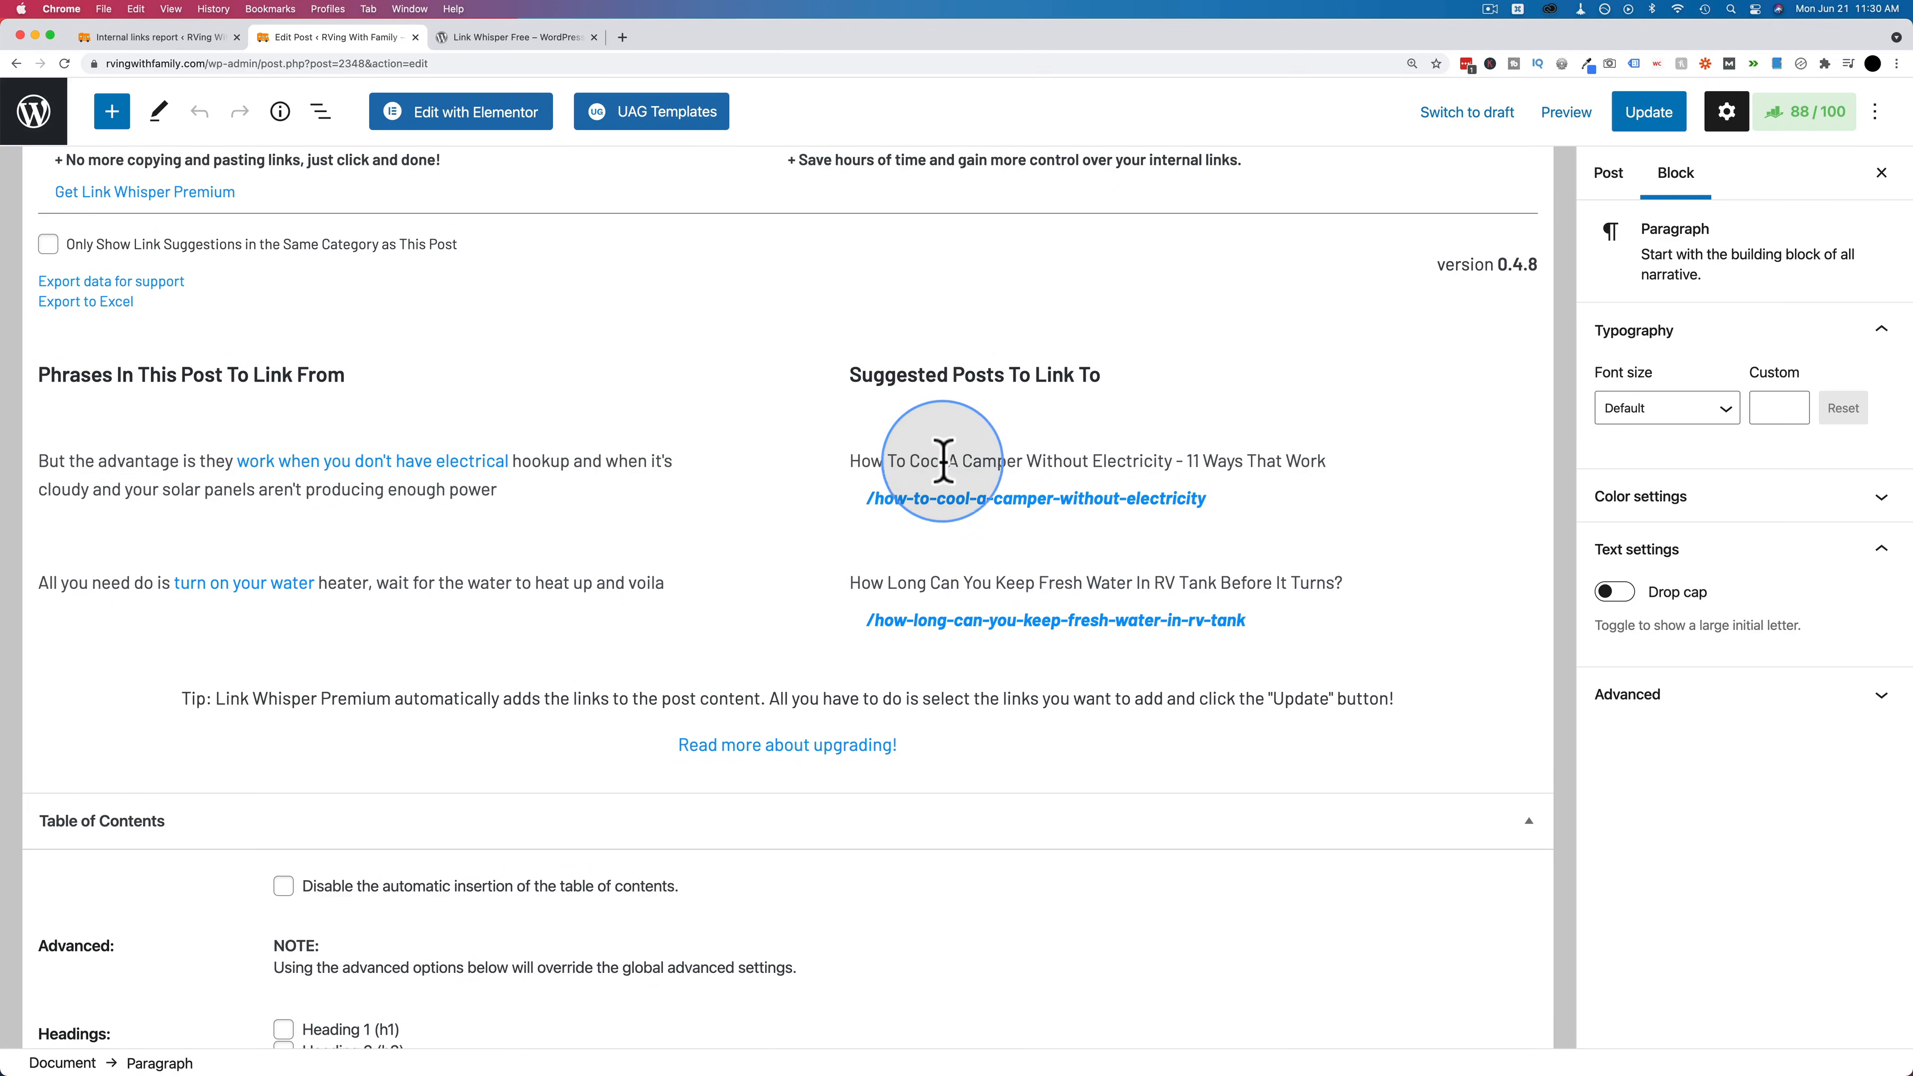
pyautogui.moveTo(963, 531)
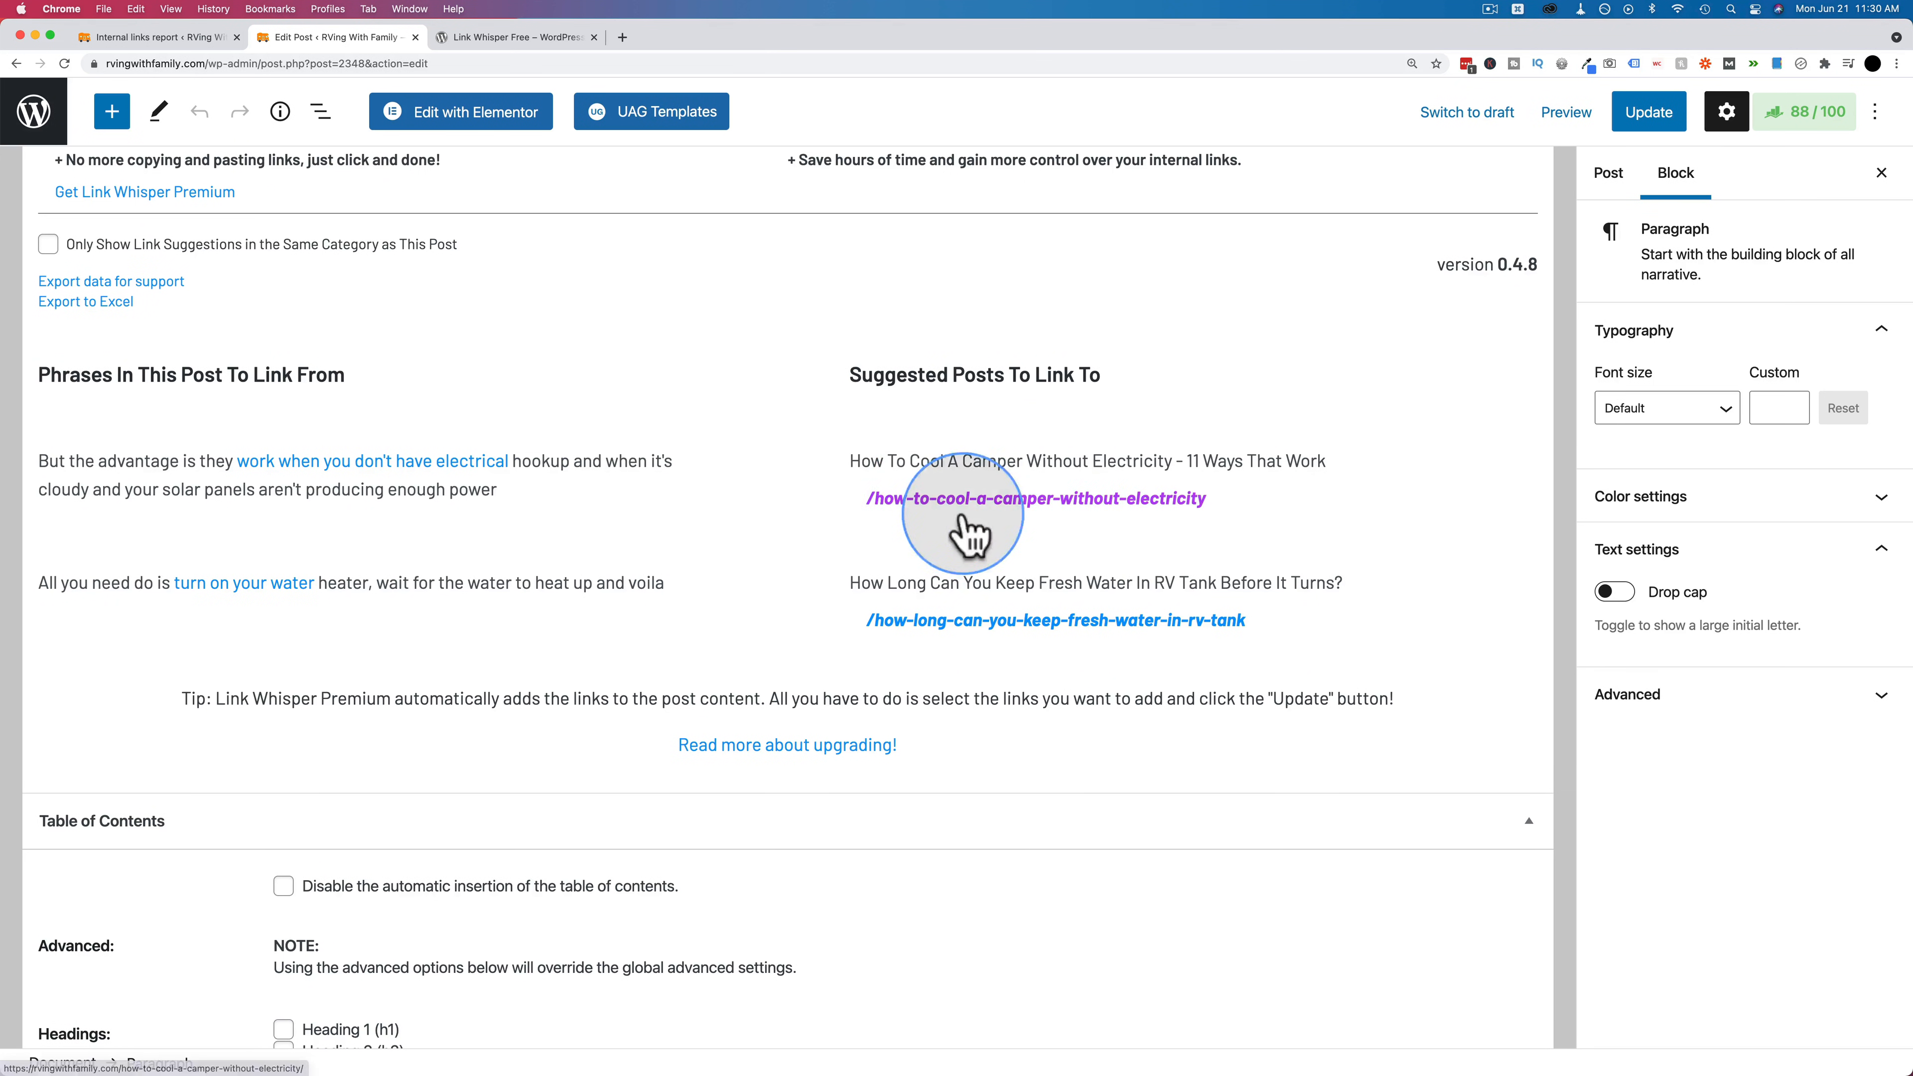
pyautogui.moveTo(1174, 551)
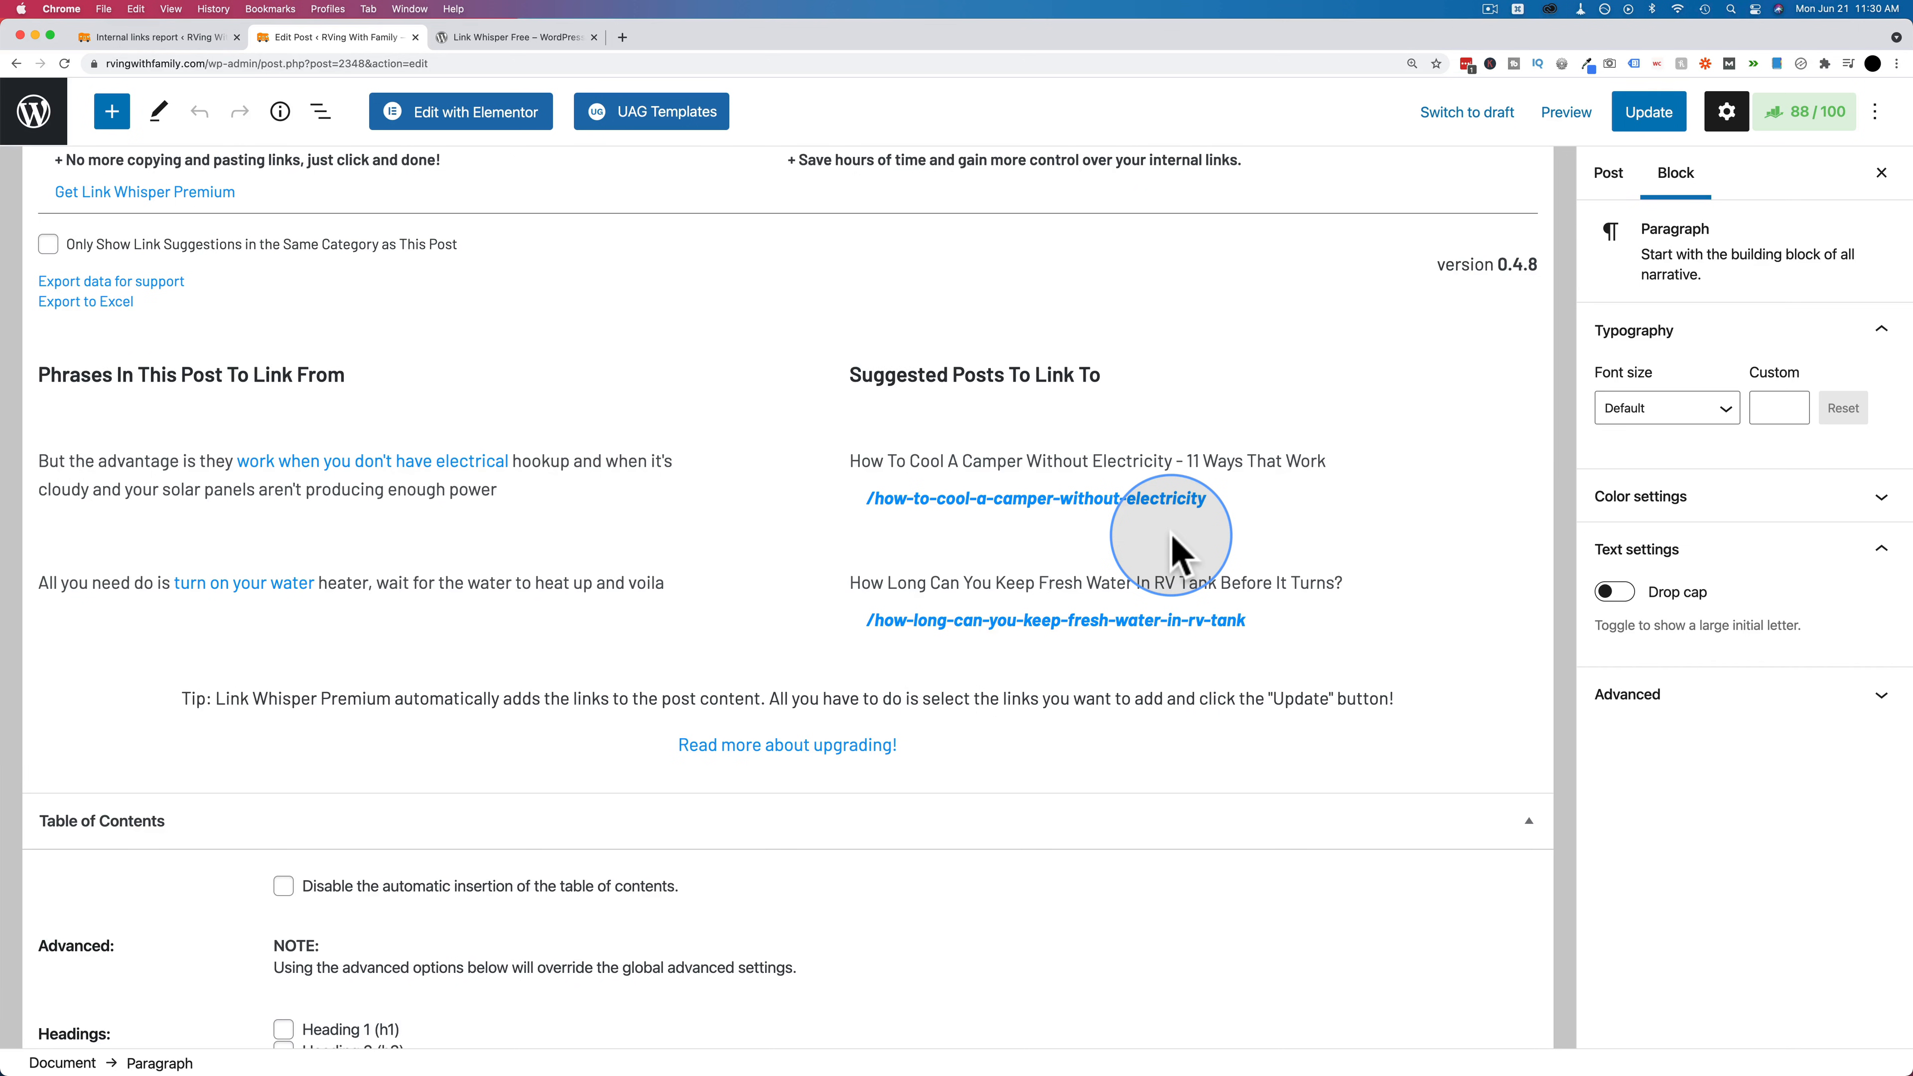
pyautogui.moveTo(1034, 499)
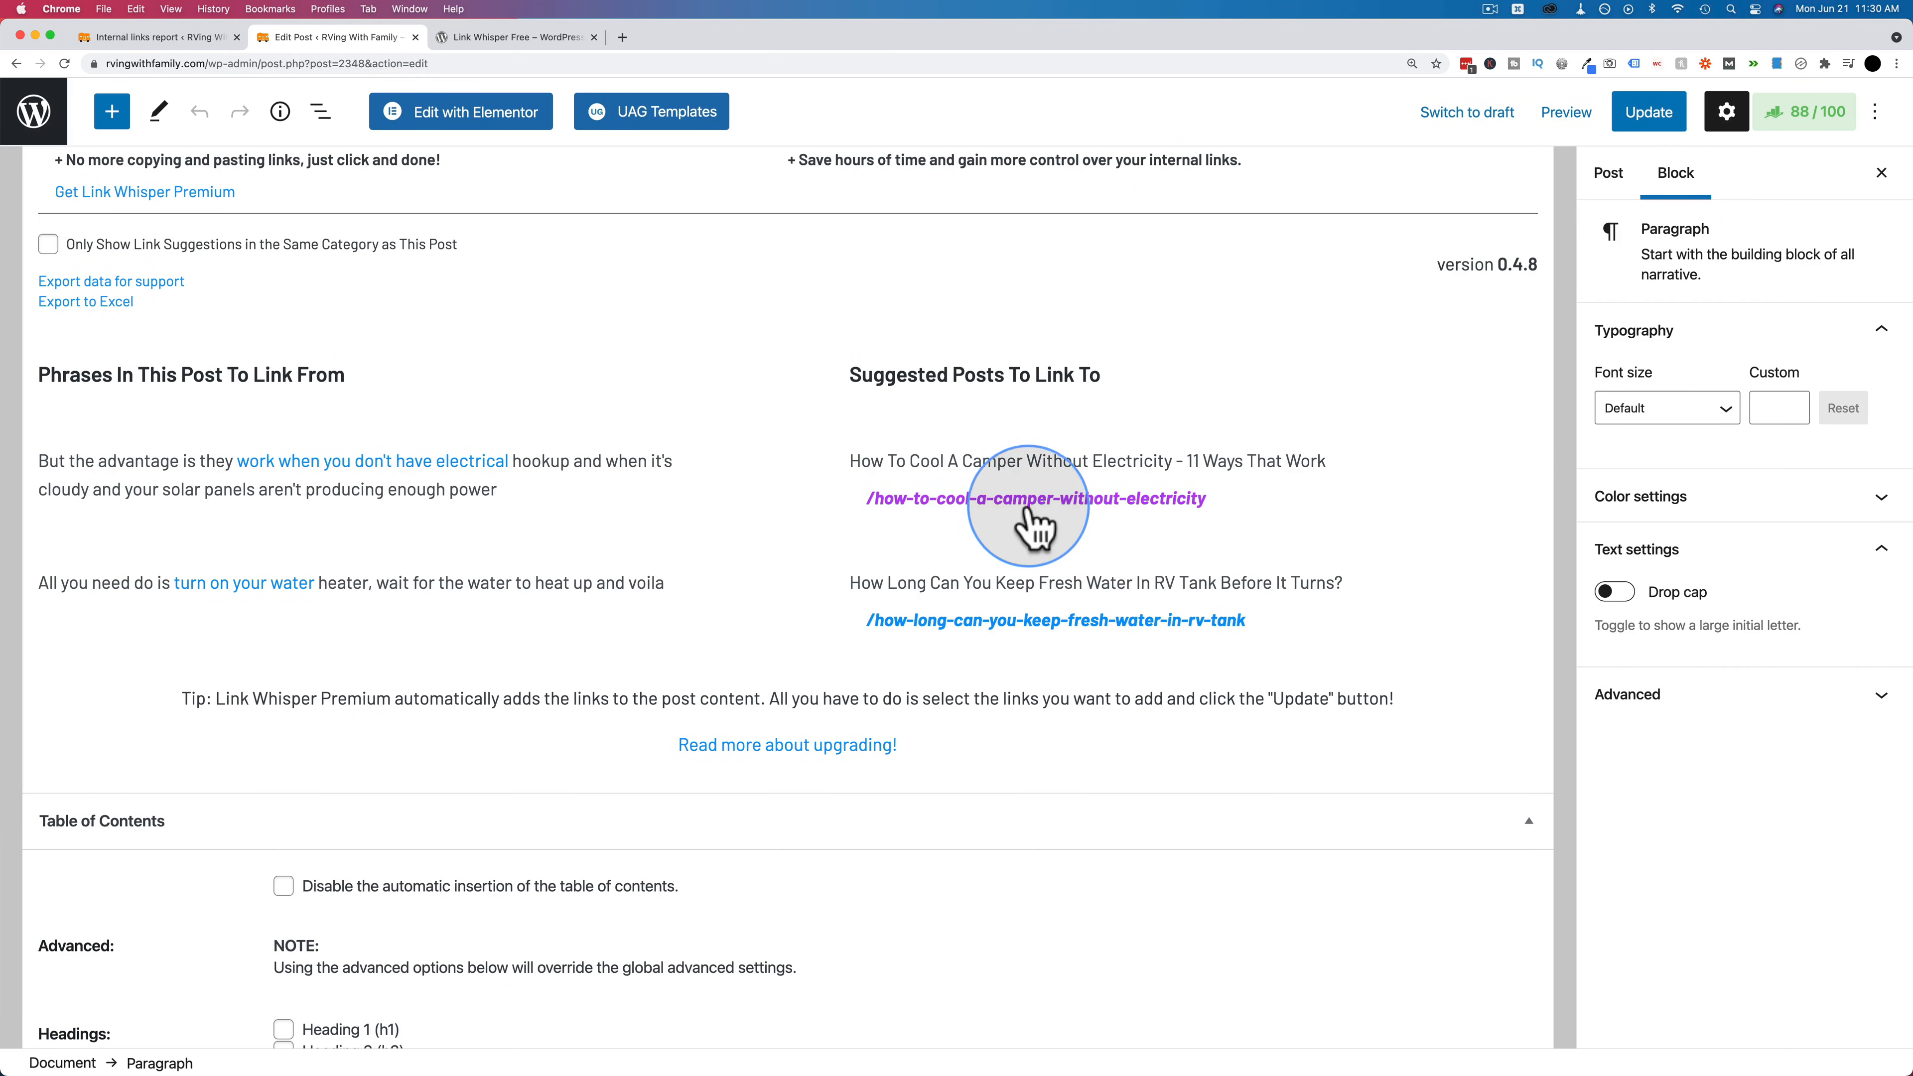
pyautogui.moveTo(594, 490)
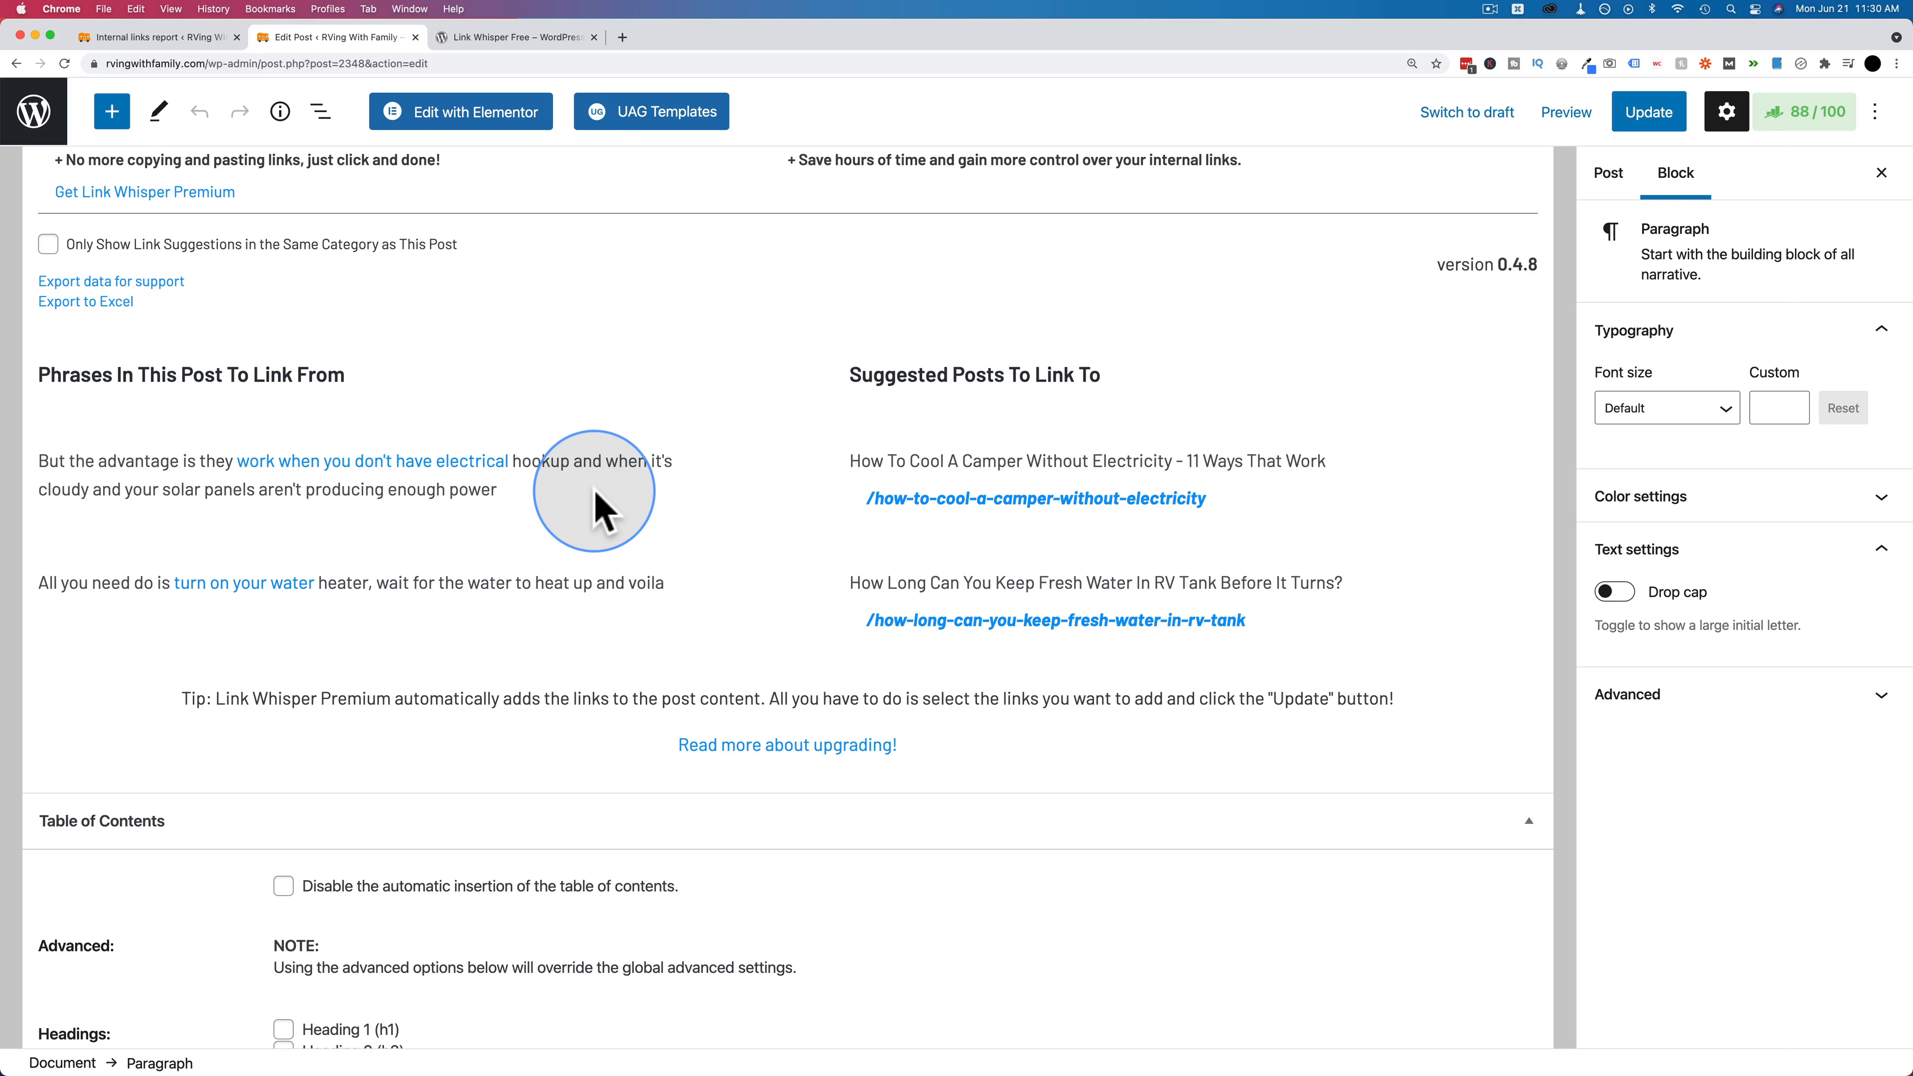
pyautogui.moveTo(527, 593)
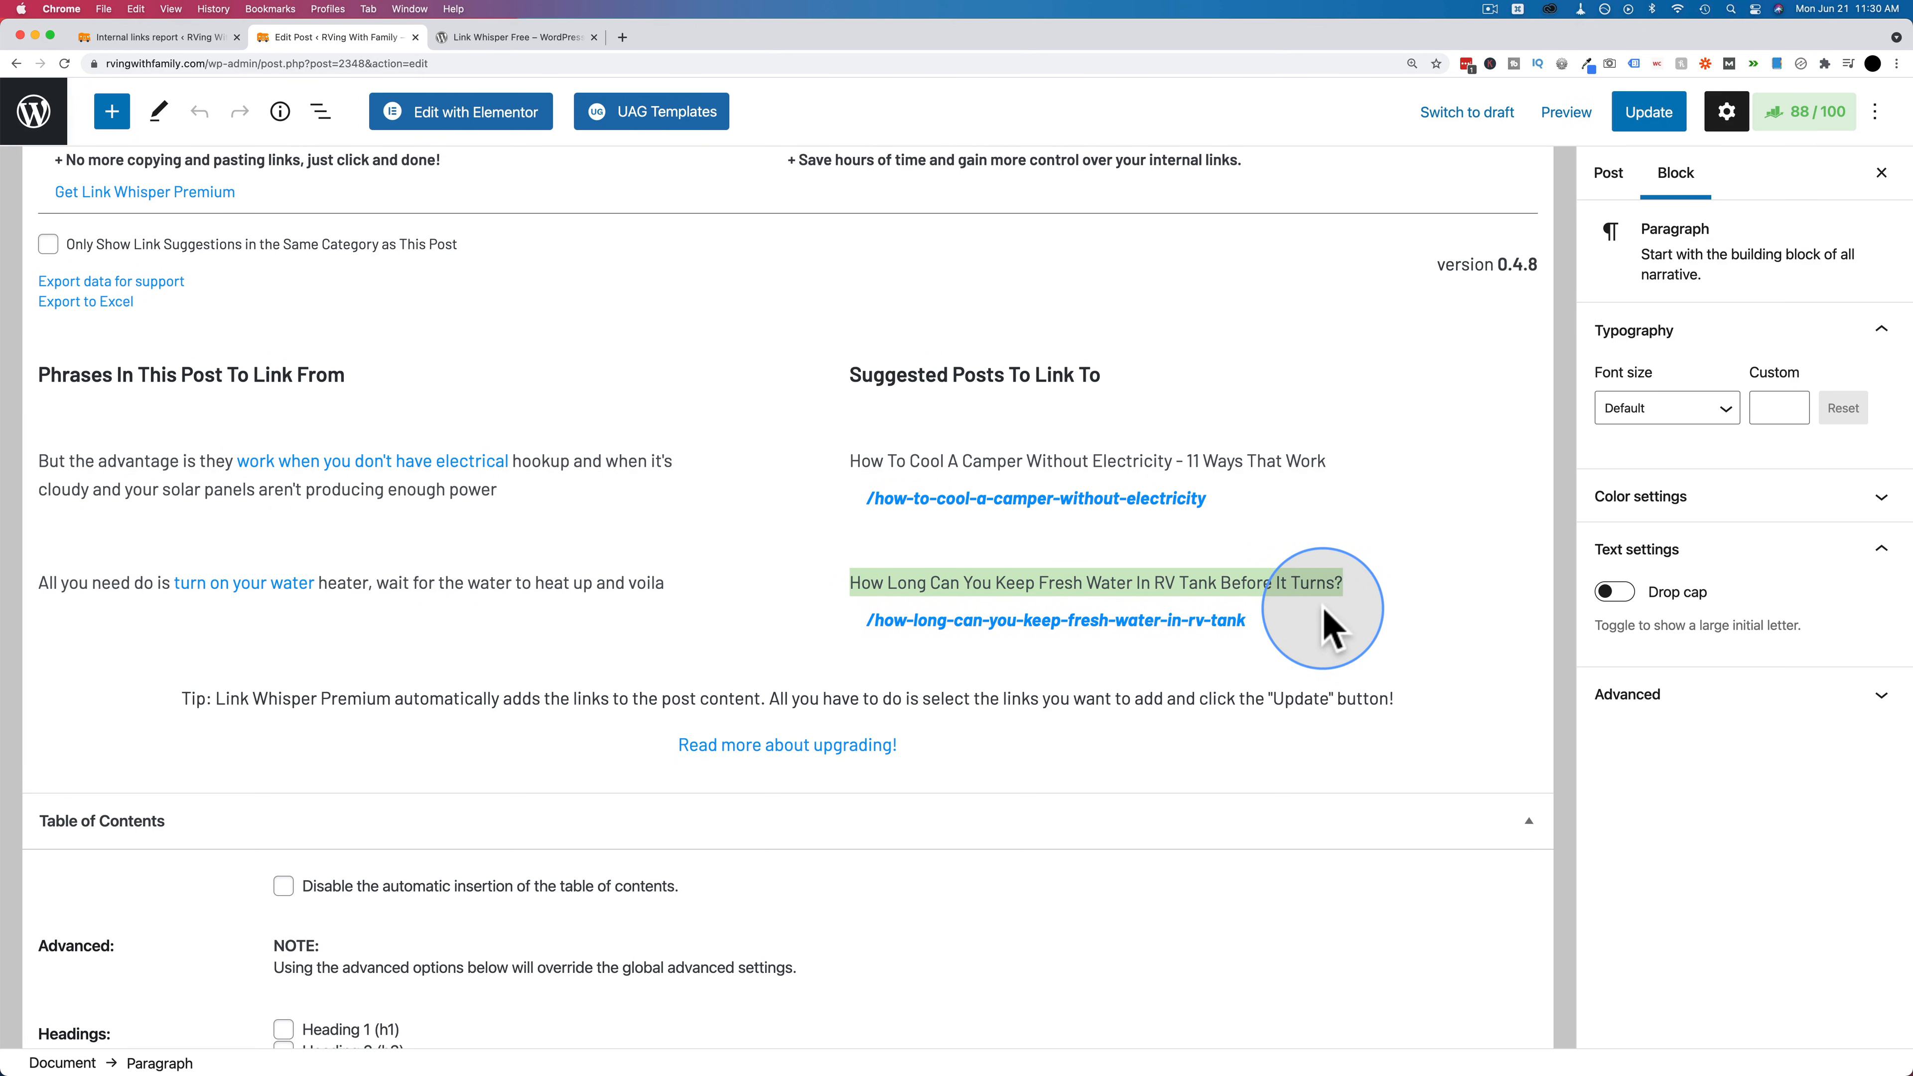
pyautogui.moveTo(315, 616)
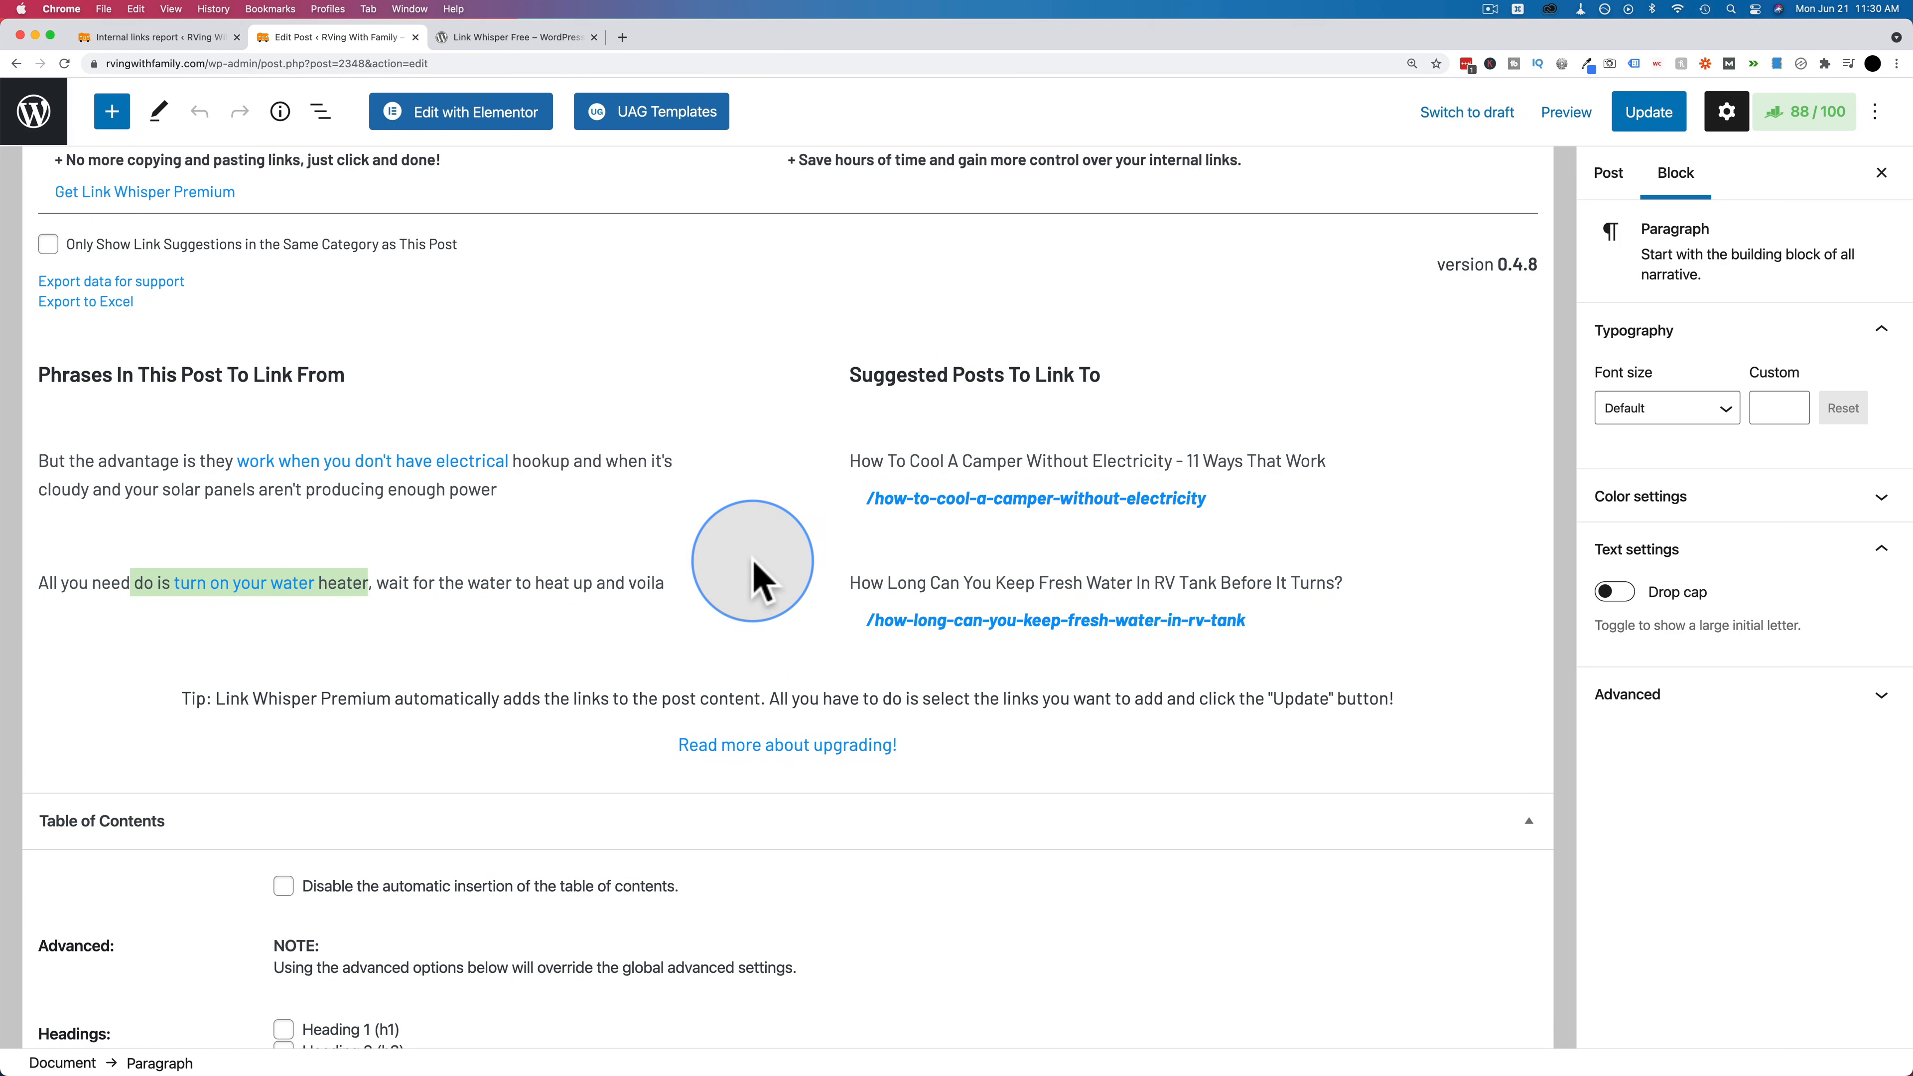
pyautogui.moveTo(756, 583)
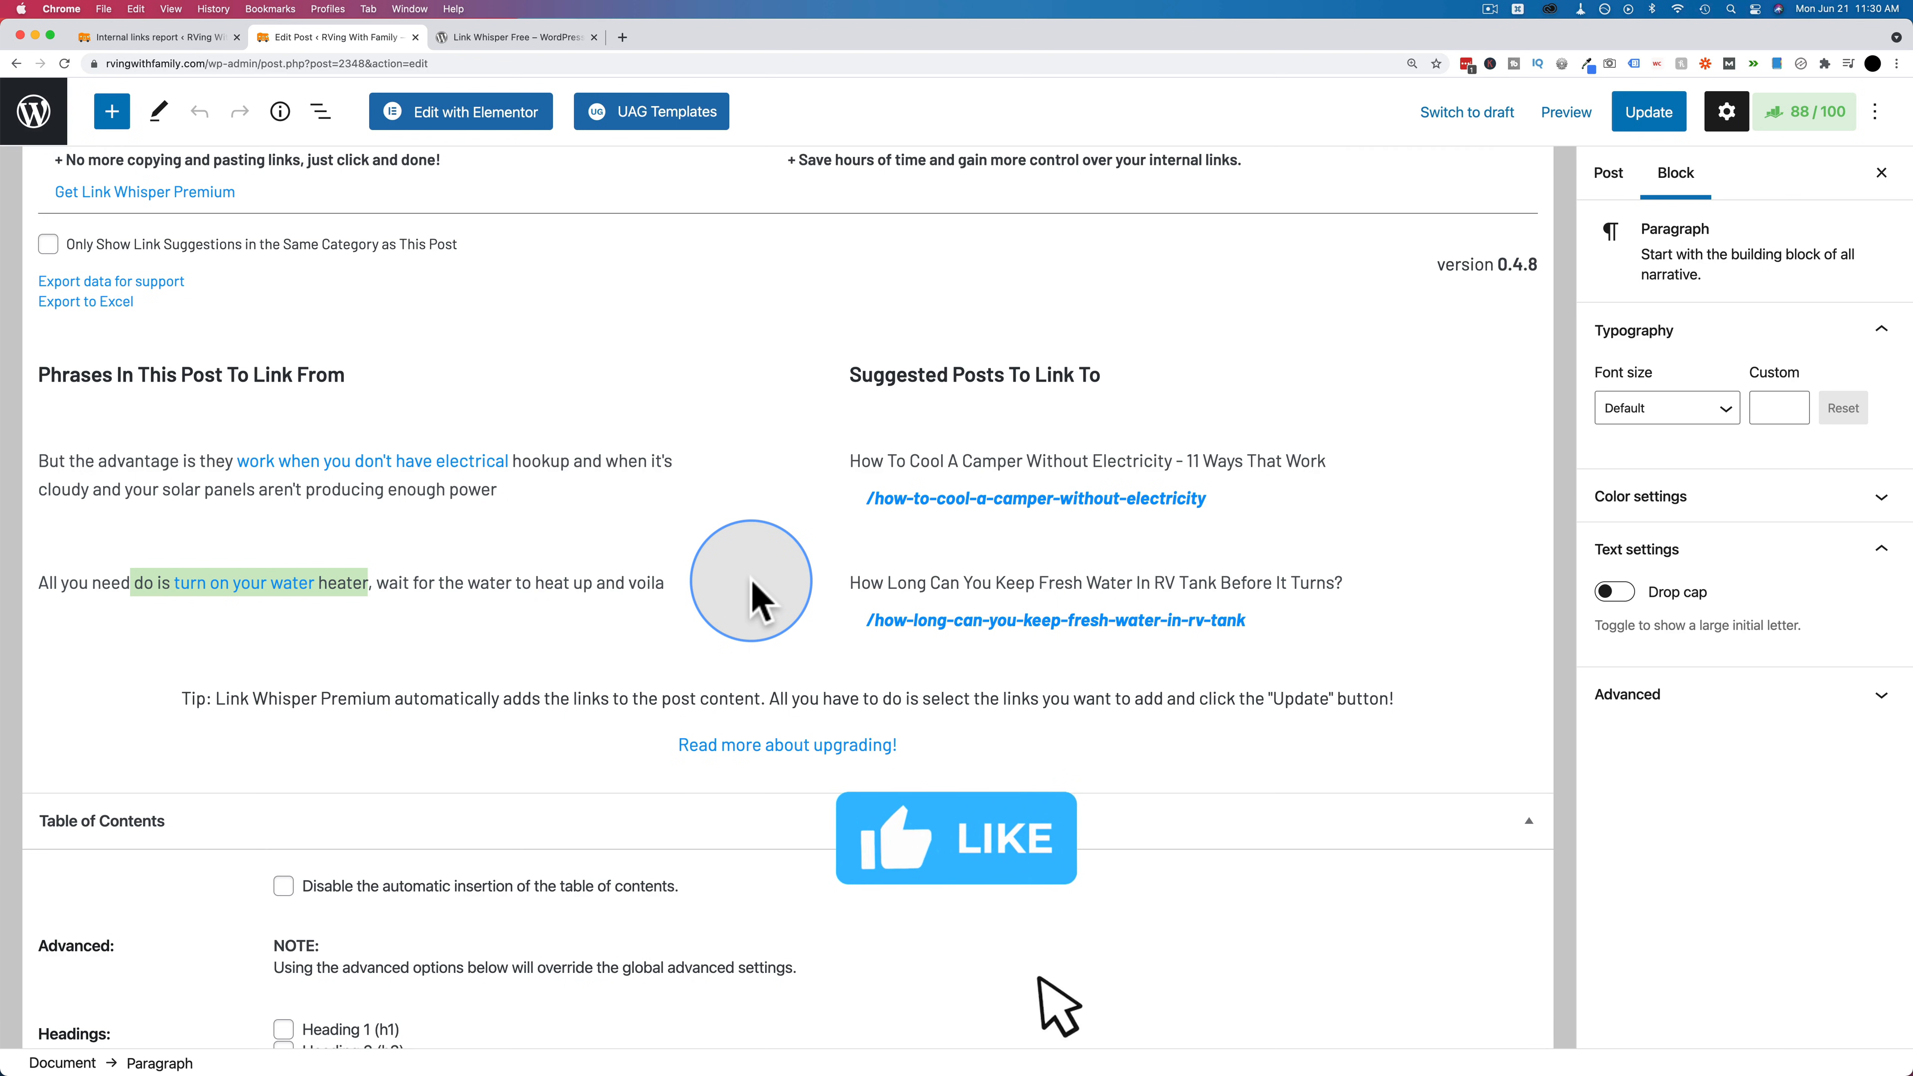
pyautogui.moveTo(1116, 1012)
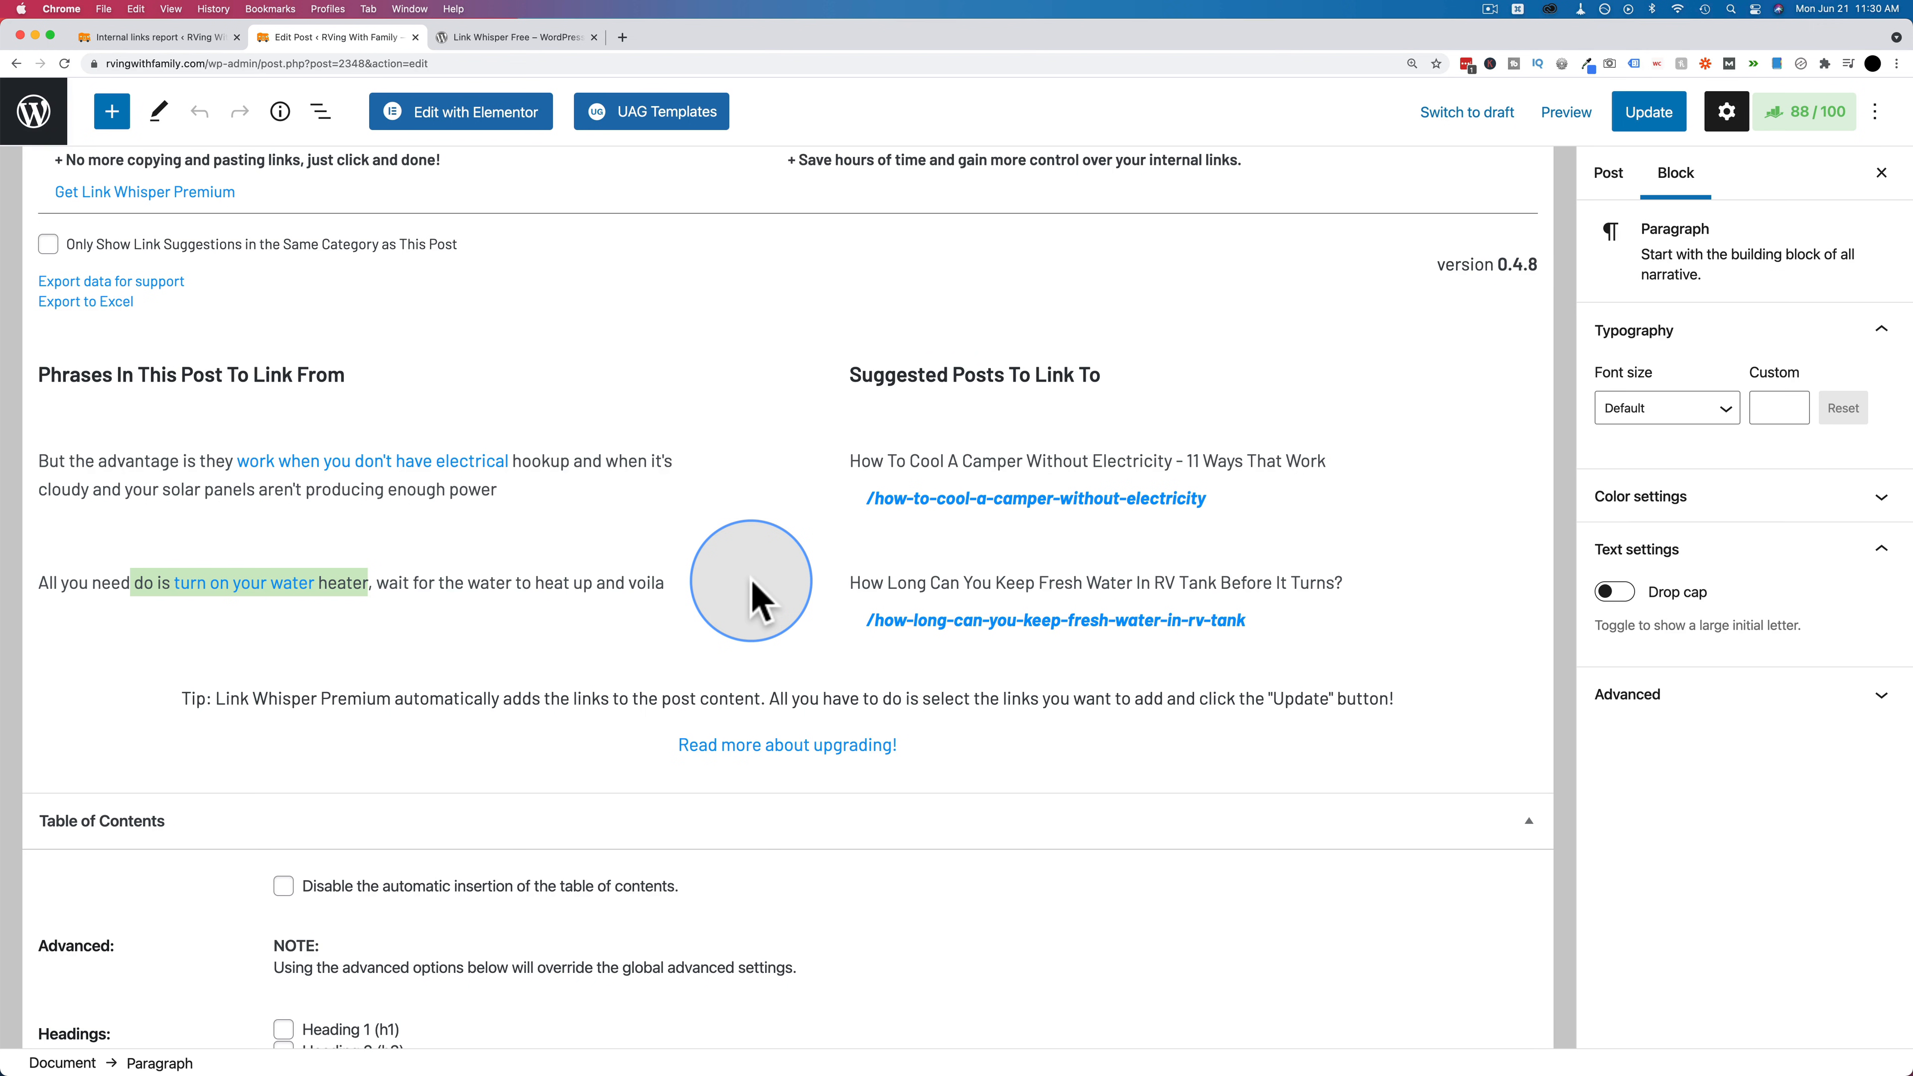
pyautogui.moveTo(561, 512)
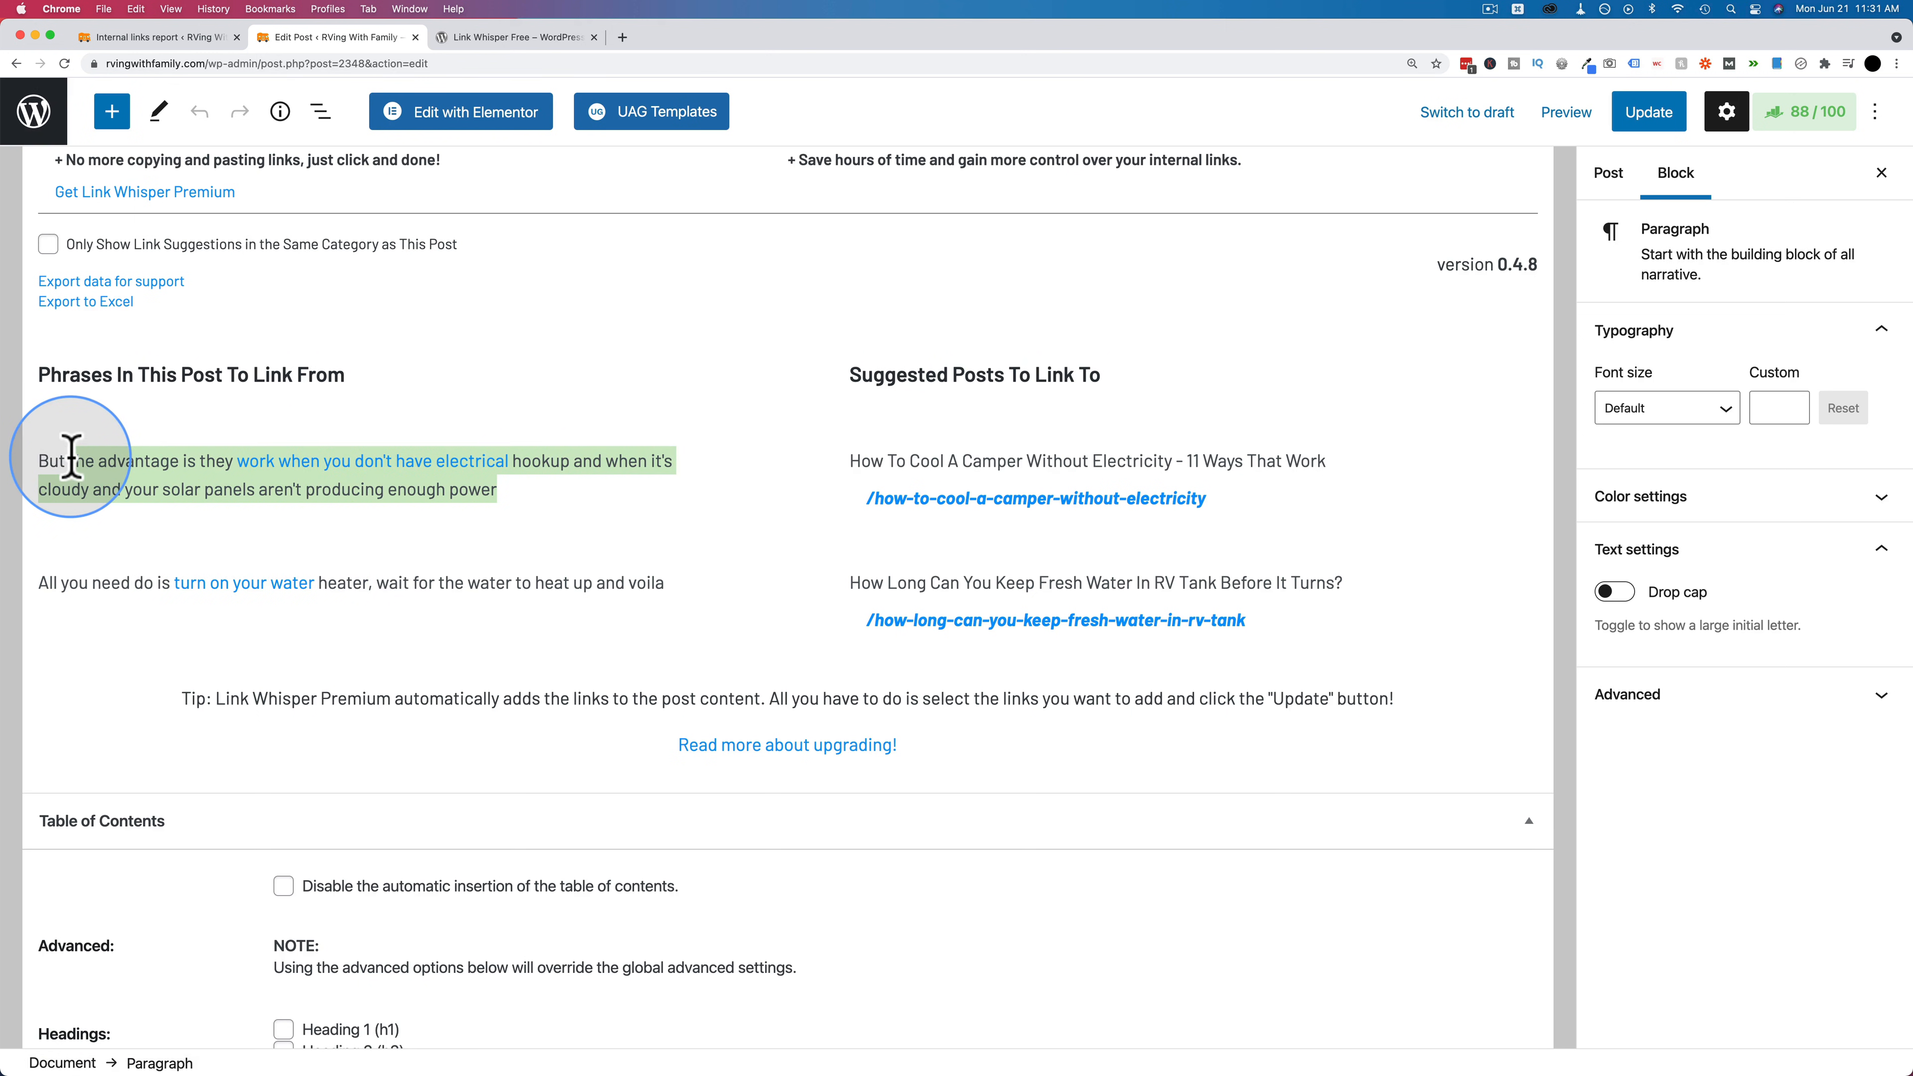
pyautogui.moveTo(1179, 548)
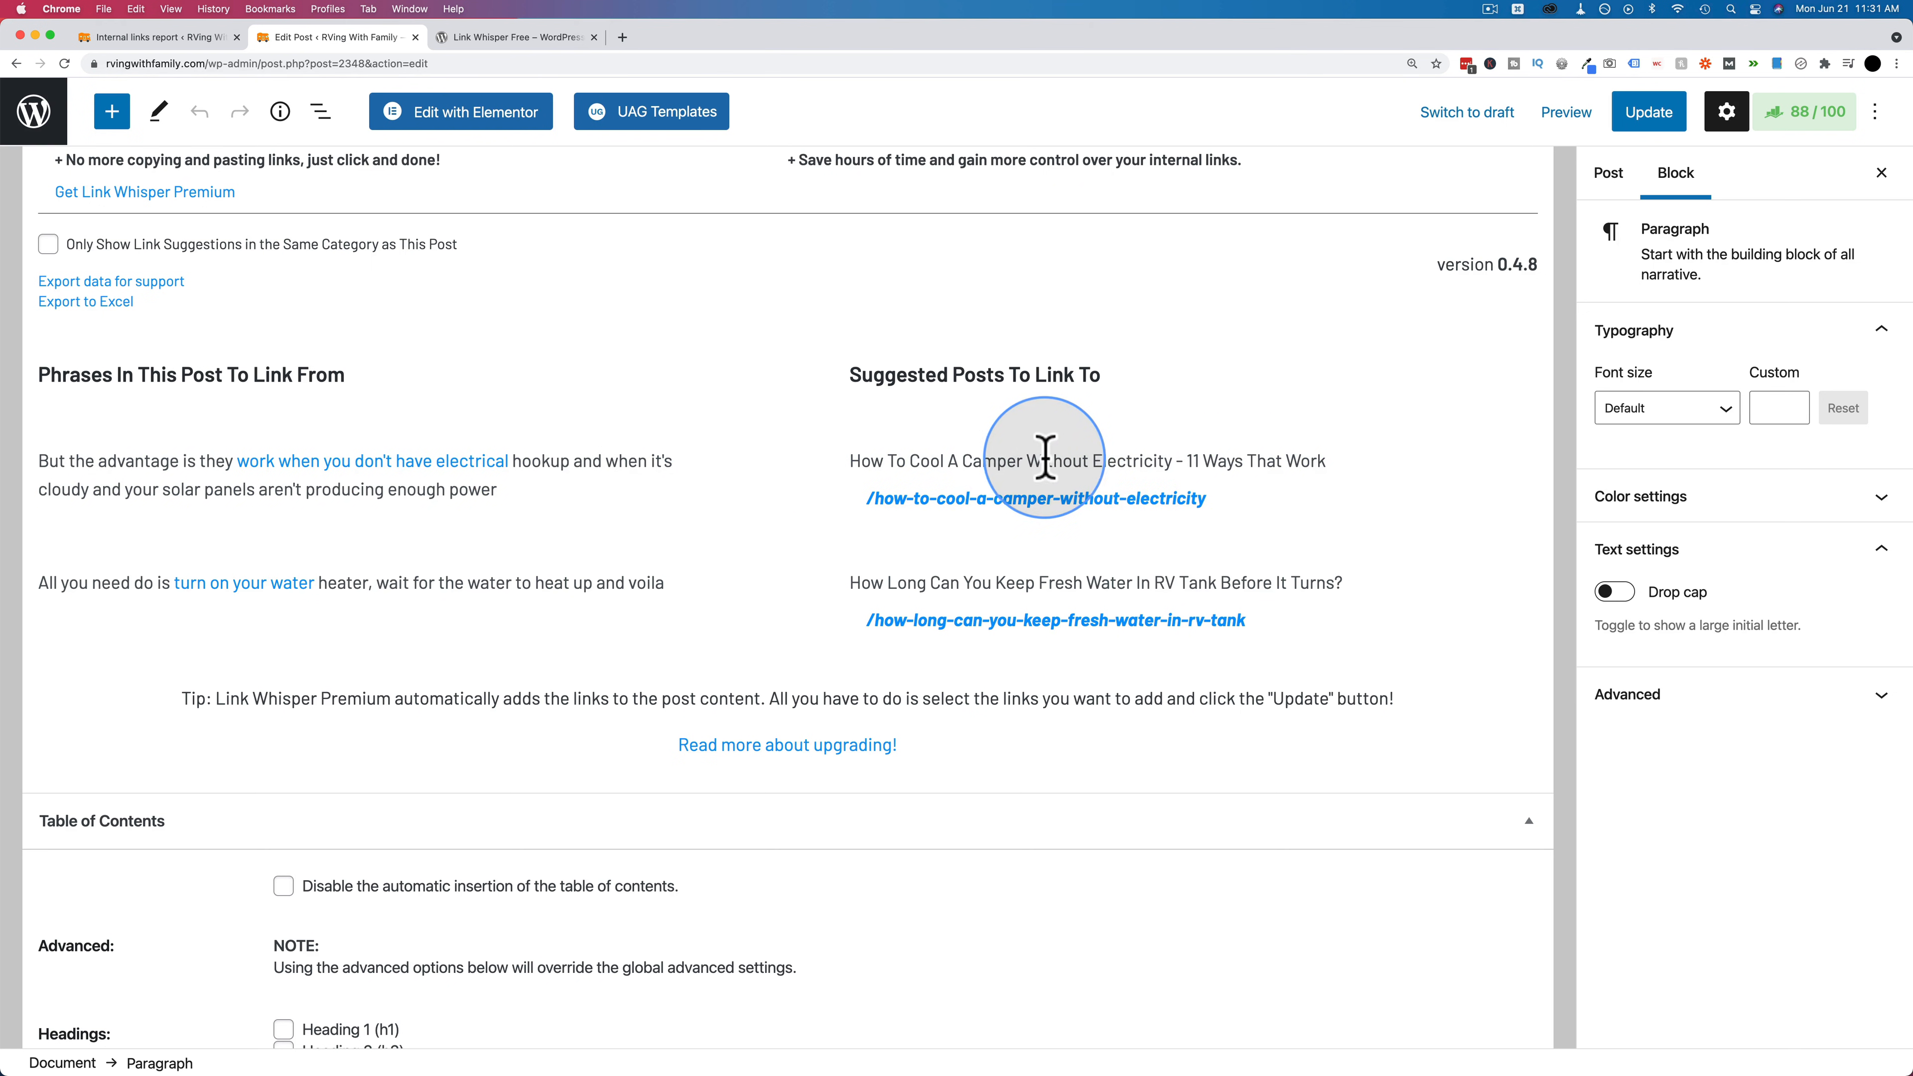
pyautogui.moveTo(488, 506)
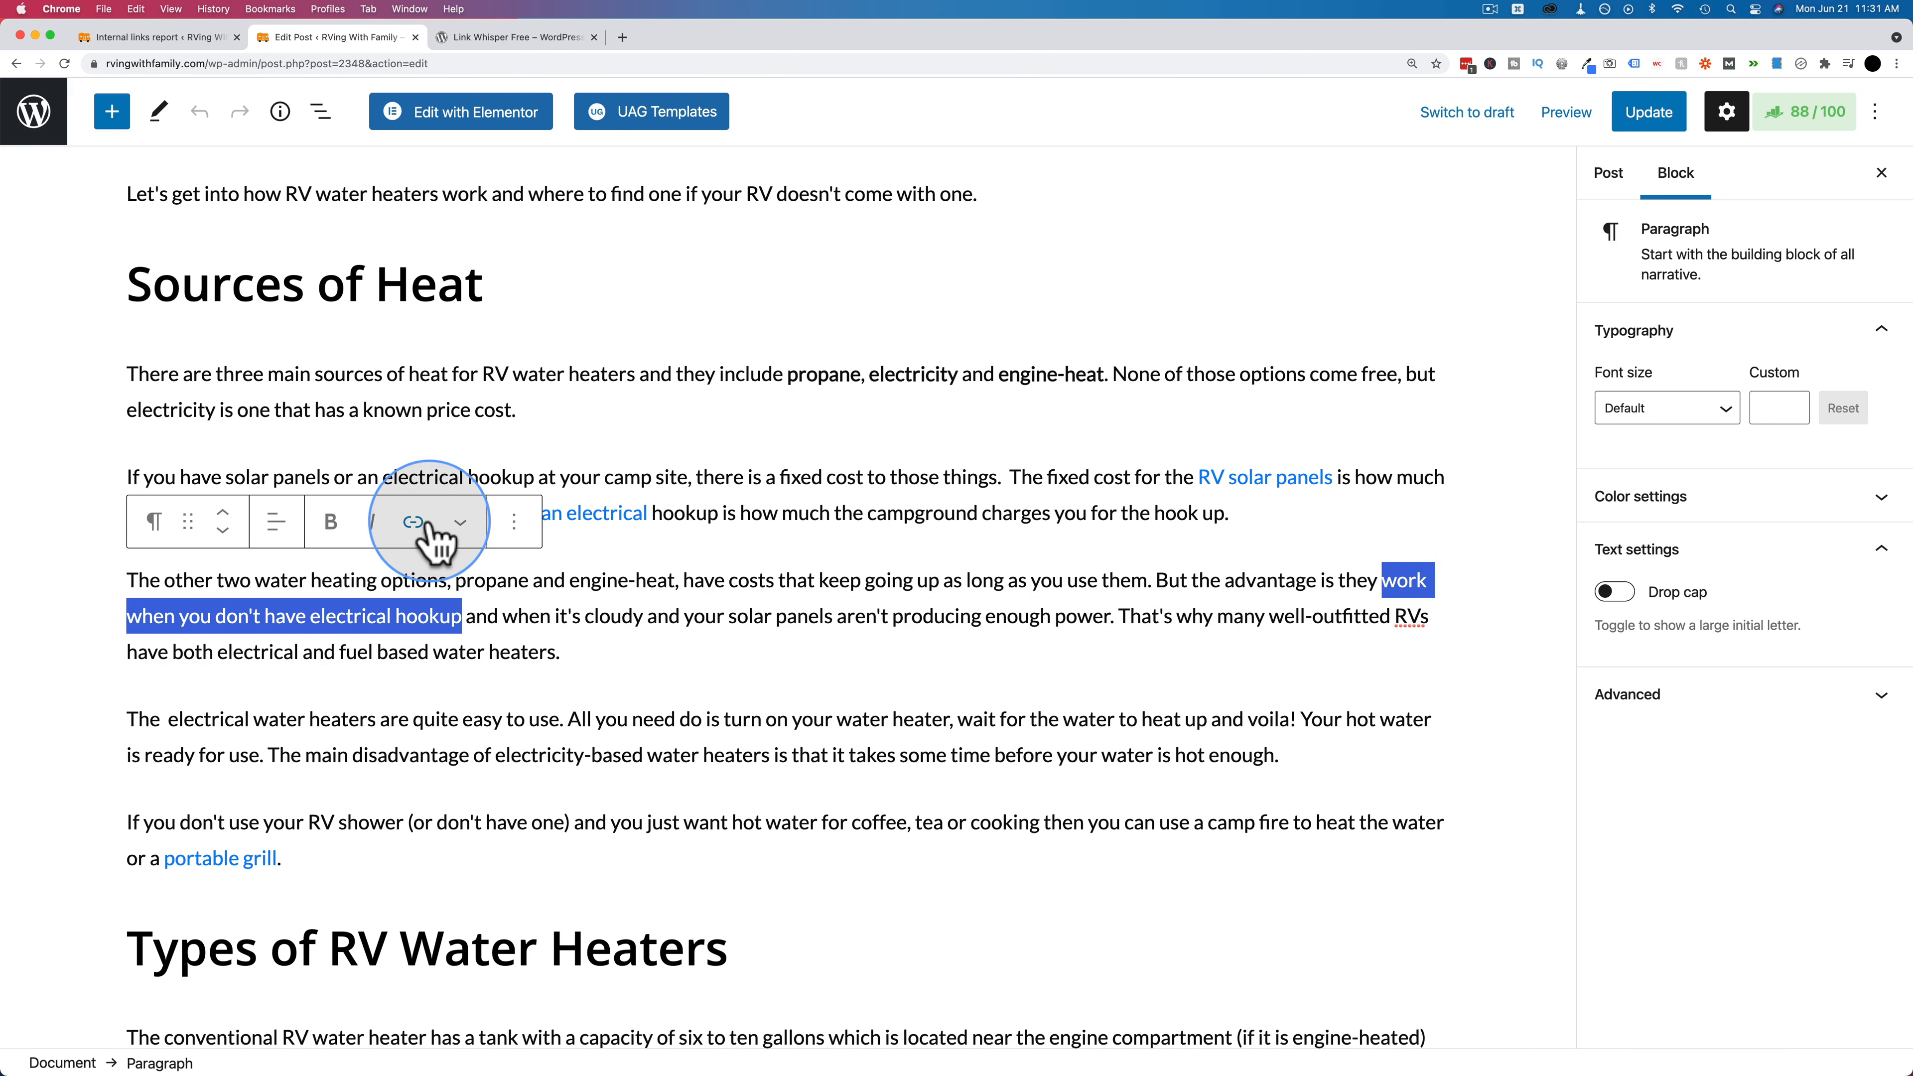
# - Link the electrical hookup phrase to the camper-cooling post found by searching 'cool'
pyautogui.click(413, 522)
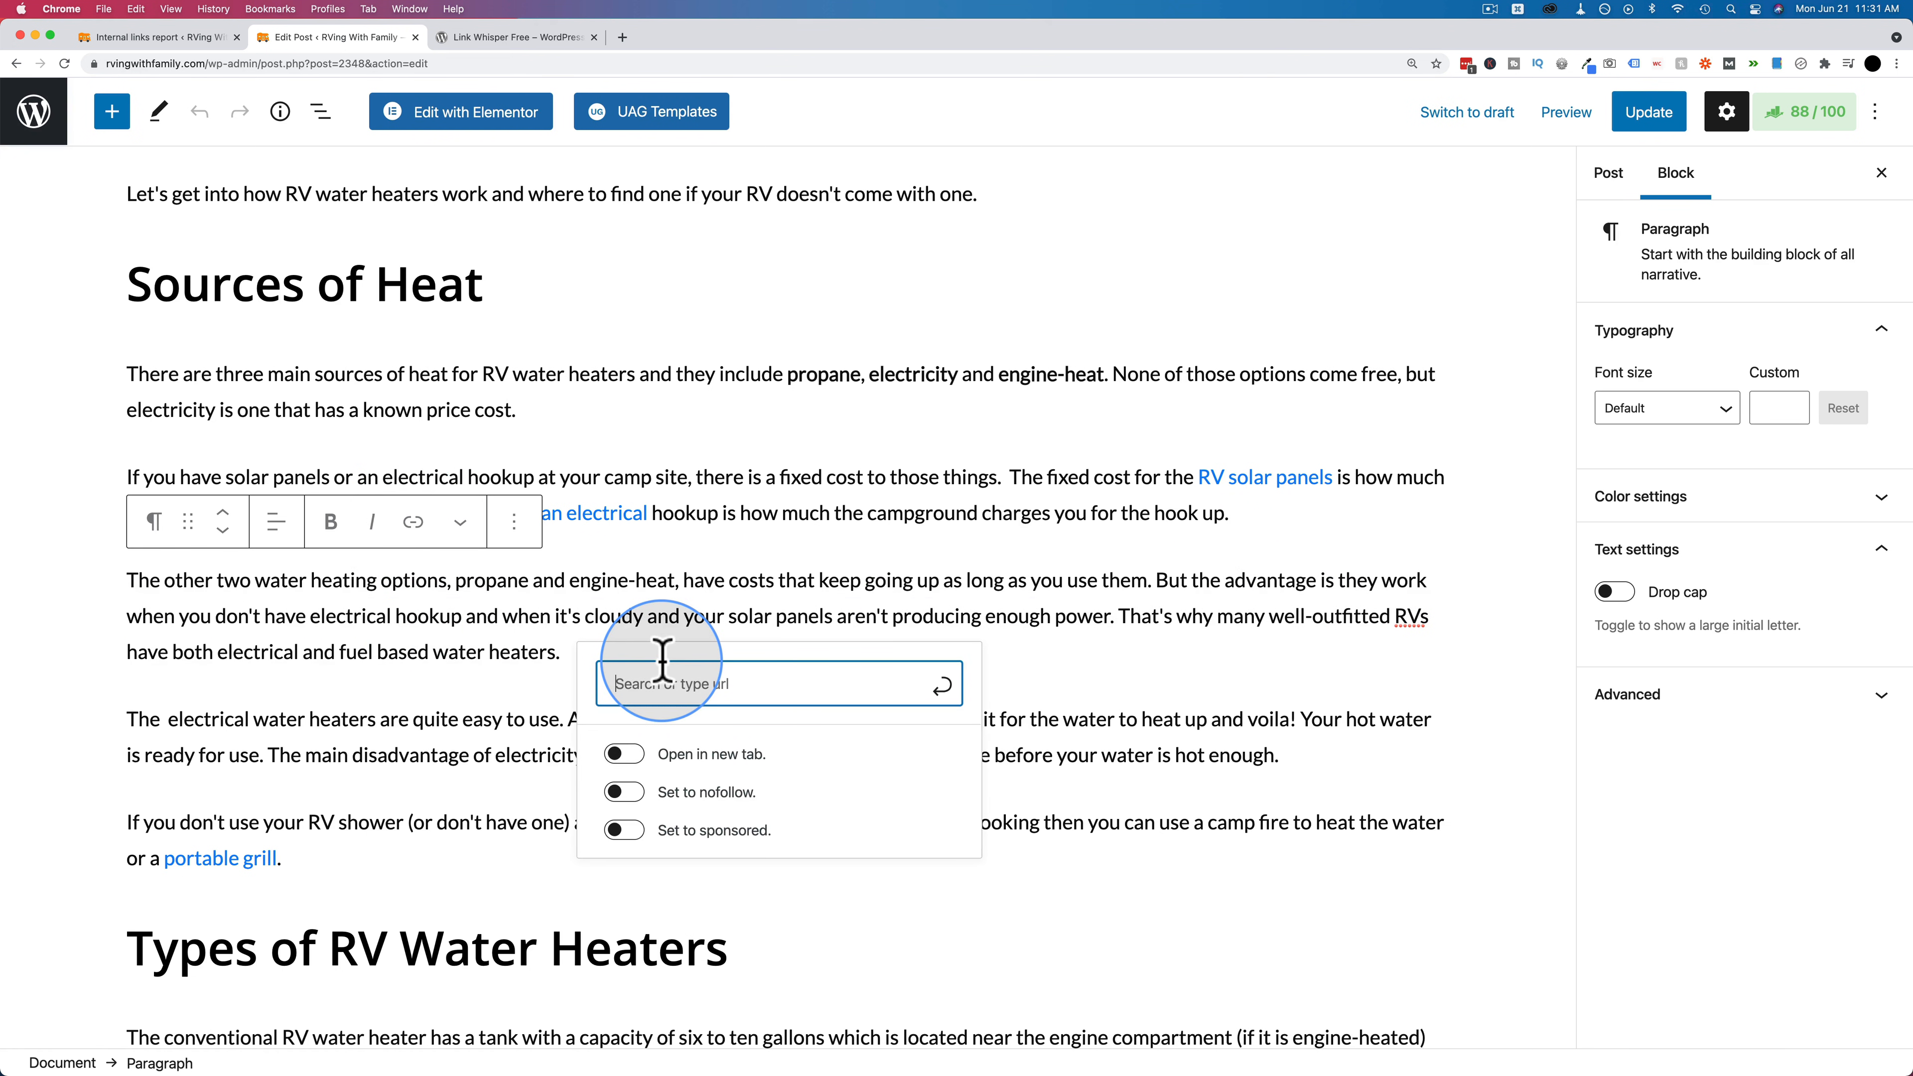
pyautogui.write('cool')
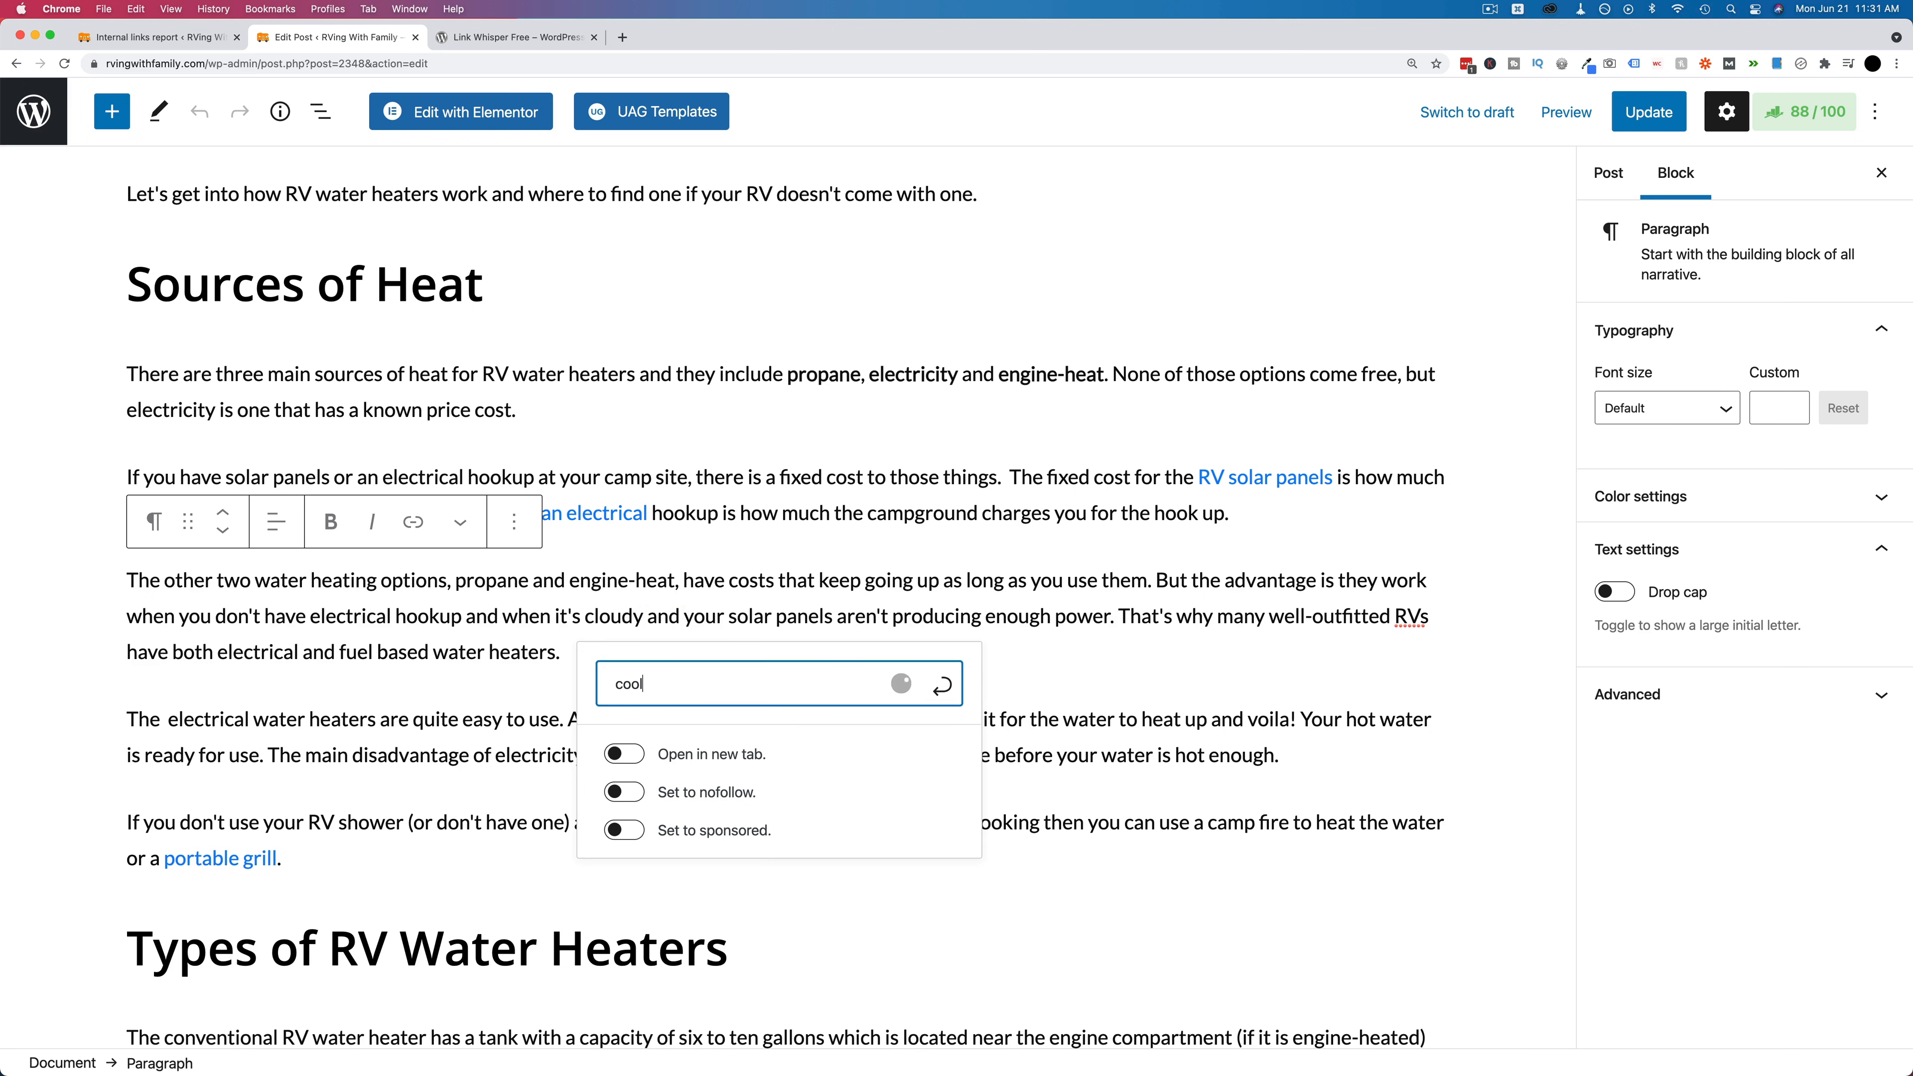
pyautogui.moveTo(848, 683)
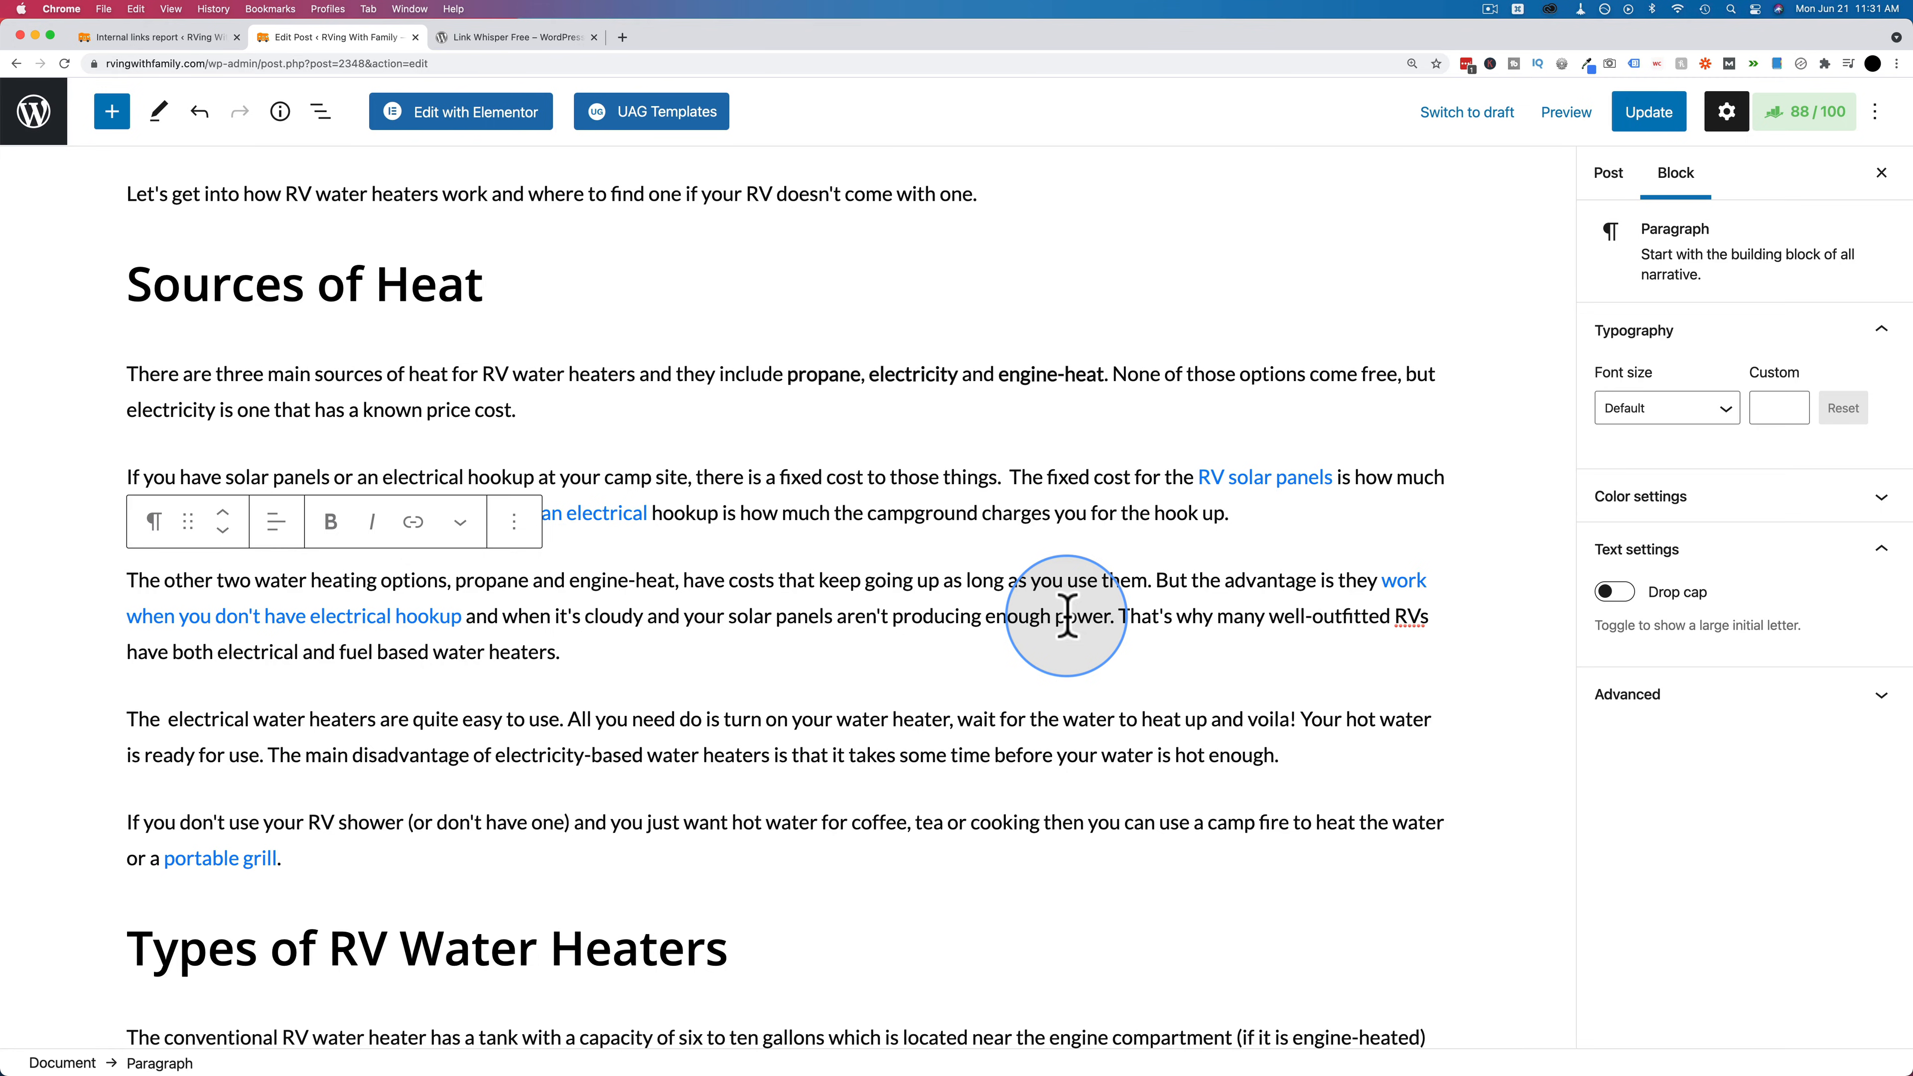
pyautogui.scroll(-3)
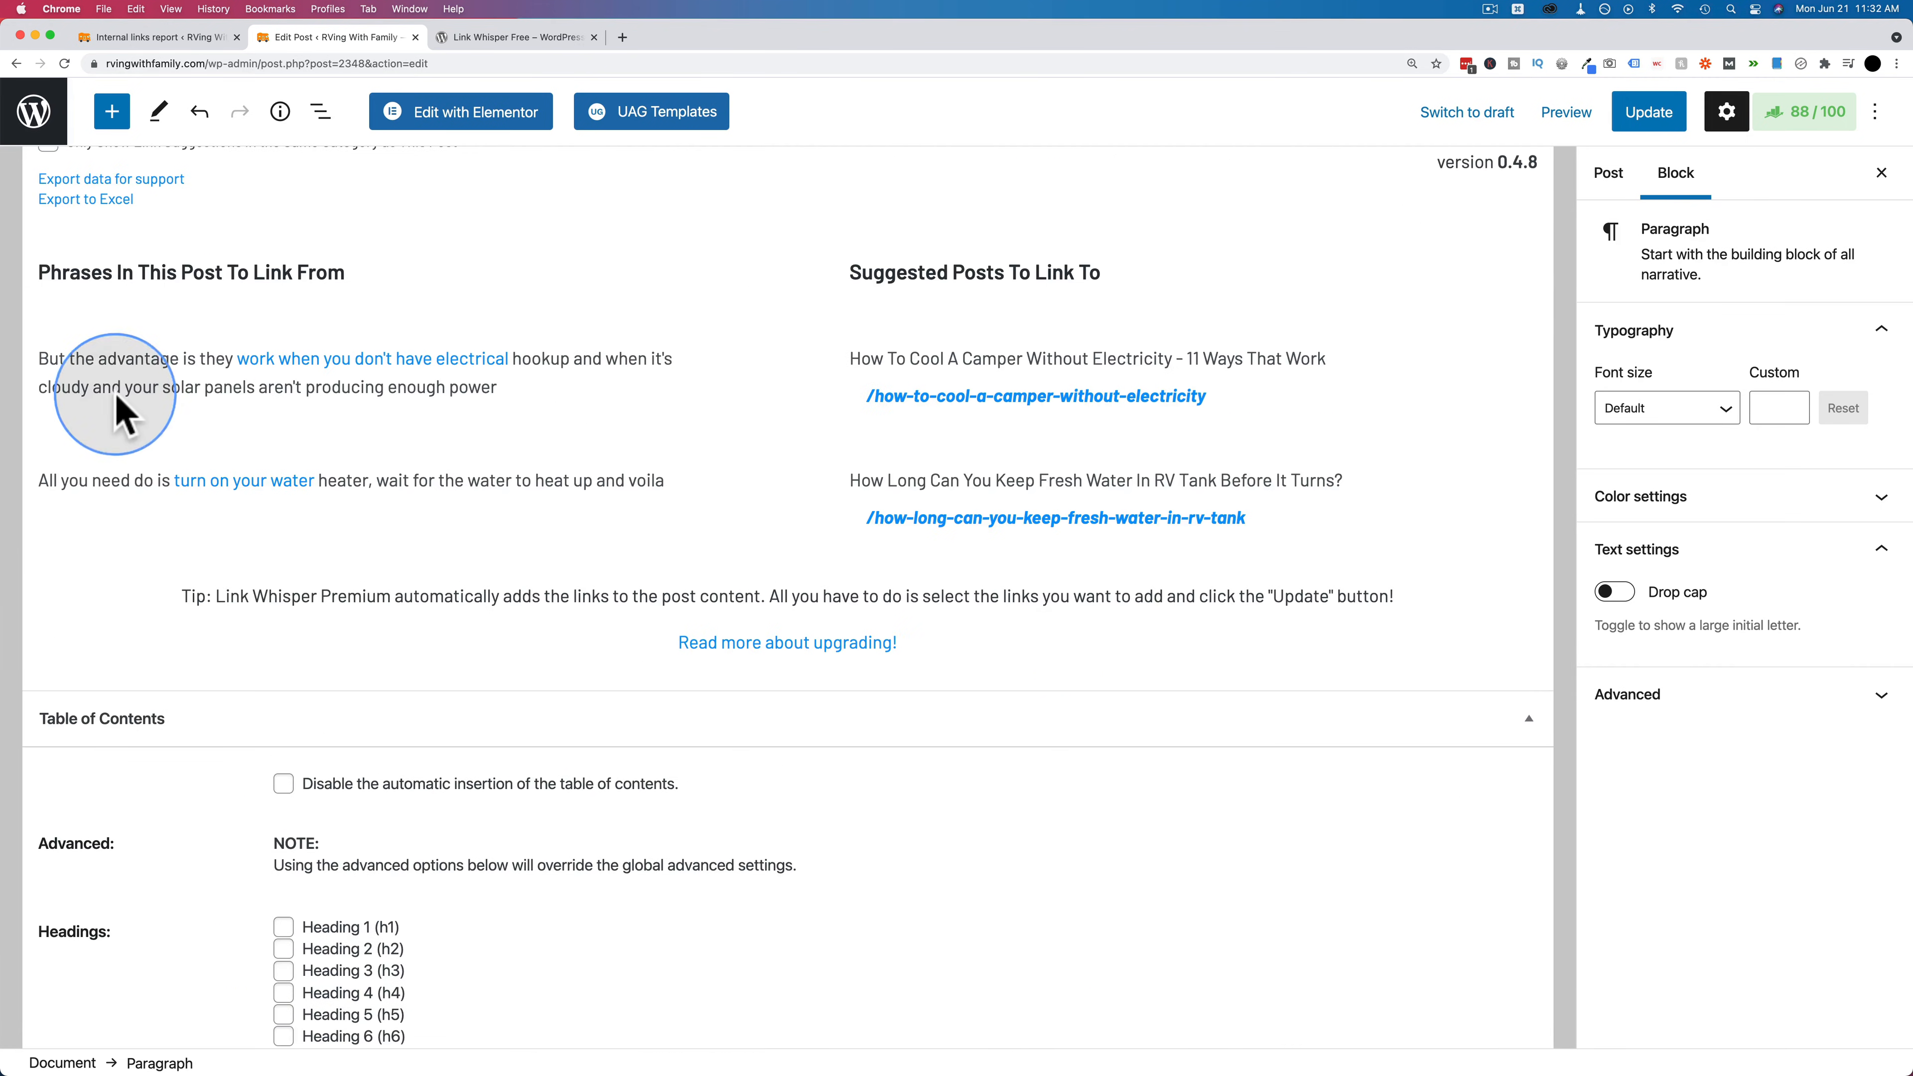
pyautogui.moveTo(150, 440)
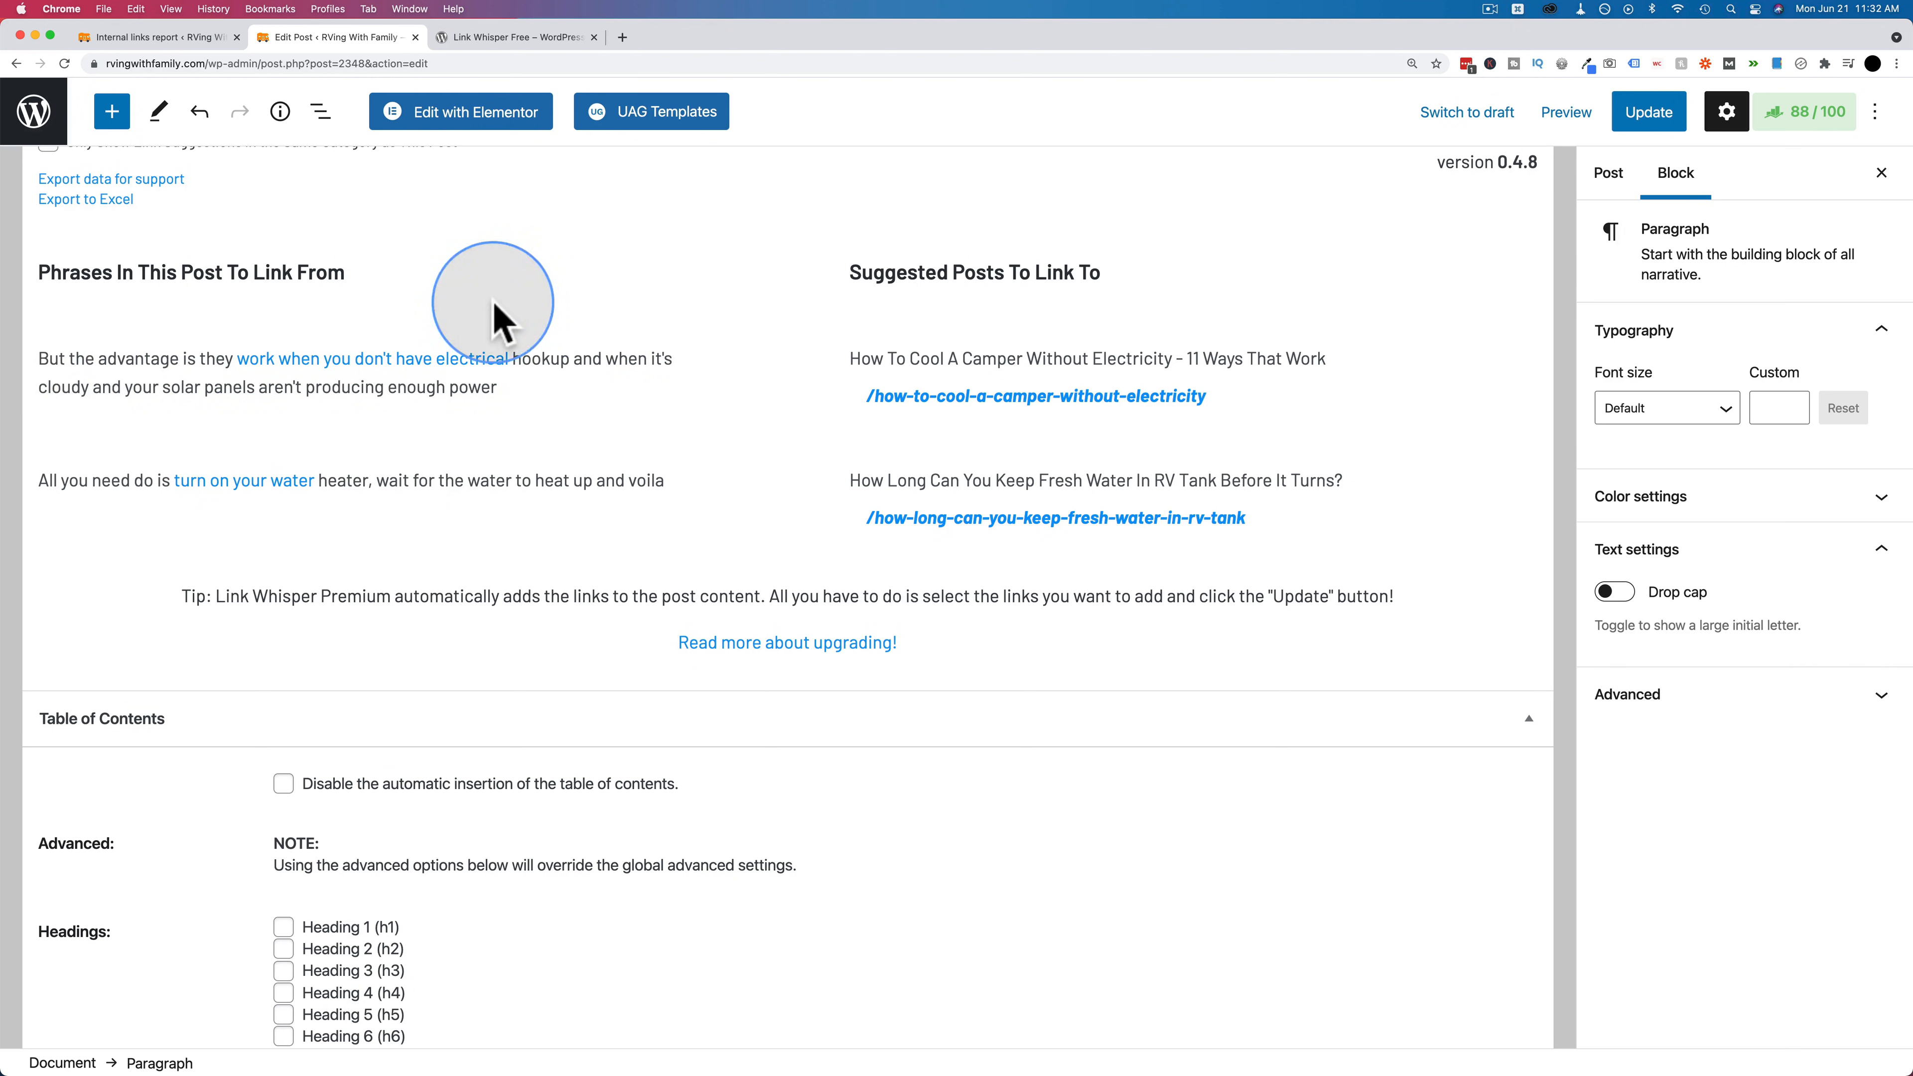
pyautogui.moveTo(157, 352)
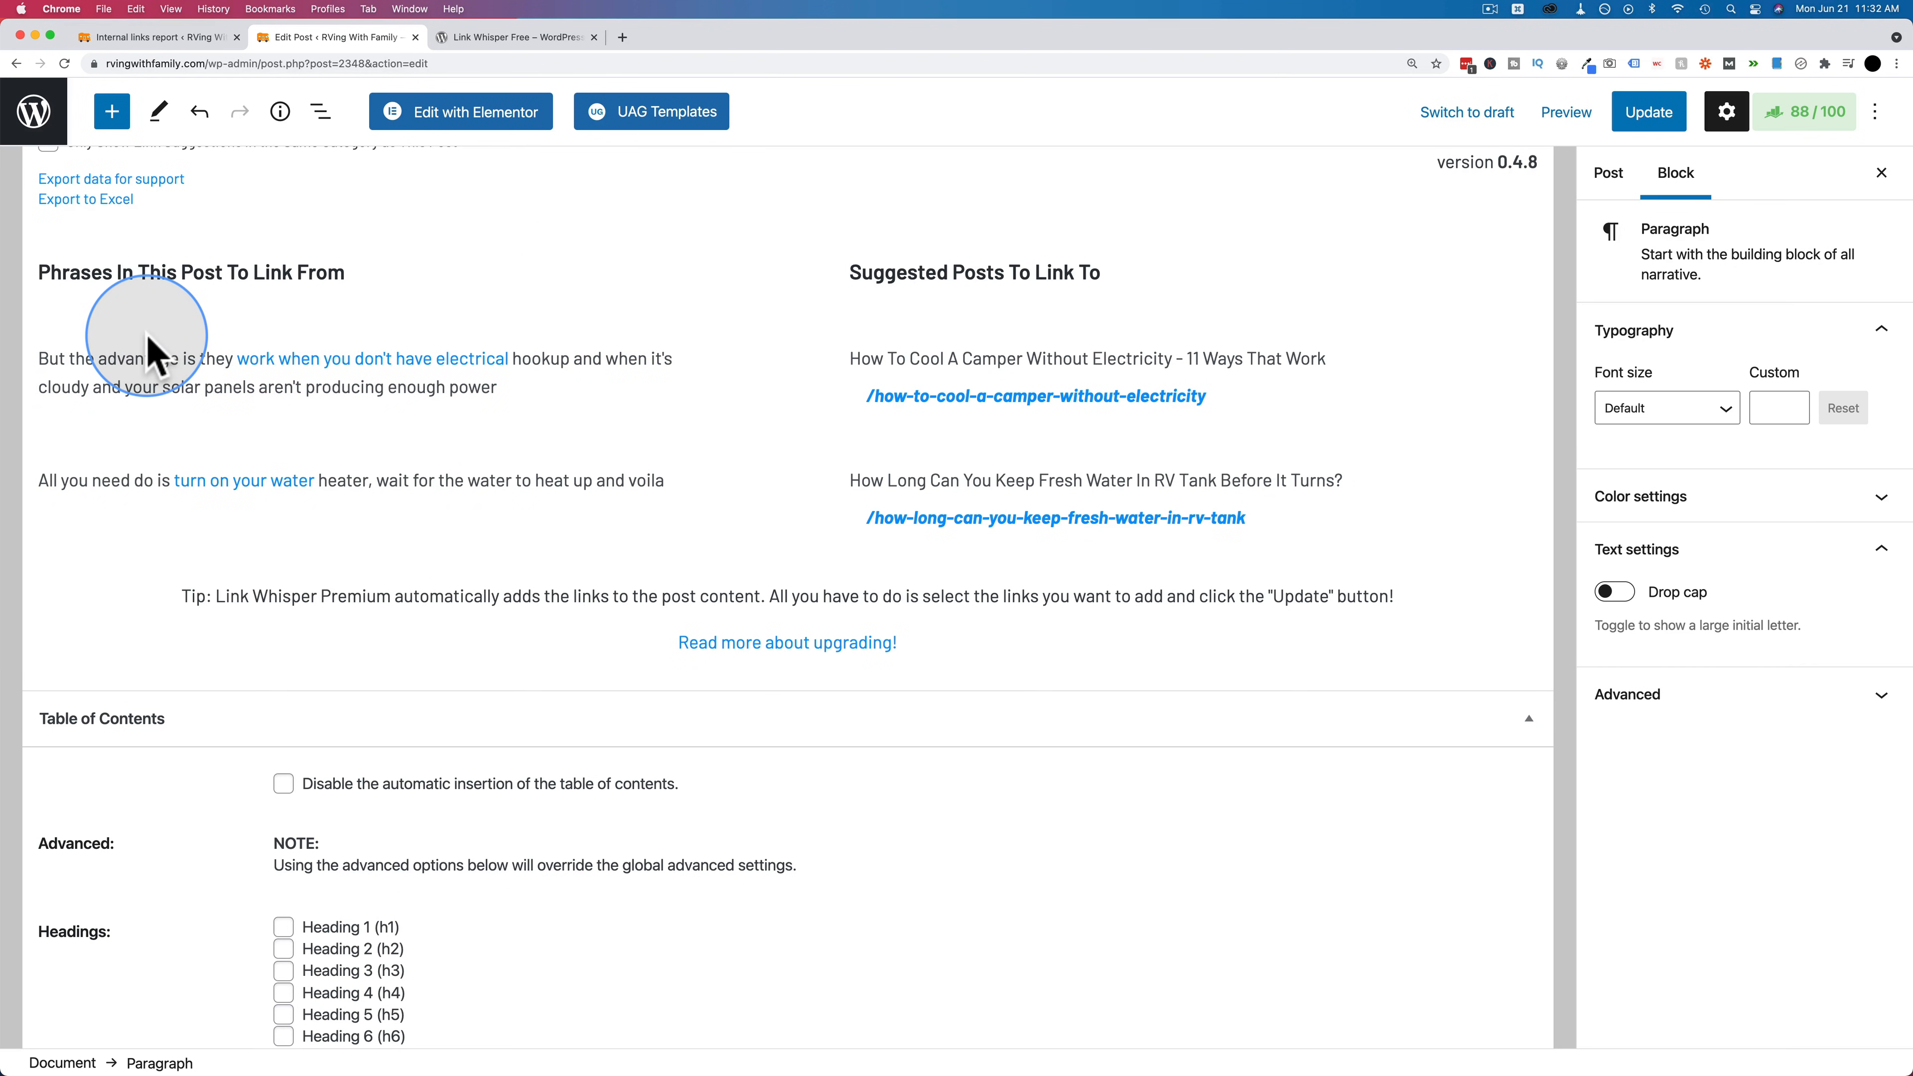
pyautogui.moveTo(116, 485)
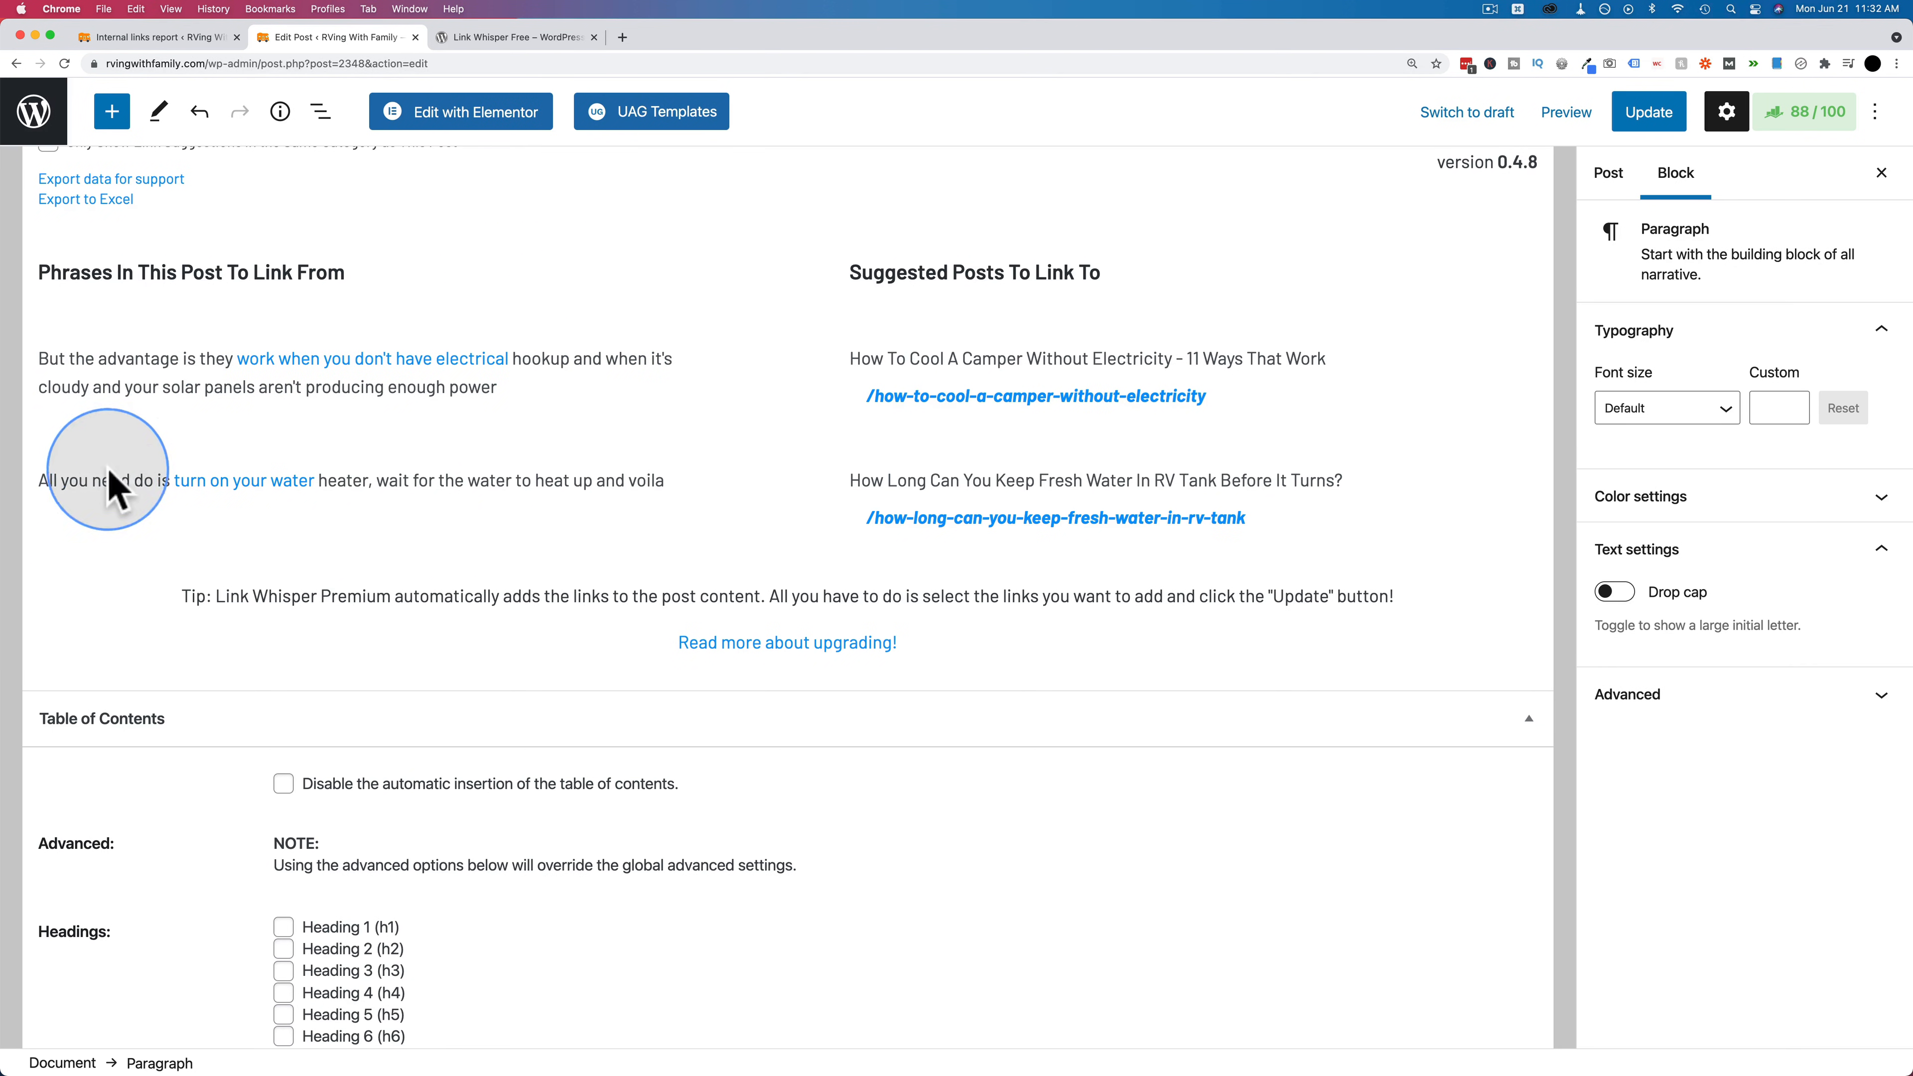
pyautogui.moveTo(189, 640)
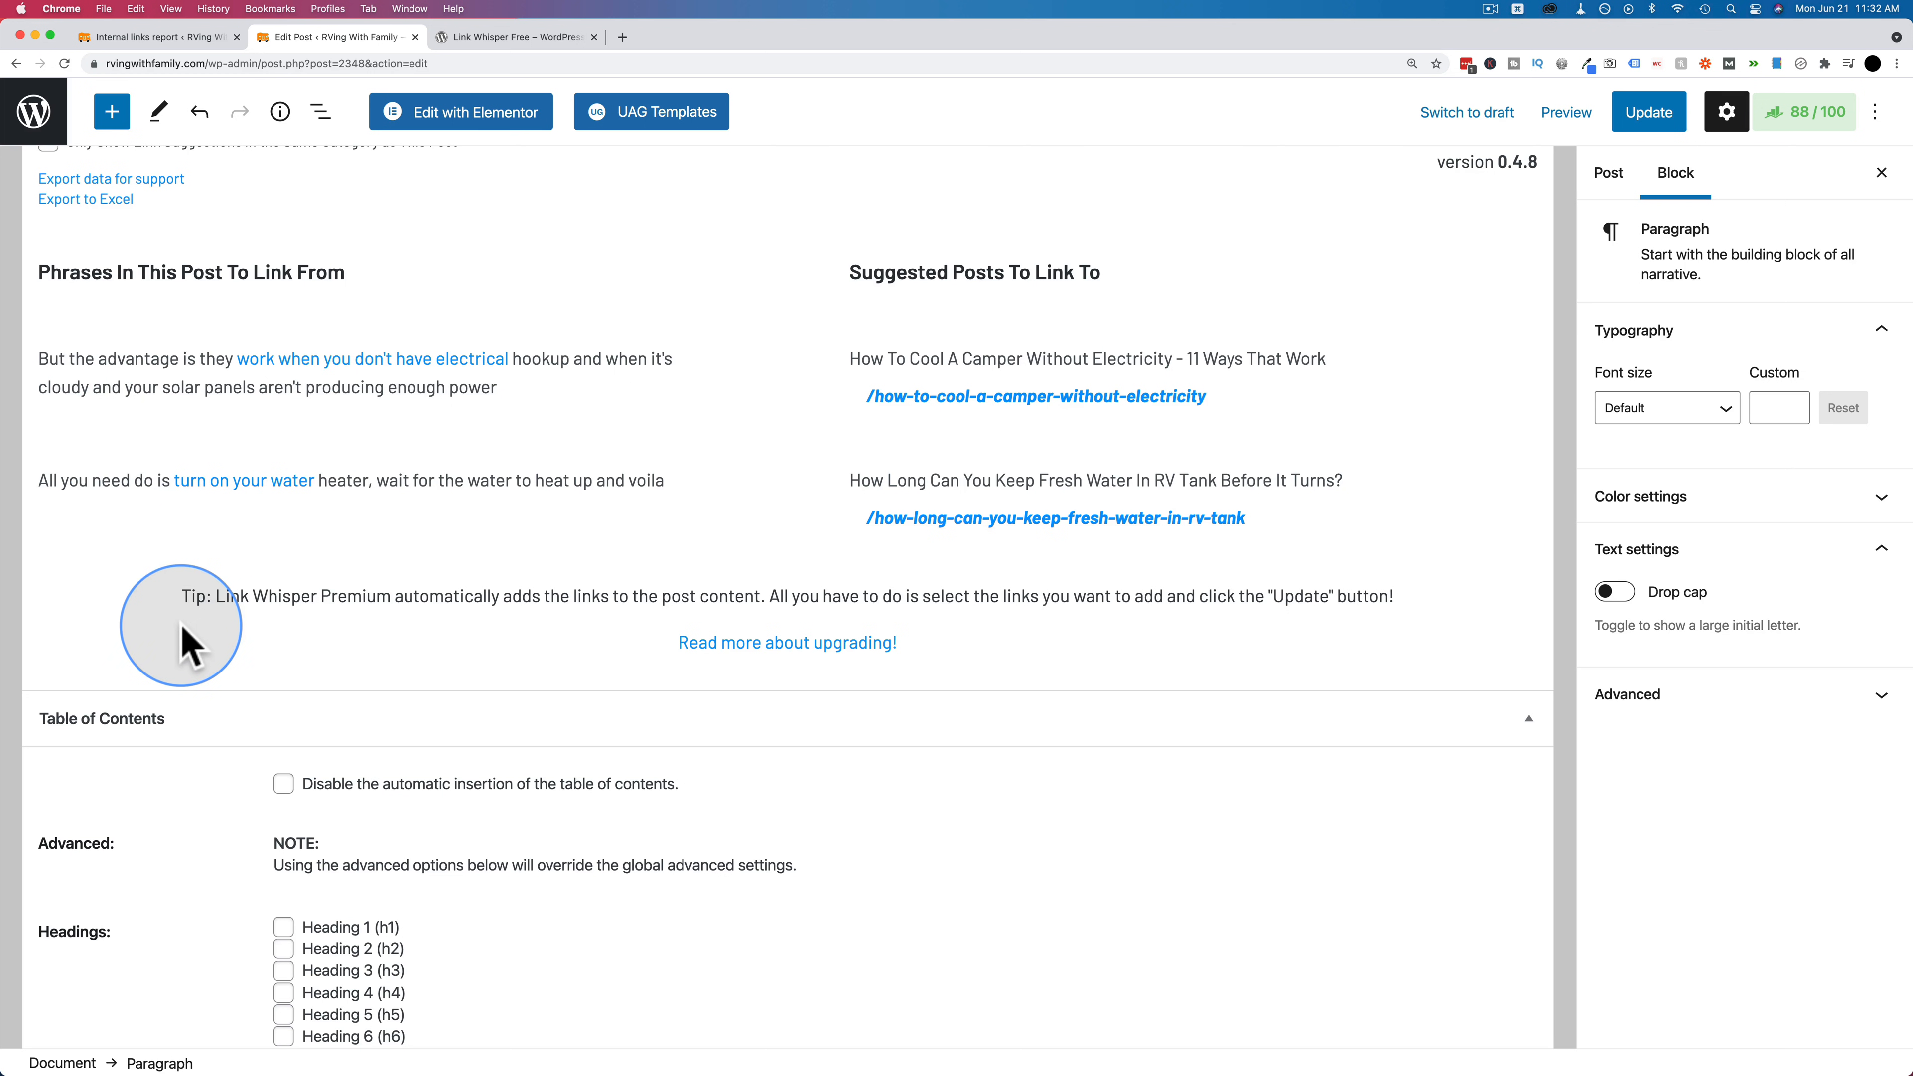
pyautogui.moveTo(134, 392)
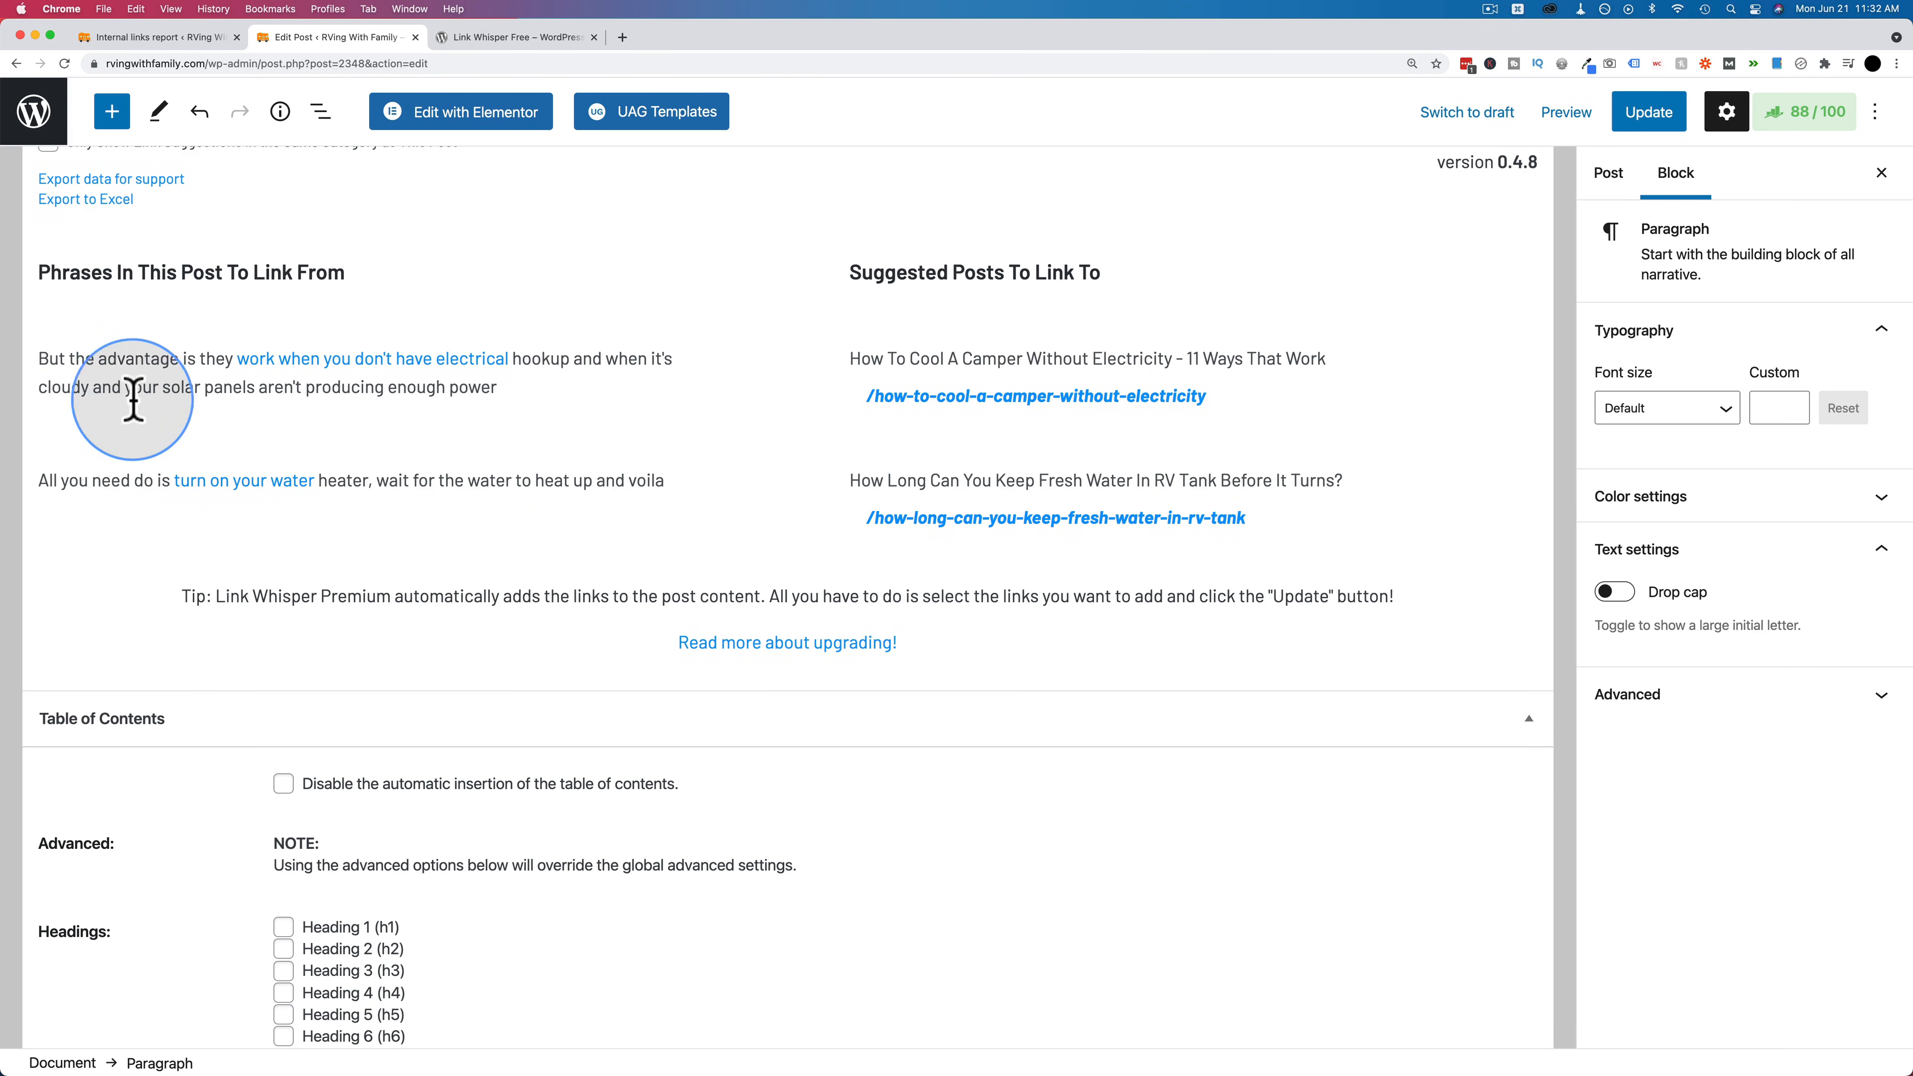
pyautogui.scroll(3)
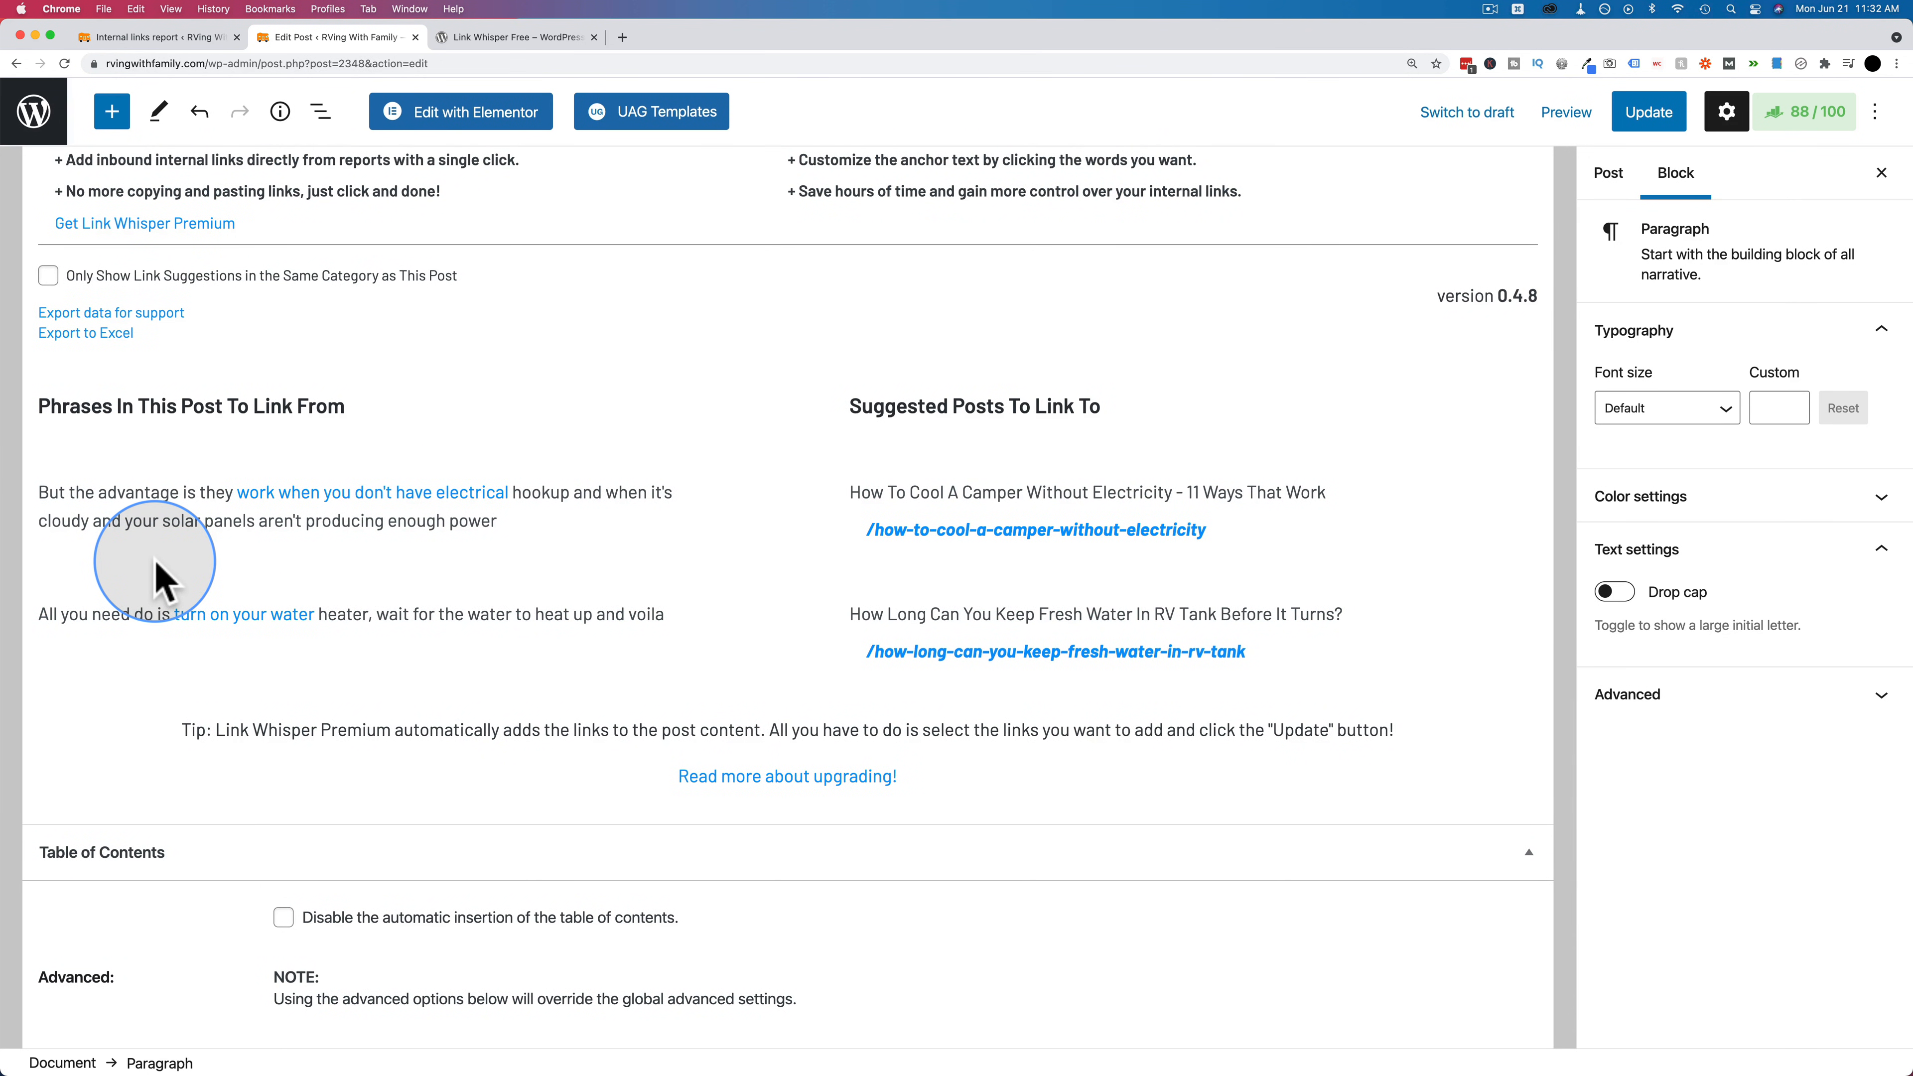
pyautogui.moveTo(265, 442)
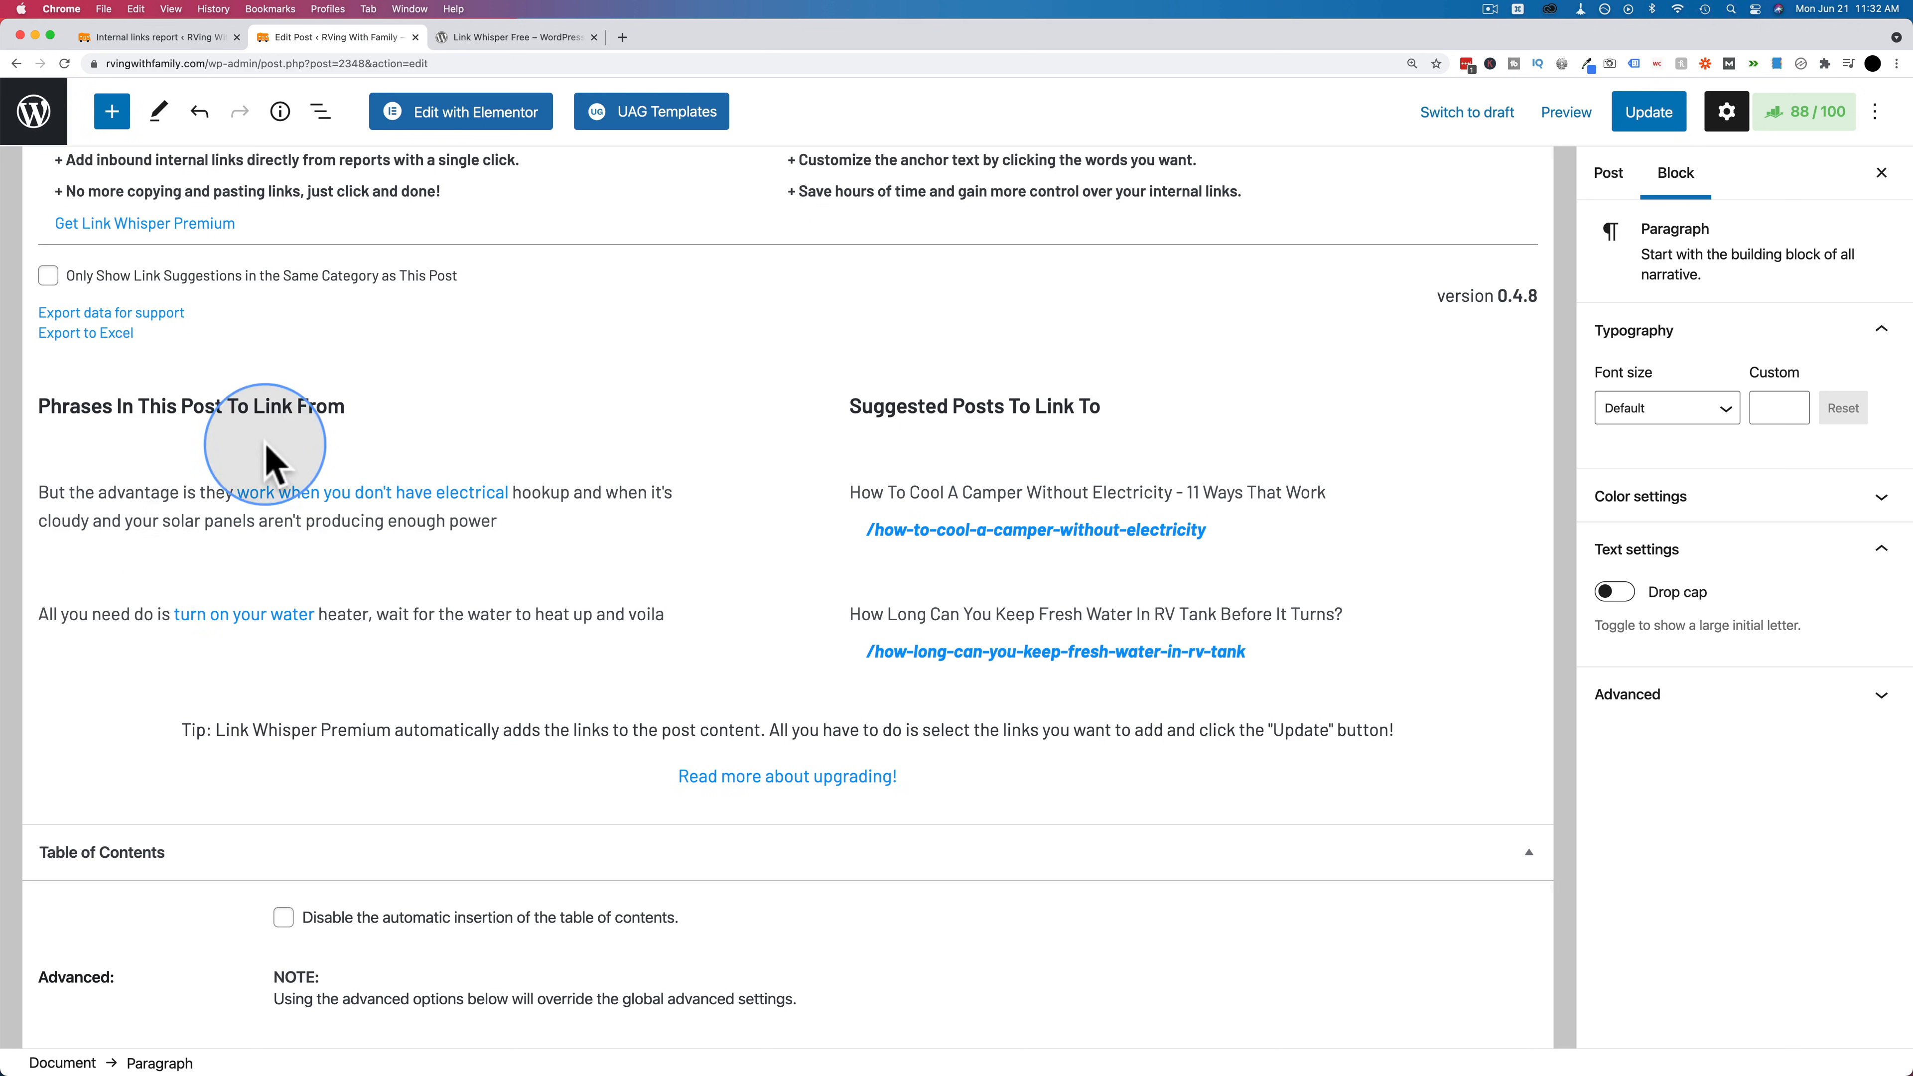
pyautogui.moveTo(799, 606)
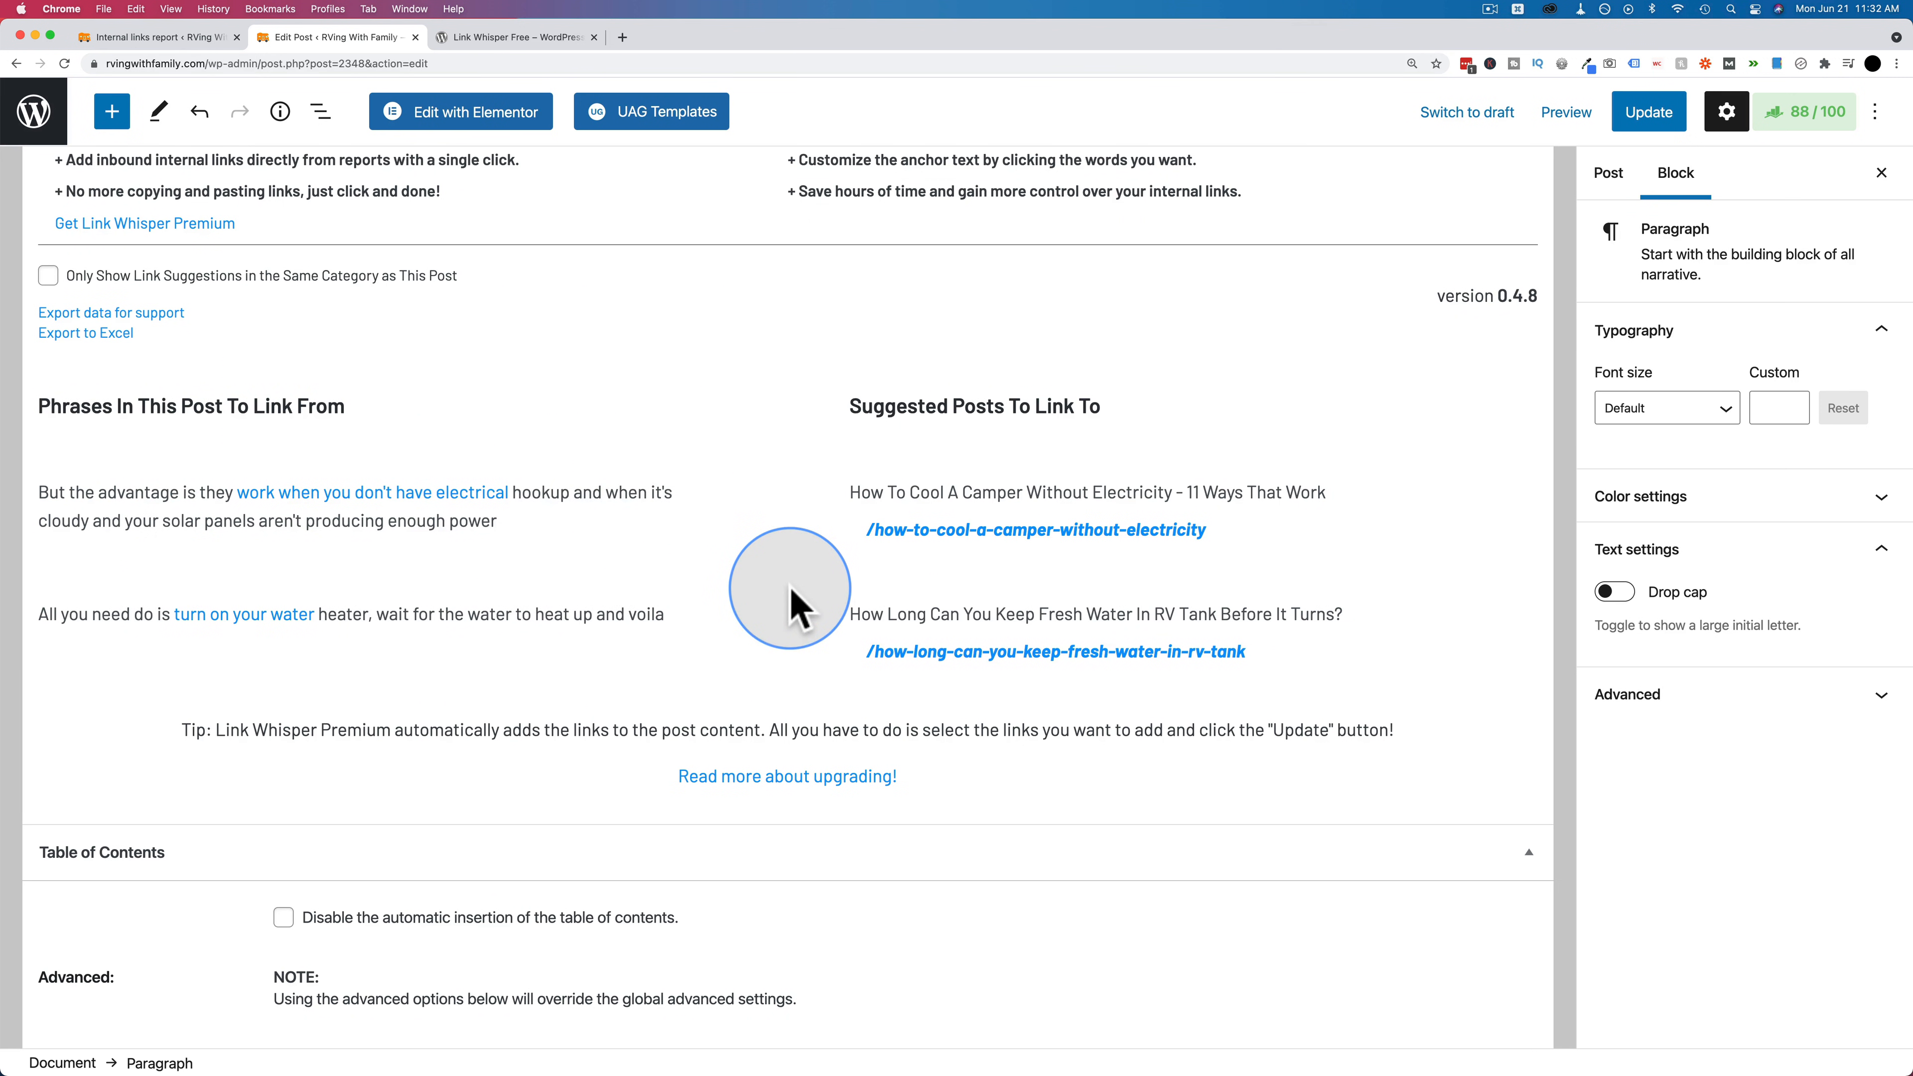
pyautogui.moveTo(797, 653)
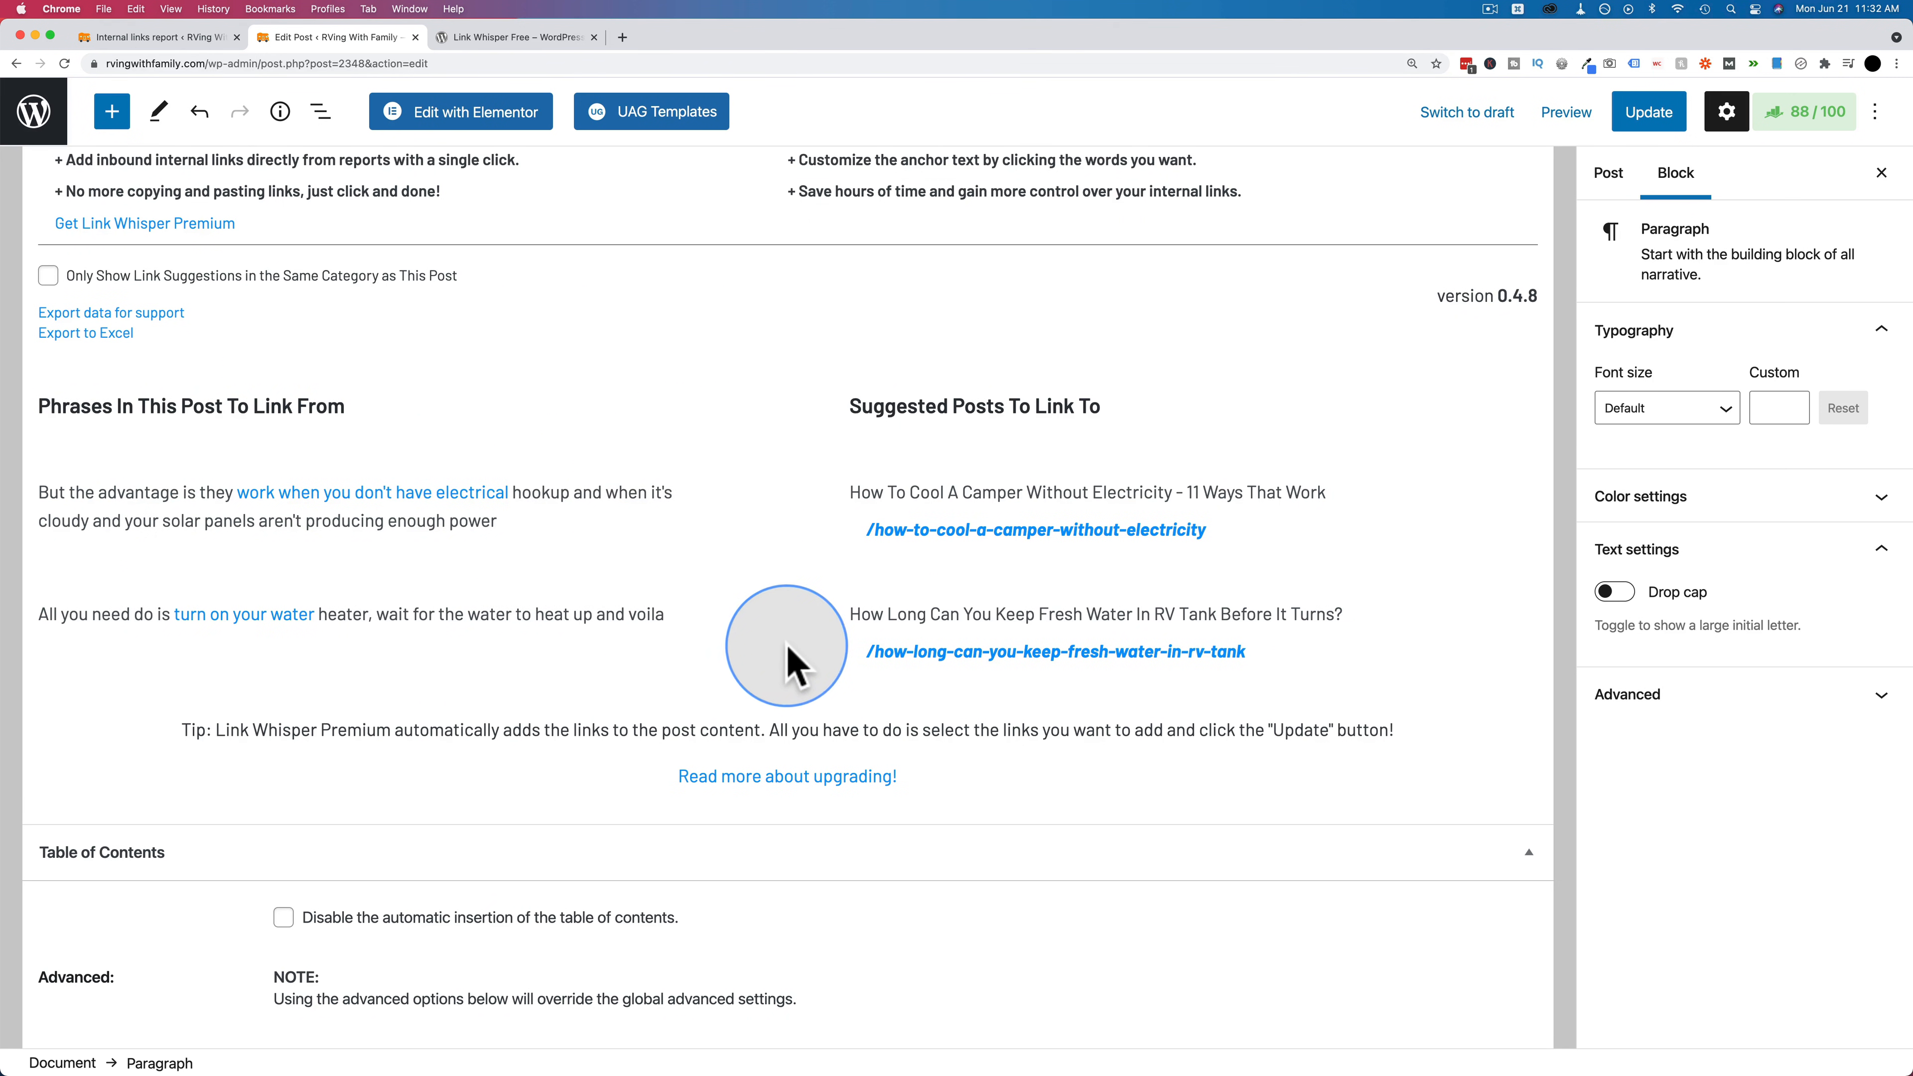
pyautogui.scroll(3)
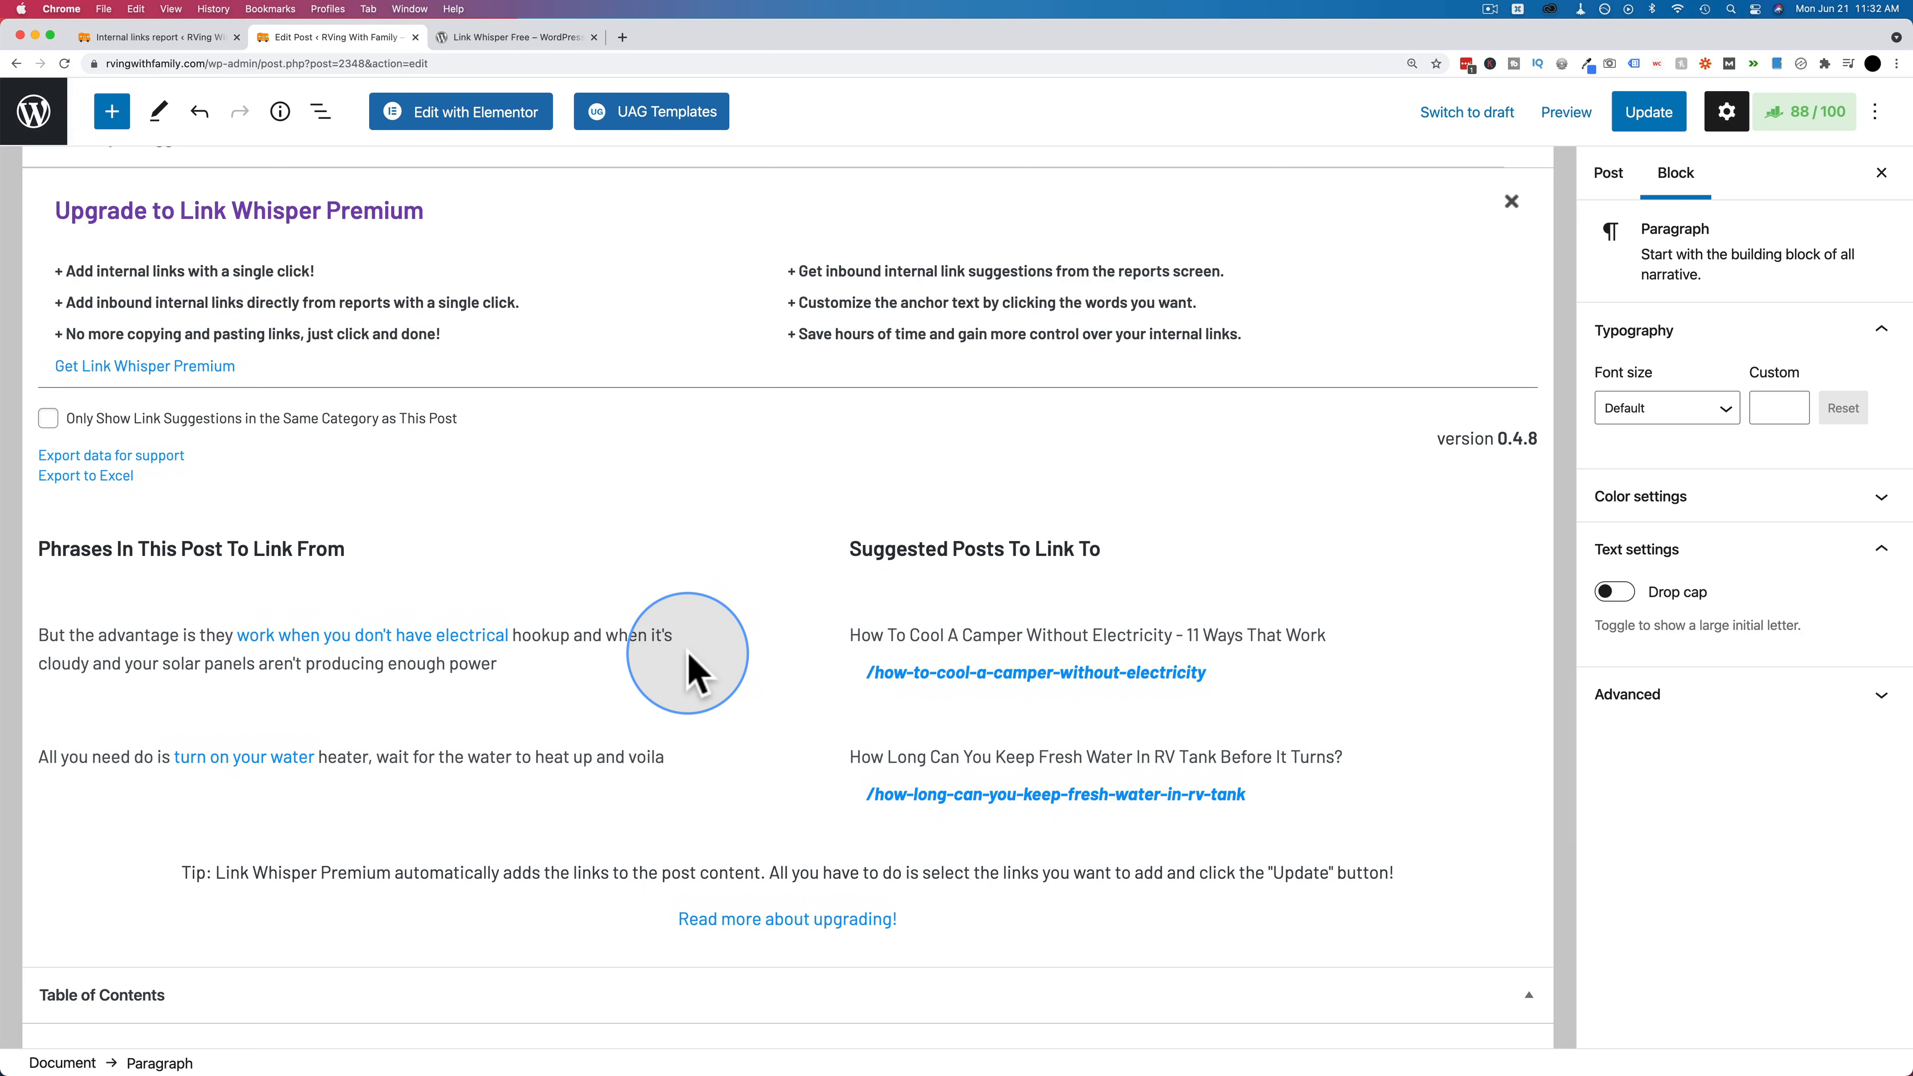
pyautogui.moveTo(592, 555)
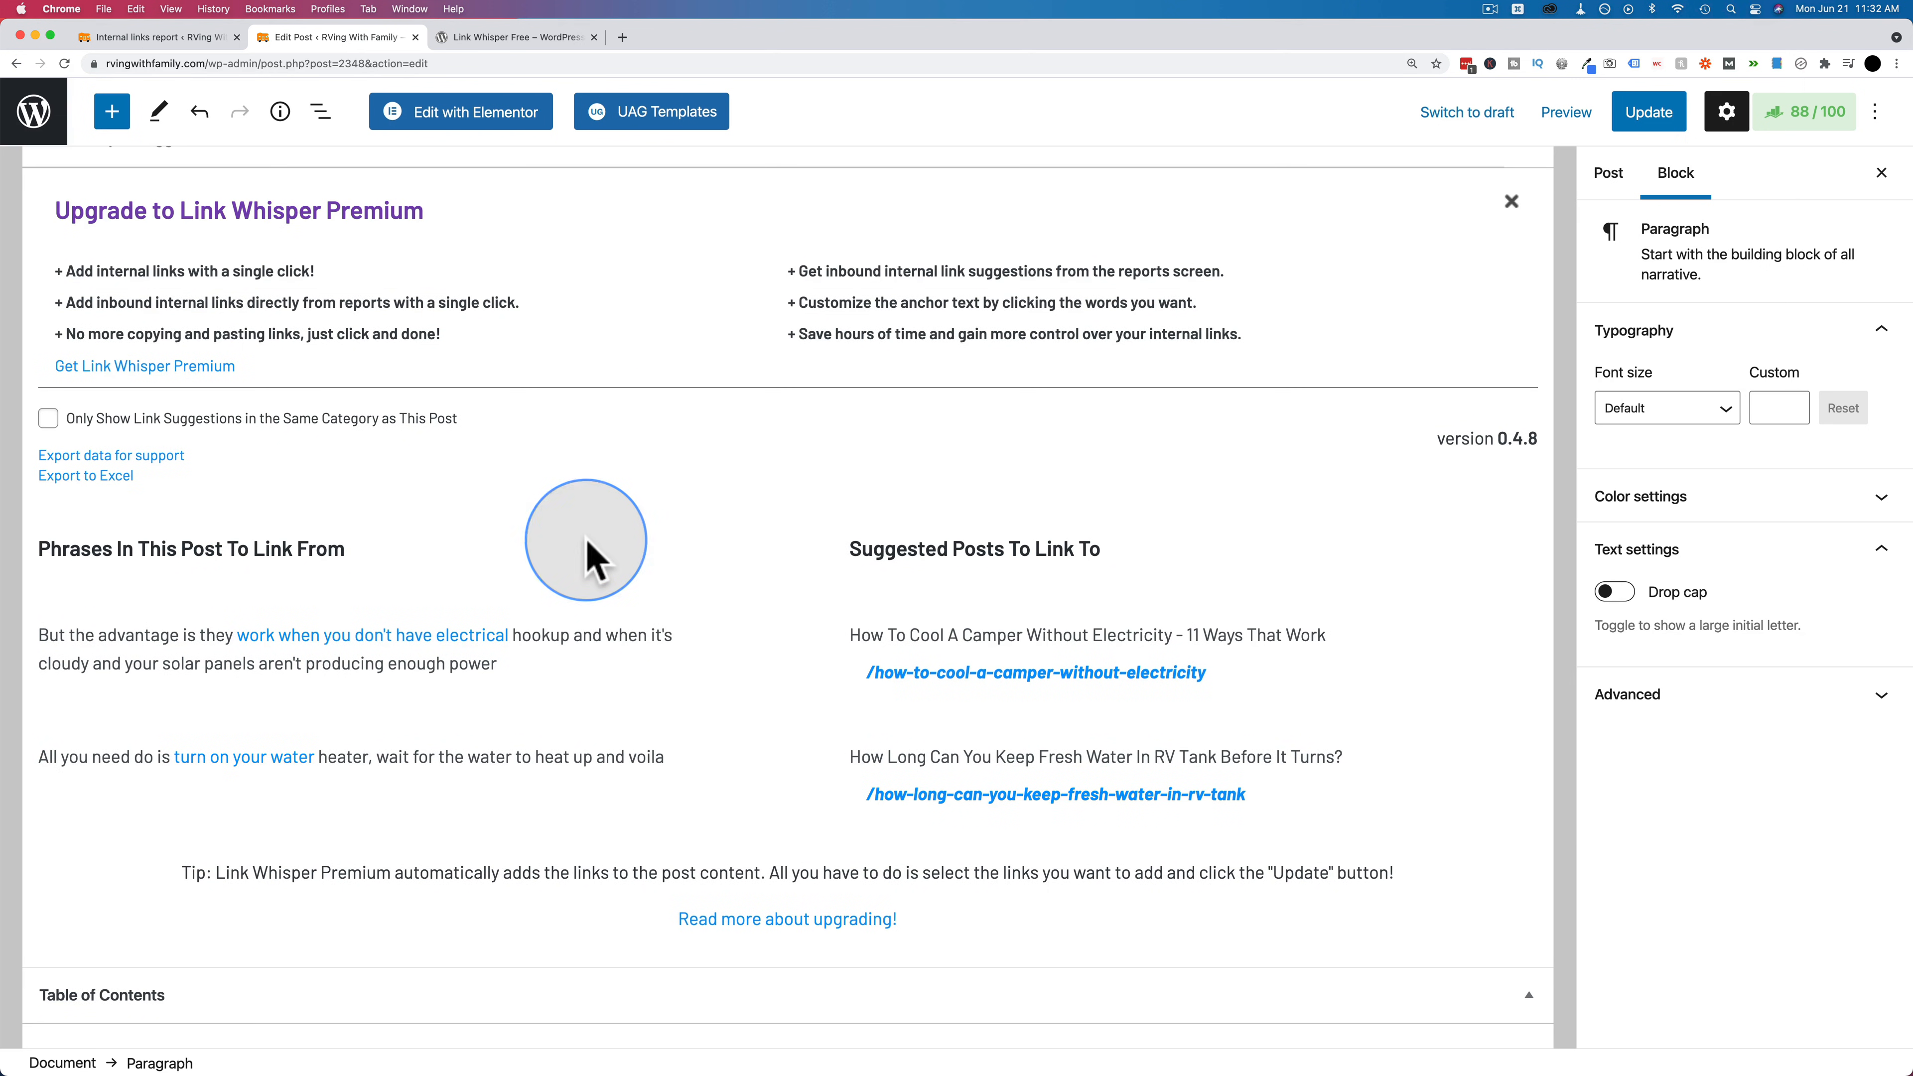
pyautogui.moveTo(300, 462)
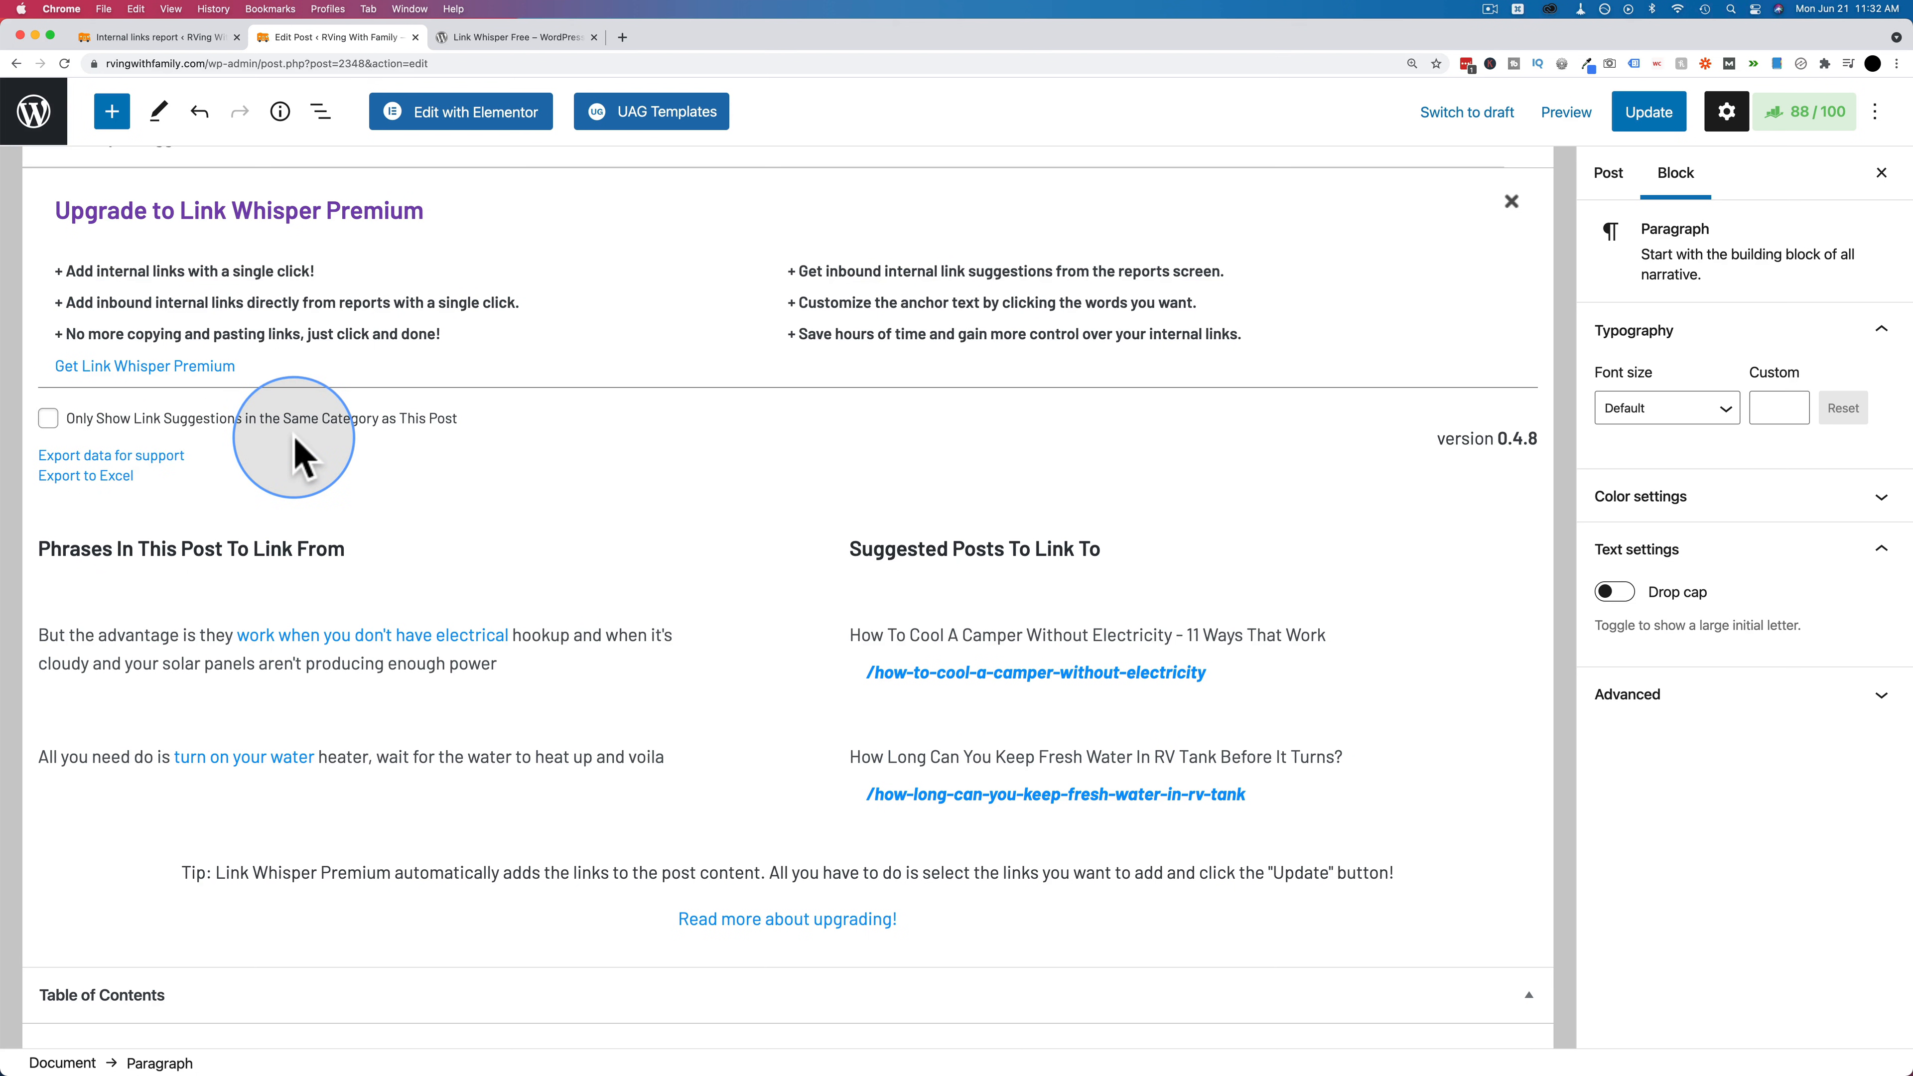
pyautogui.moveTo(405, 598)
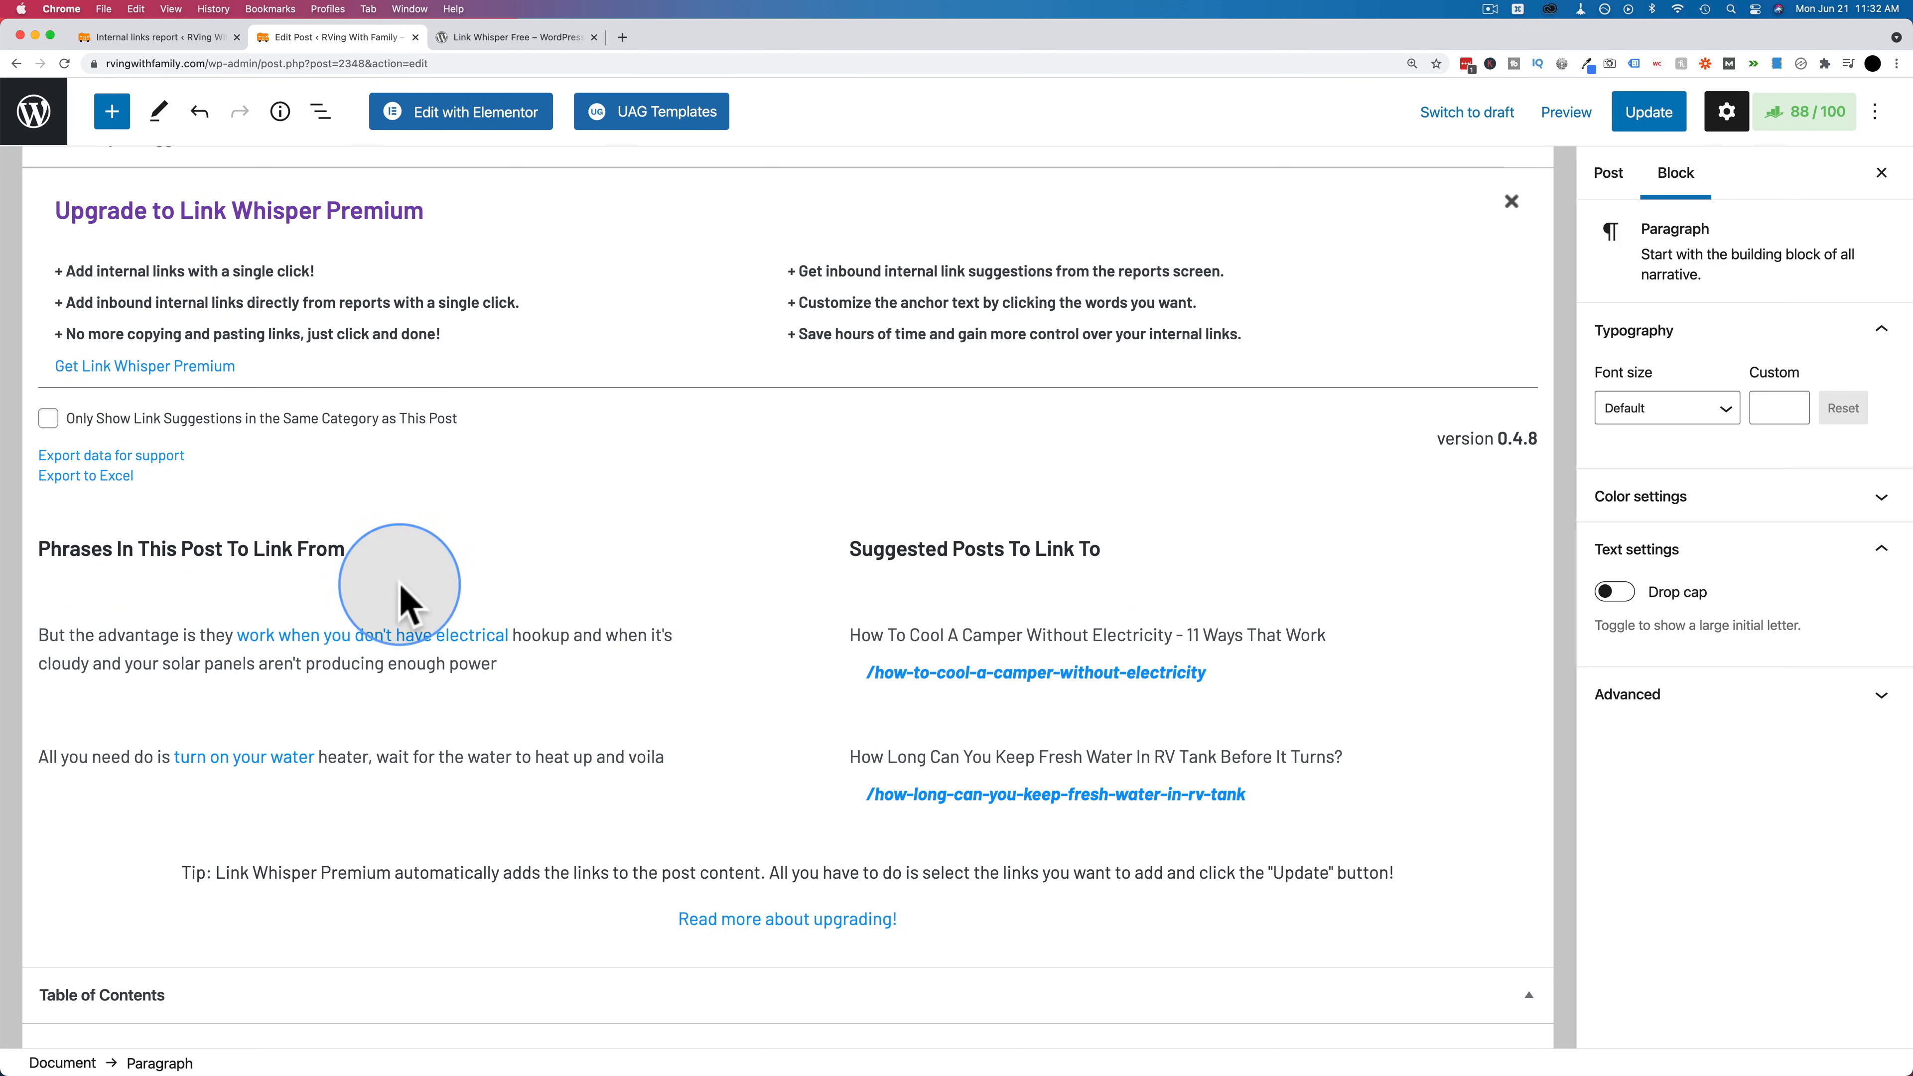
pyautogui.moveTo(549, 594)
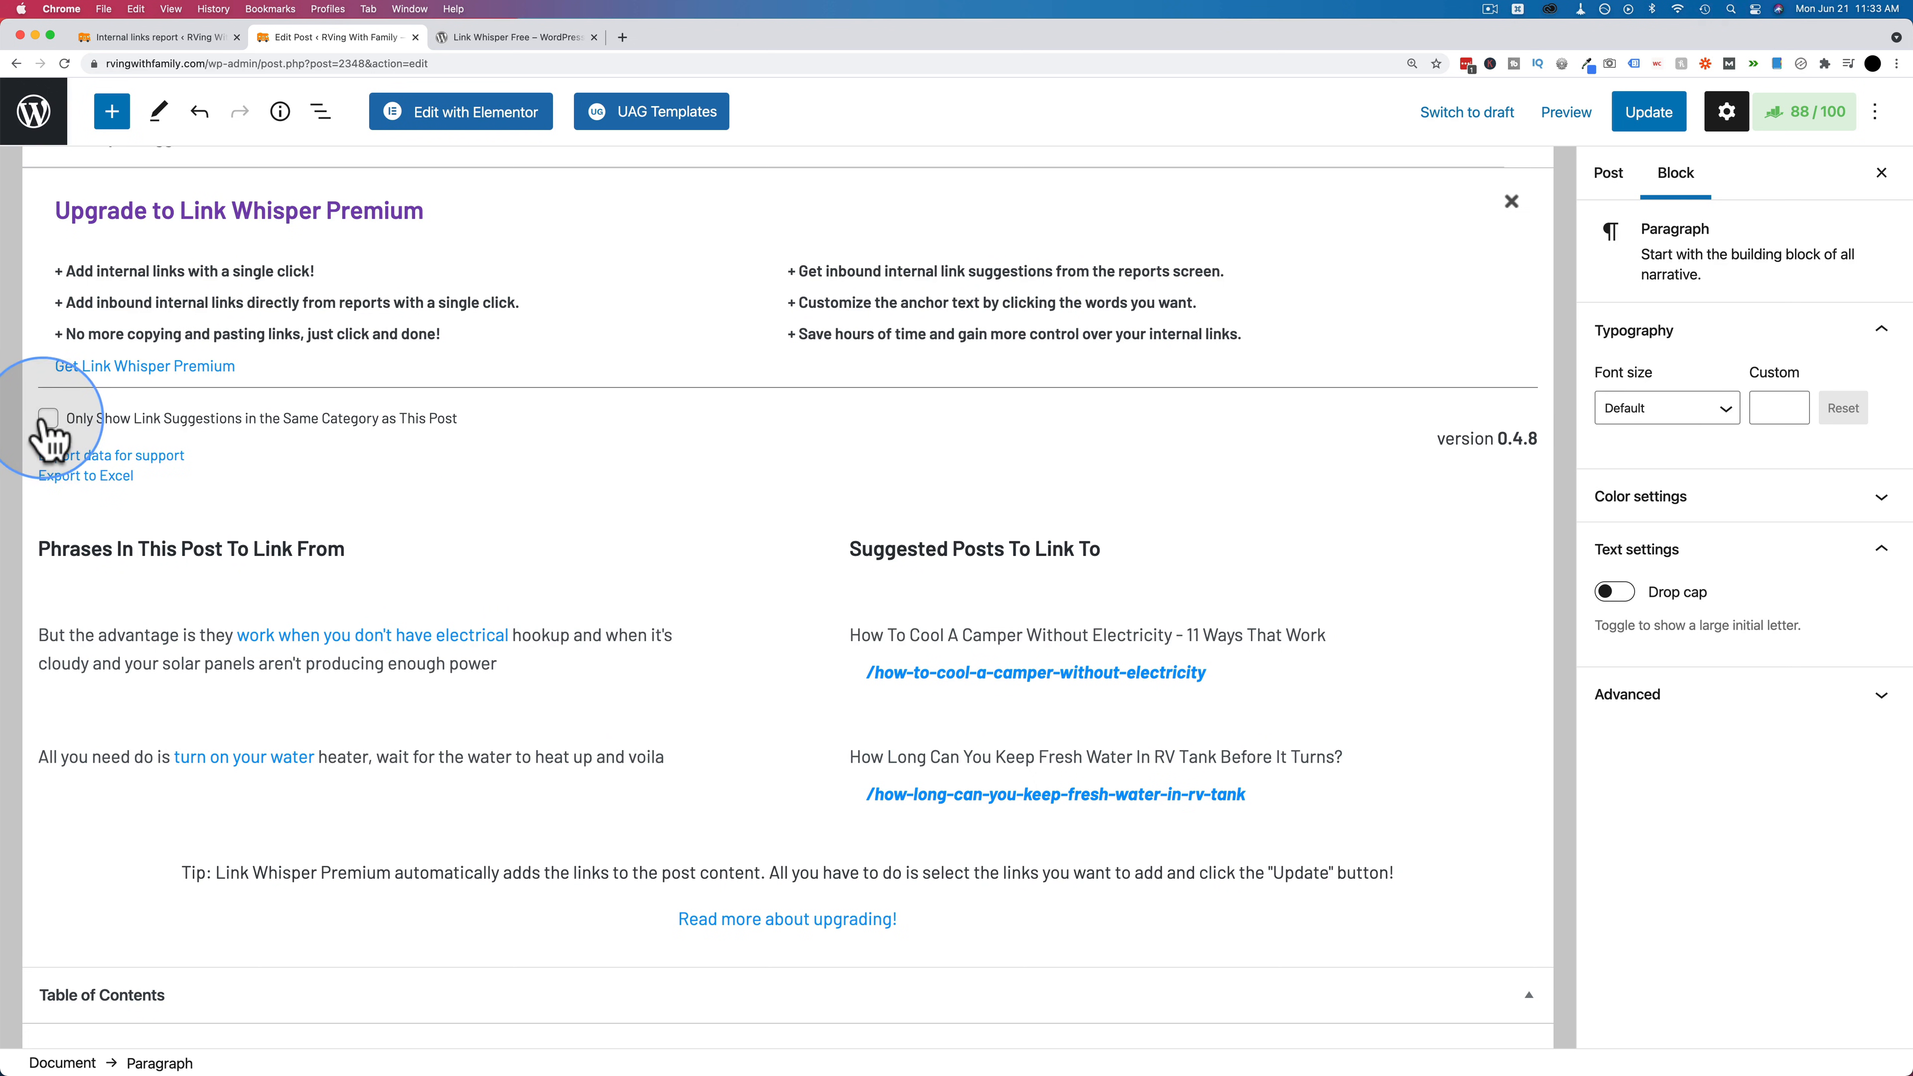
pyautogui.moveTo(439, 506)
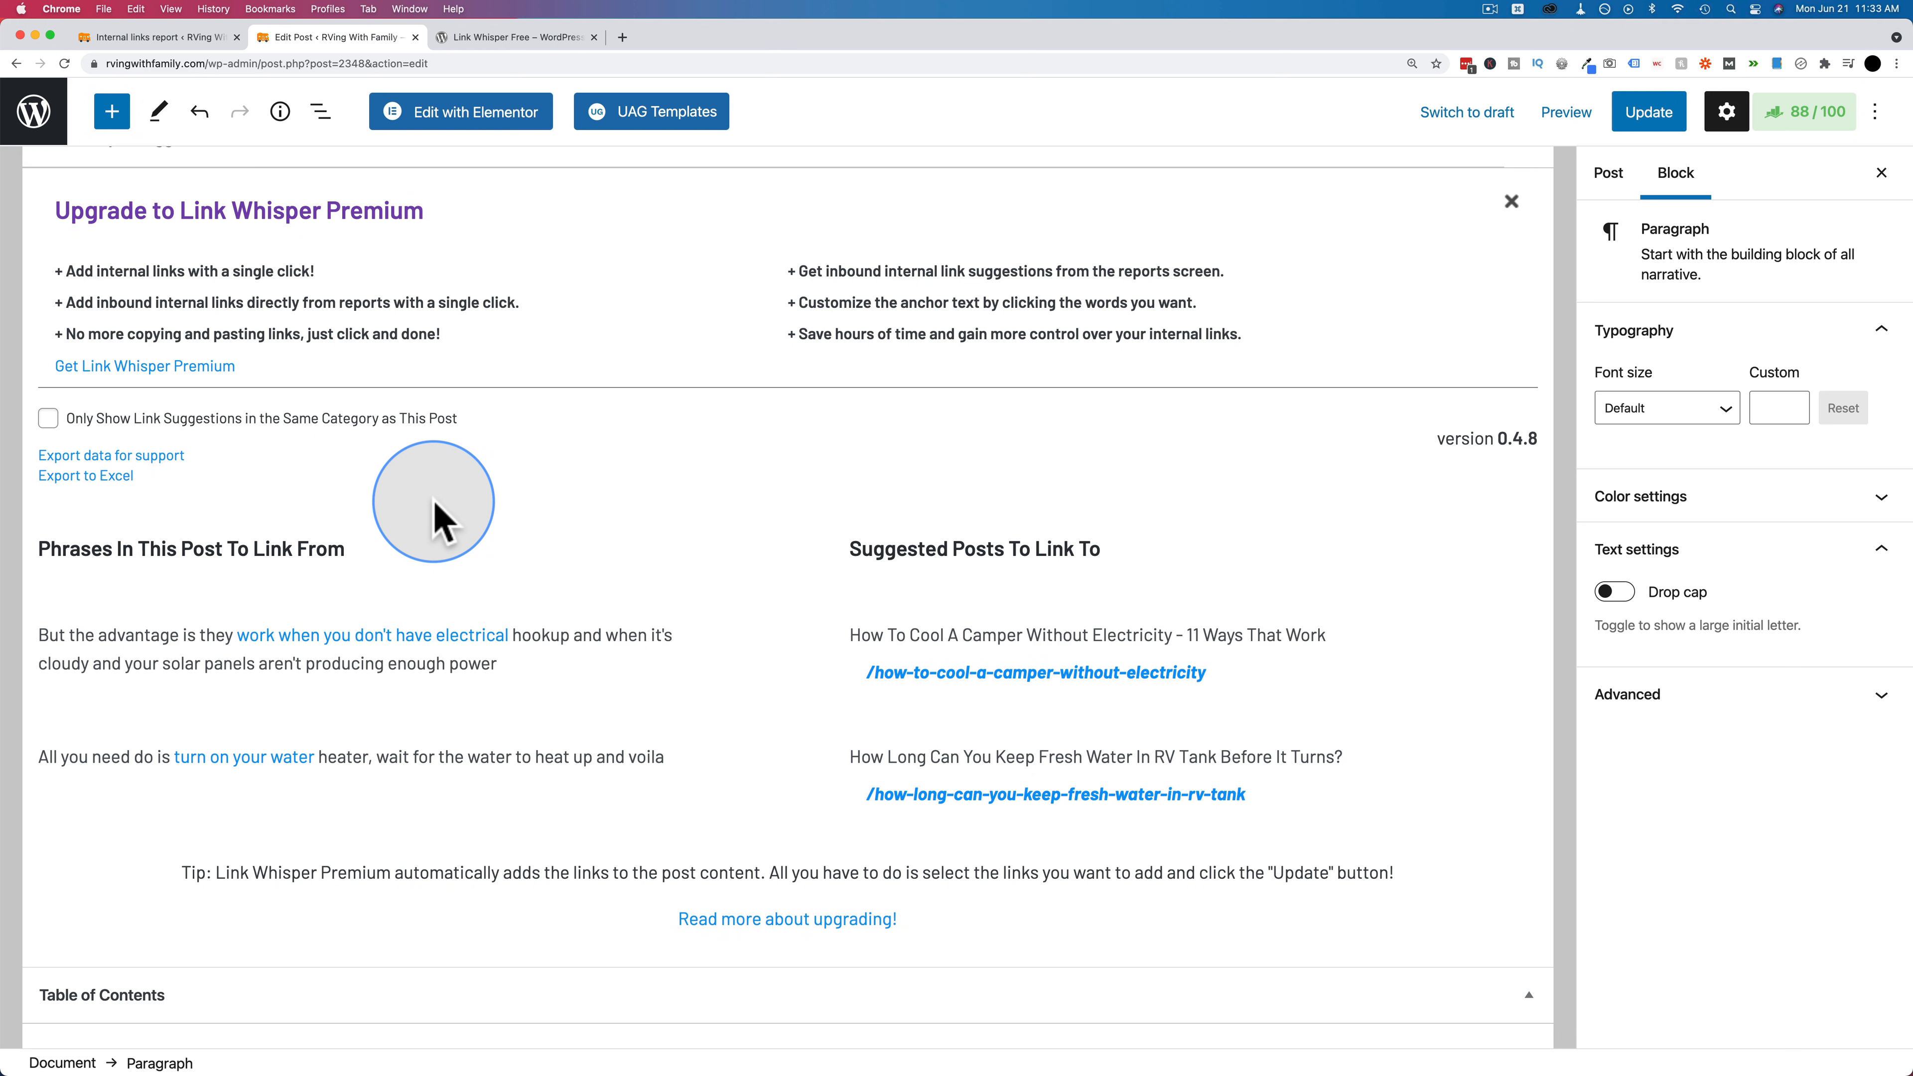
pyautogui.moveTo(221, 461)
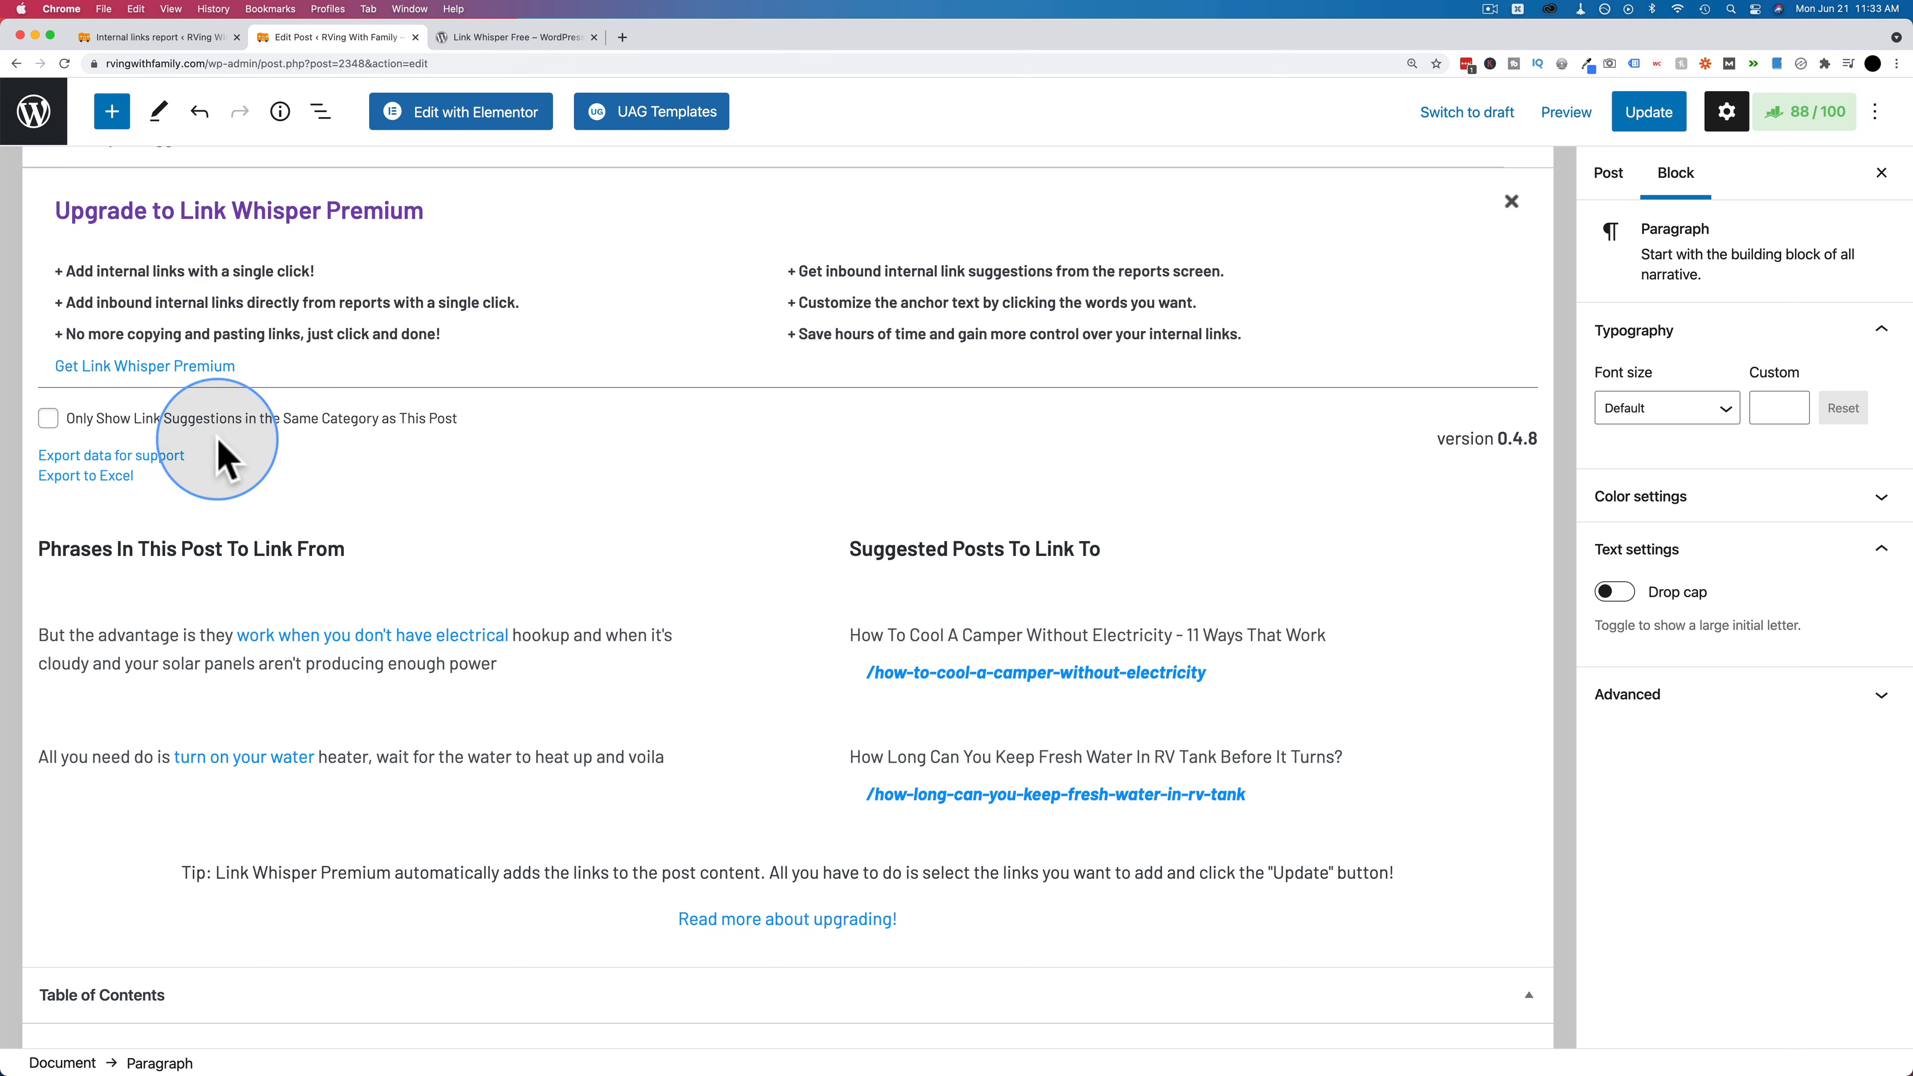
pyautogui.moveTo(311, 543)
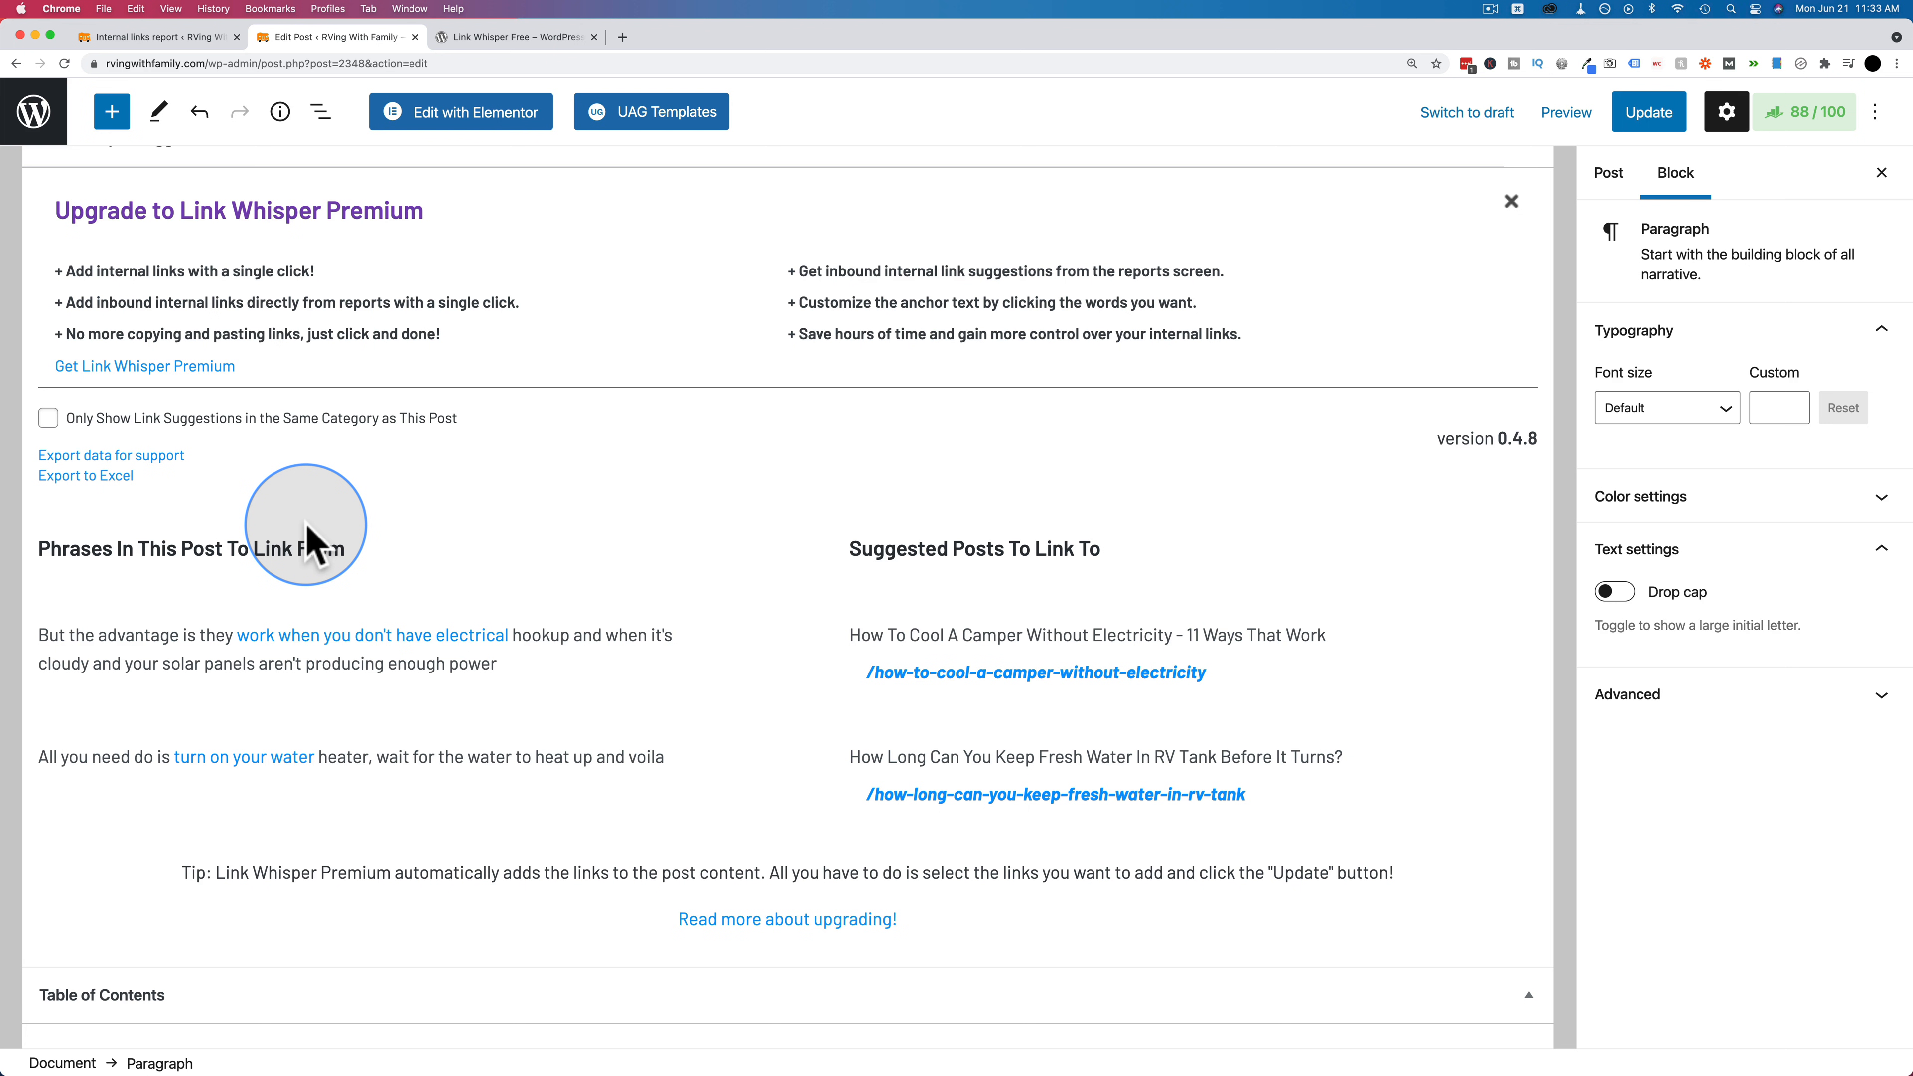
pyautogui.moveTo(144, 455)
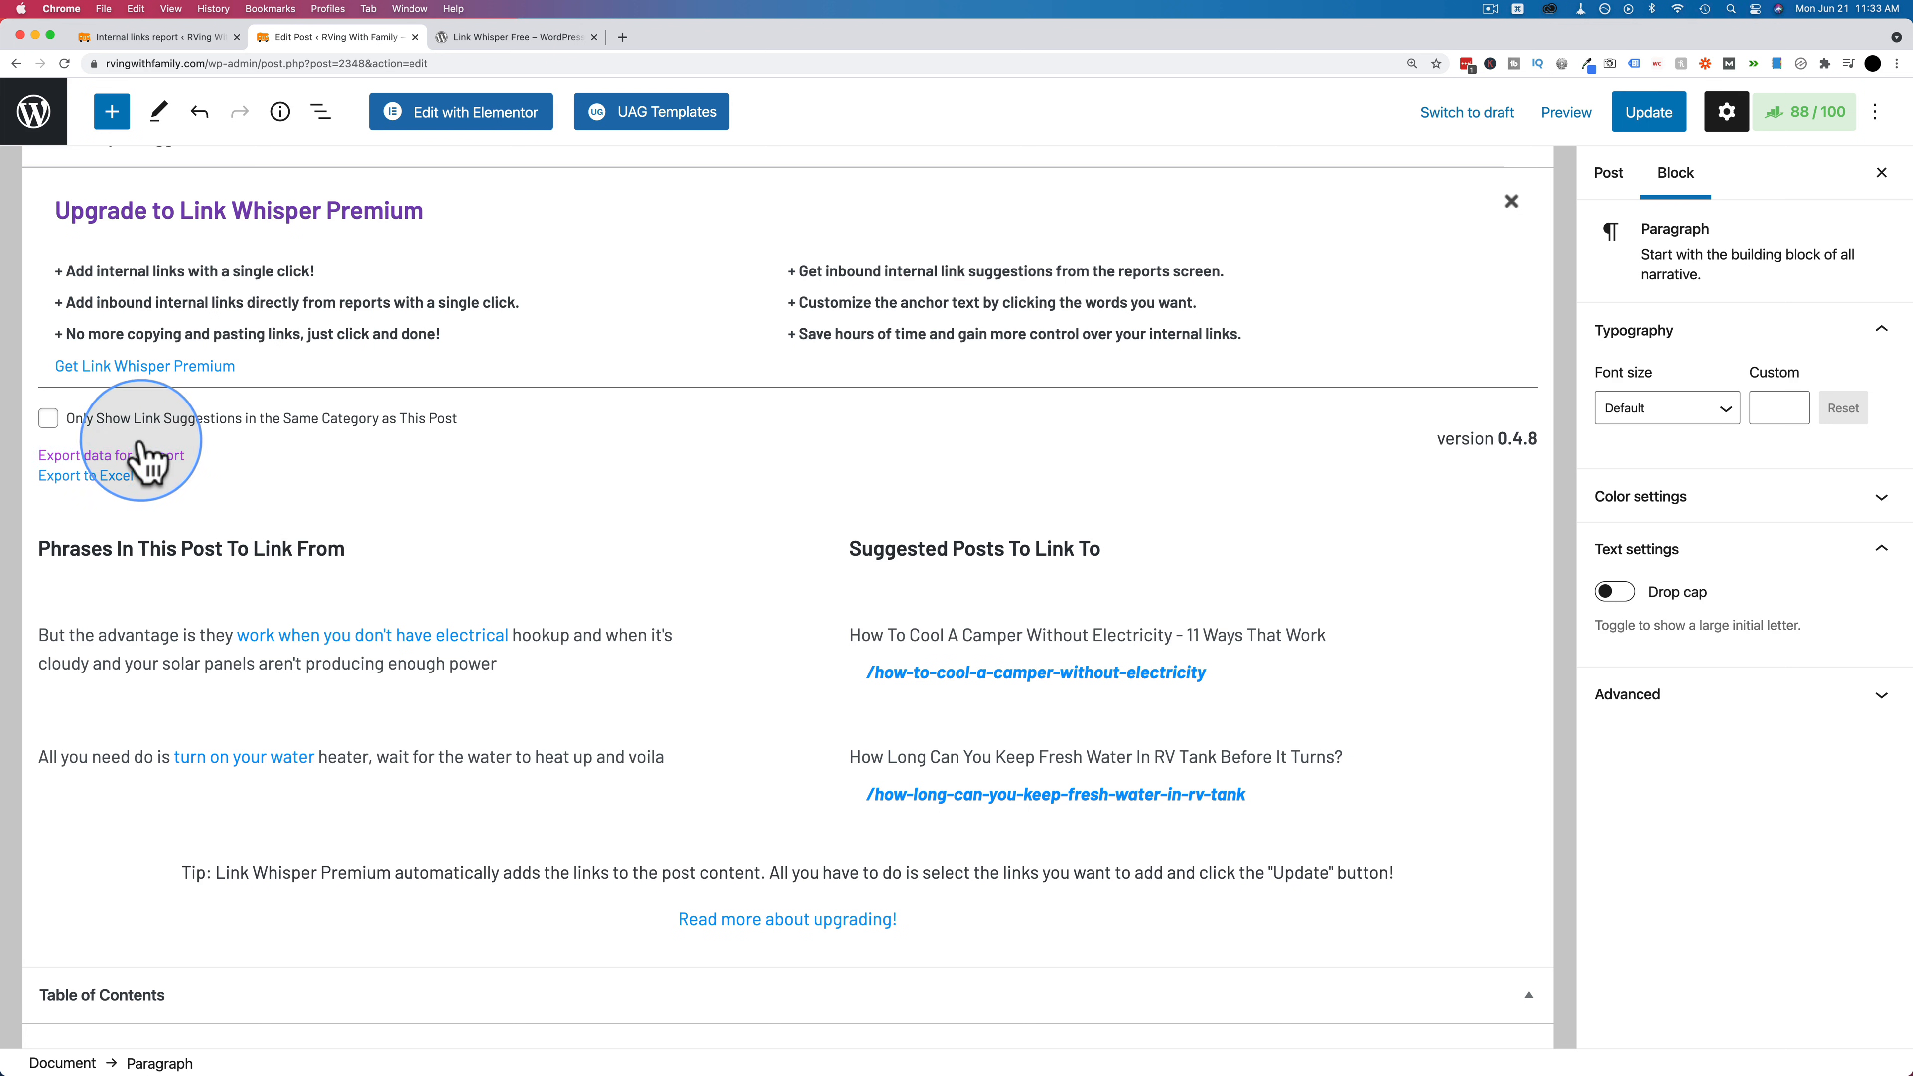
pyautogui.moveTo(268, 494)
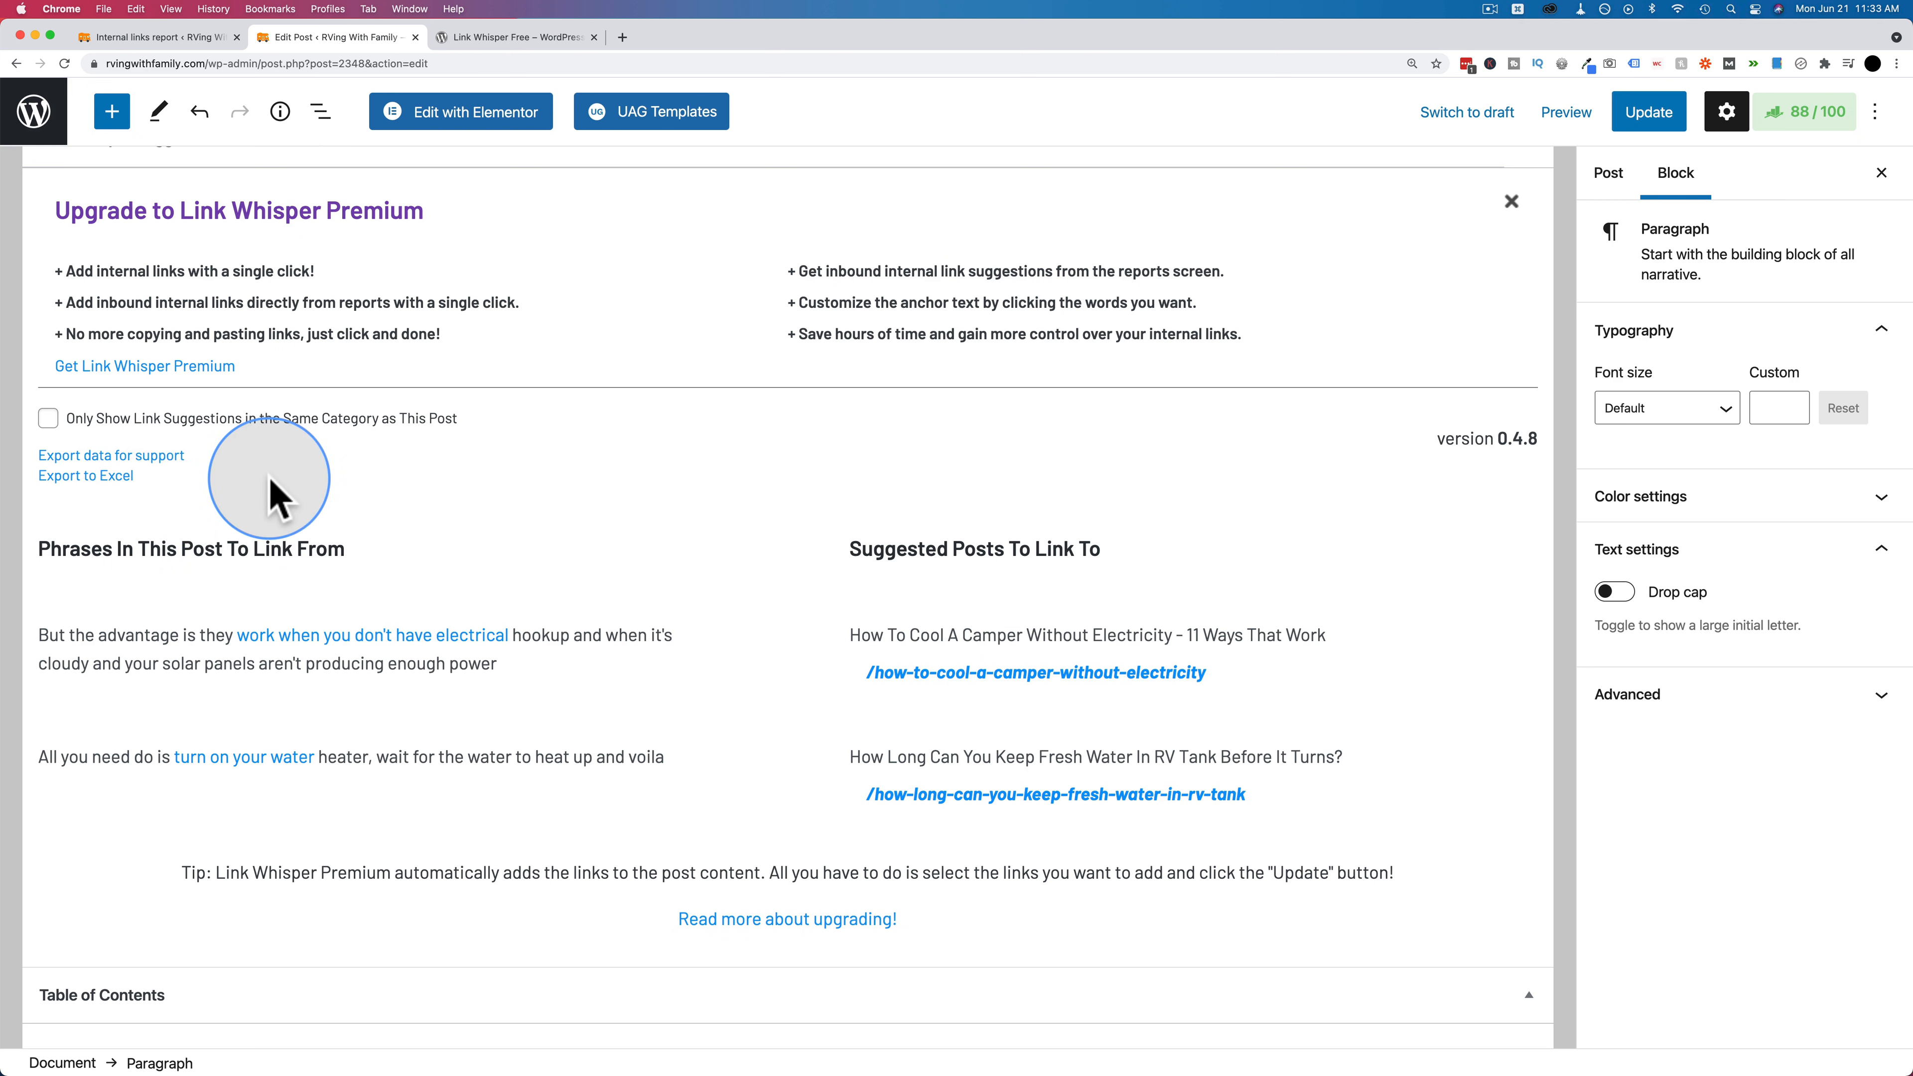
pyautogui.moveTo(414, 525)
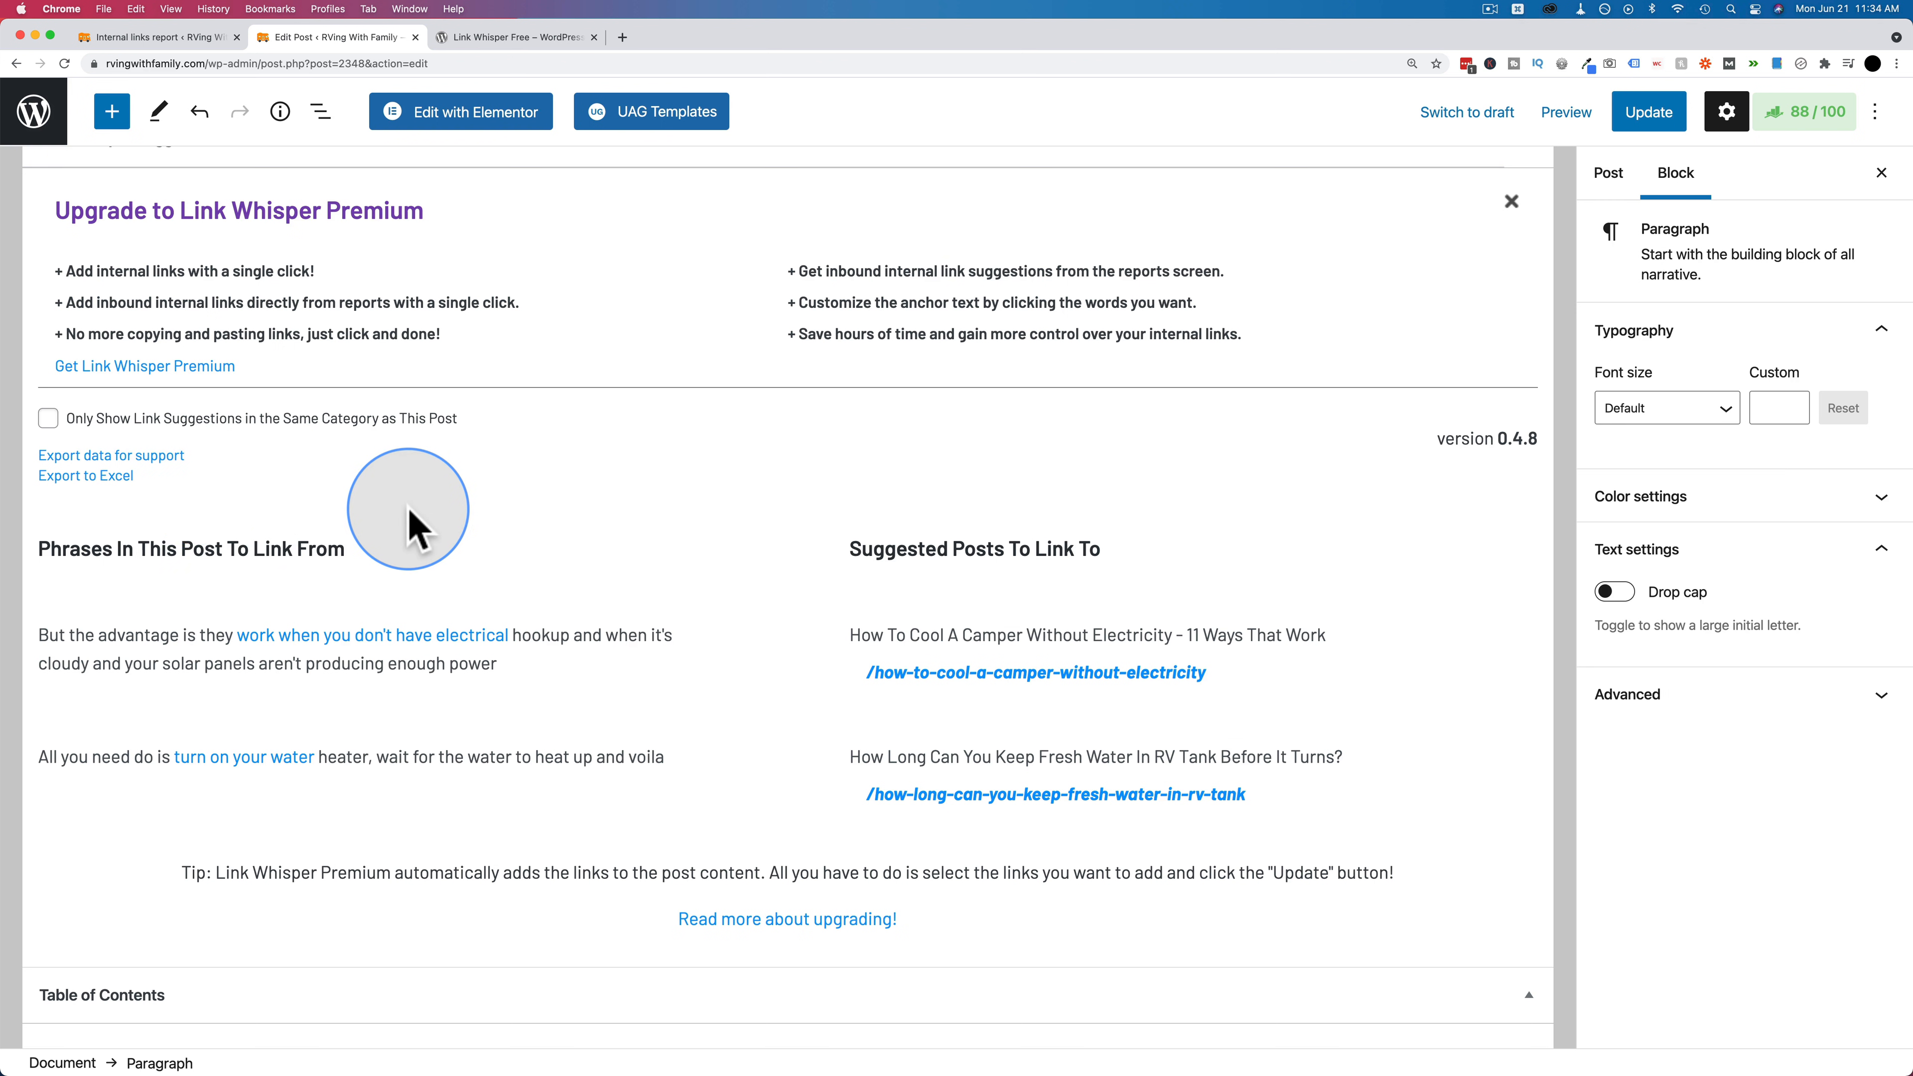
pyautogui.moveTo(495, 747)
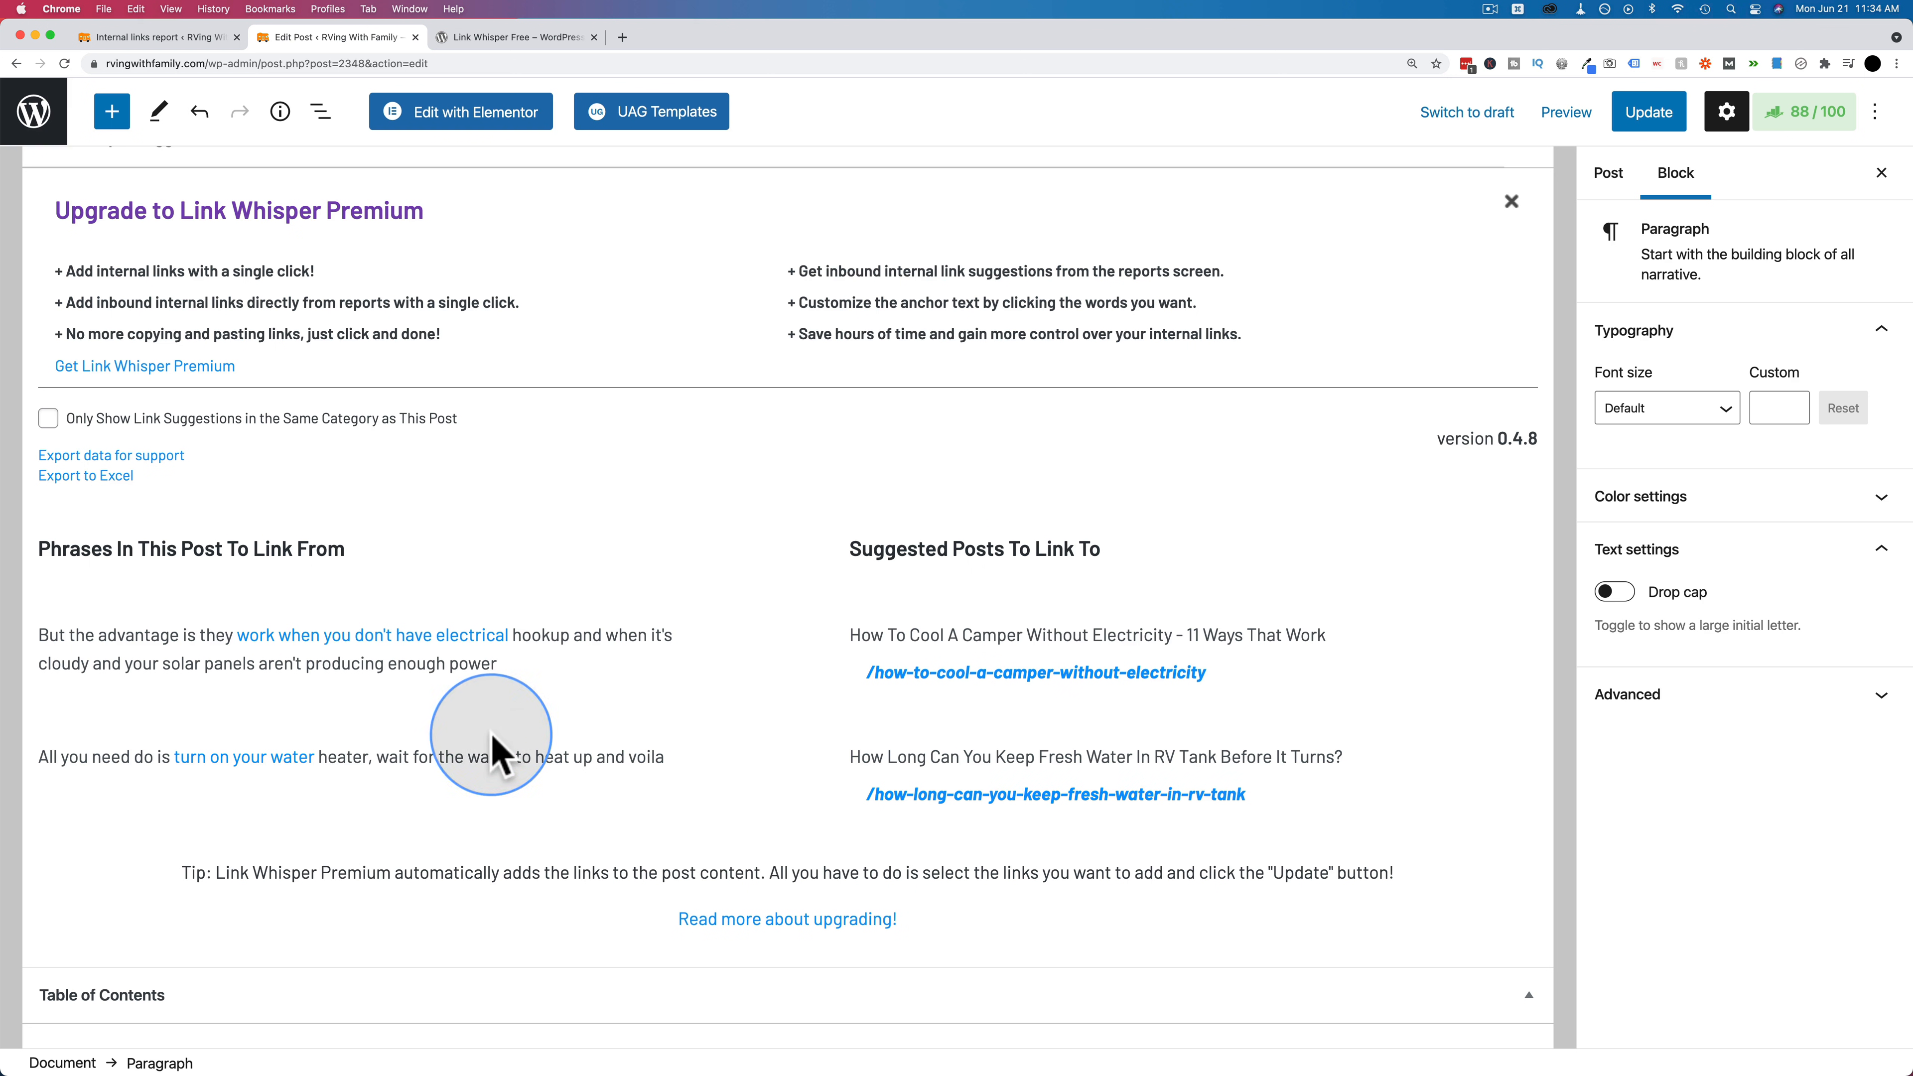
pyautogui.moveTo(565, 533)
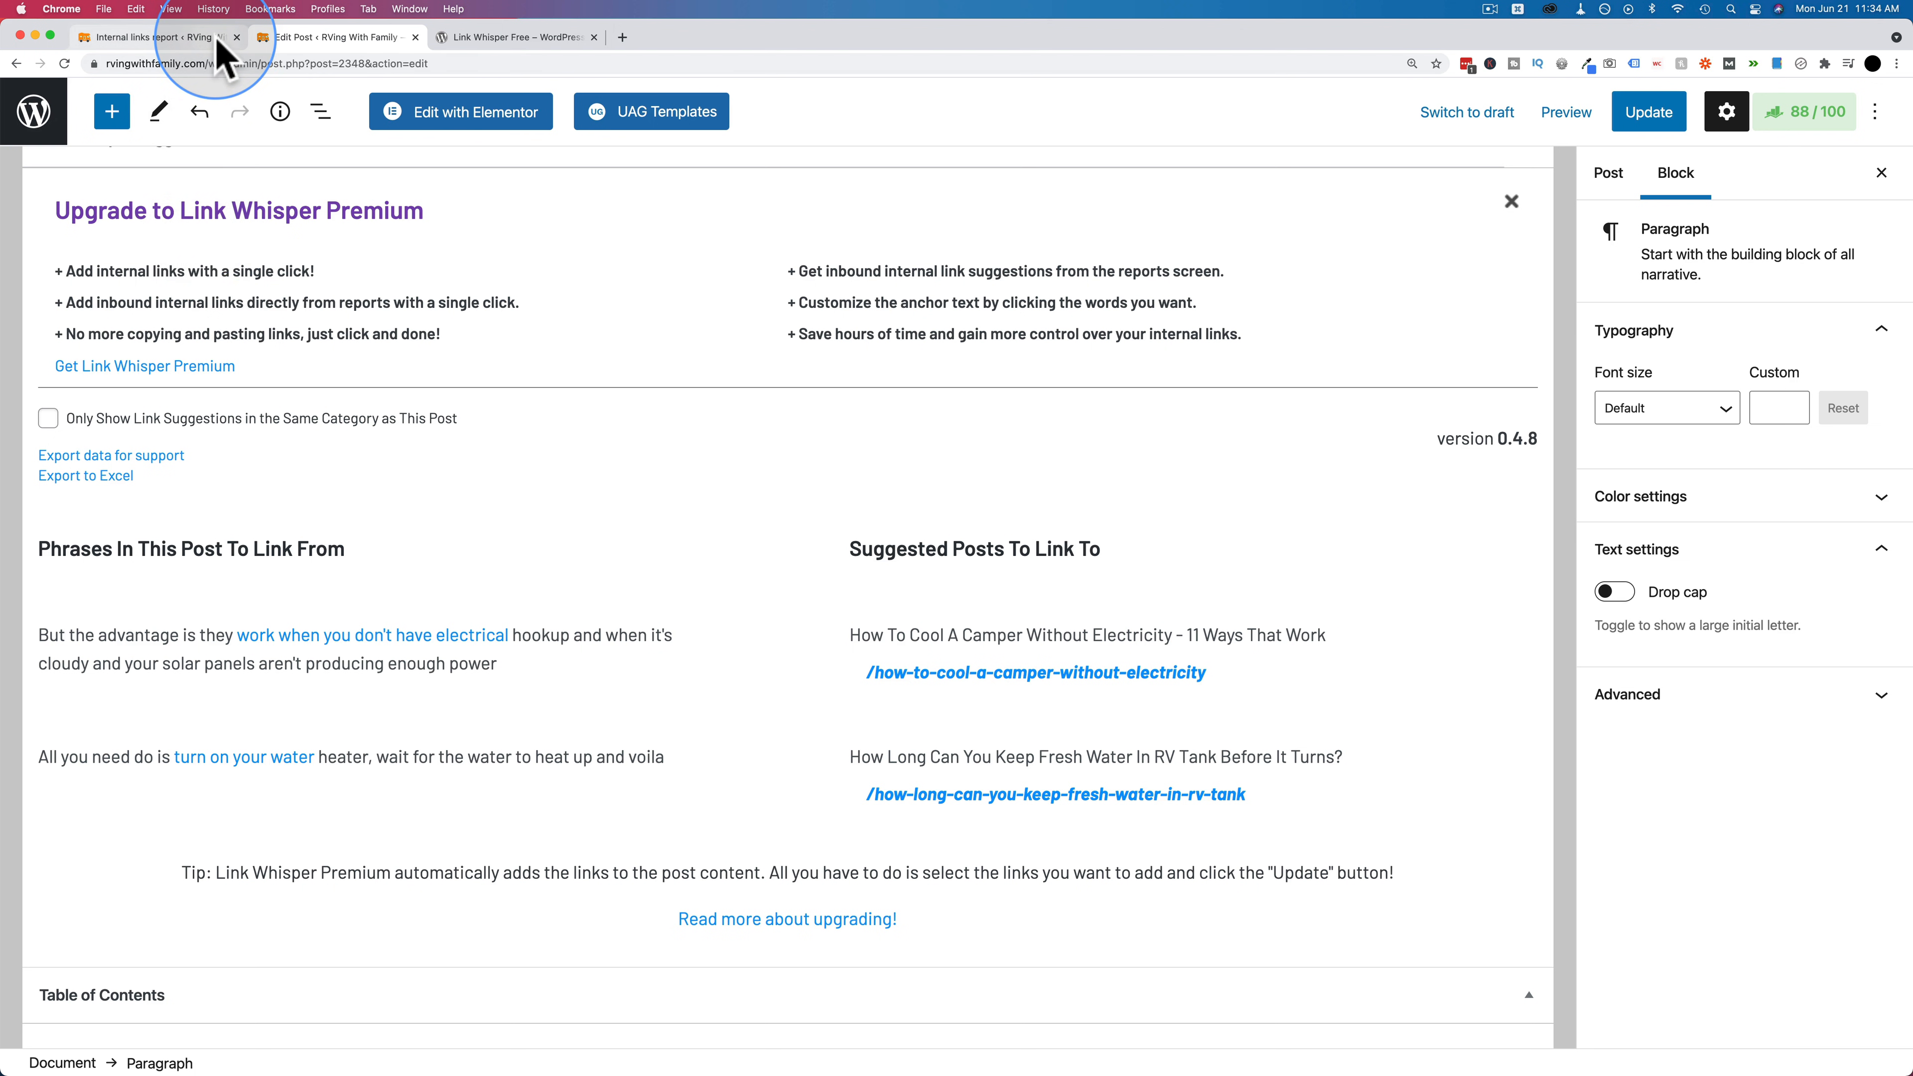
# - Leave the editor, confirming the unsaved-changes dialog, to reach the posts list with link counts
pyautogui.click(153, 37)
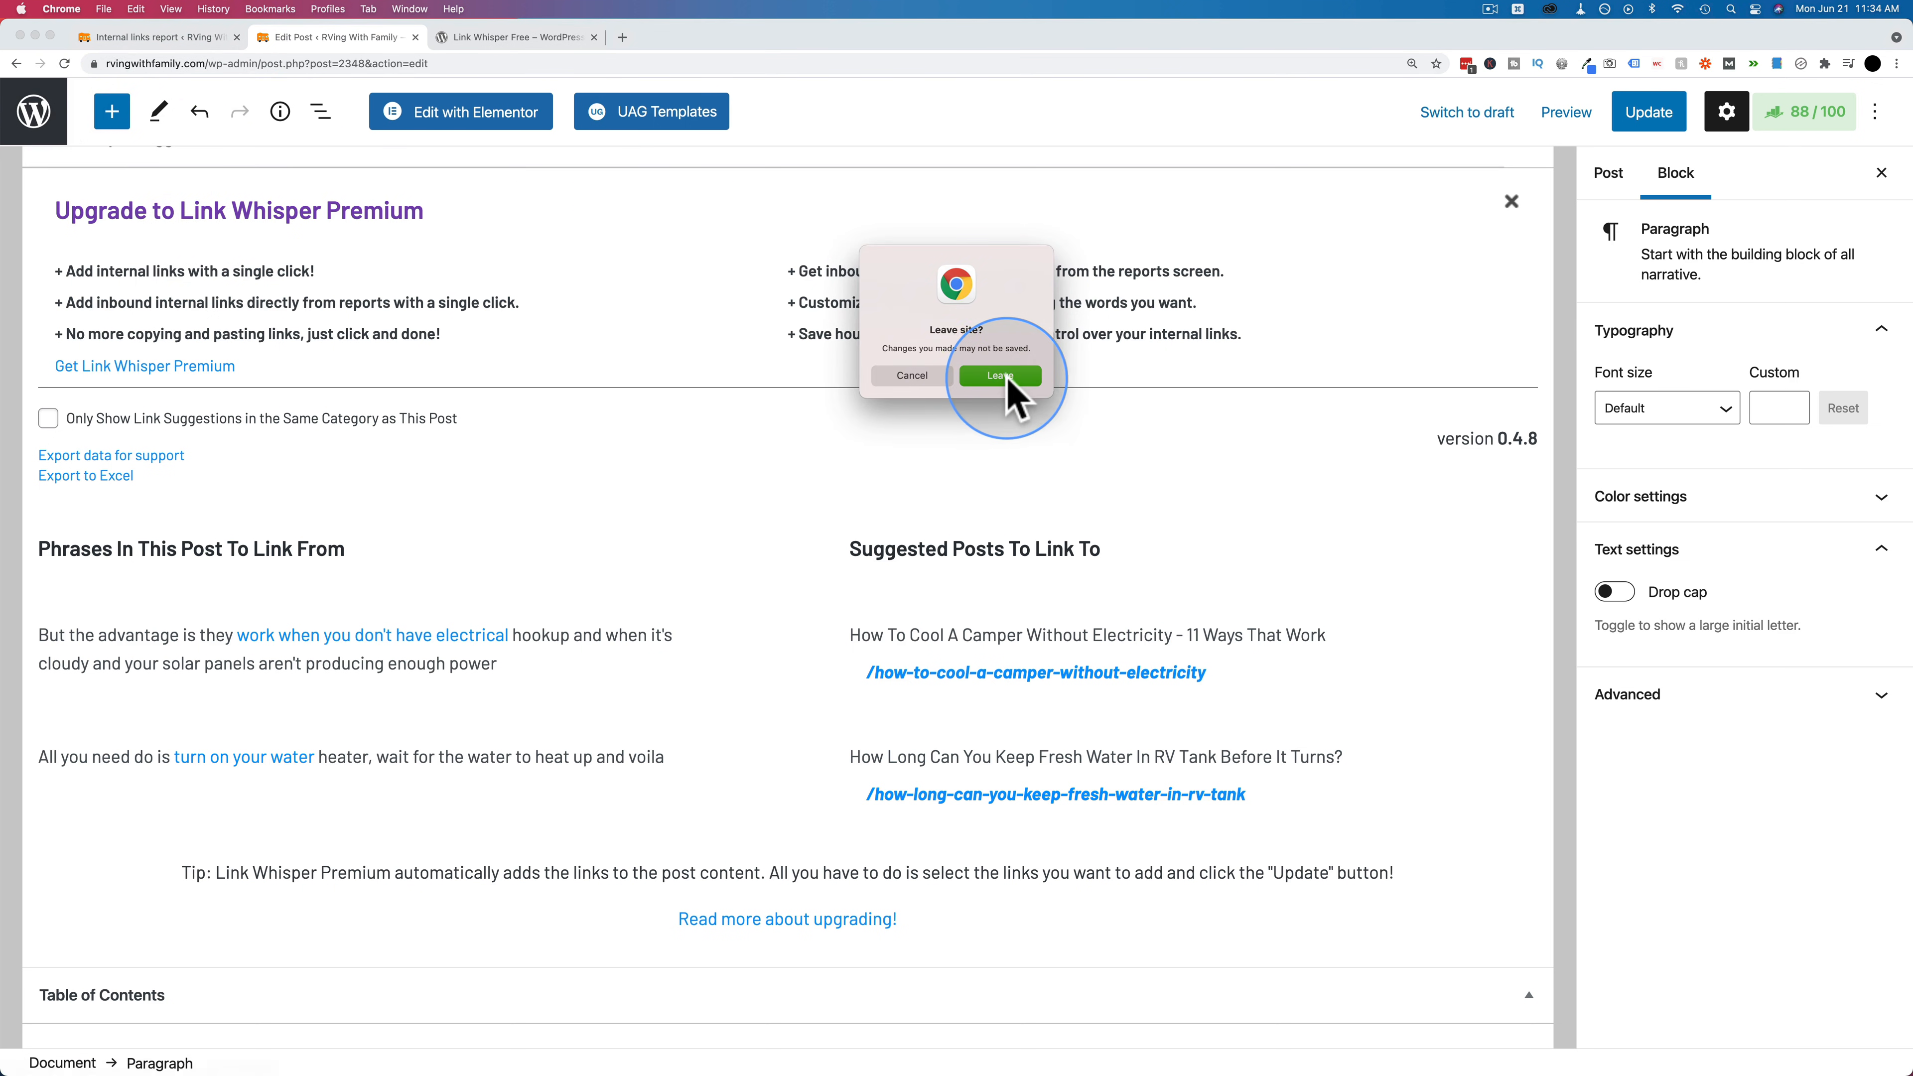
pyautogui.click(999, 375)
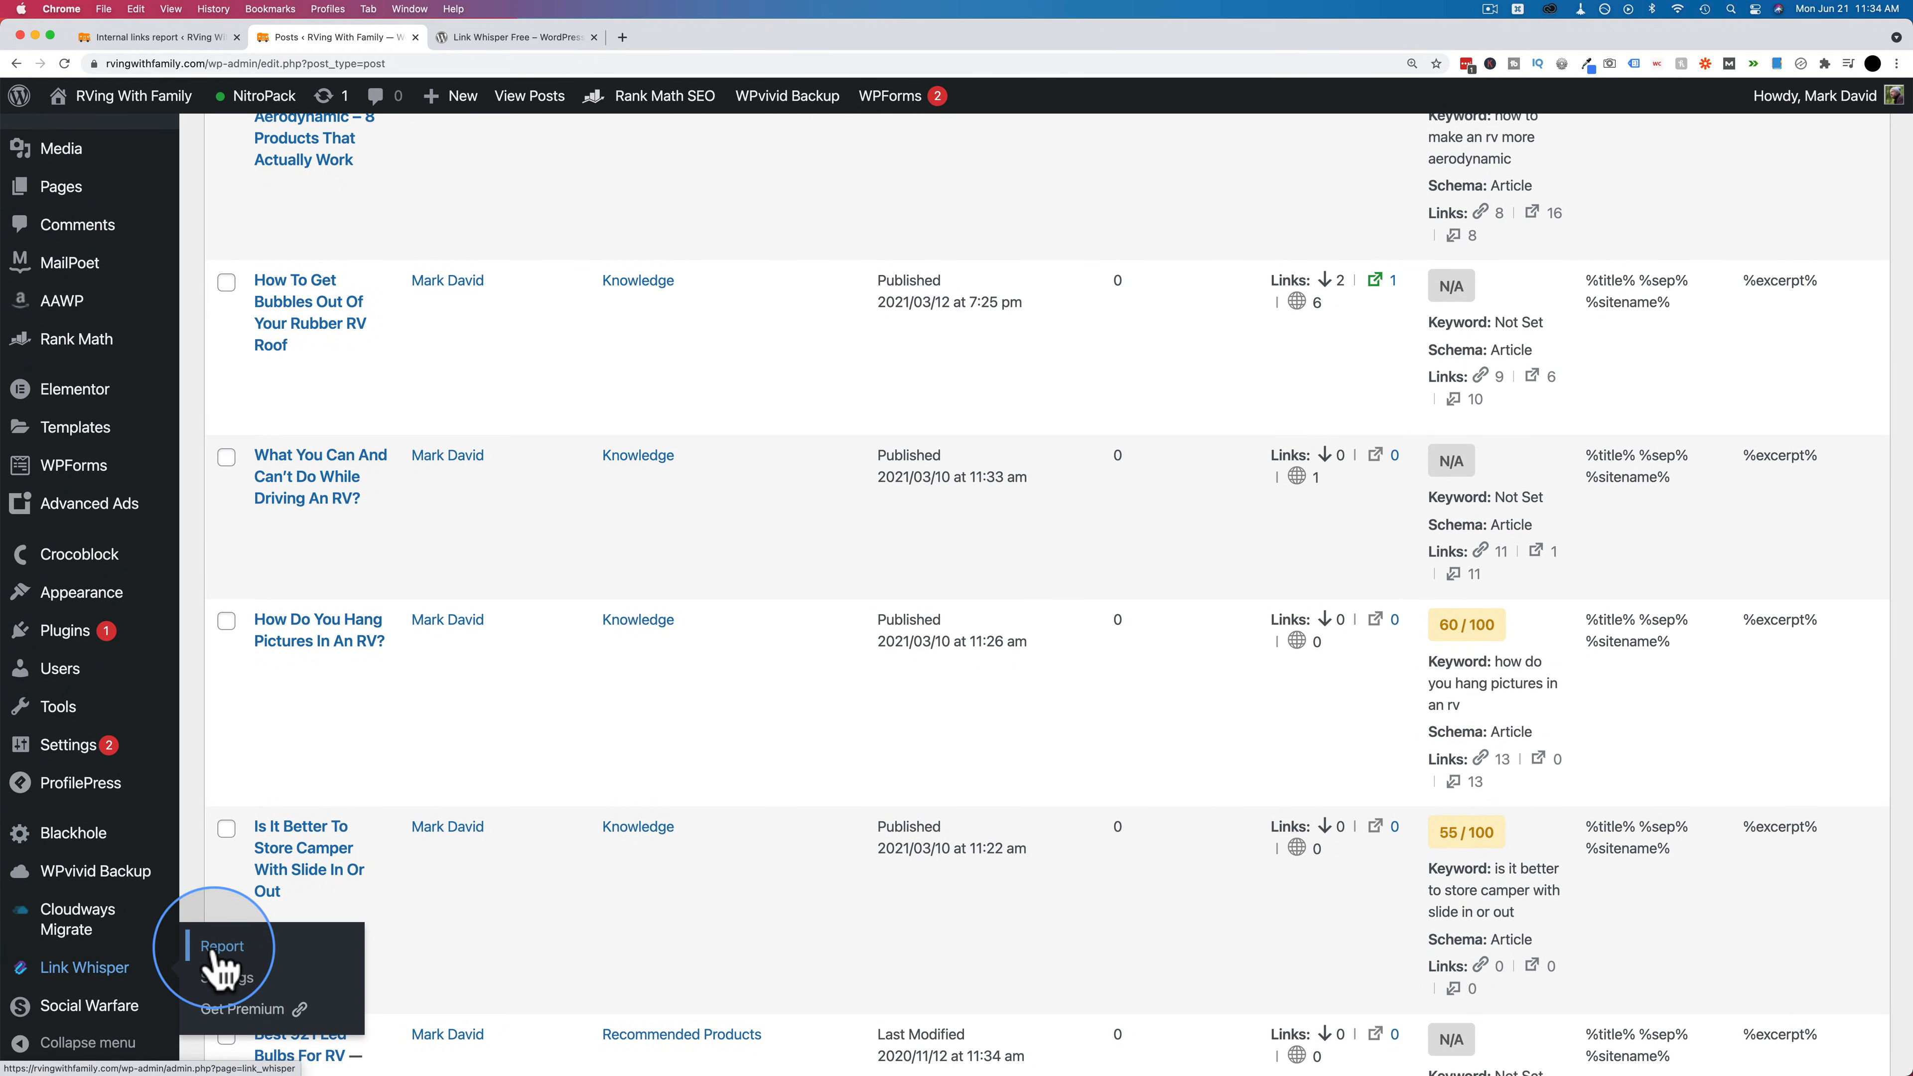
# - Show the Link Whisper Report listing inbound, outbound internal and external link counts per post
pyautogui.click(222, 946)
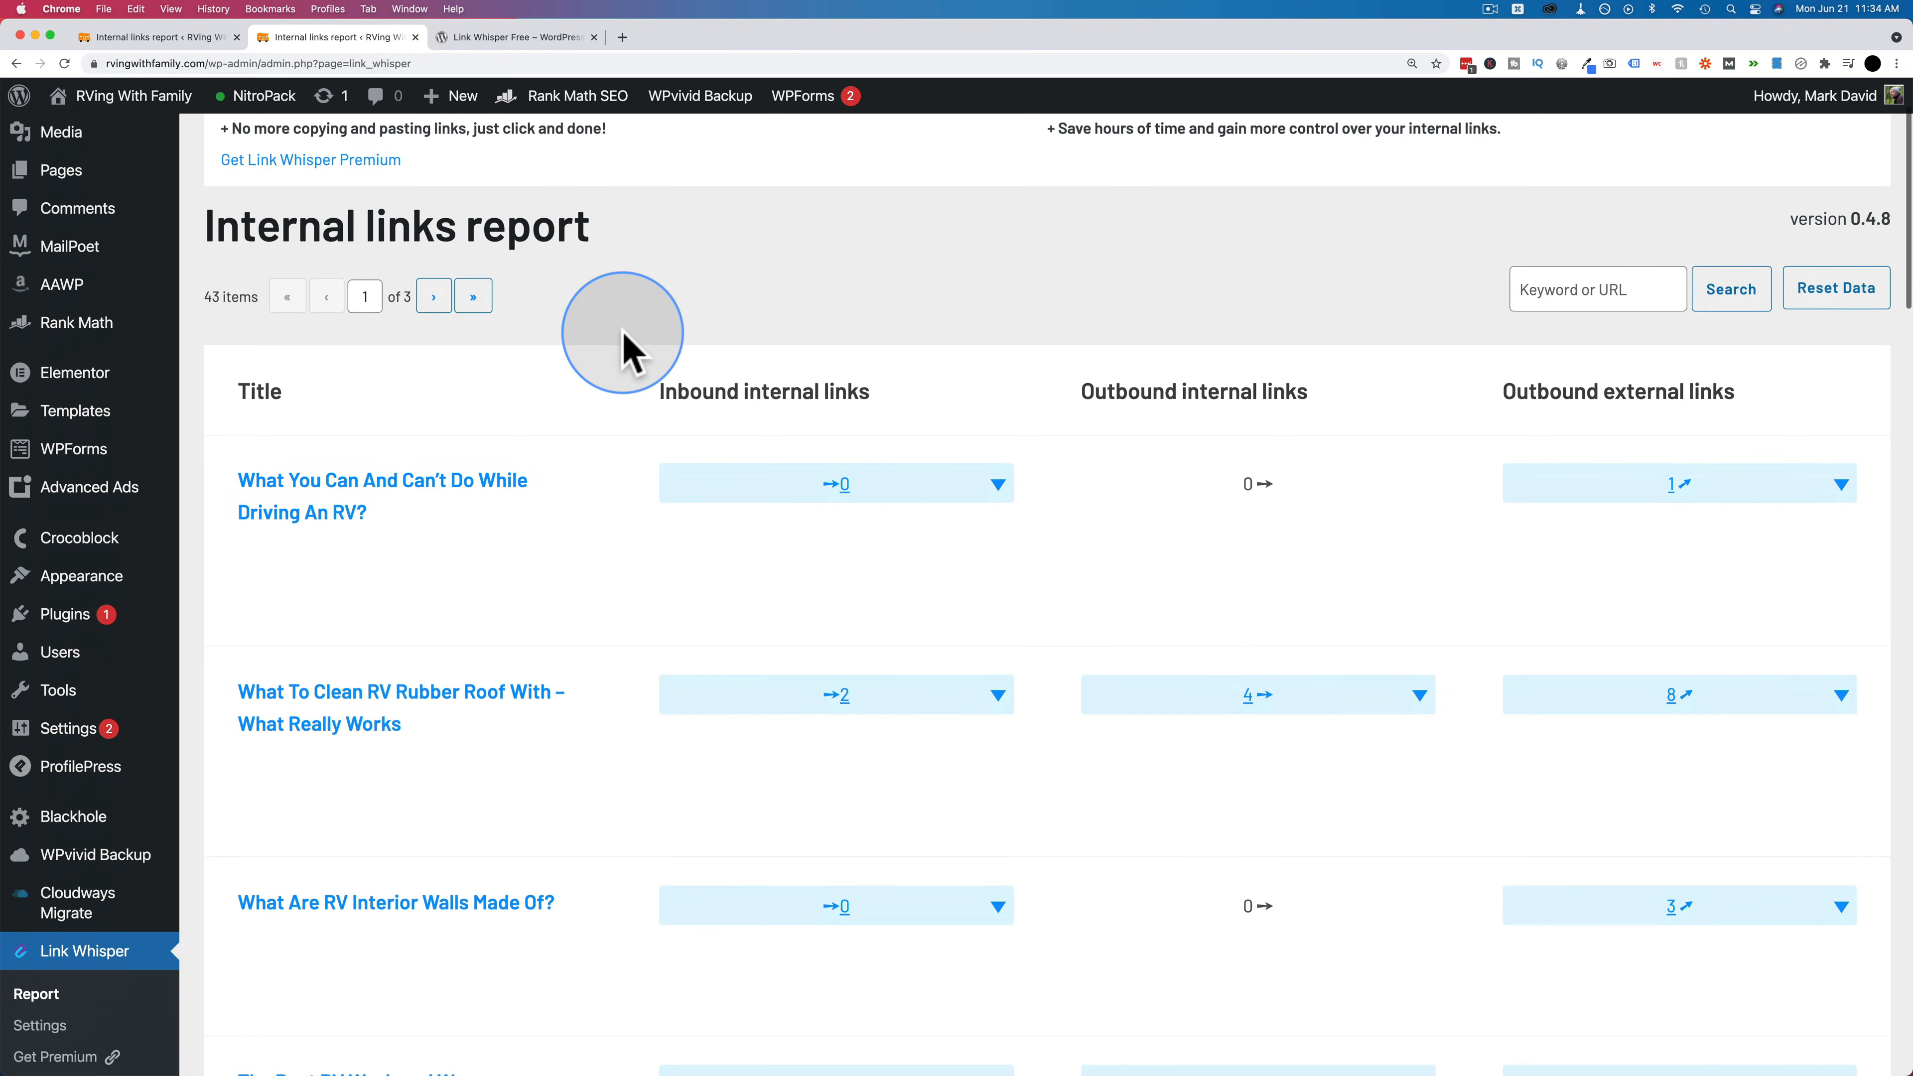
pyautogui.scroll(-3)
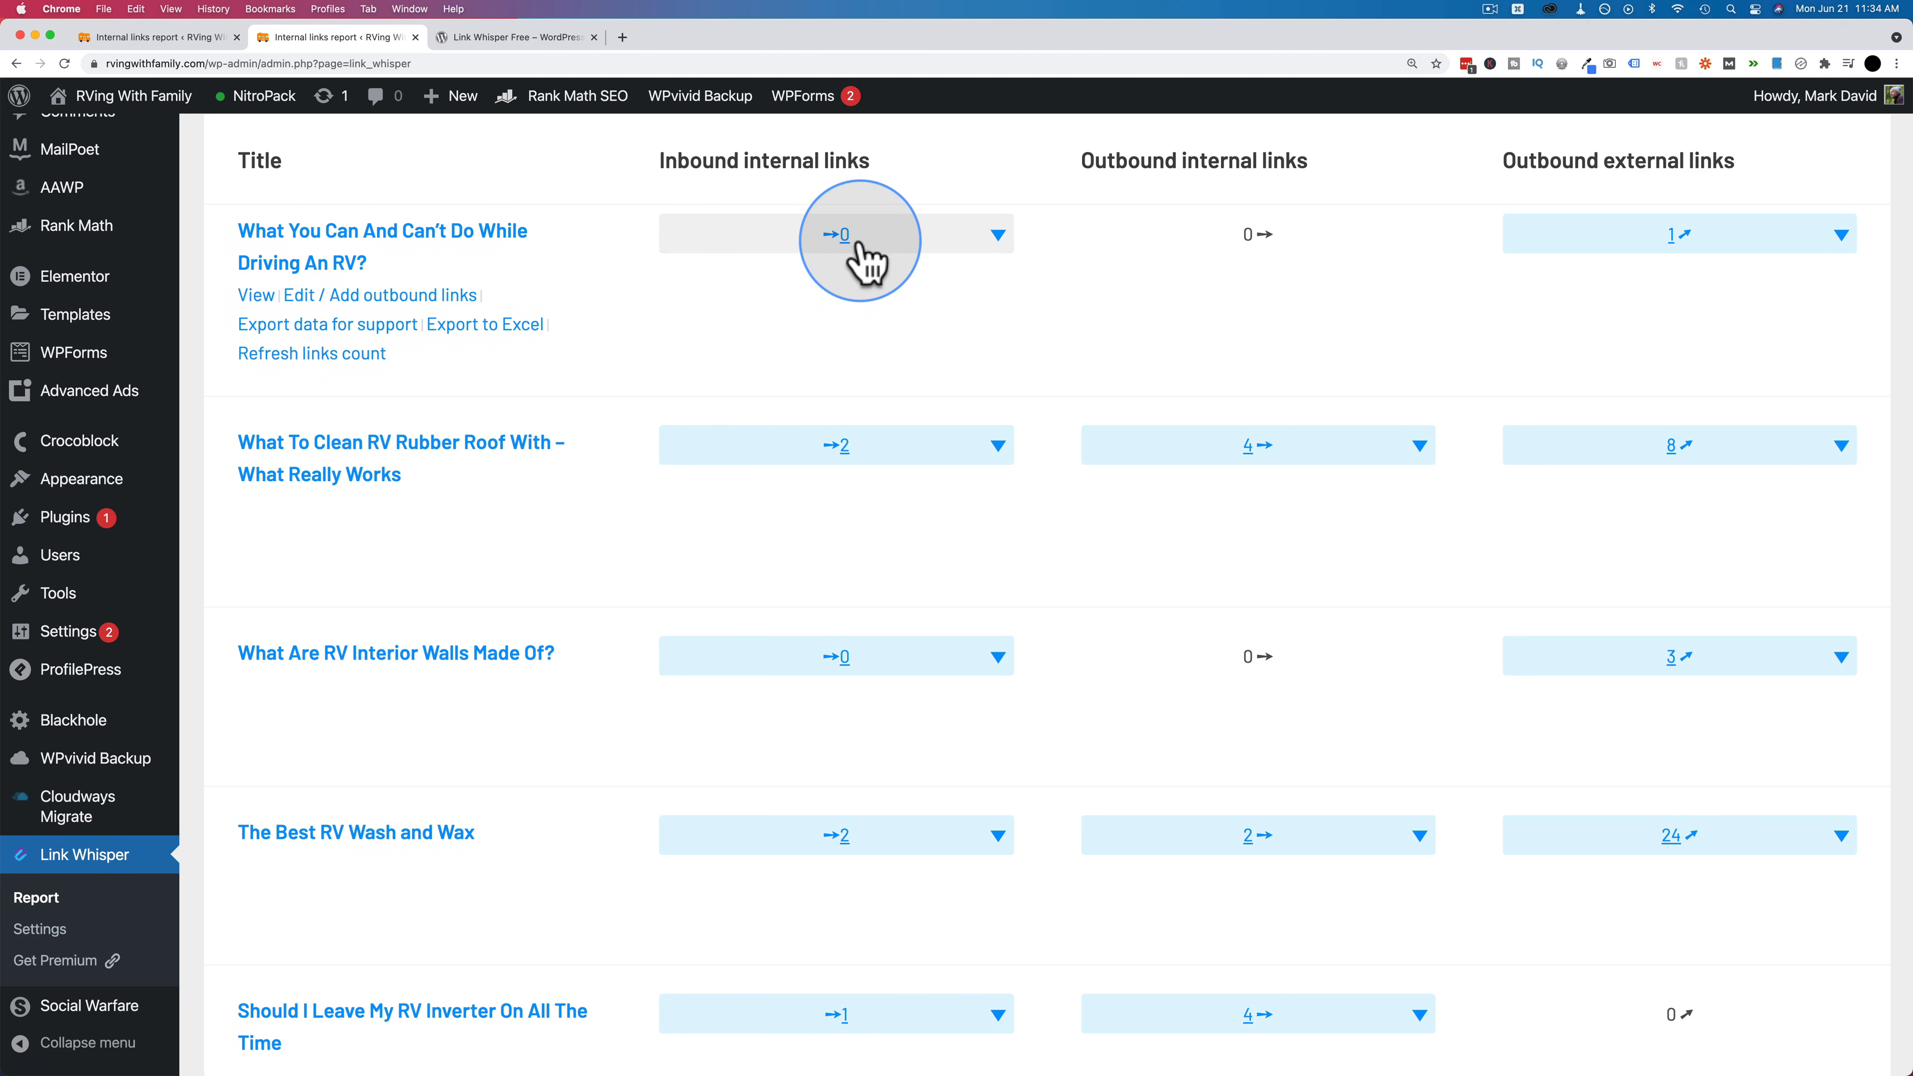
pyautogui.moveTo(844, 234)
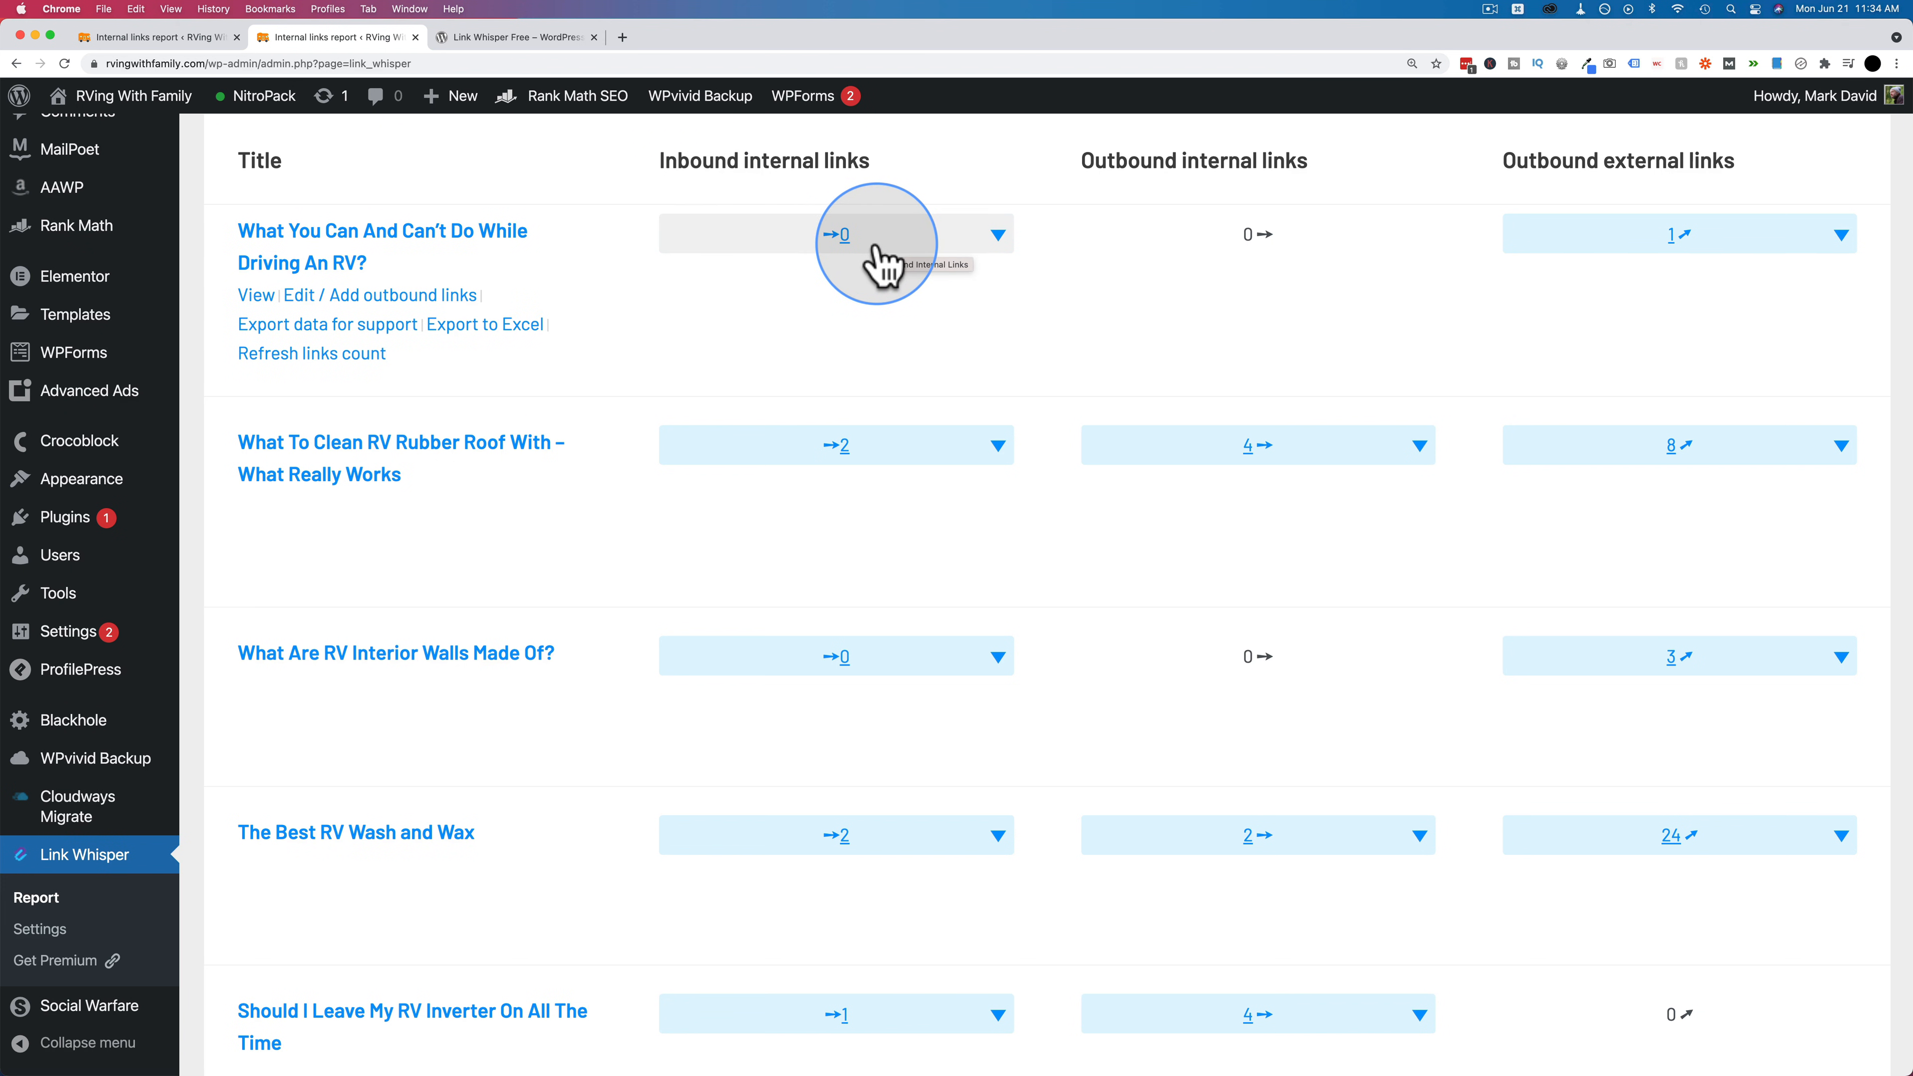
pyautogui.moveTo(1239, 234)
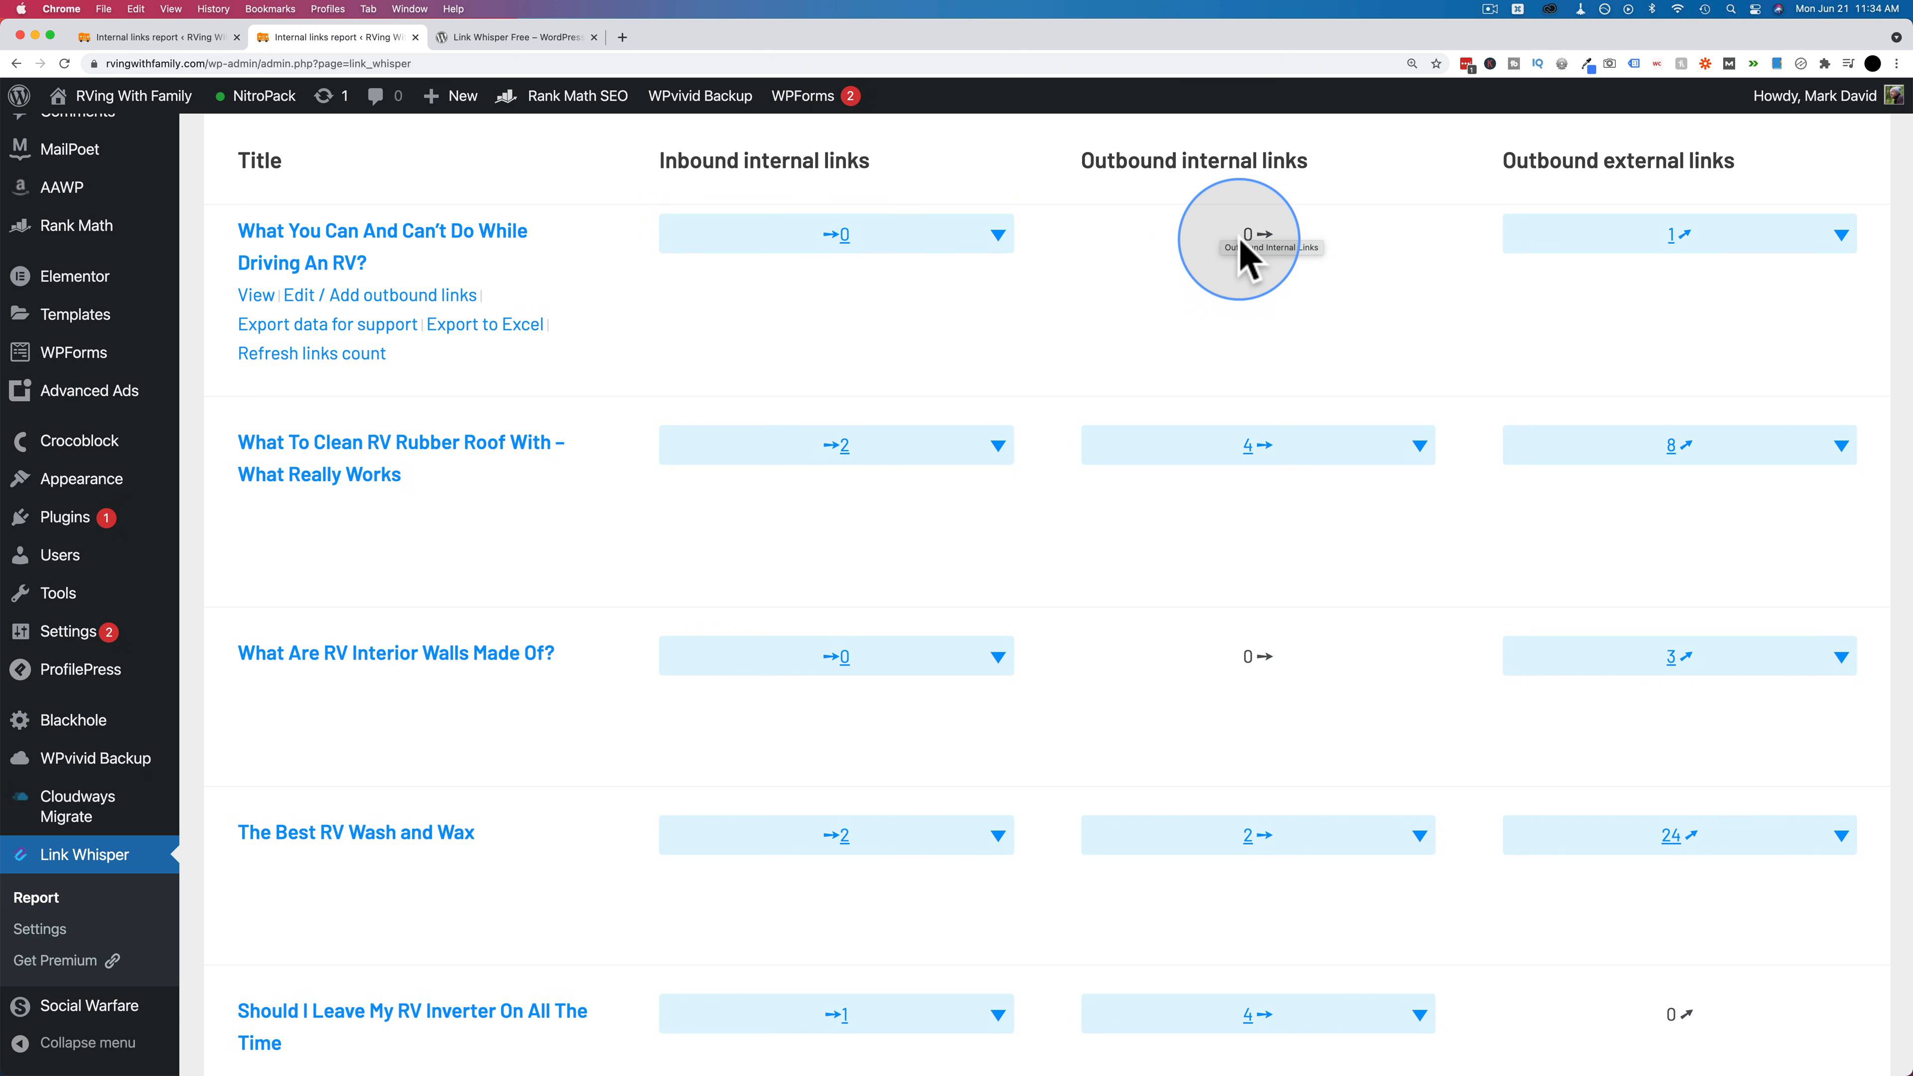
pyautogui.moveTo(1712, 234)
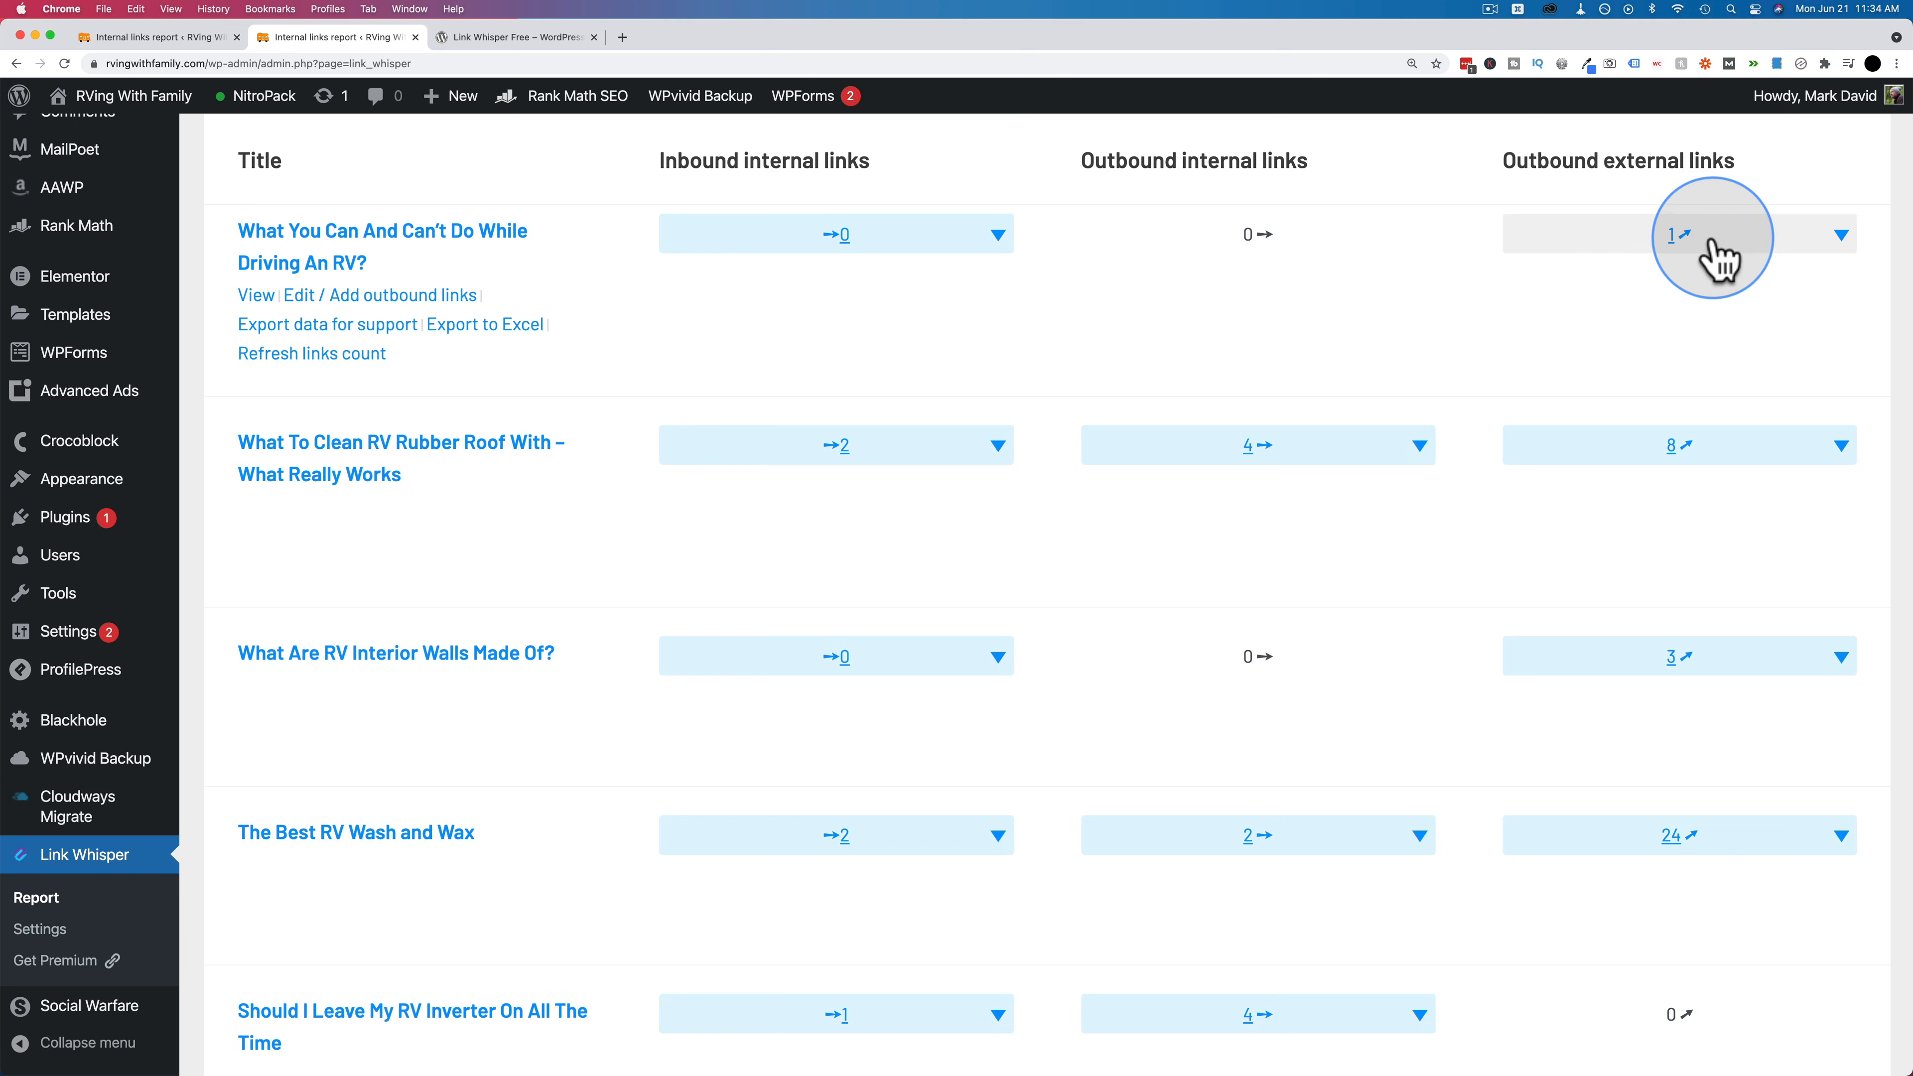
pyautogui.moveTo(451, 244)
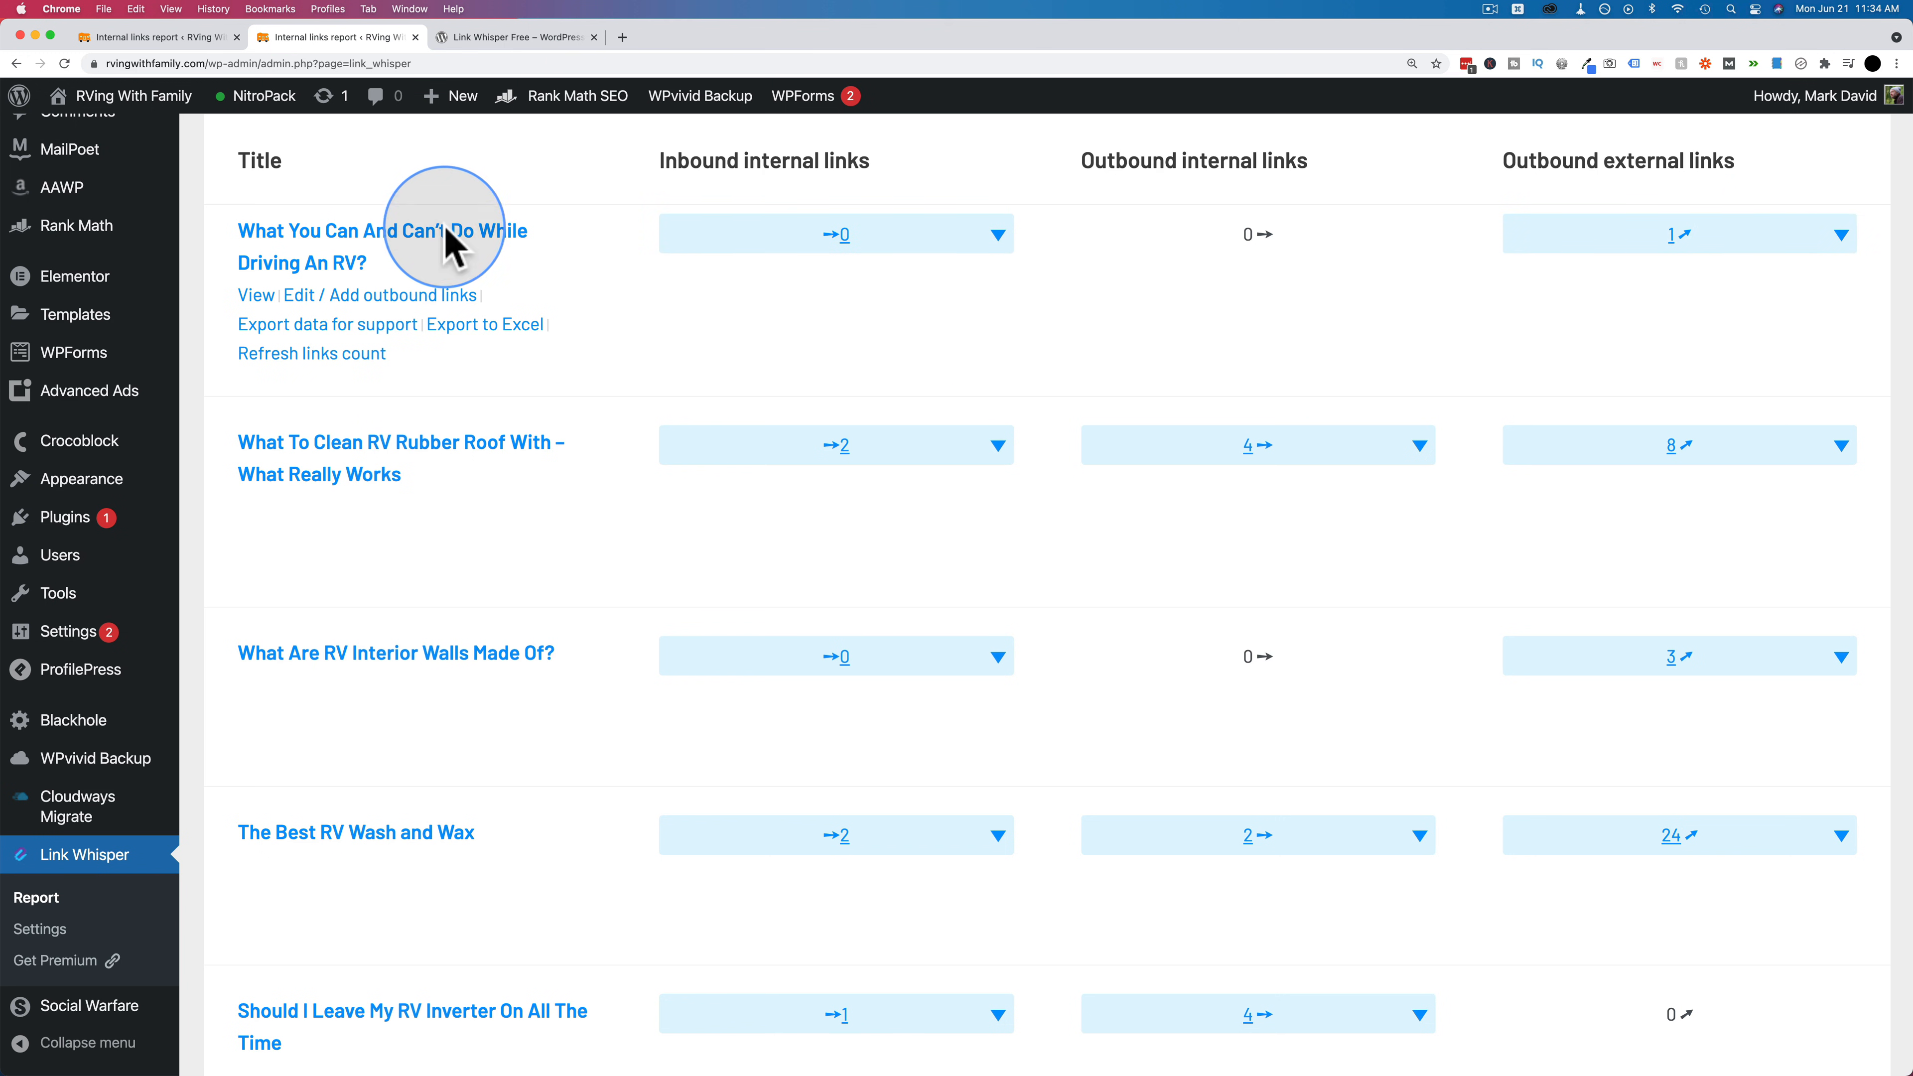
pyautogui.moveTo(657, 302)
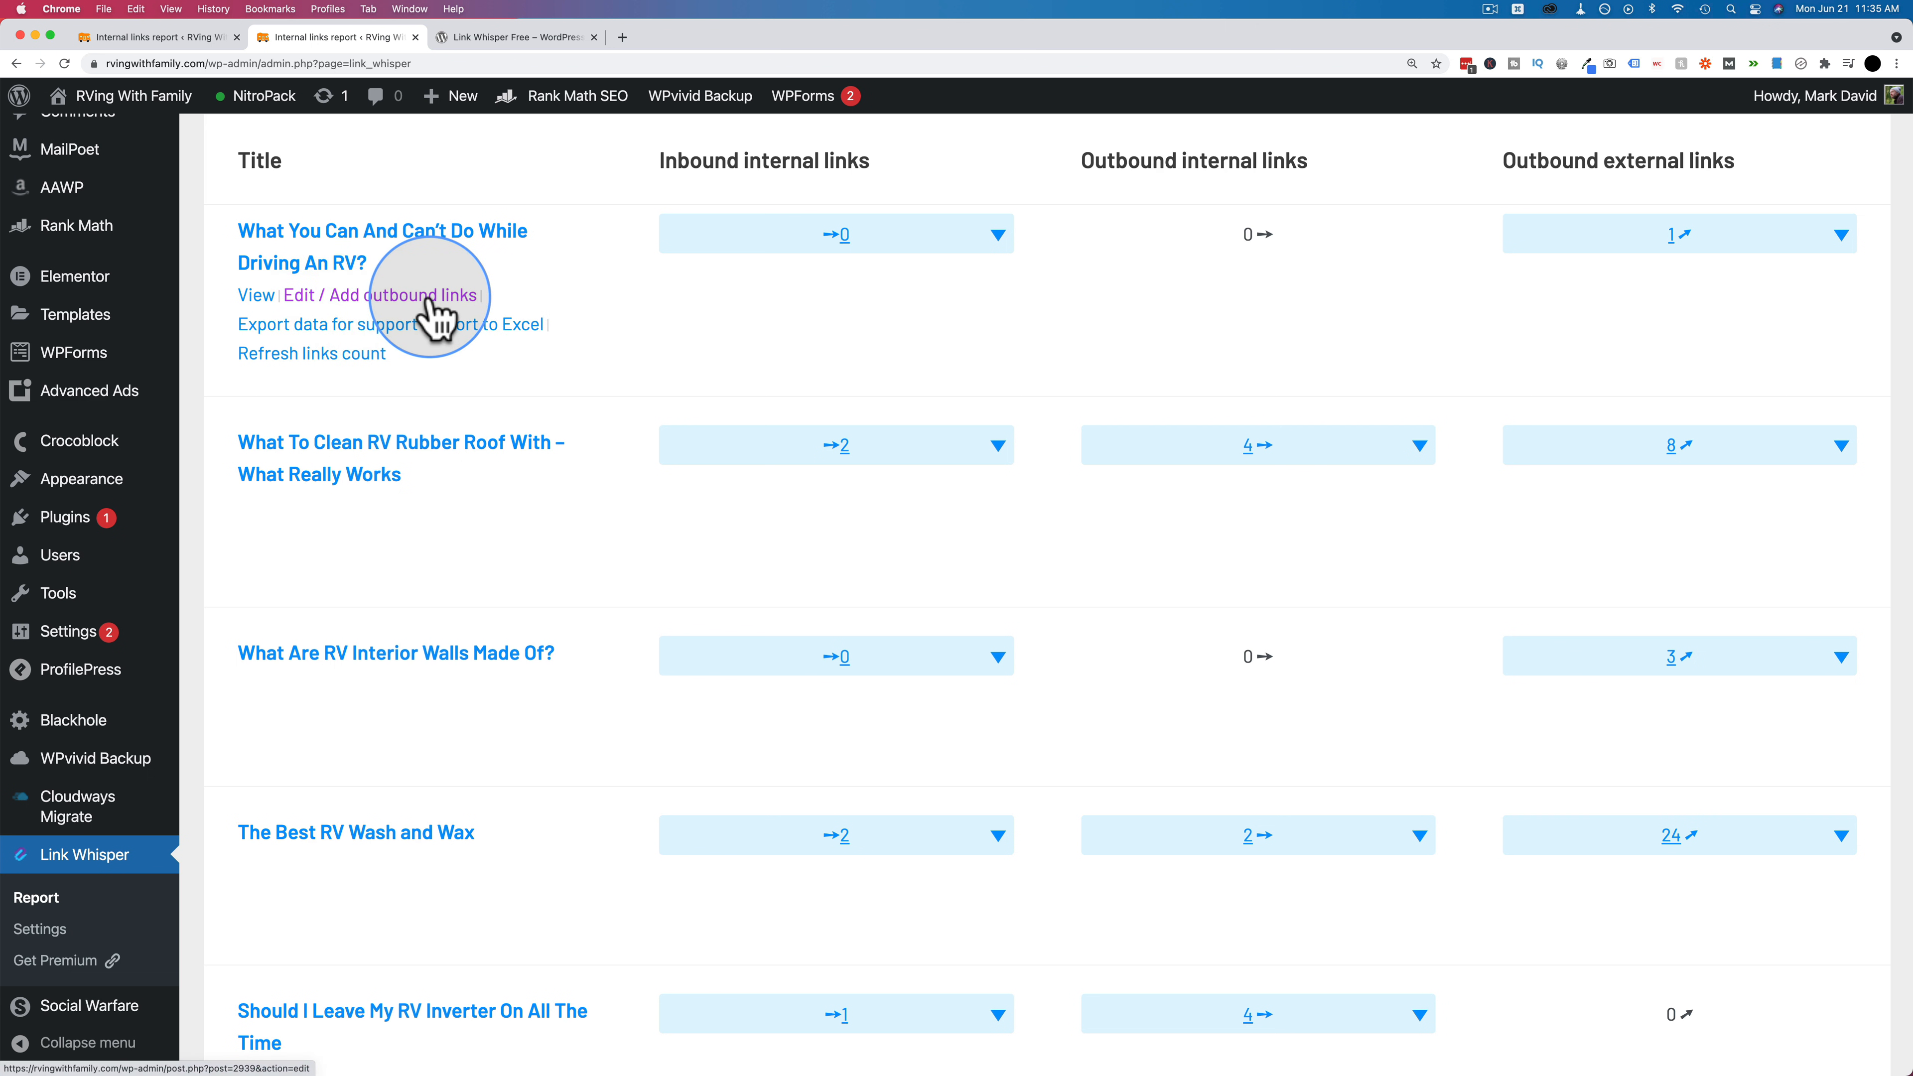
pyautogui.moveTo(451, 311)
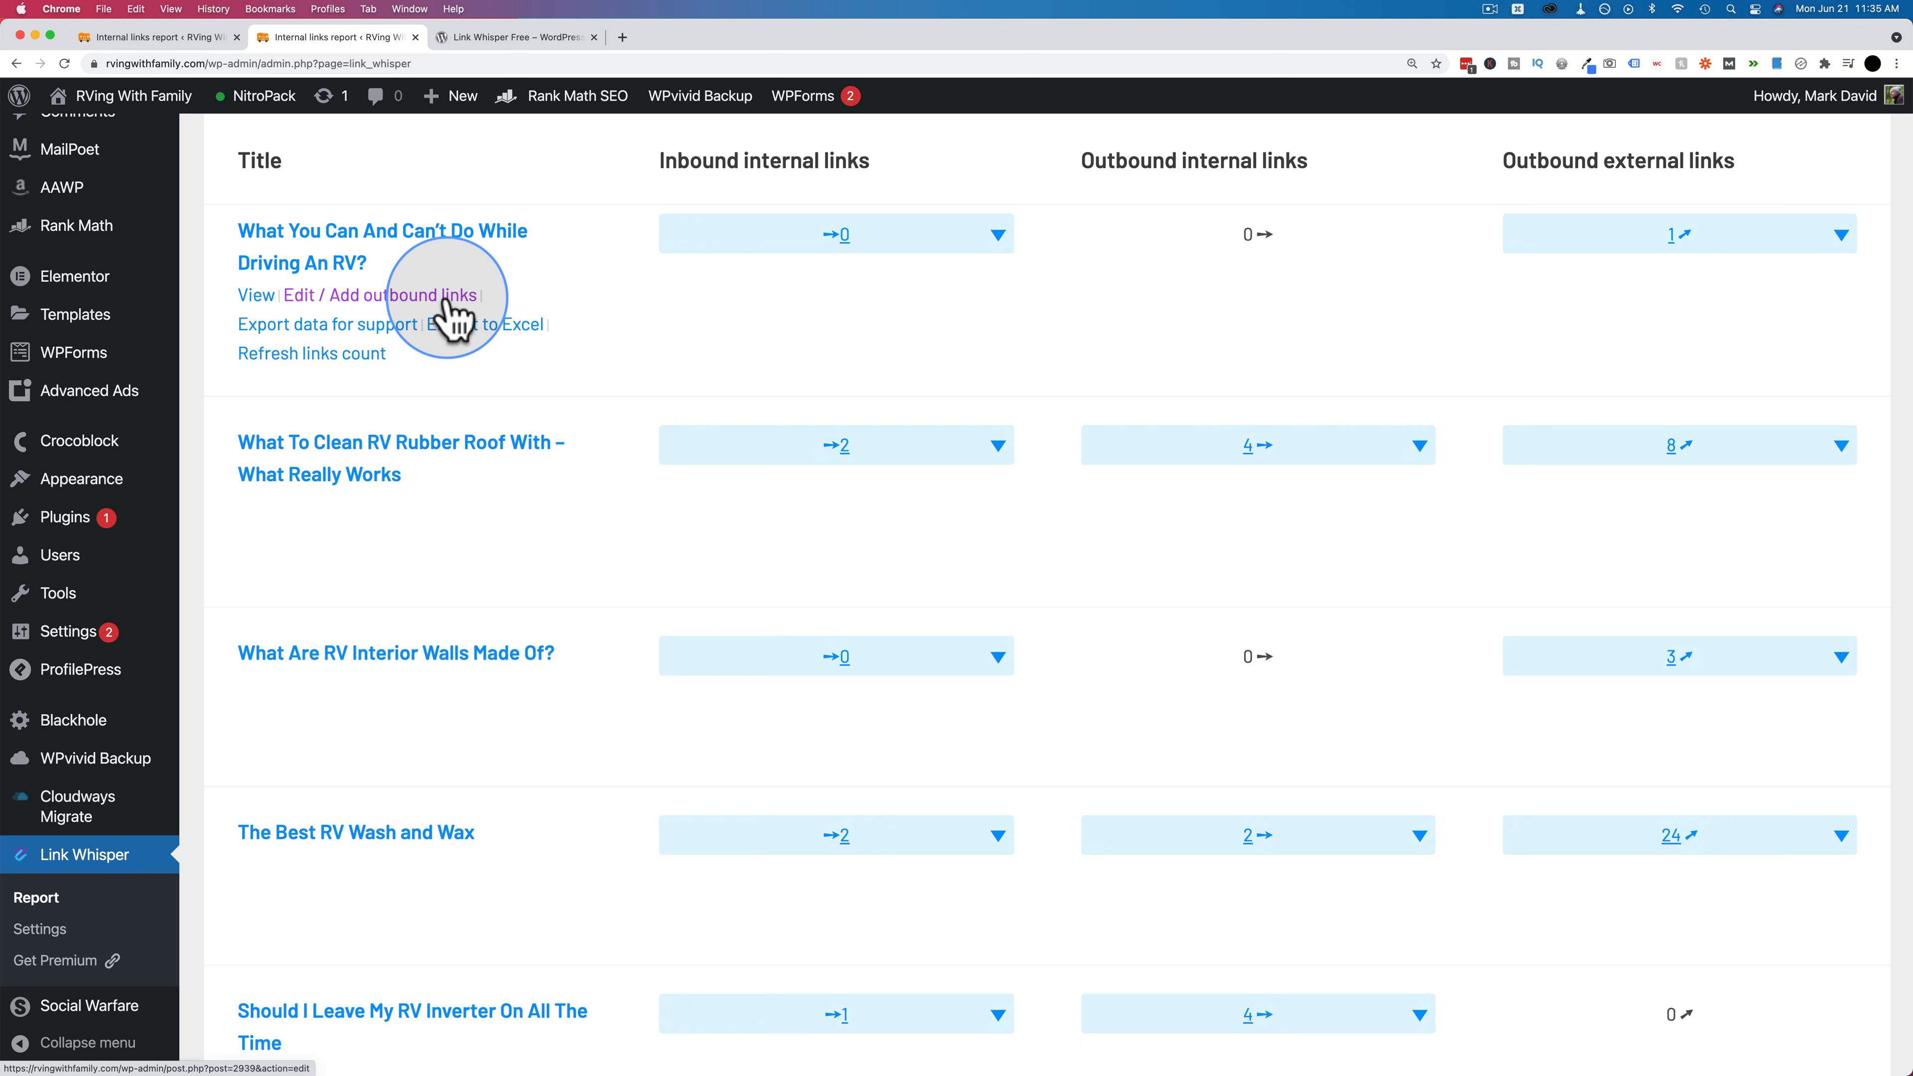
pyautogui.moveTo(375, 262)
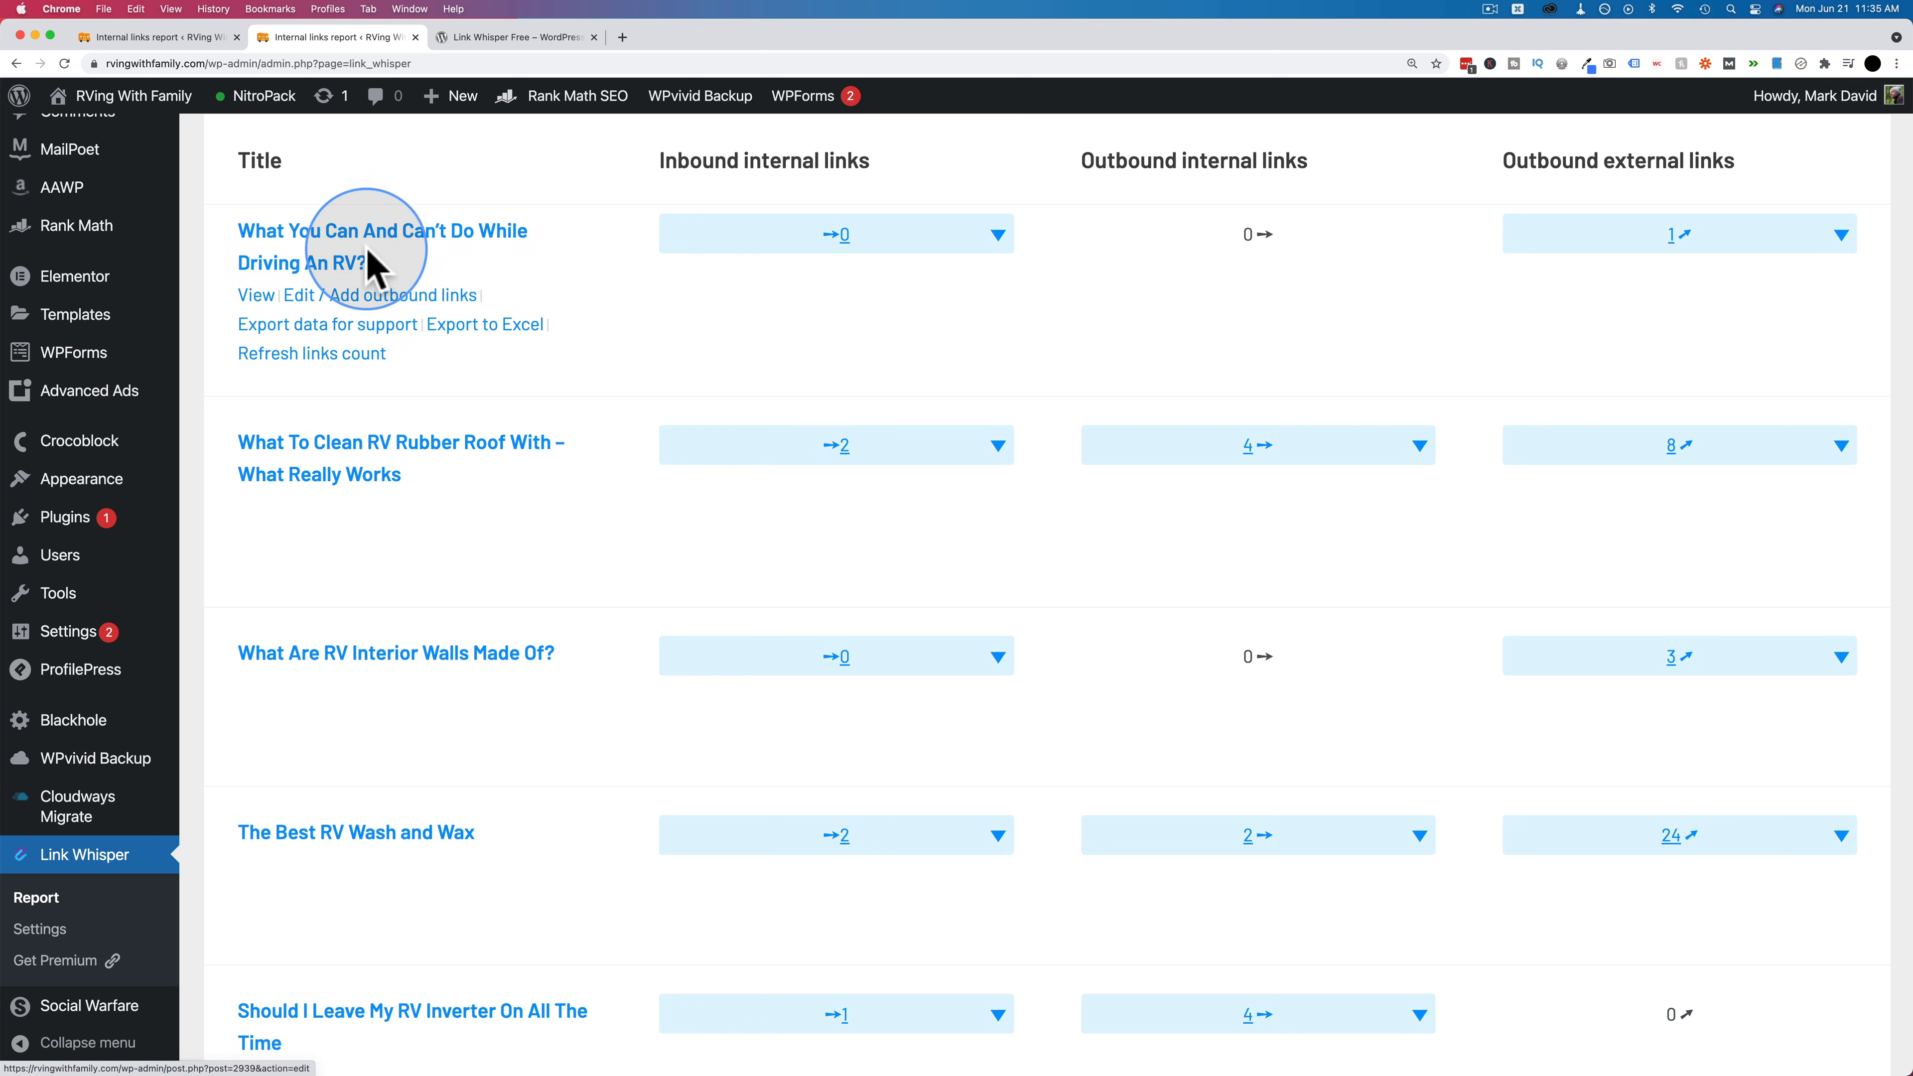
pyautogui.moveTo(543, 265)
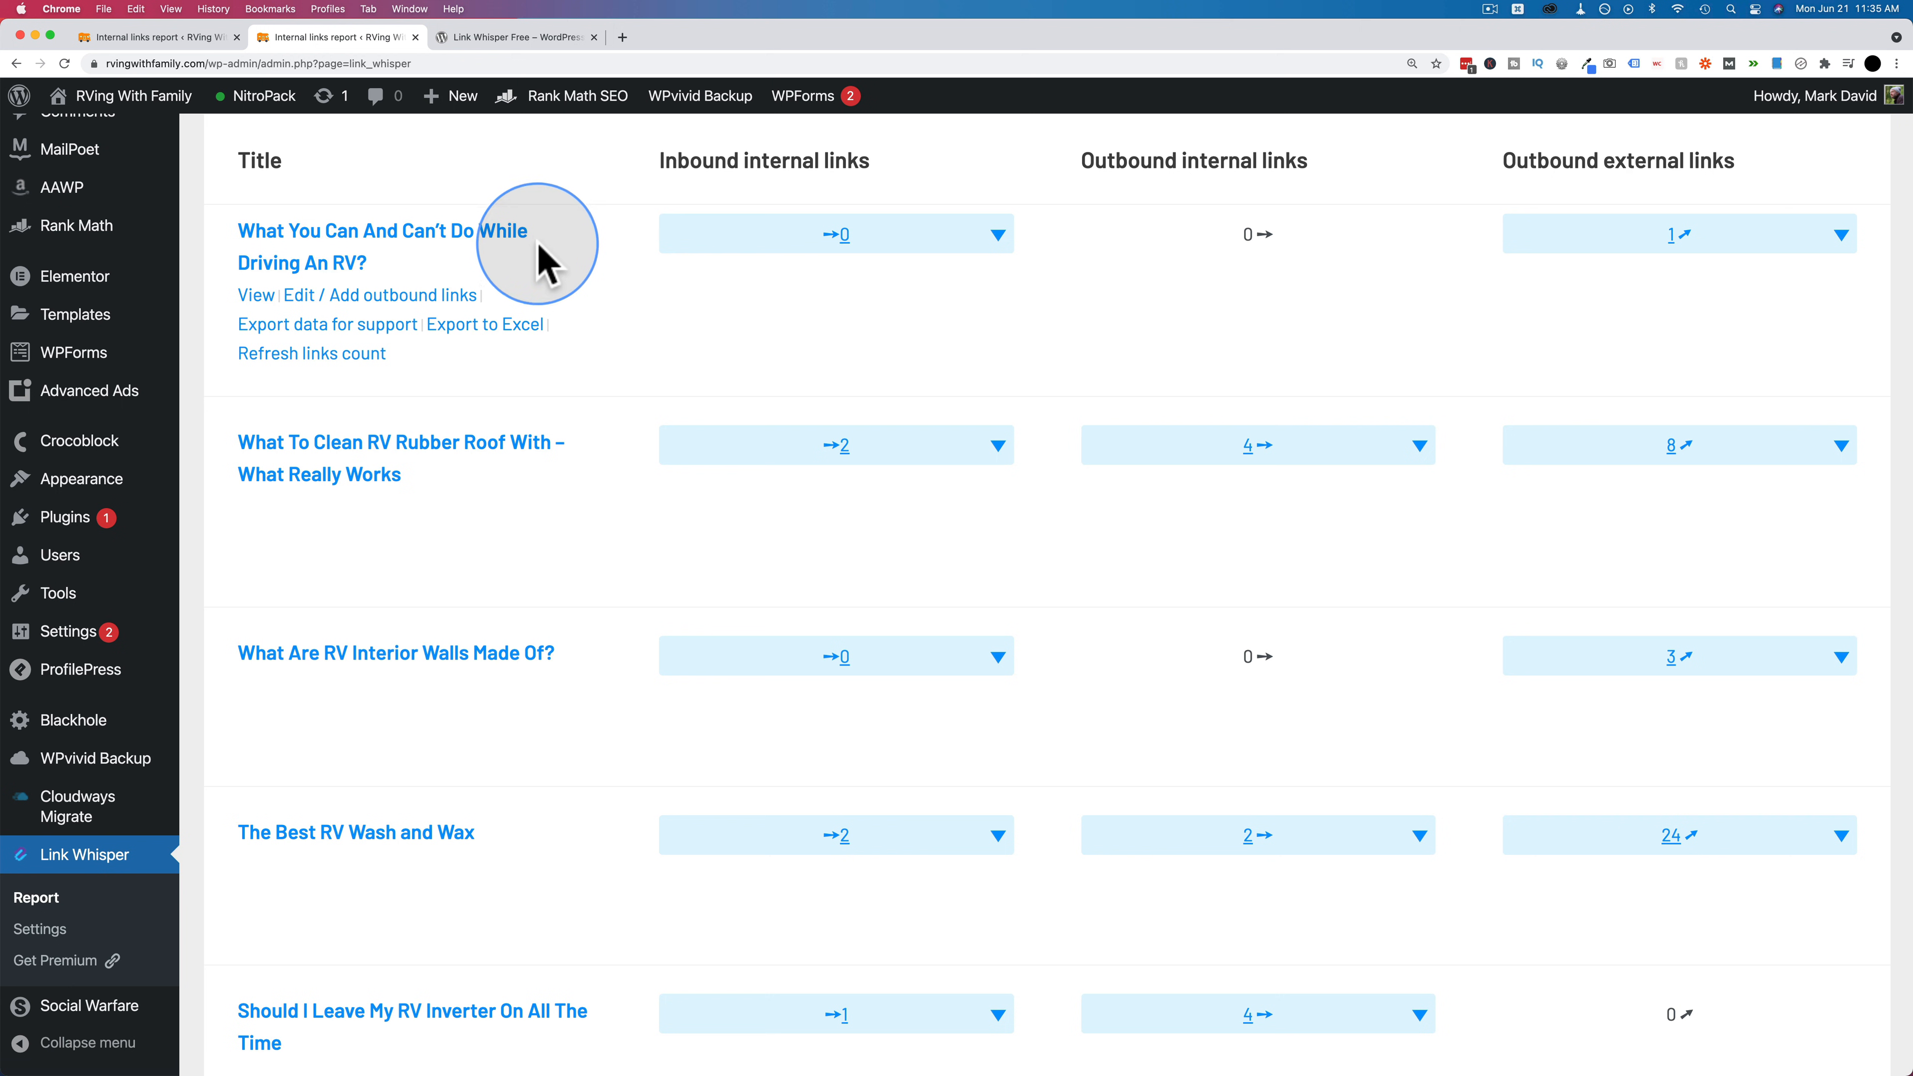
pyautogui.moveTo(600, 658)
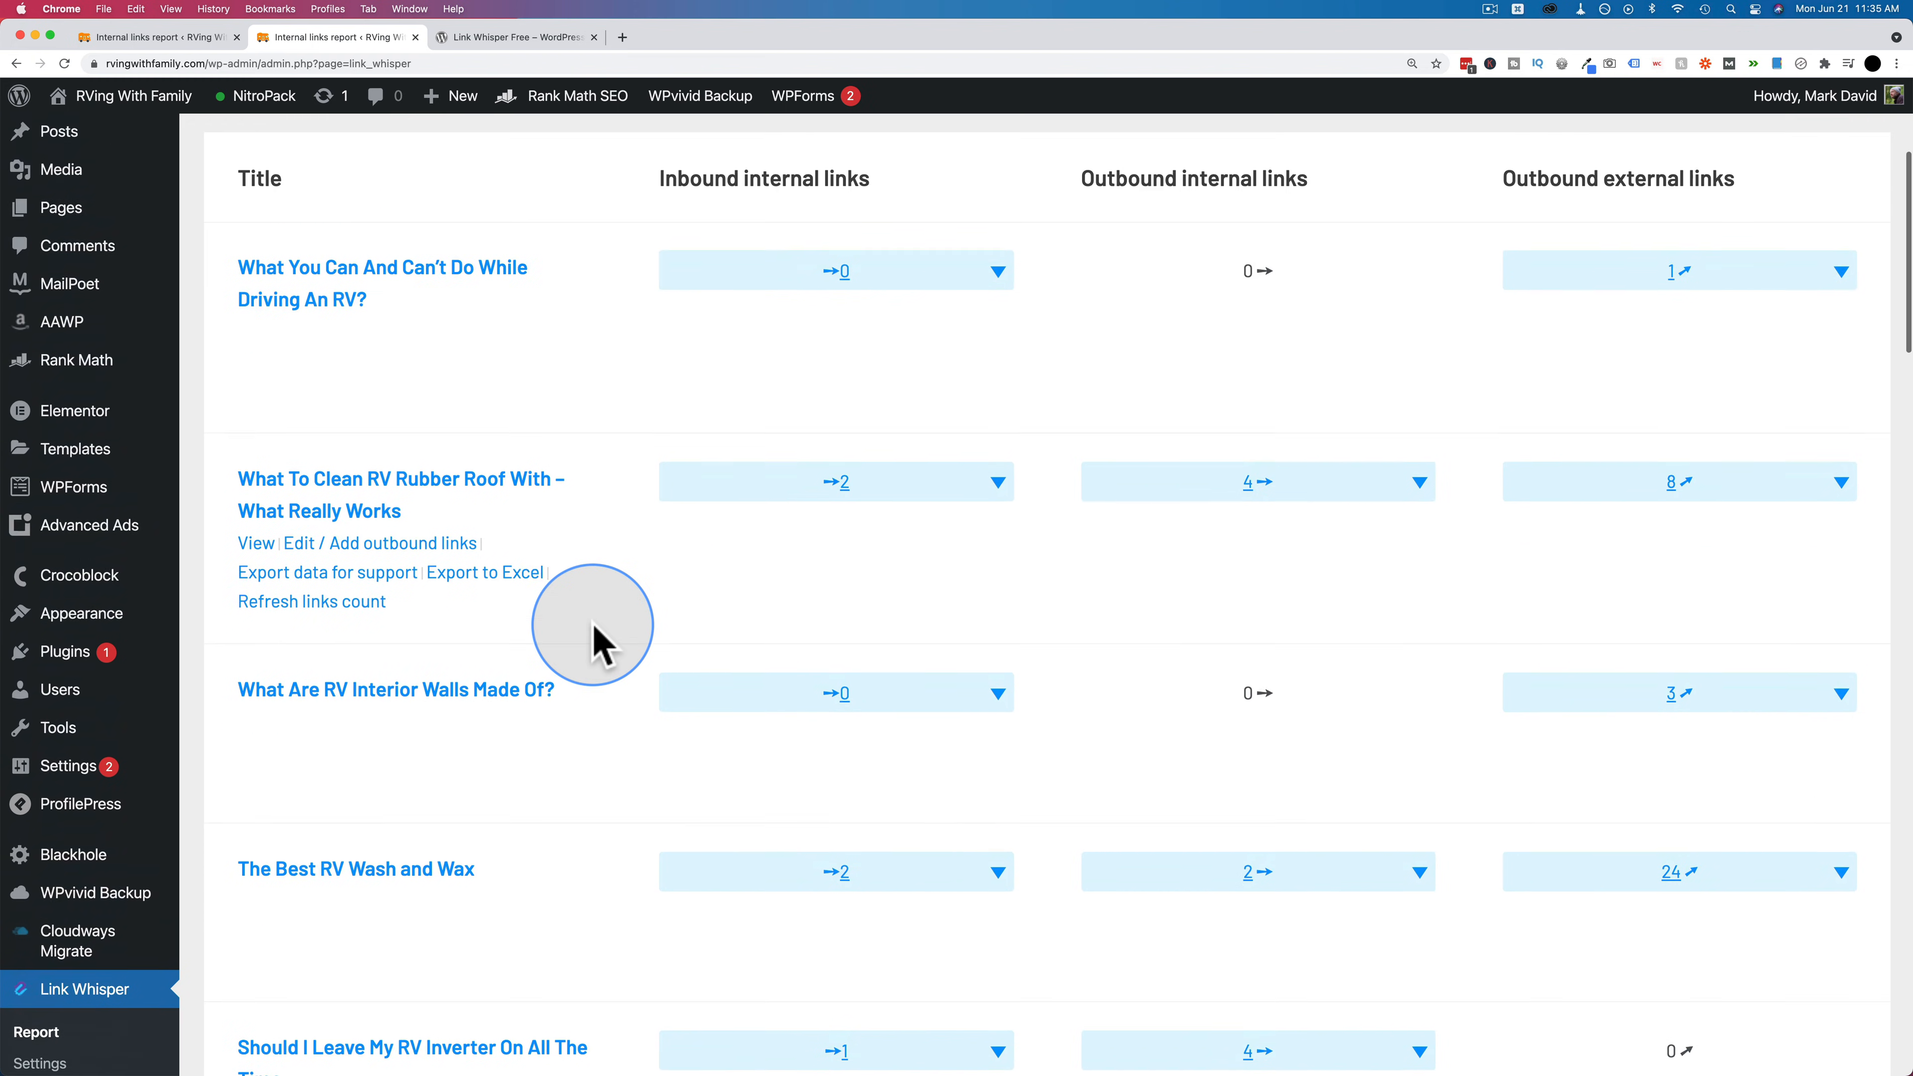
pyautogui.scroll(3)
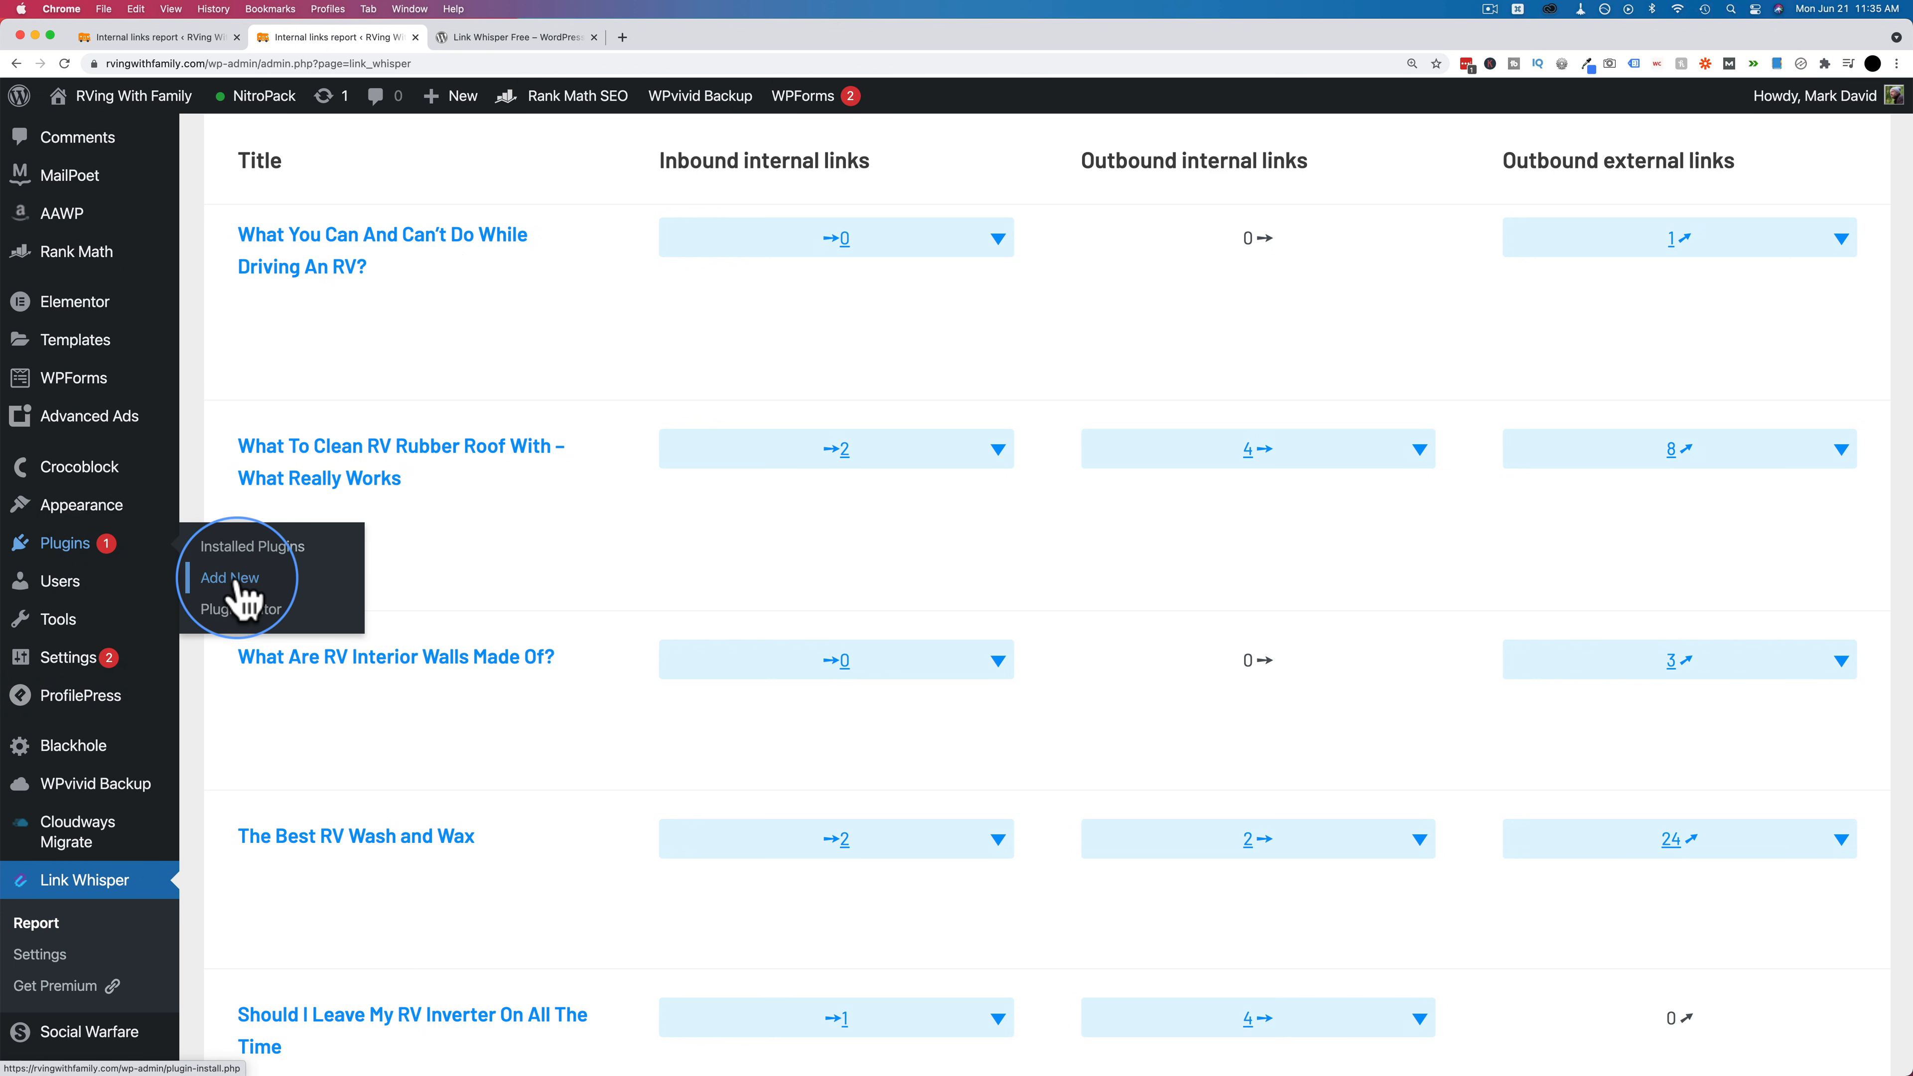
# - Go to Add Plugins and search 'link whisper', showing Link Whisper Free as already active
pyautogui.click(229, 577)
pyautogui.write('link whisper')
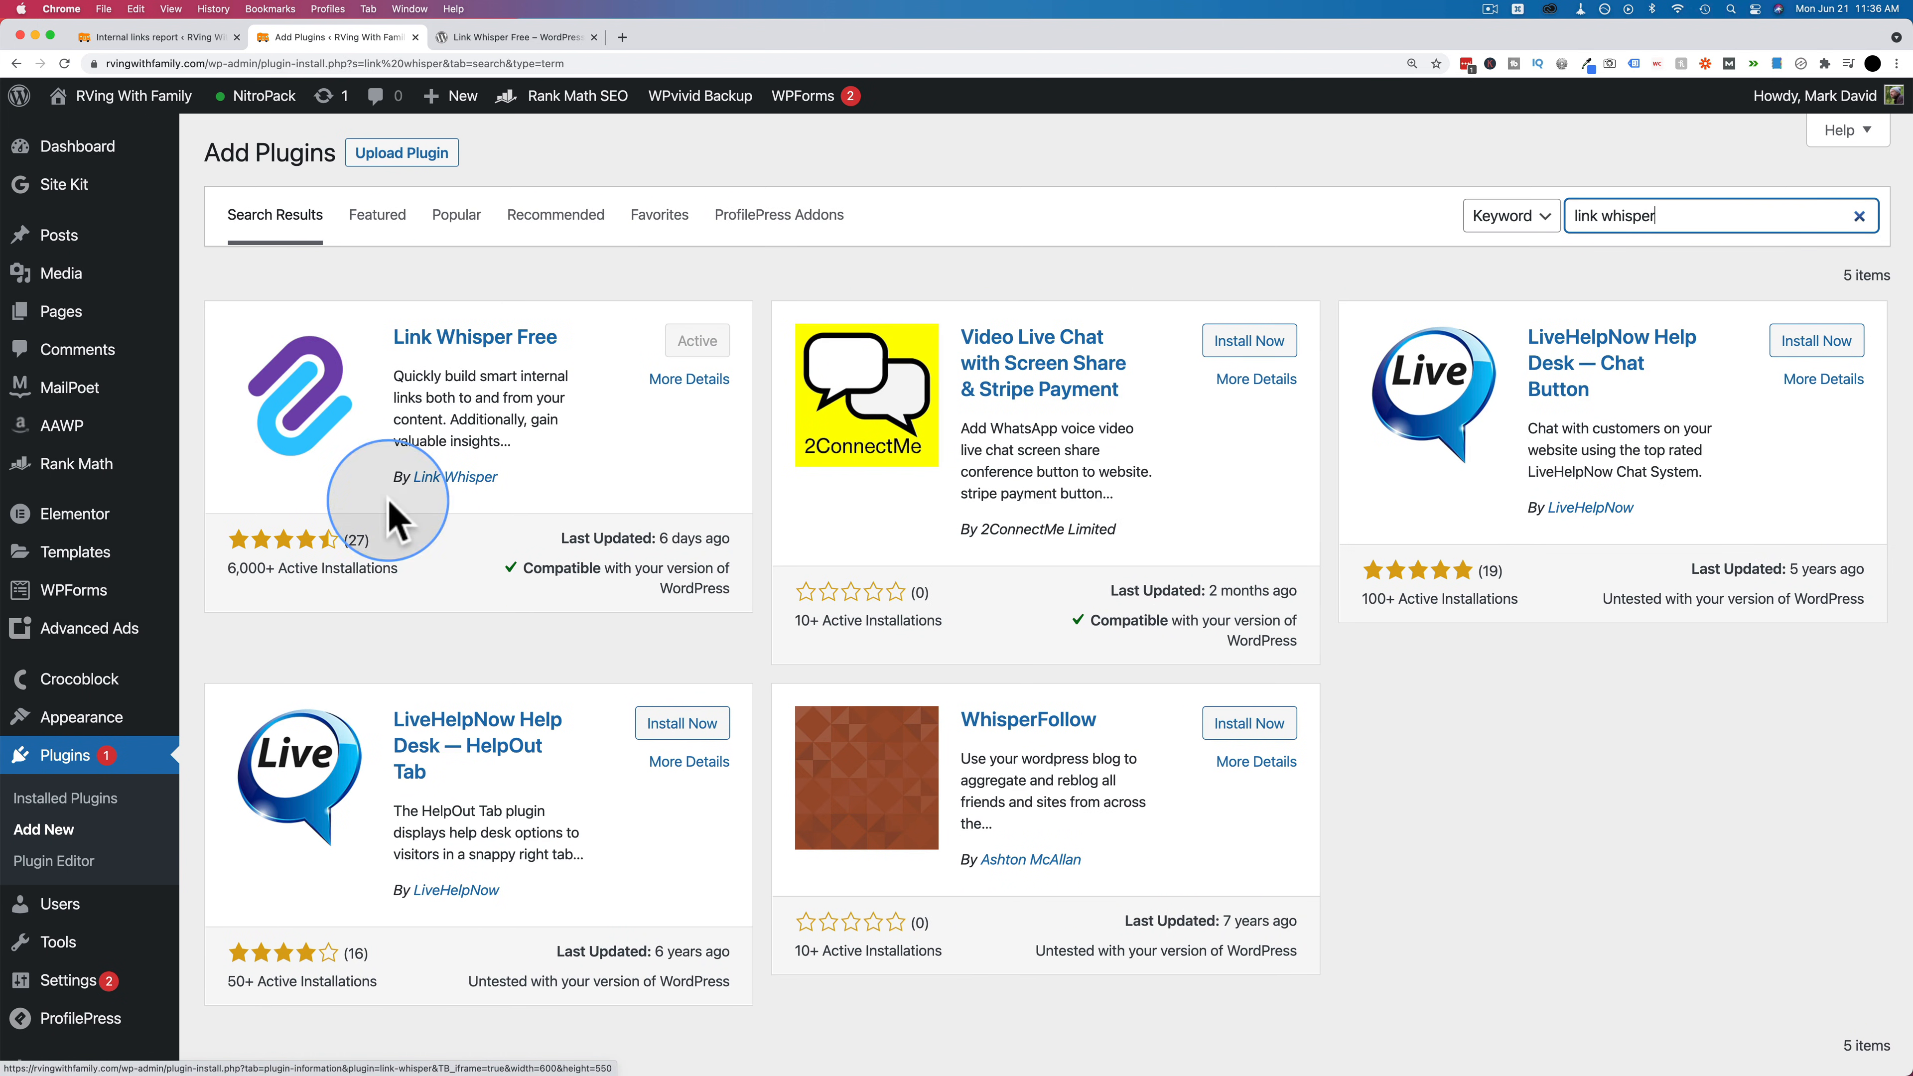
pyautogui.moveTo(683, 352)
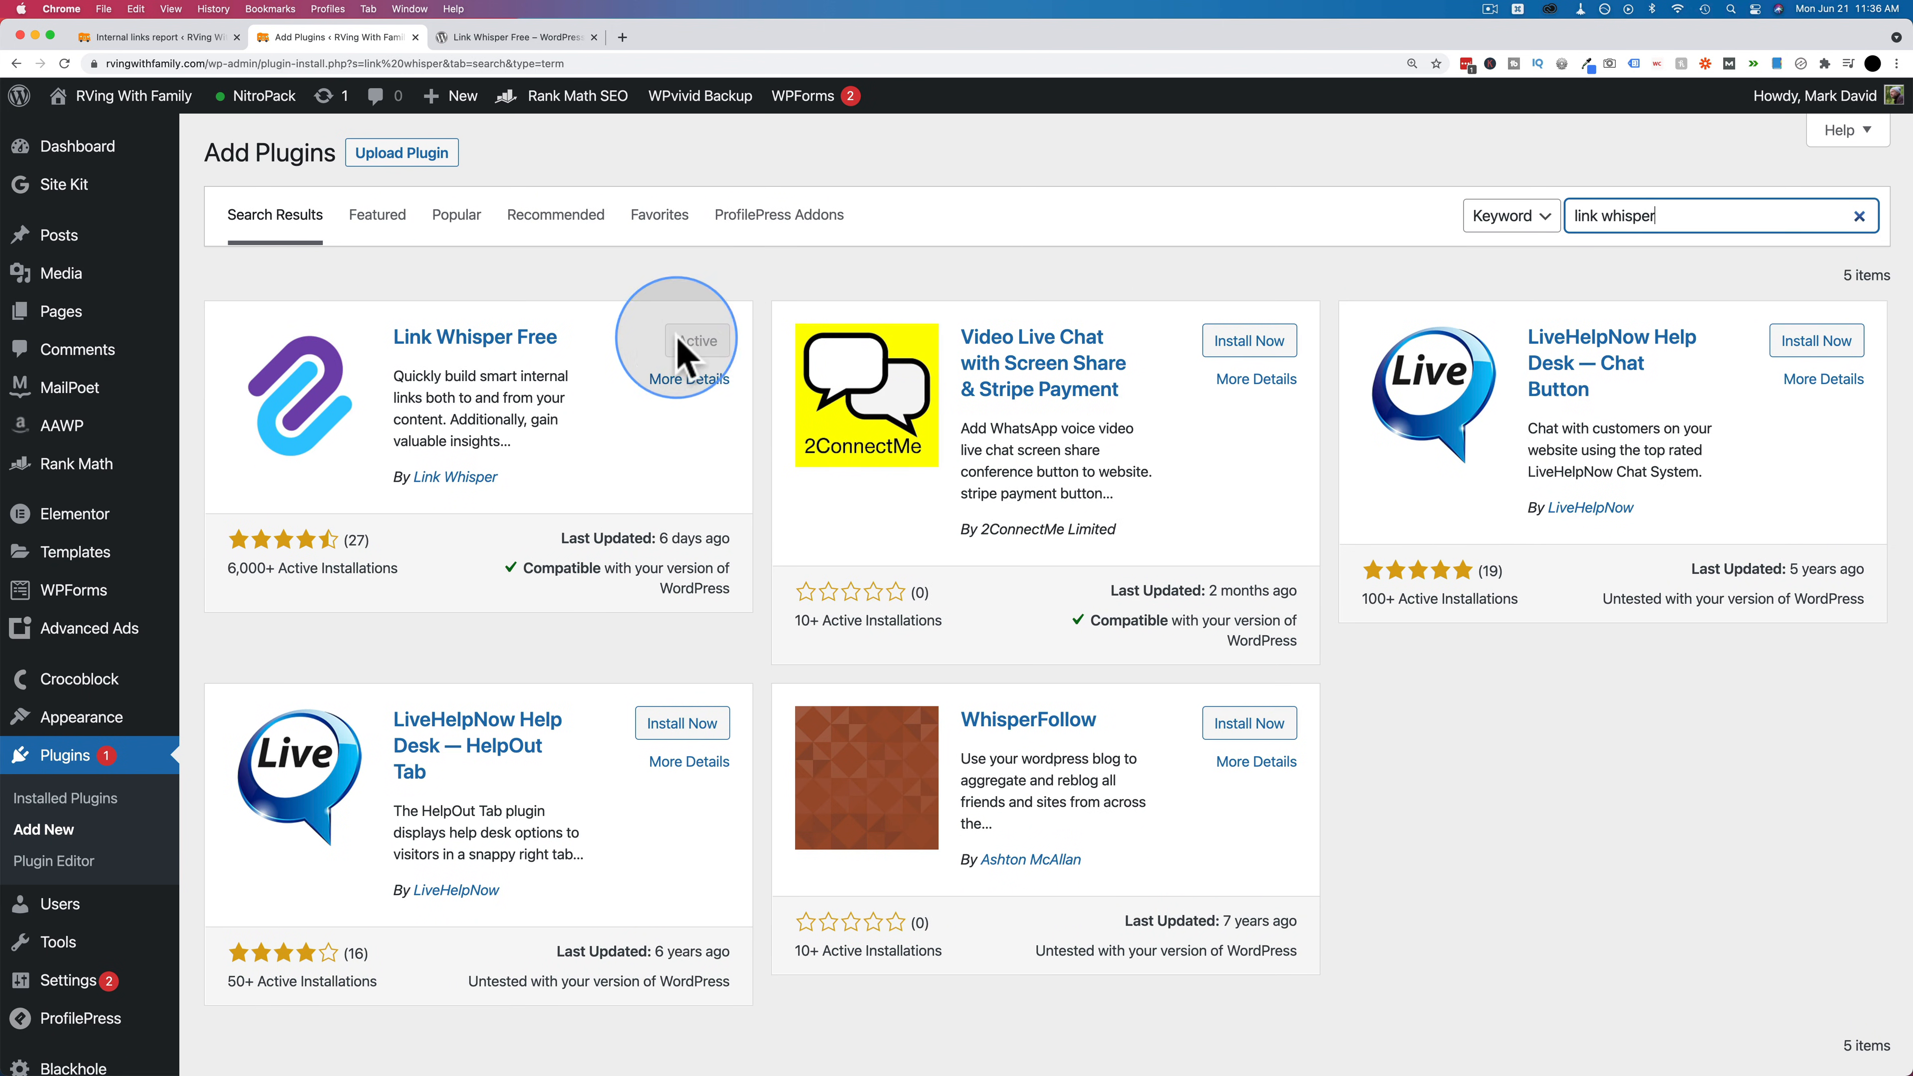
pyautogui.moveTo(414, 616)
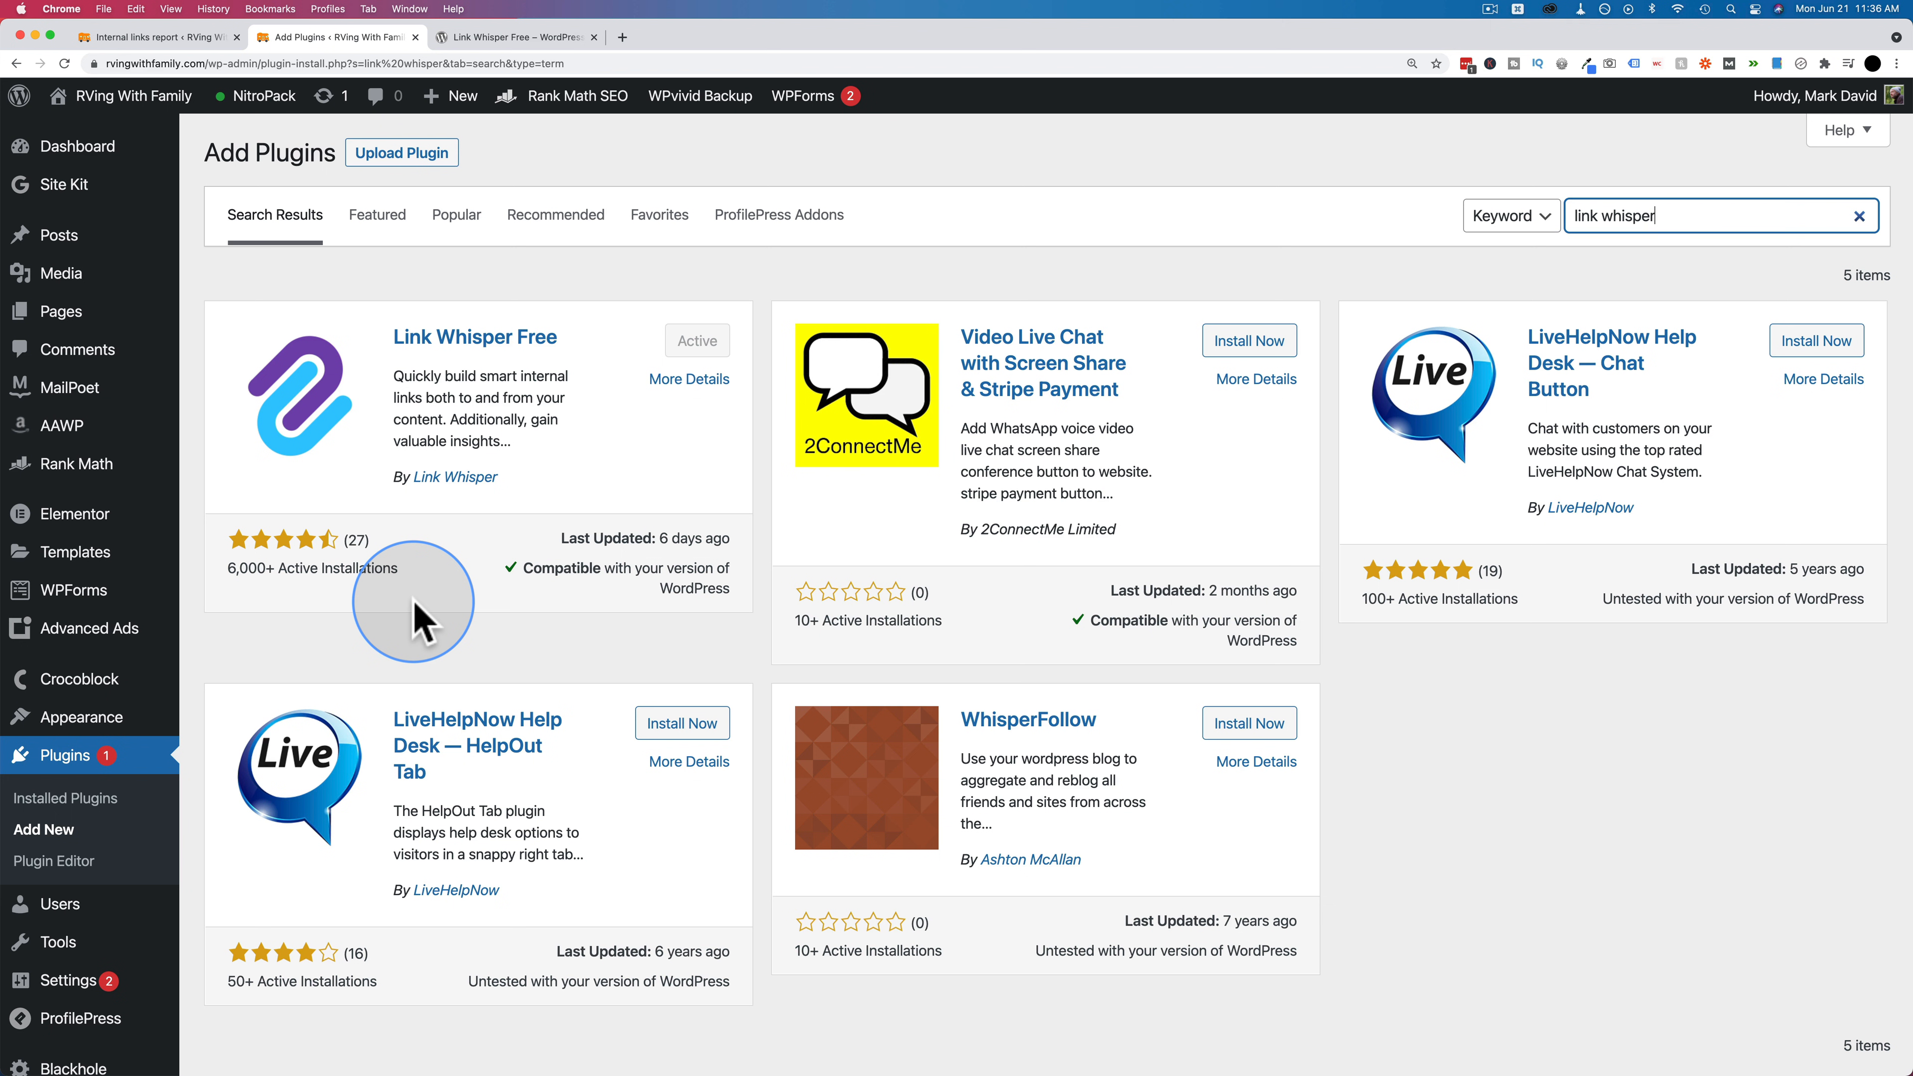
pyautogui.moveTo(756, 658)
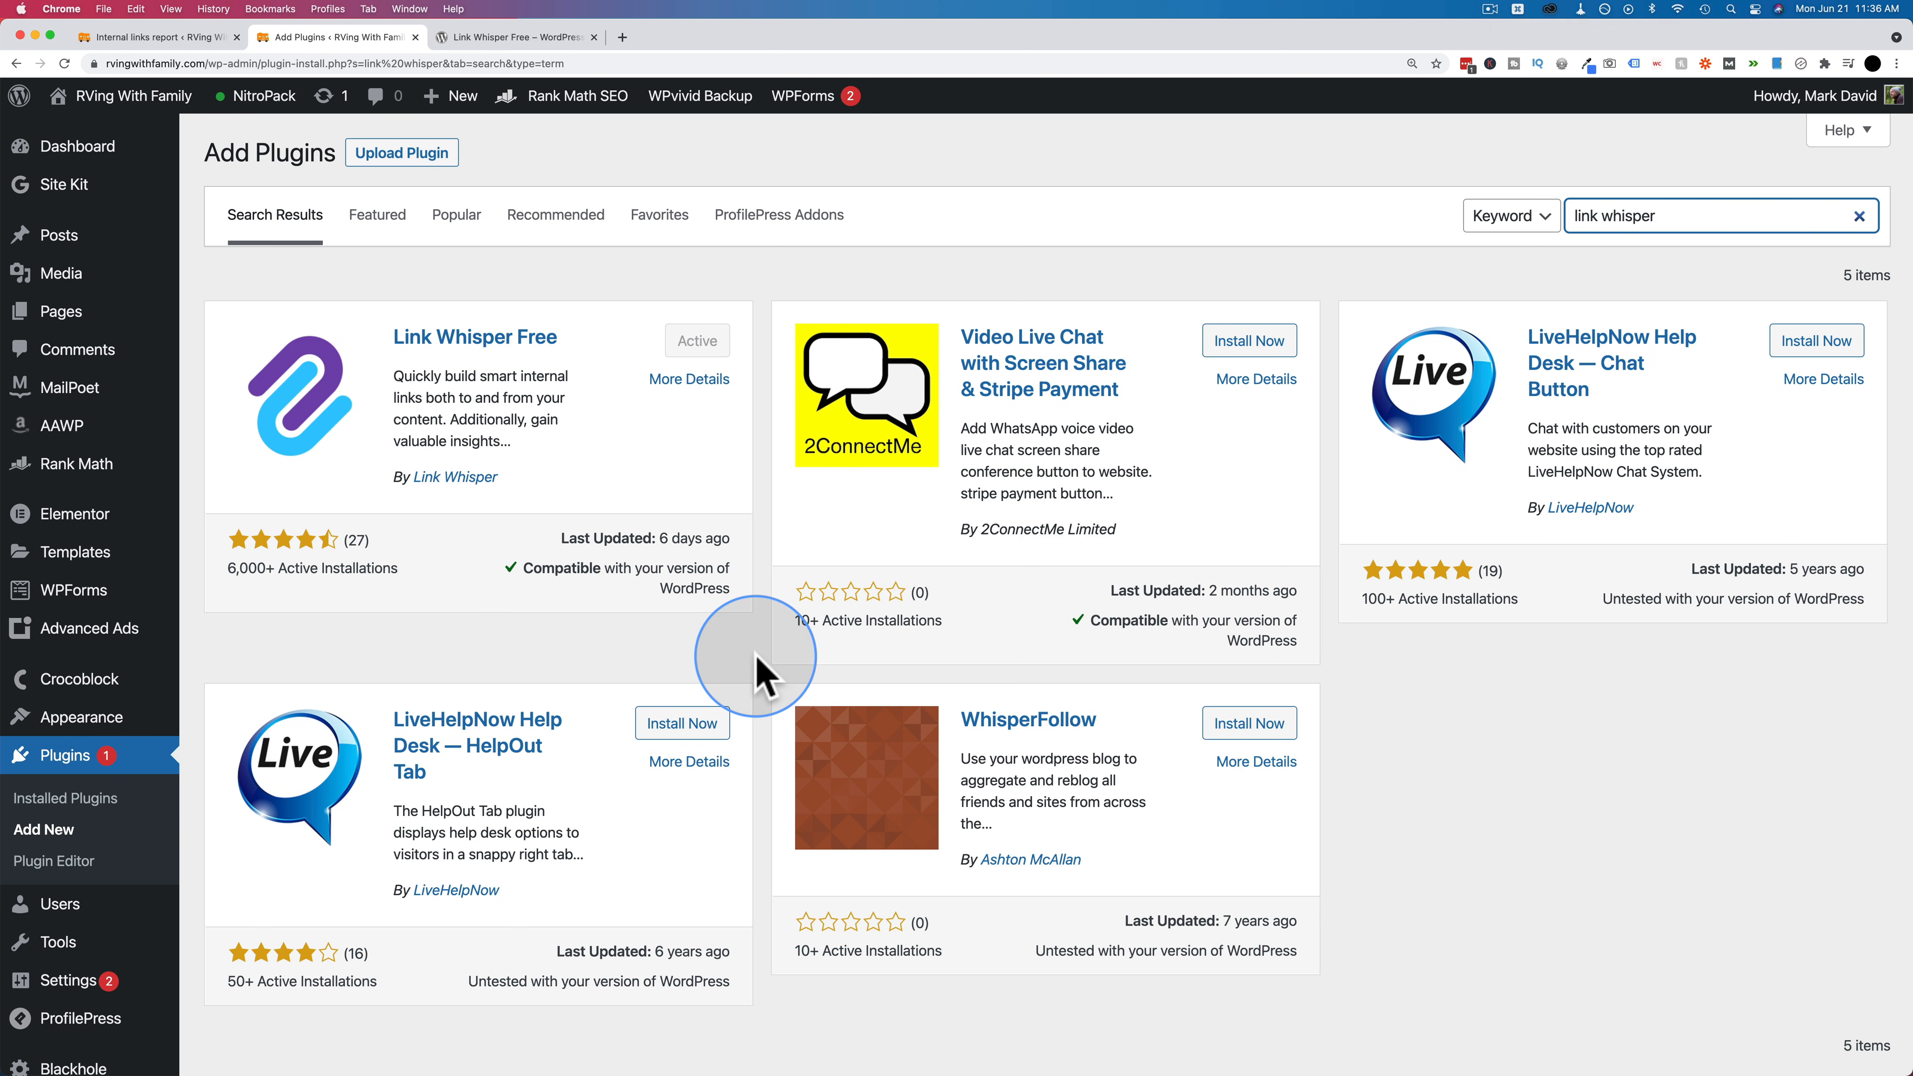